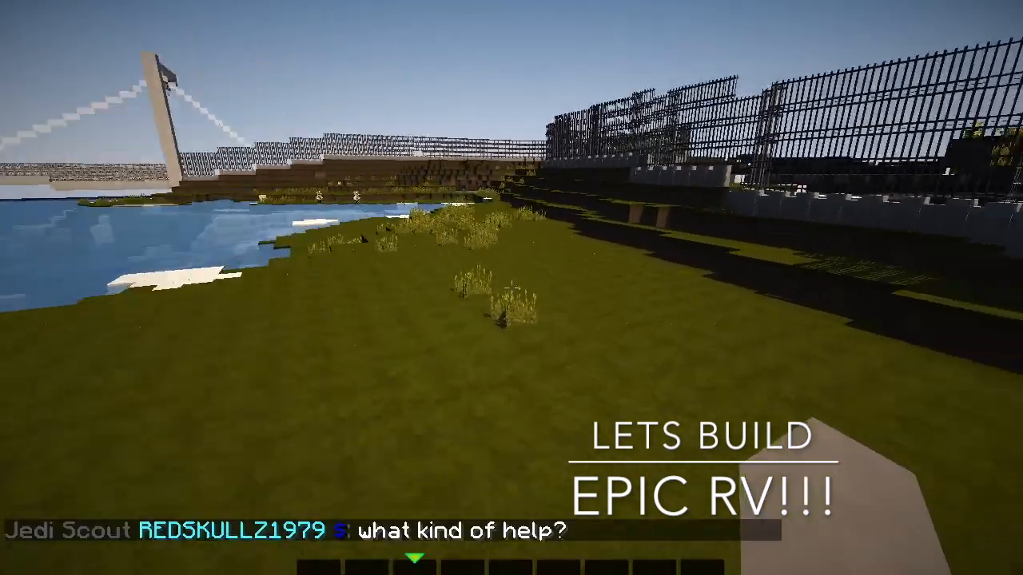
mouse_move(512, 288)
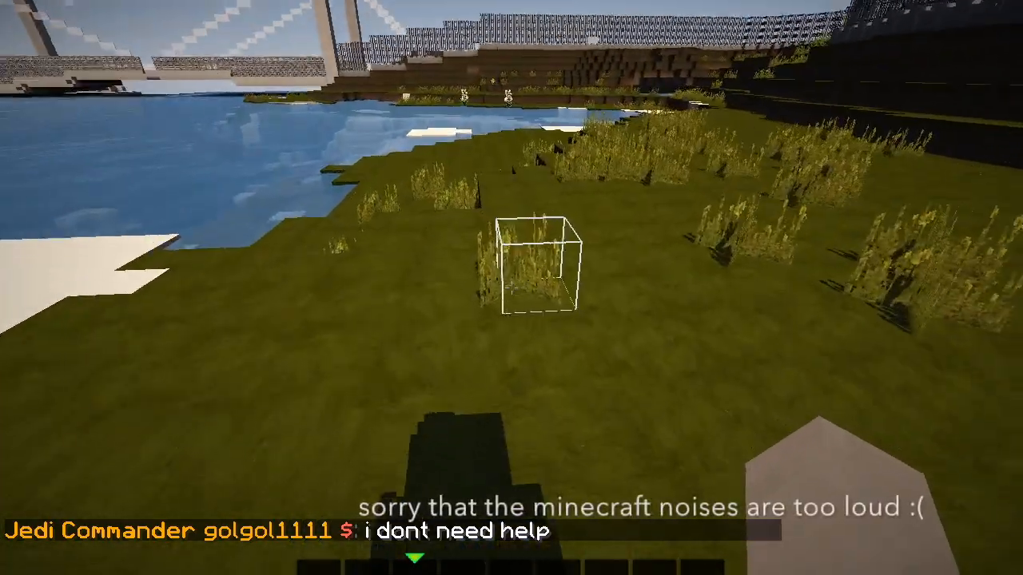
mouse_move(511, 288)
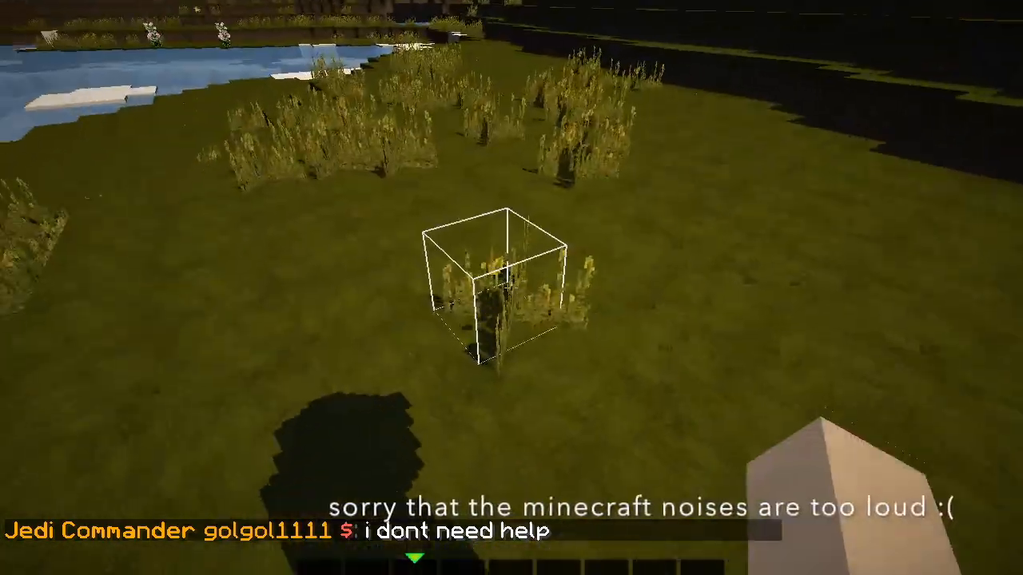
mouse_move(511, 288)
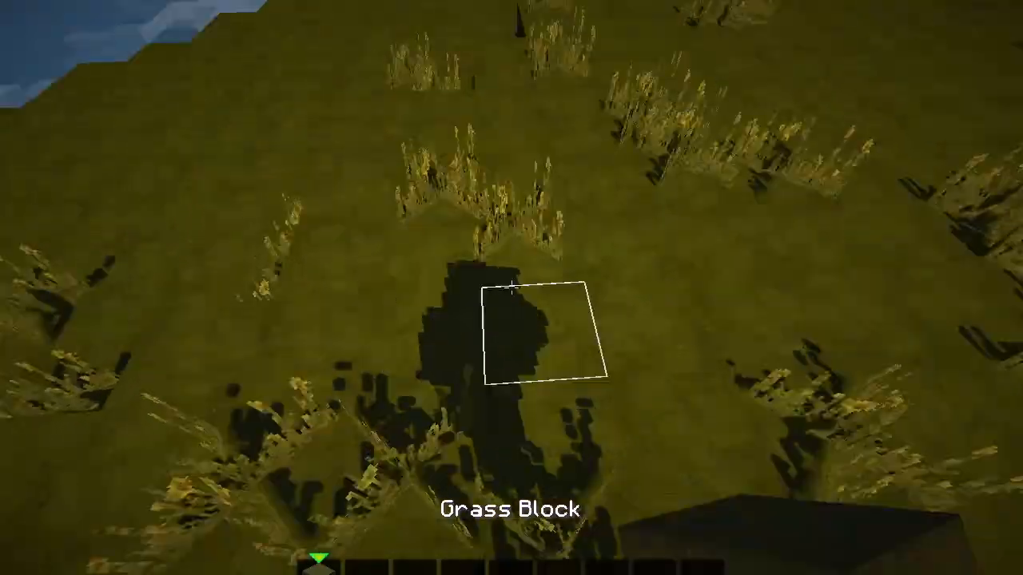
mouse_move(512, 288)
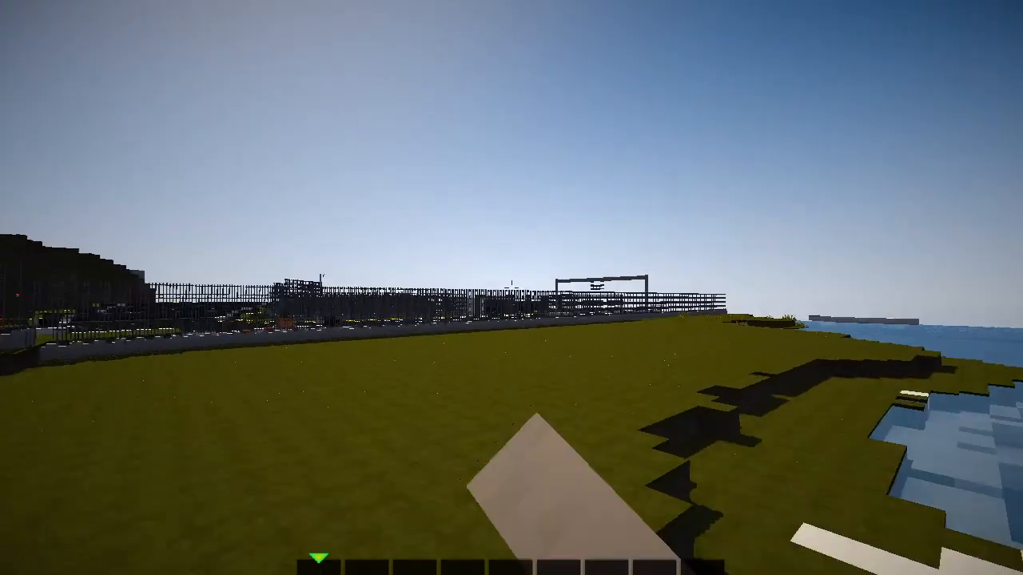
- Take red wool from the creative inventory by searching 'red', alongside black wool
key(e)
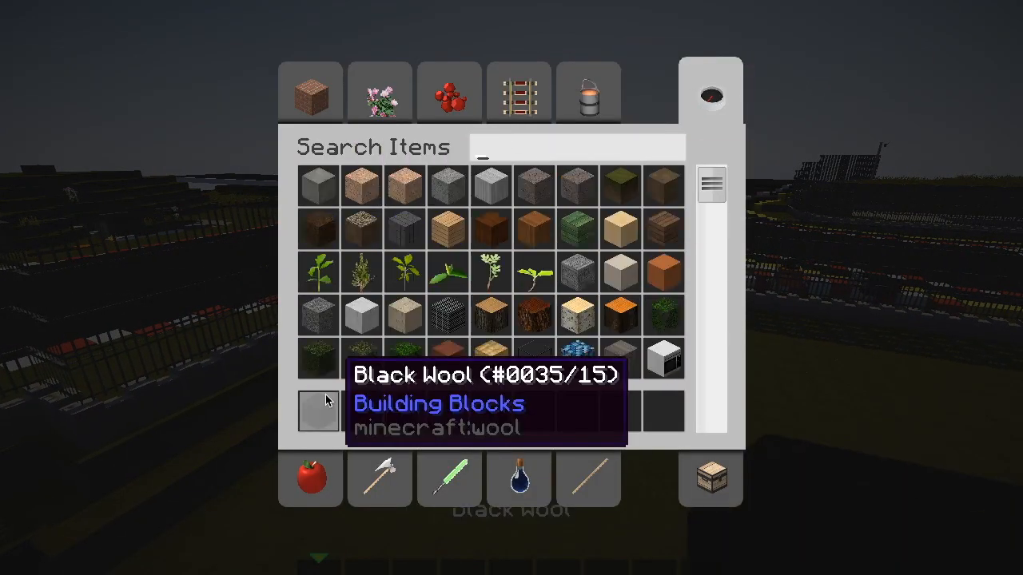
text(red)
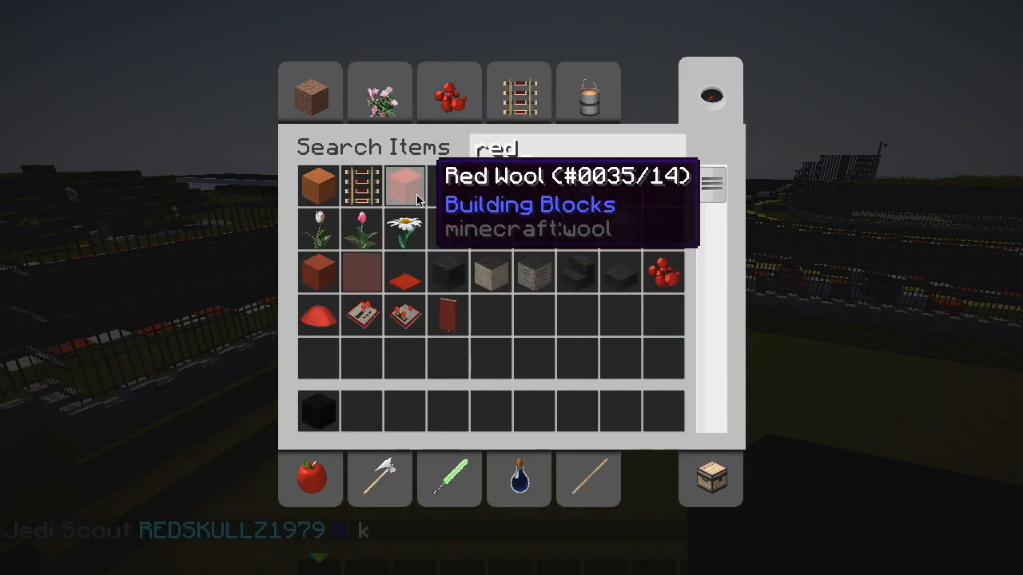
key(Escape)
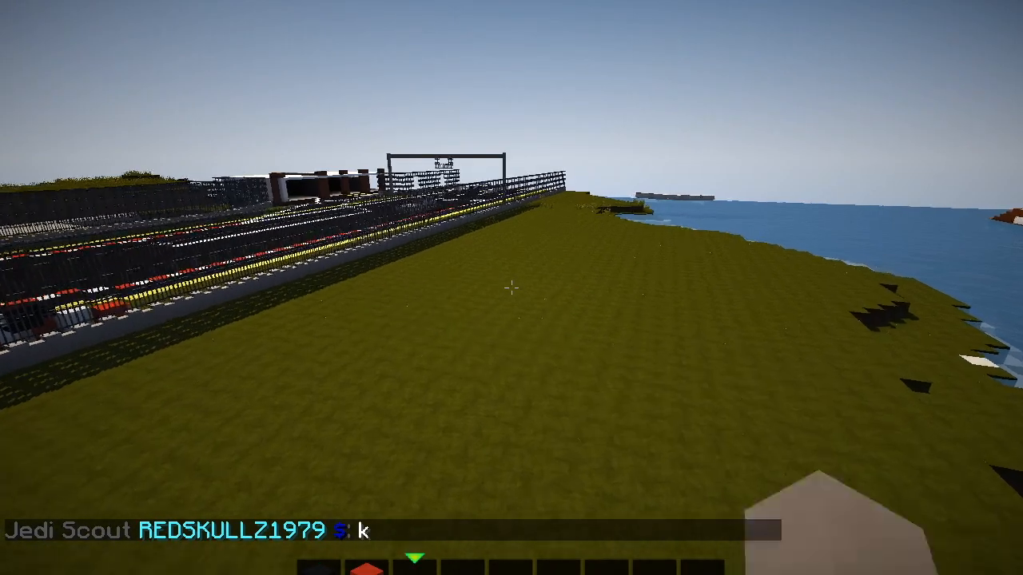
mouse_move(512, 288)
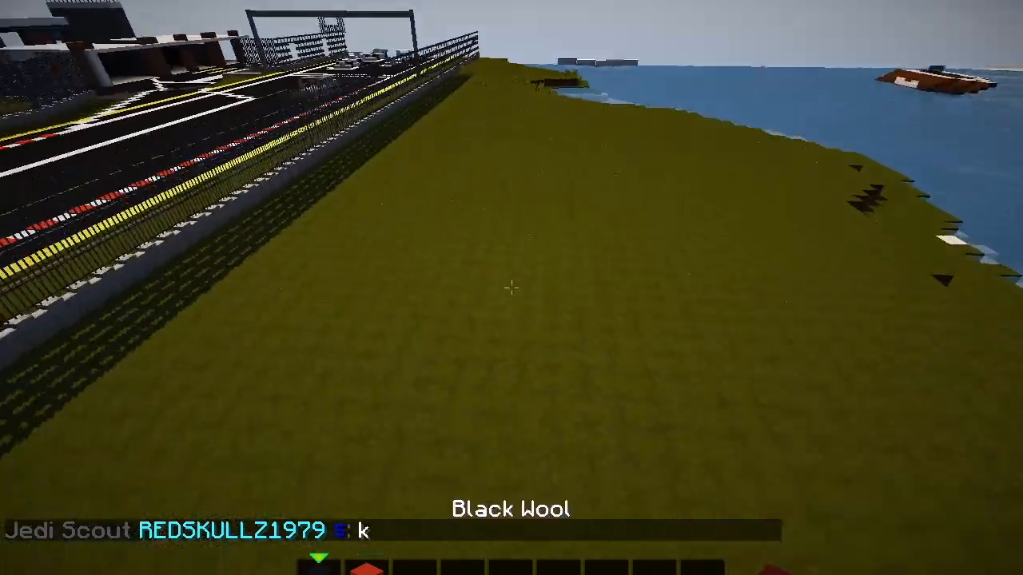
mouse_move(512, 288)
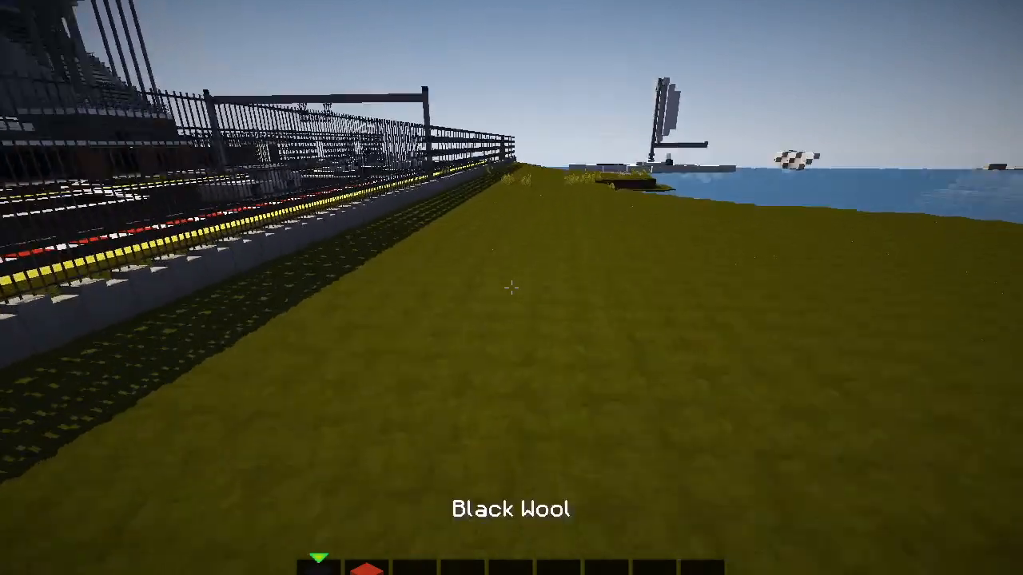
mouse_move(511, 288)
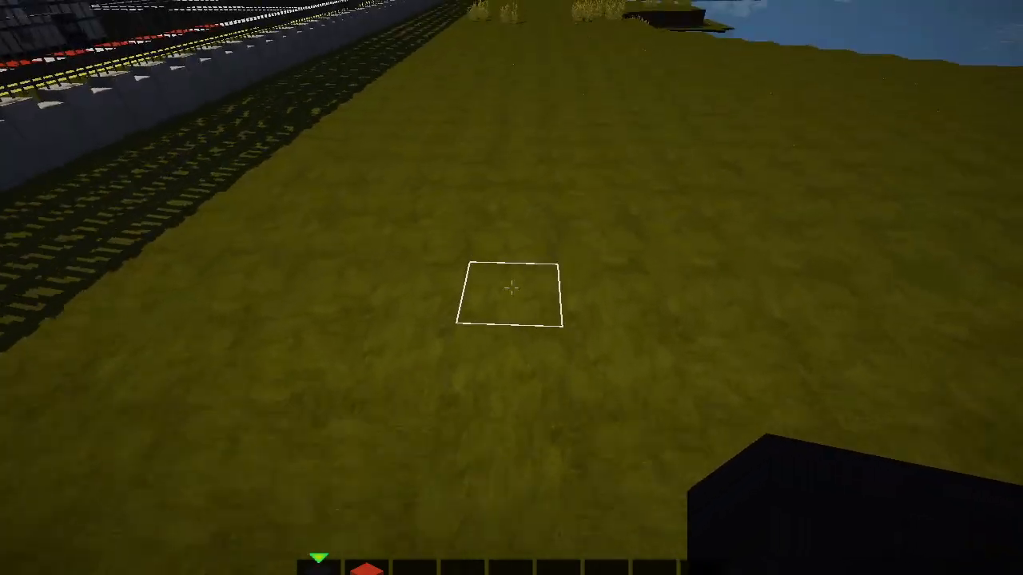
mouse_move(511, 288)
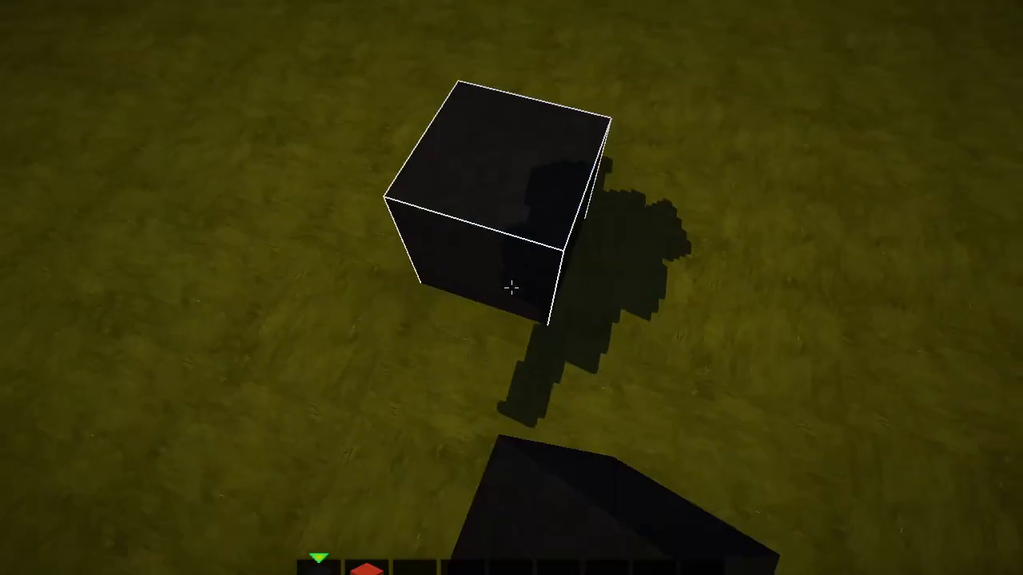
mouse_move(512, 287)
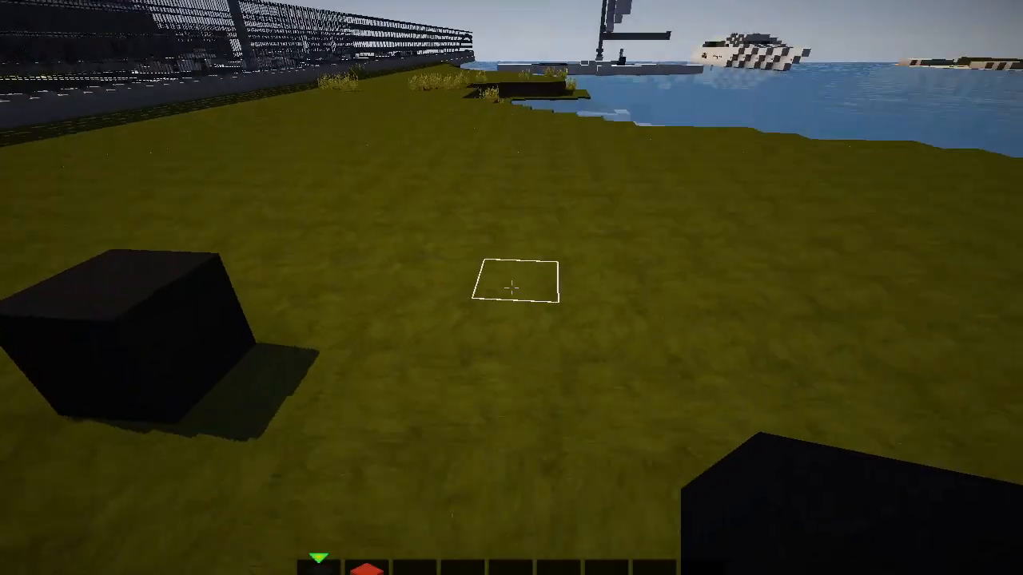
mouse_move(512, 287)
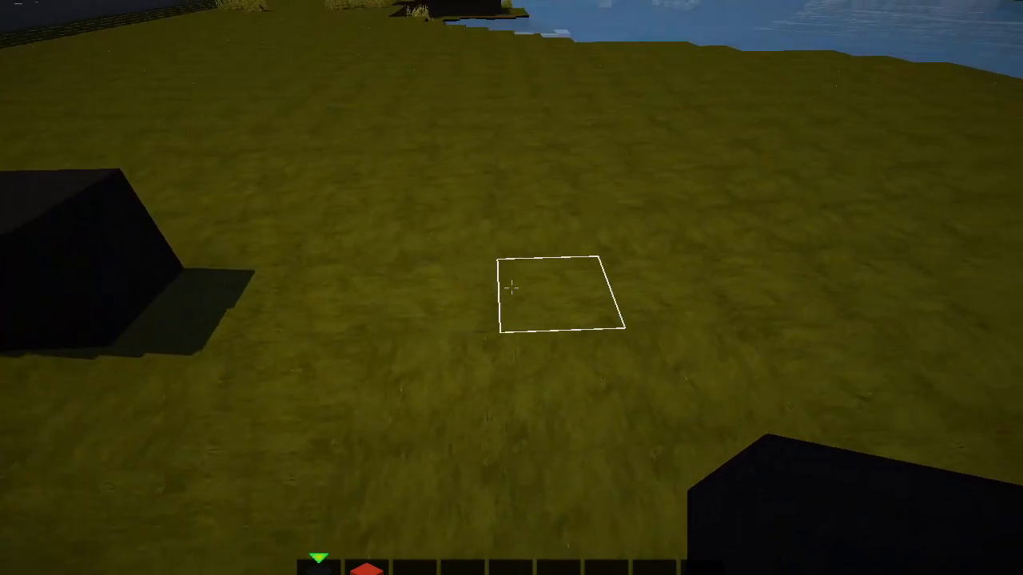
mouse_move(512, 288)
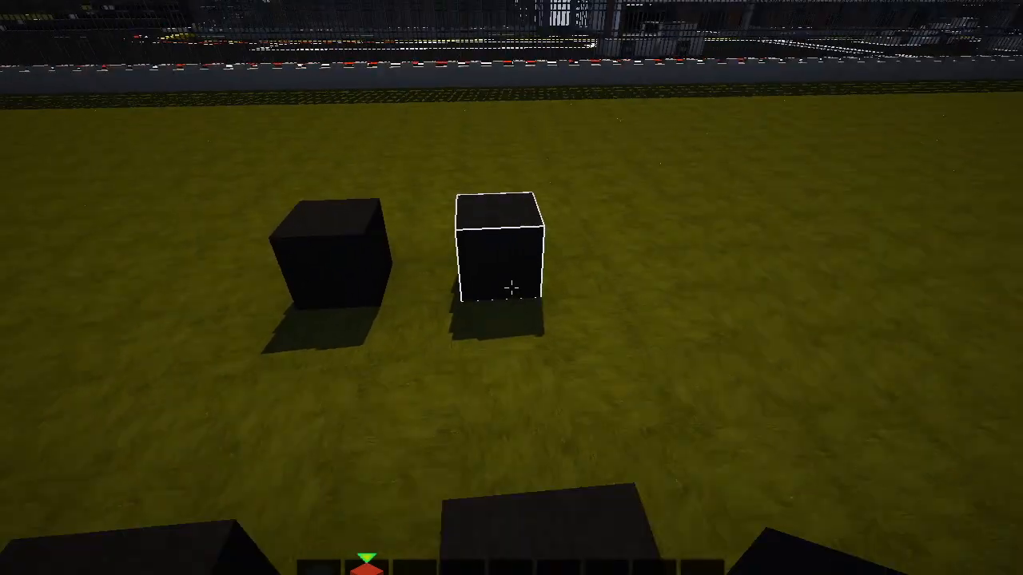
mouse_move(511, 288)
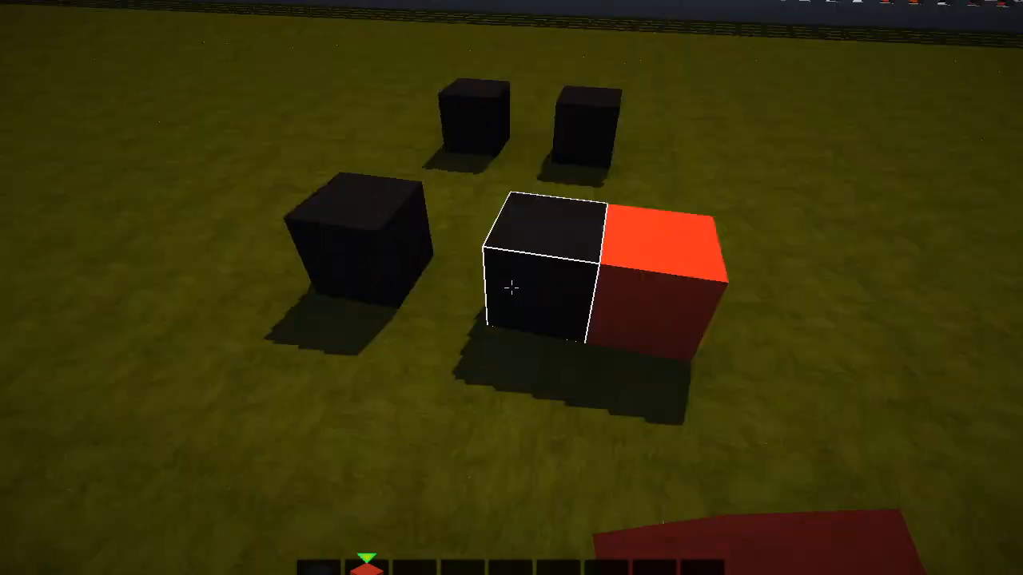
mouse_move(511, 288)
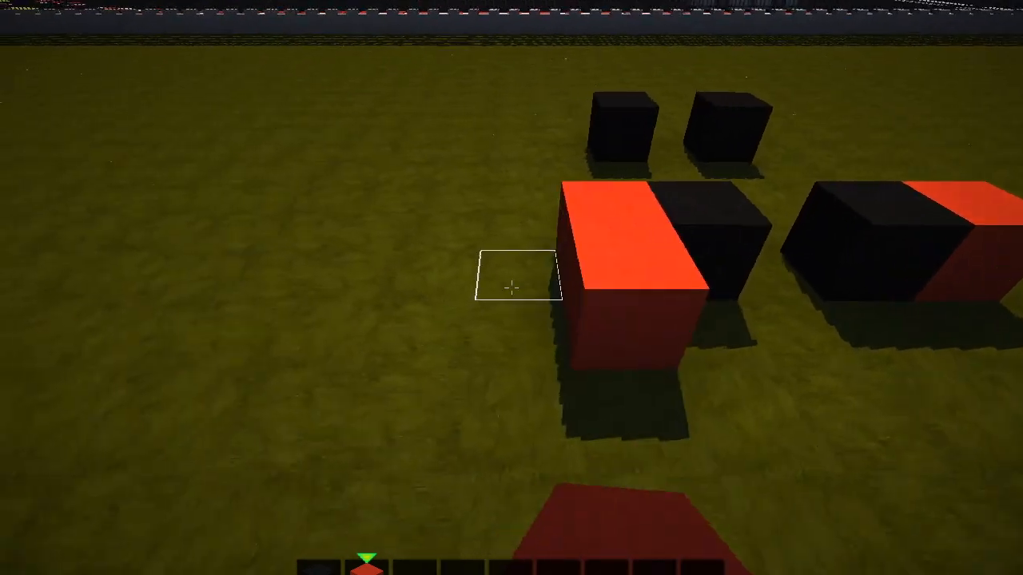
mouse_move(512, 287)
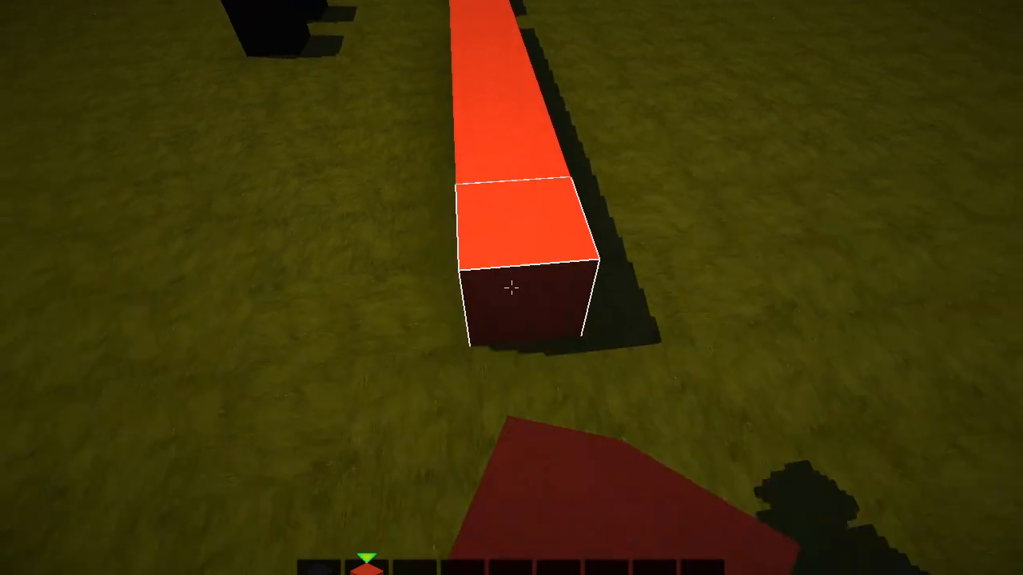
mouse_move(511, 288)
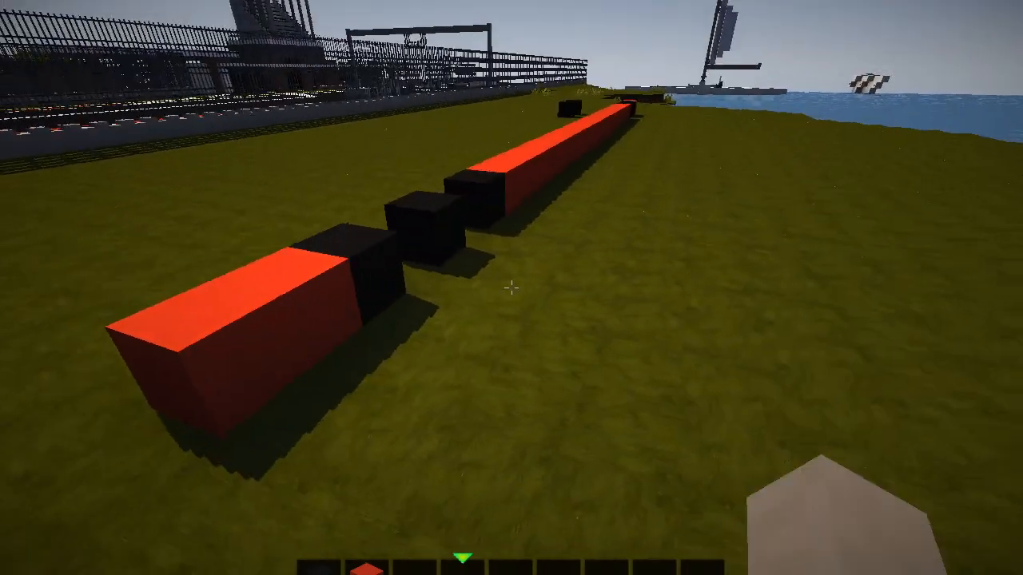
mouse_move(511, 287)
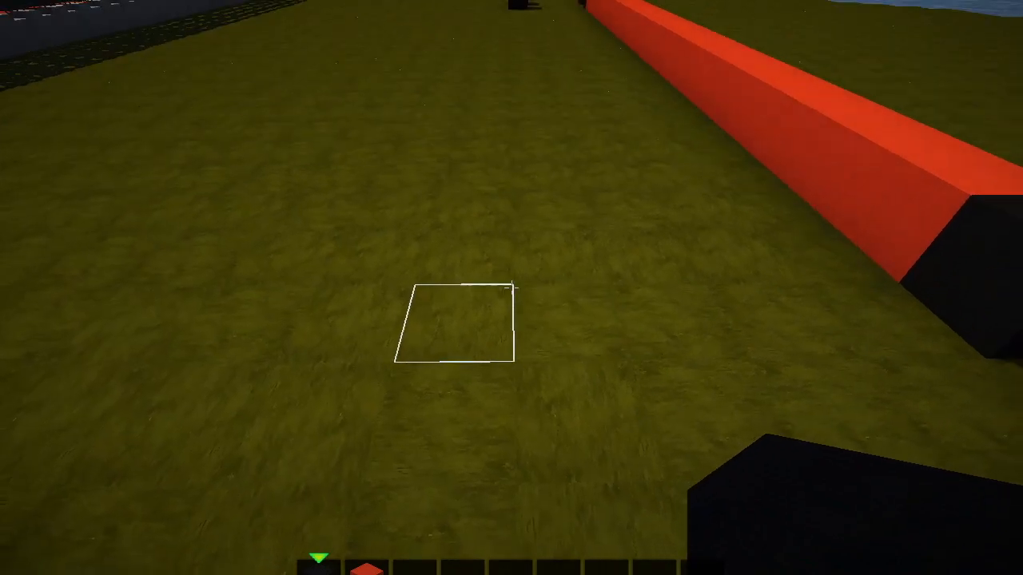
mouse_move(511, 287)
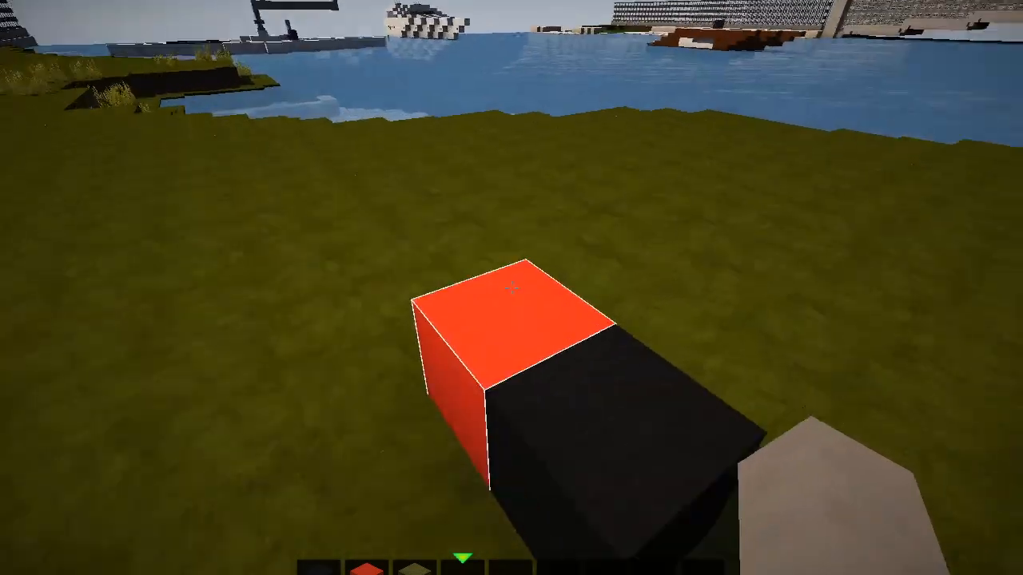
- Take stone slabs from the creative inventory and lay the first slab on the black wool base
key(e)
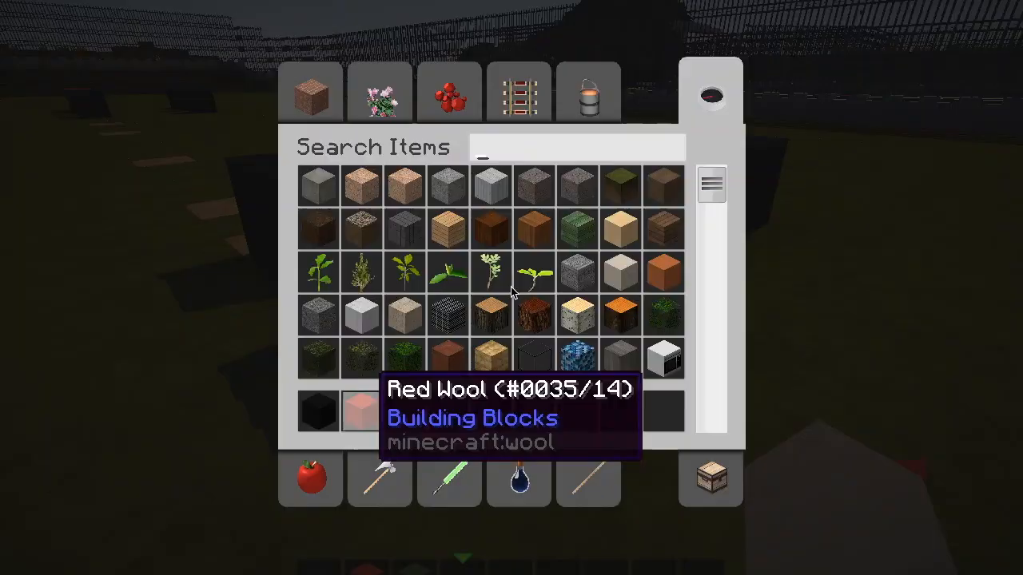
text(sla)
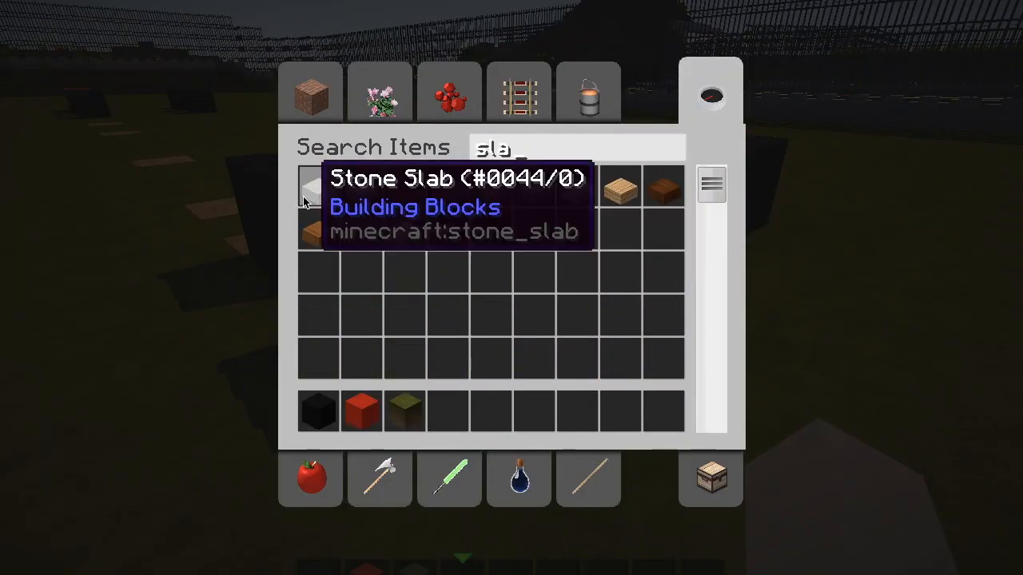
key(Escape)
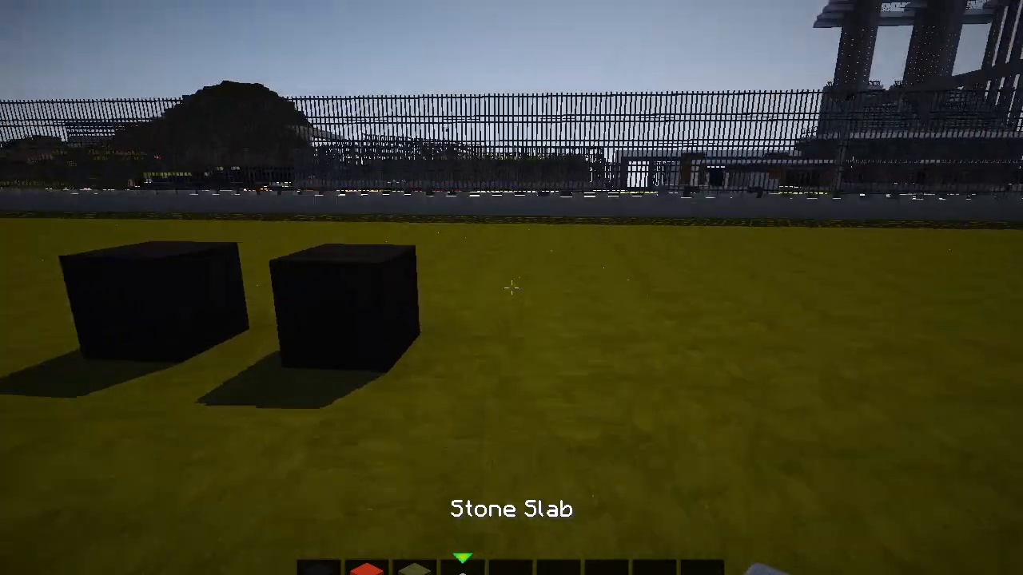
click(512, 287)
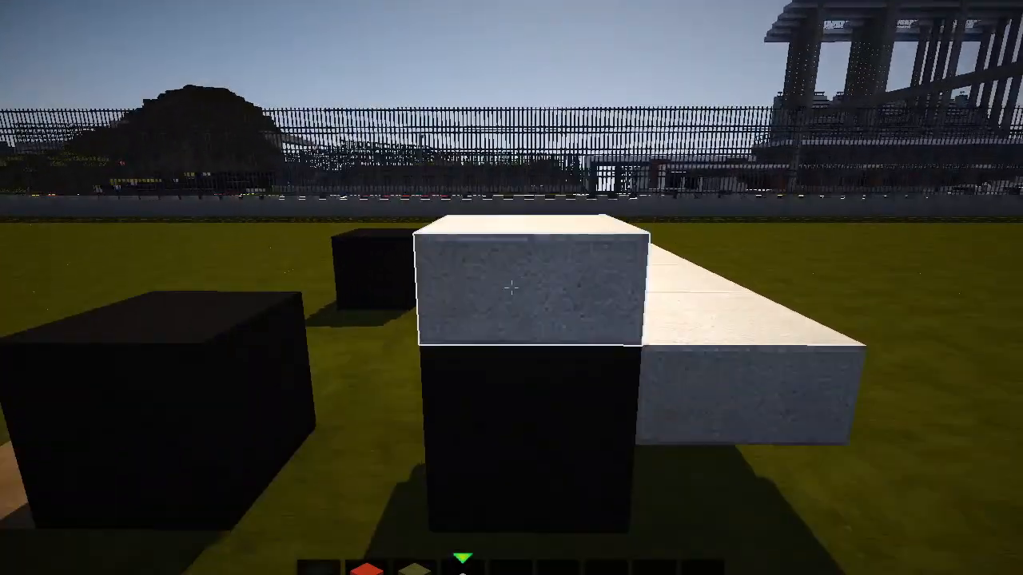
mouse_move(512, 288)
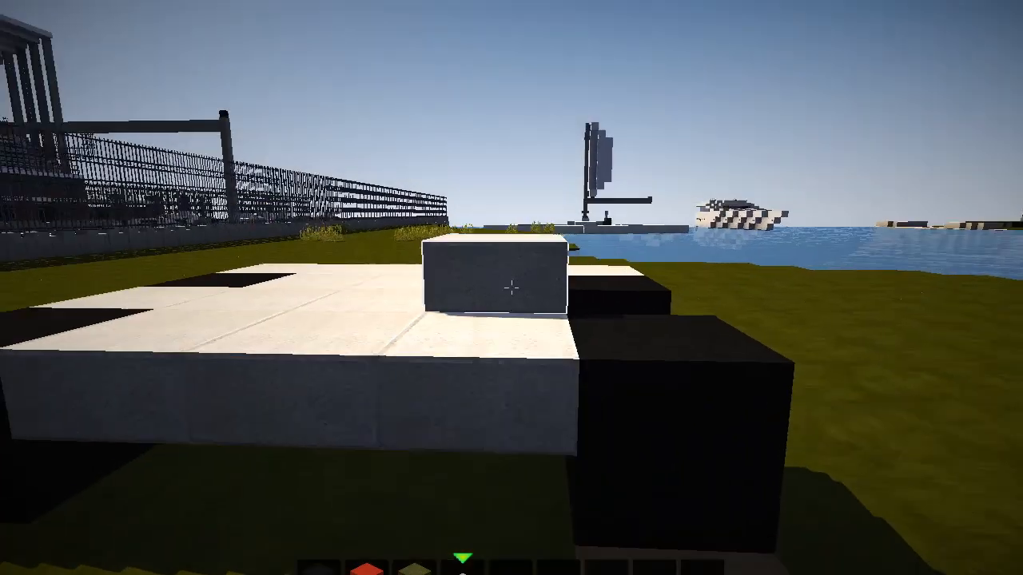
mouse_move(512, 288)
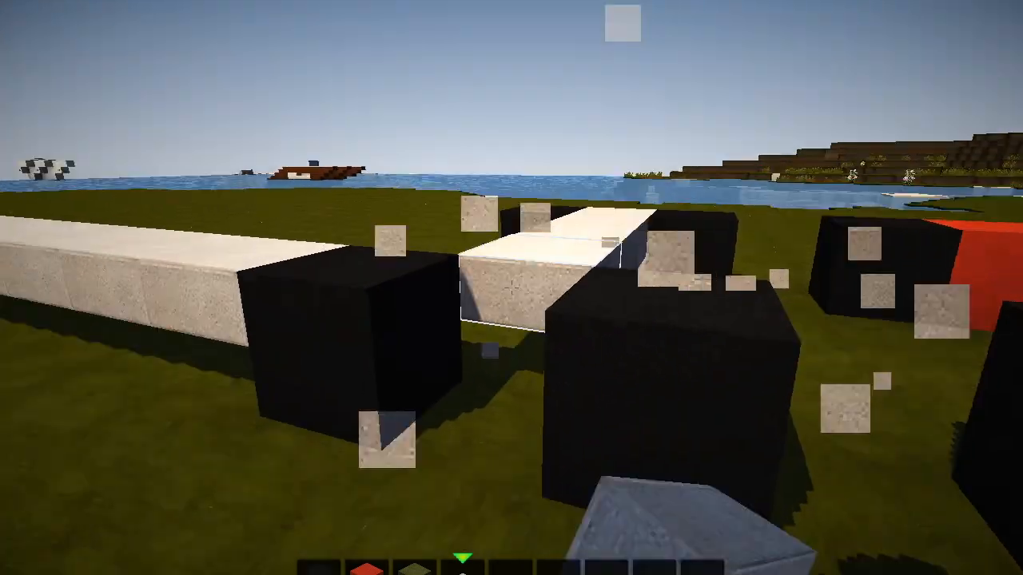
mouse_move(511, 287)
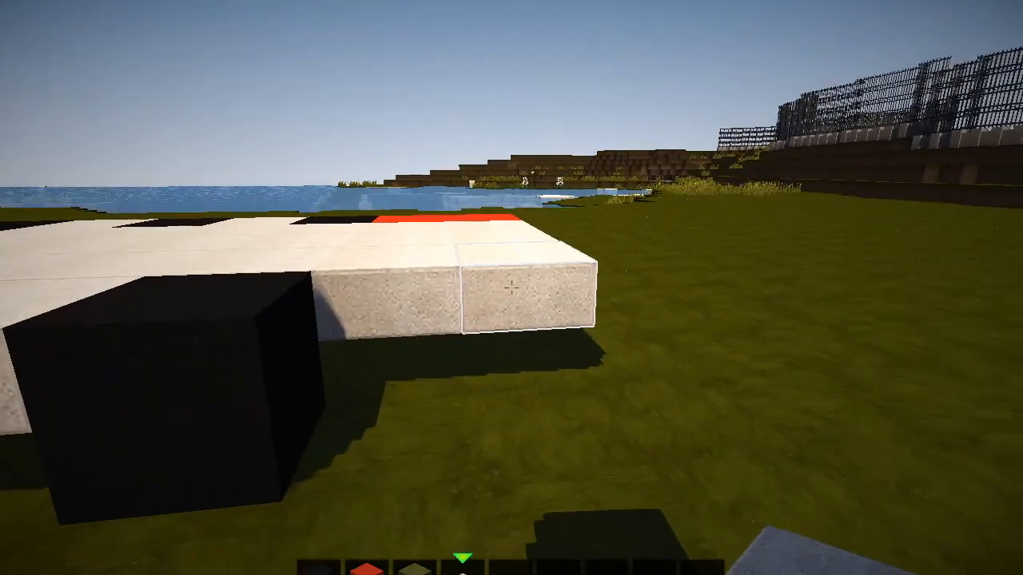
mouse_move(512, 288)
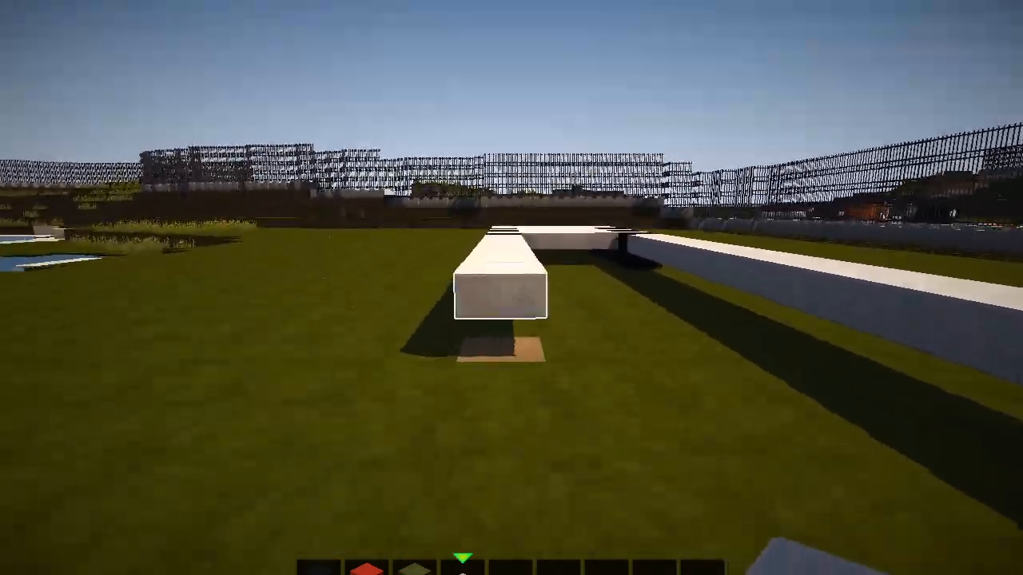
mouse_move(512, 288)
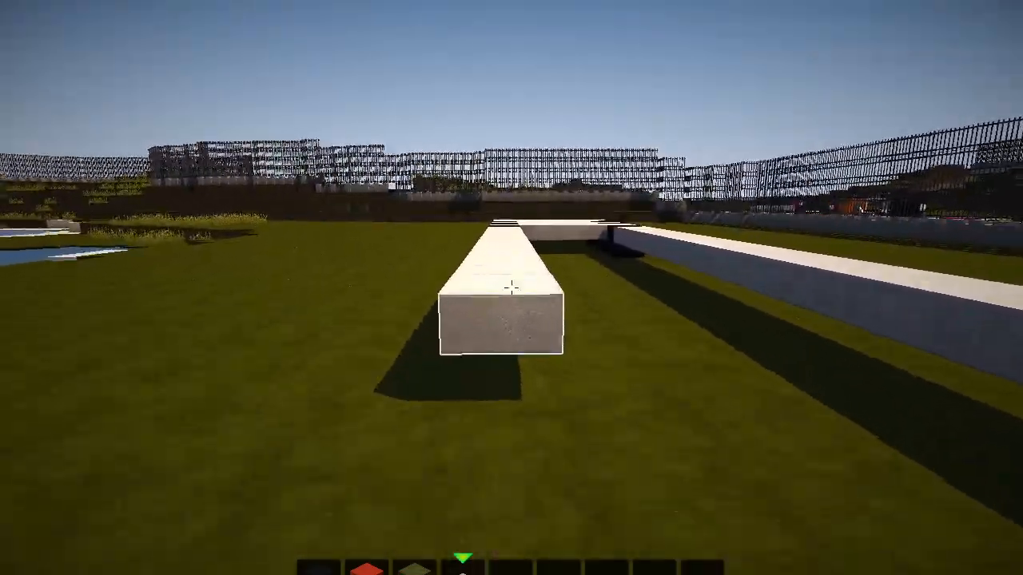
mouse_move(512, 287)
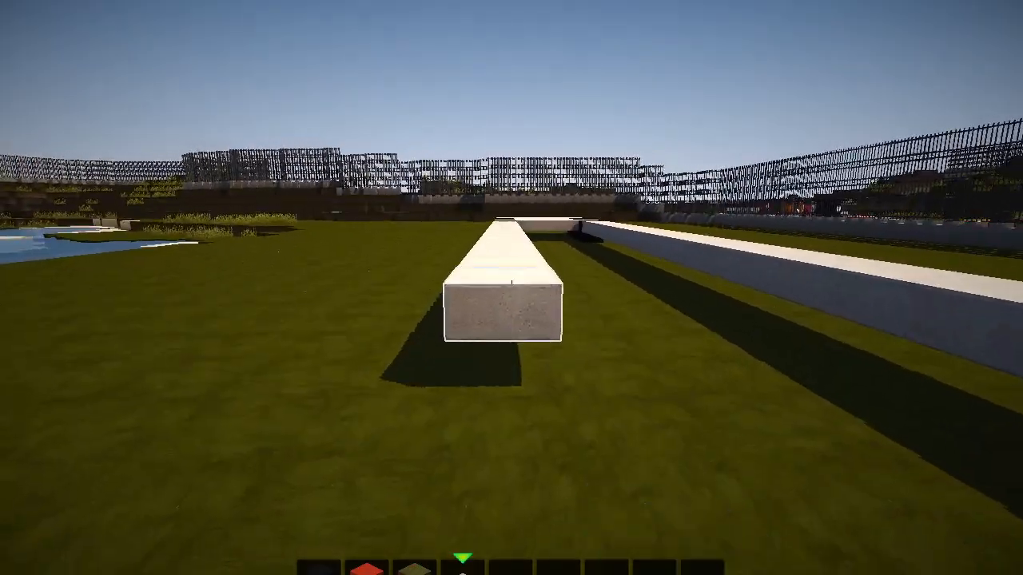
mouse_move(512, 288)
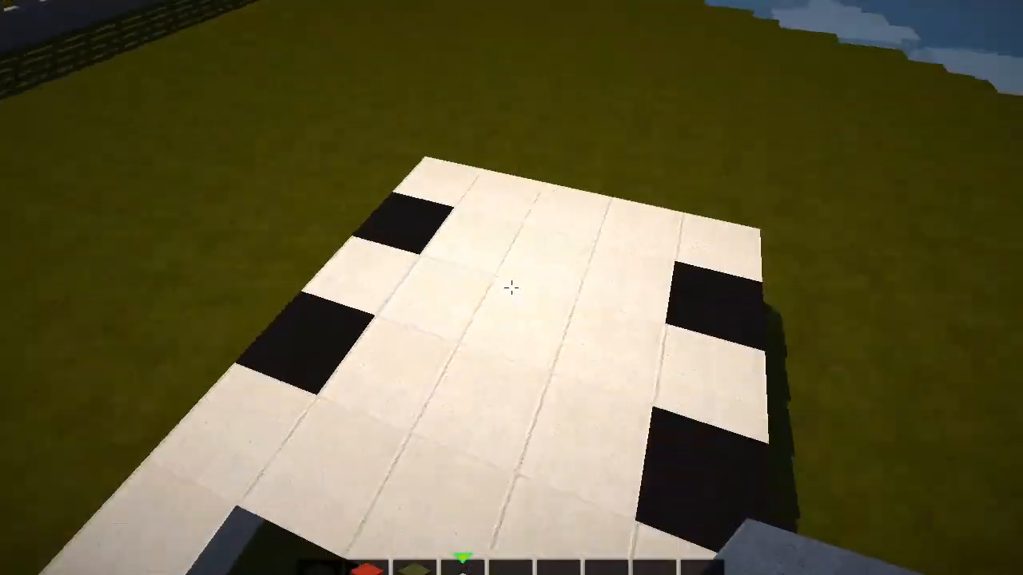
mouse_move(512, 288)
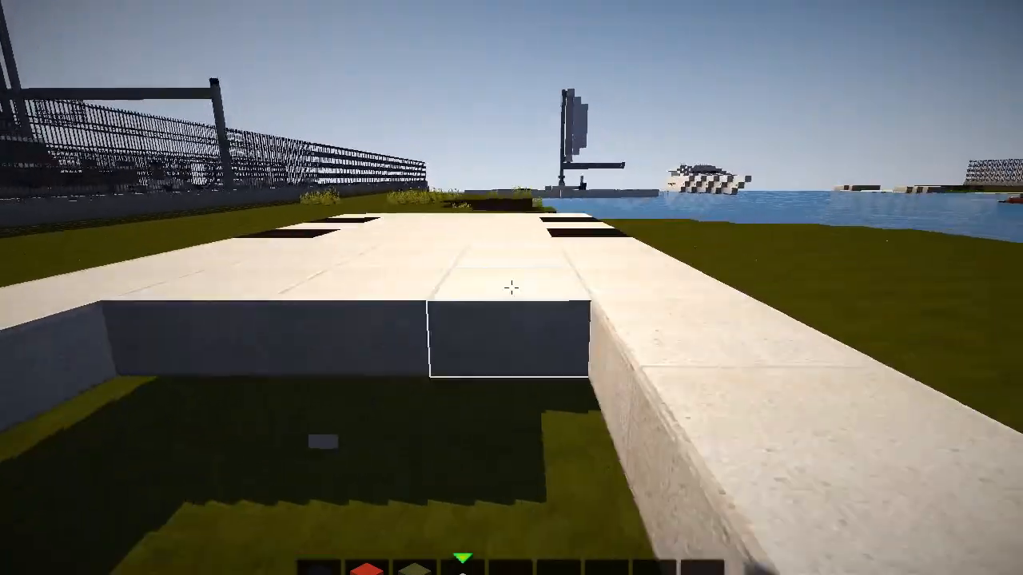
mouse_move(511, 288)
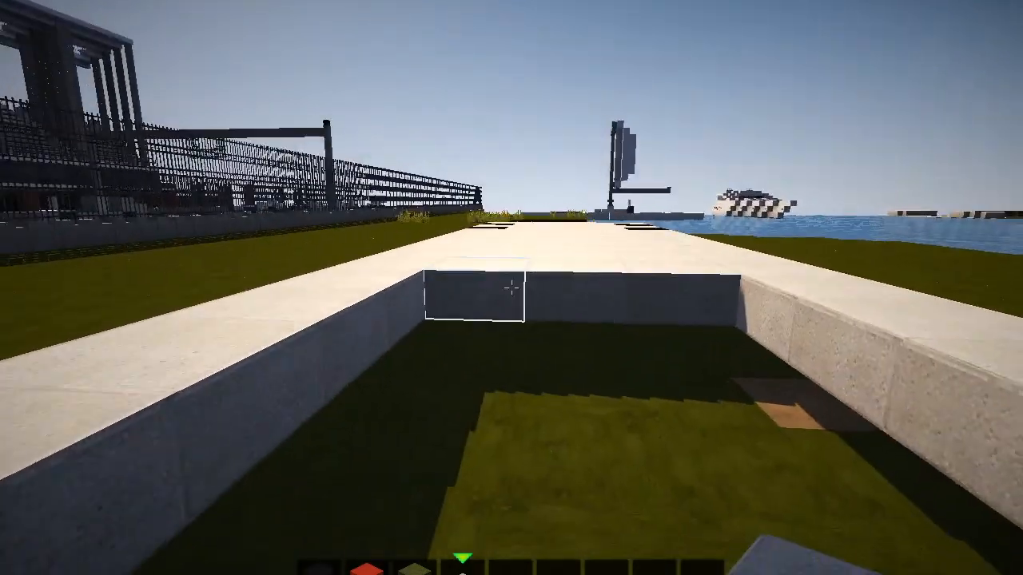
mouse_move(512, 288)
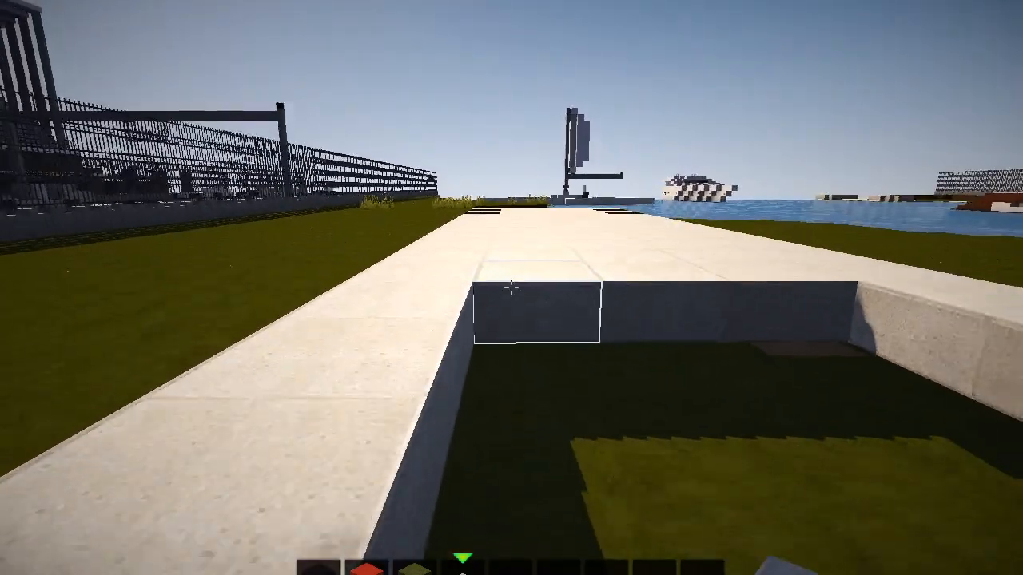
mouse_move(512, 288)
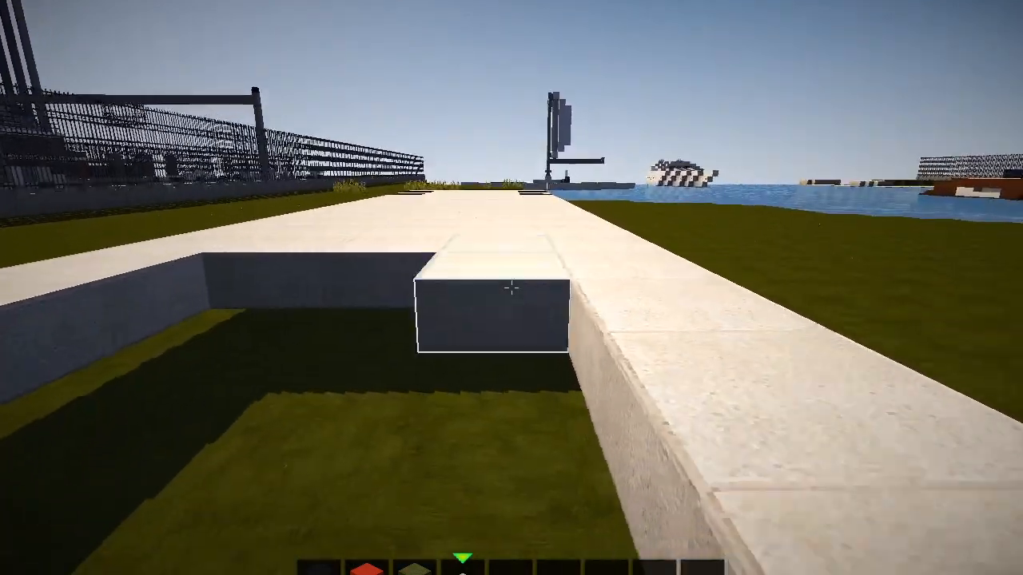
mouse_move(511, 288)
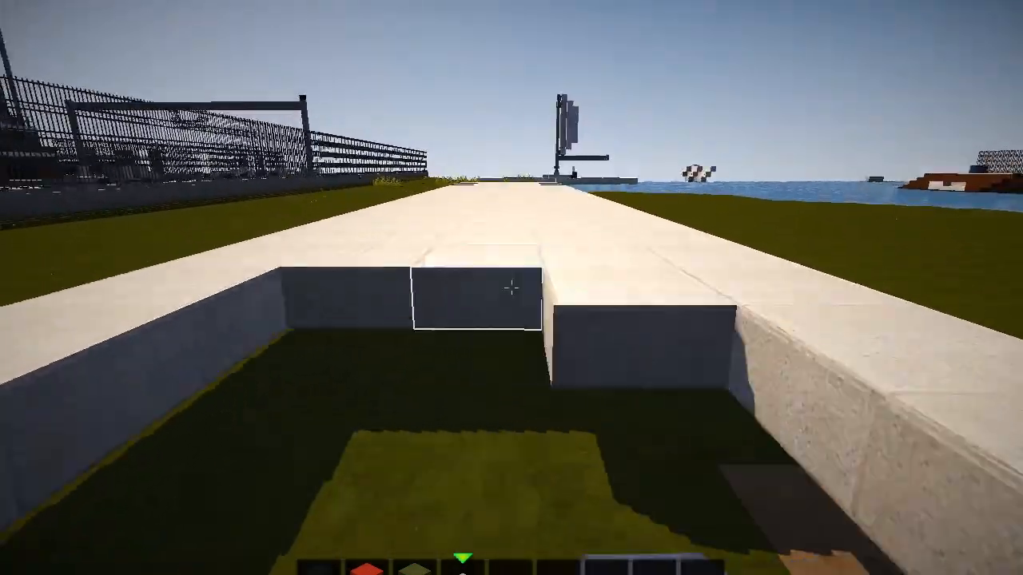
mouse_move(512, 288)
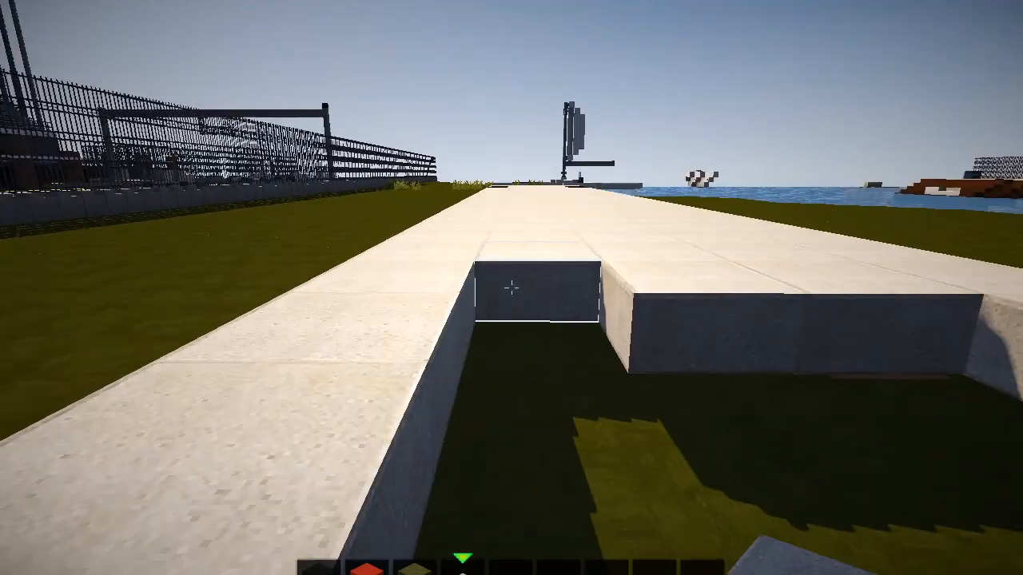
mouse_move(511, 288)
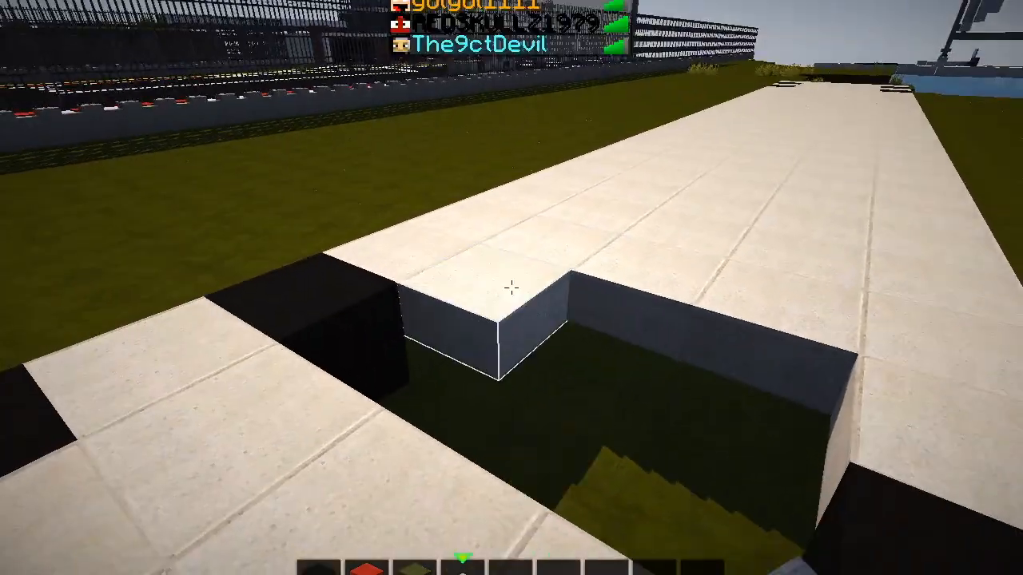
mouse_move(511, 288)
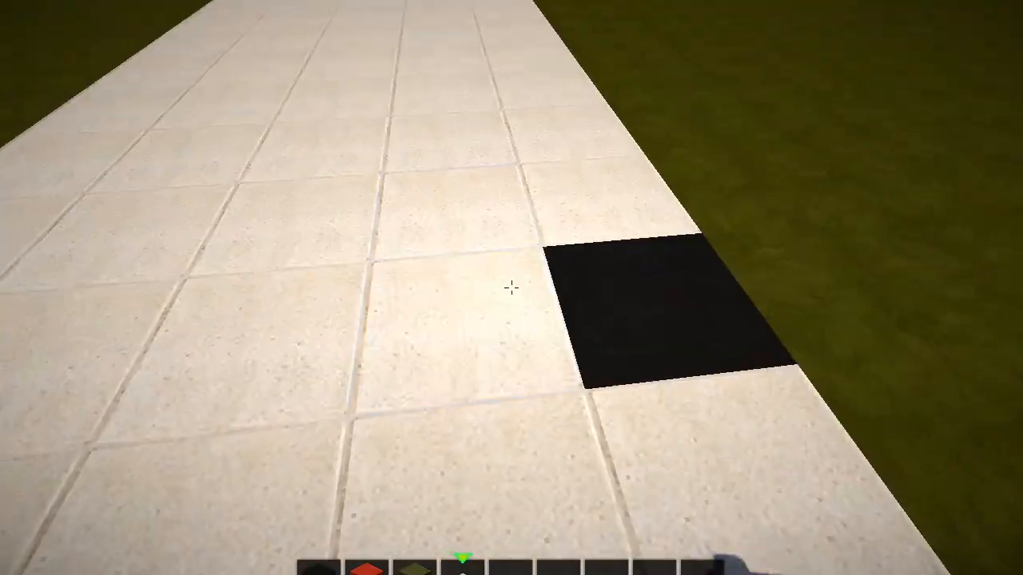
mouse_move(512, 287)
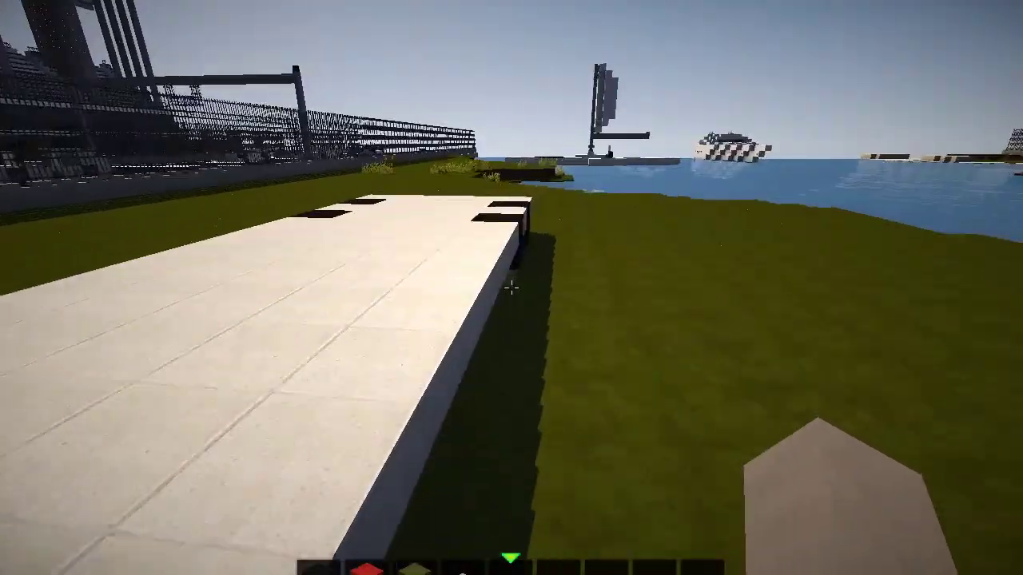
- Pick buttons from the creative inventory to detail the black wool wheels
key(e)
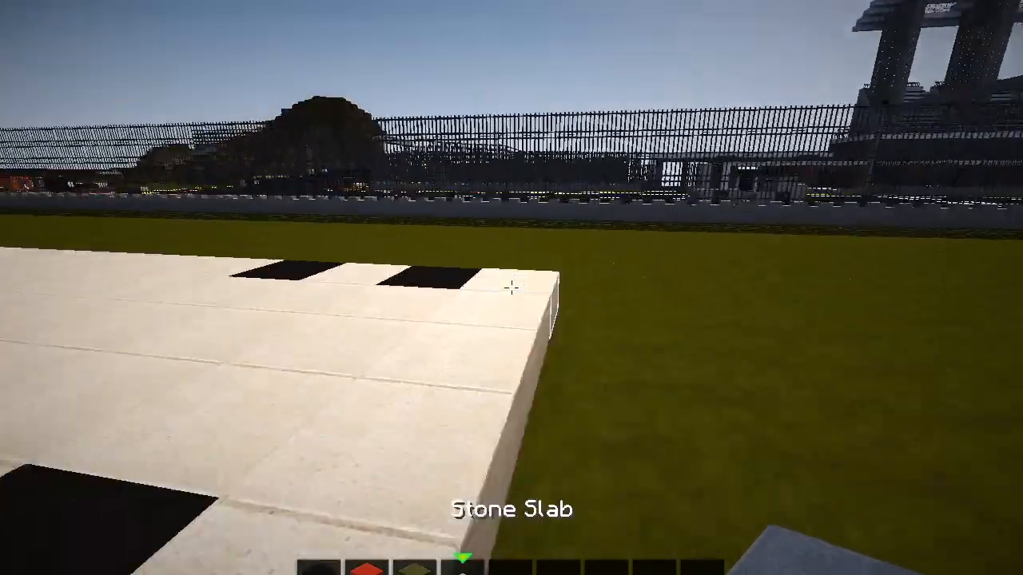
mouse_move(512, 288)
text(bu)
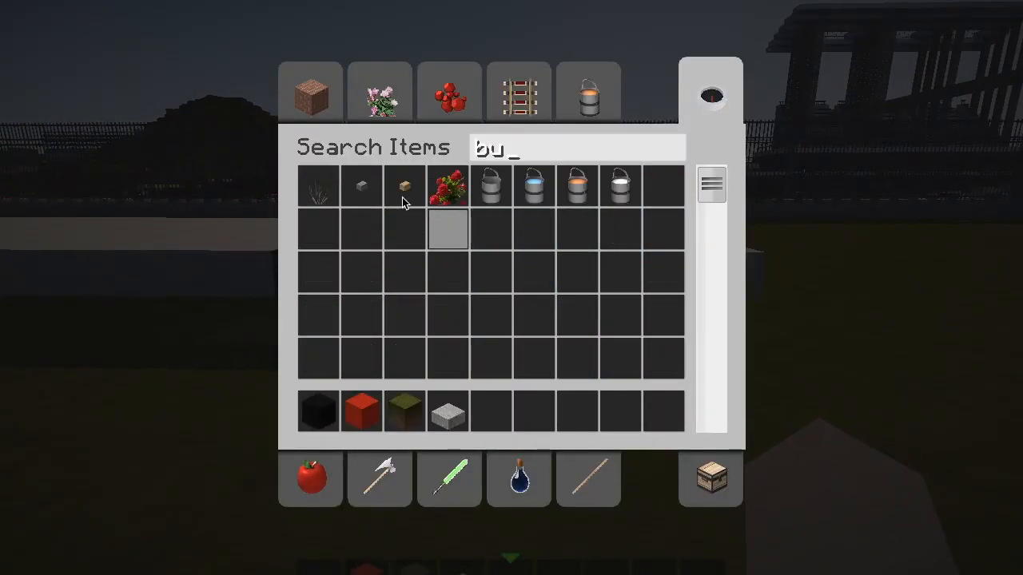
key(Escape)
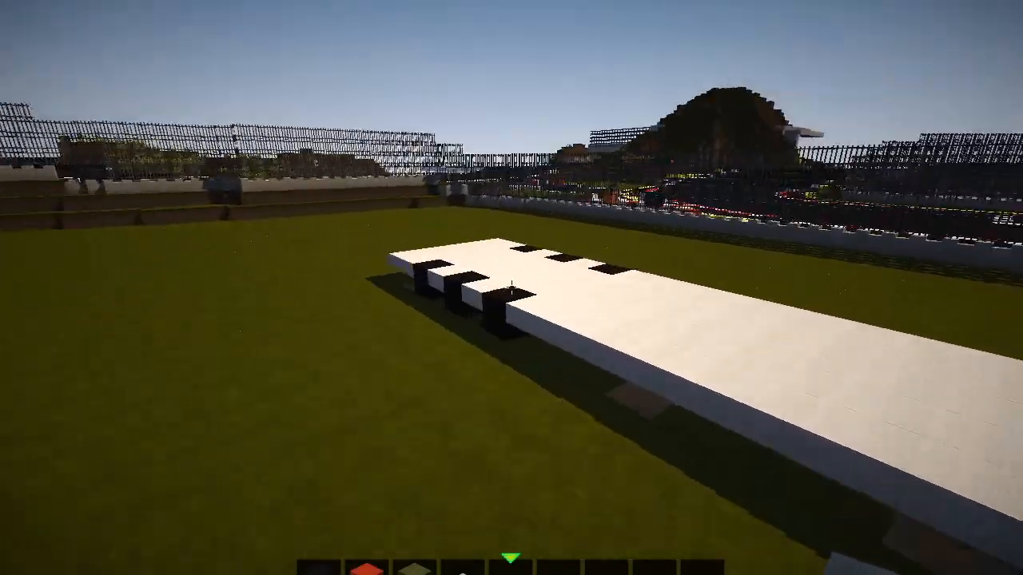
mouse_move(512, 287)
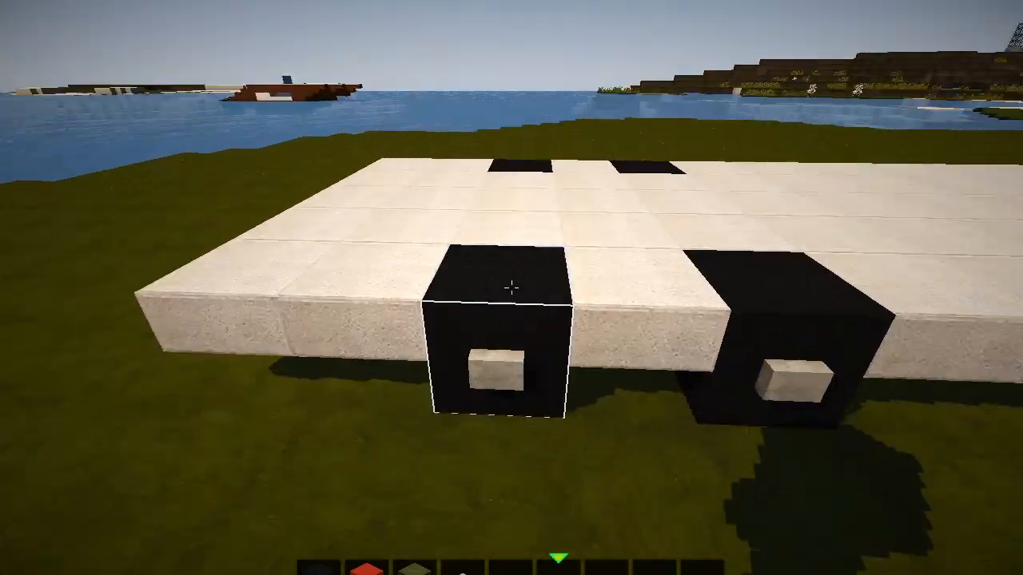
- Take Block of Quartz from the creative inventory by searching 'qua'
key(e)
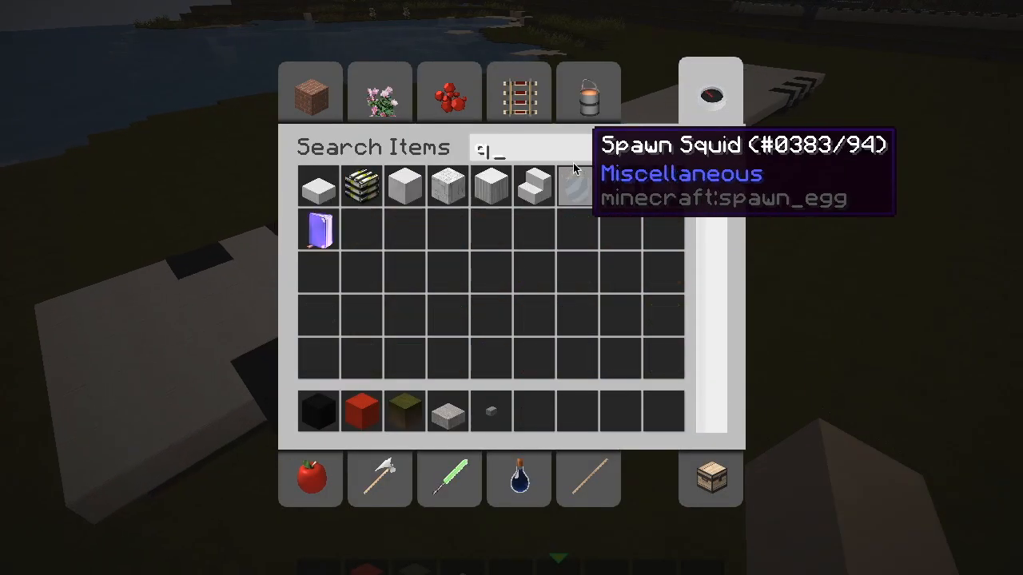
text(ua)
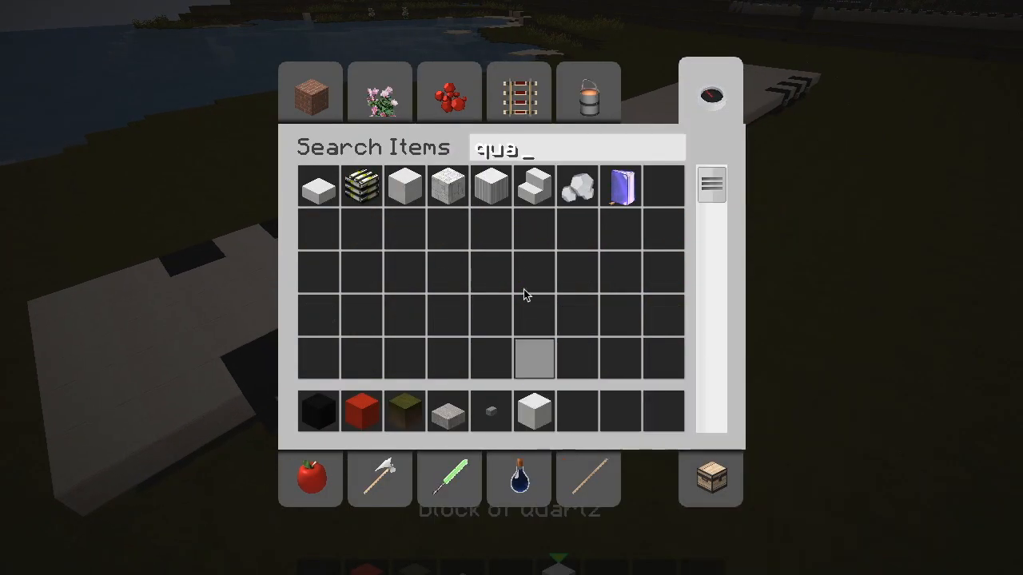
key(Escape)
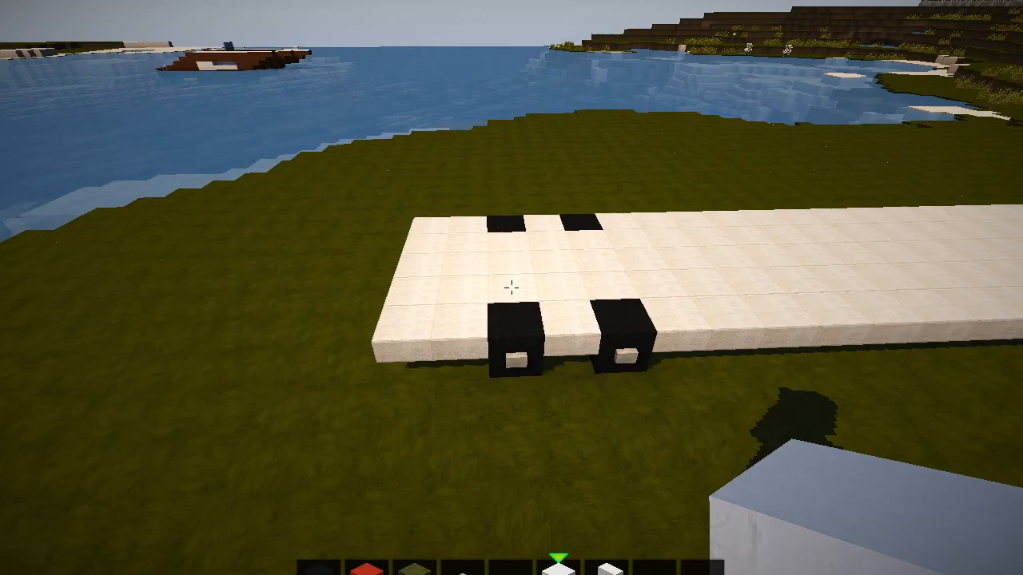
mouse_move(511, 288)
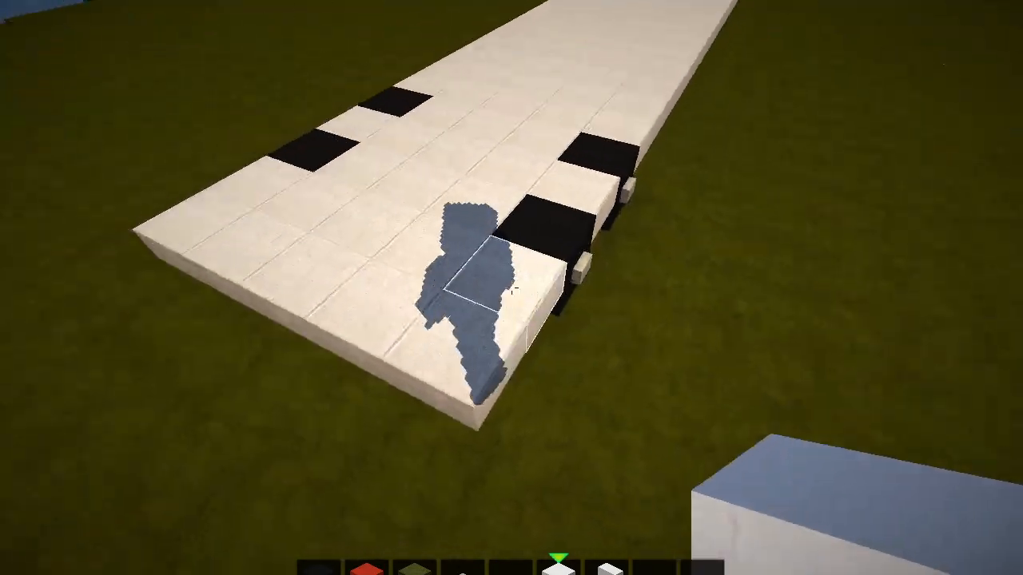
mouse_move(512, 288)
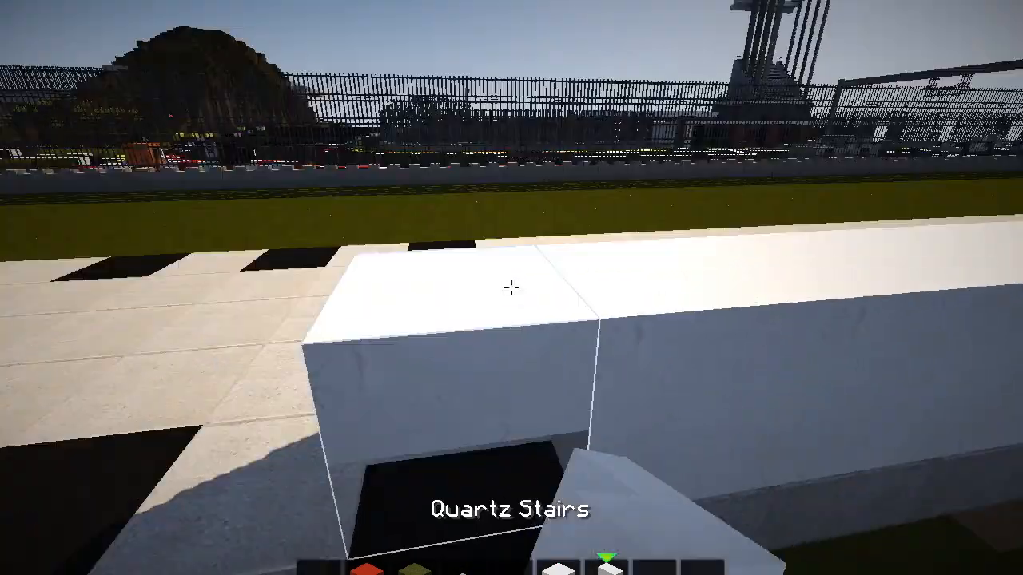
mouse_move(511, 288)
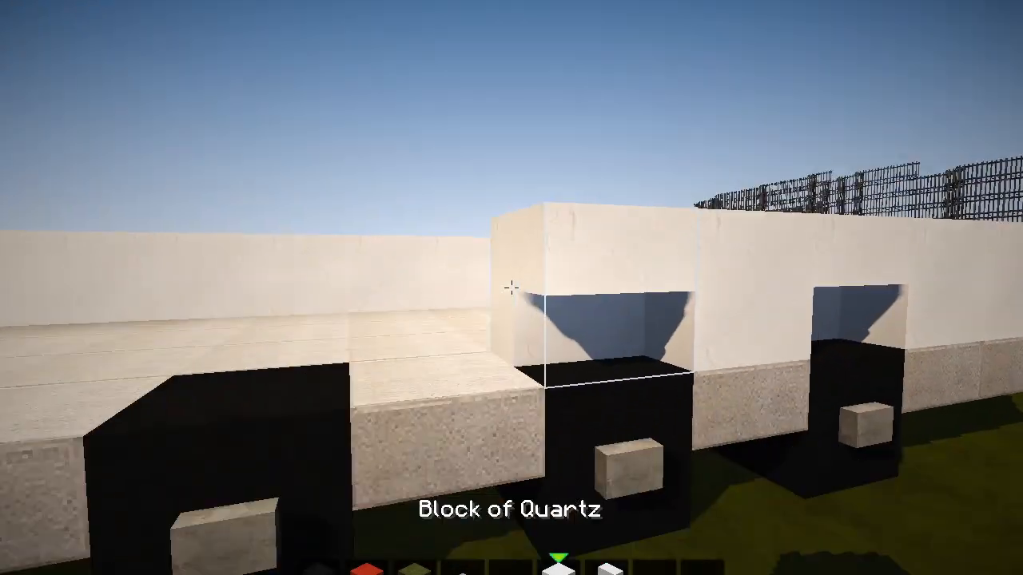
mouse_move(511, 288)
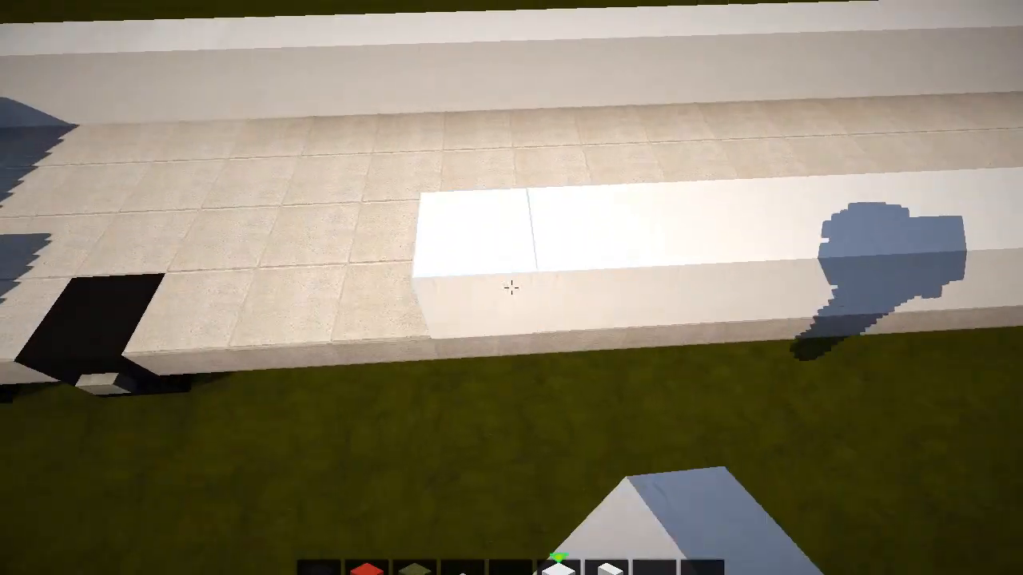
mouse_move(512, 288)
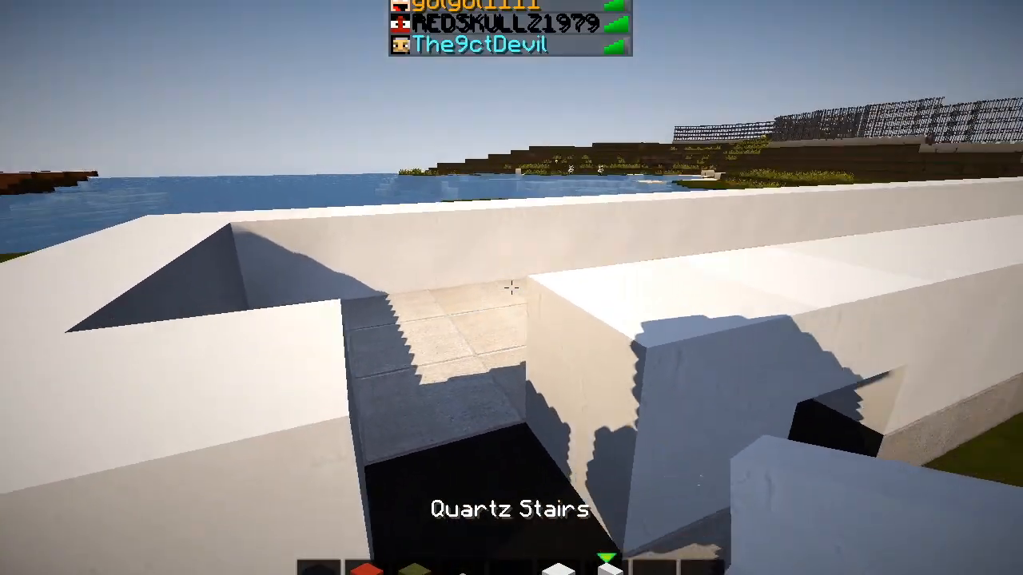
- Check position coordinates and facing direction with the F3 overlay while walling the hull
key(F3)
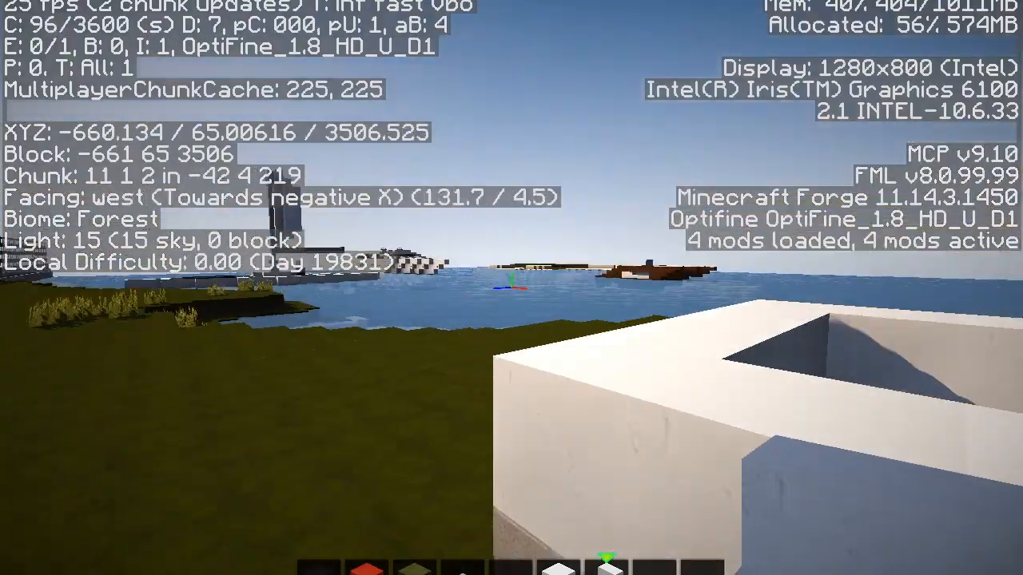
mouse_move(511, 288)
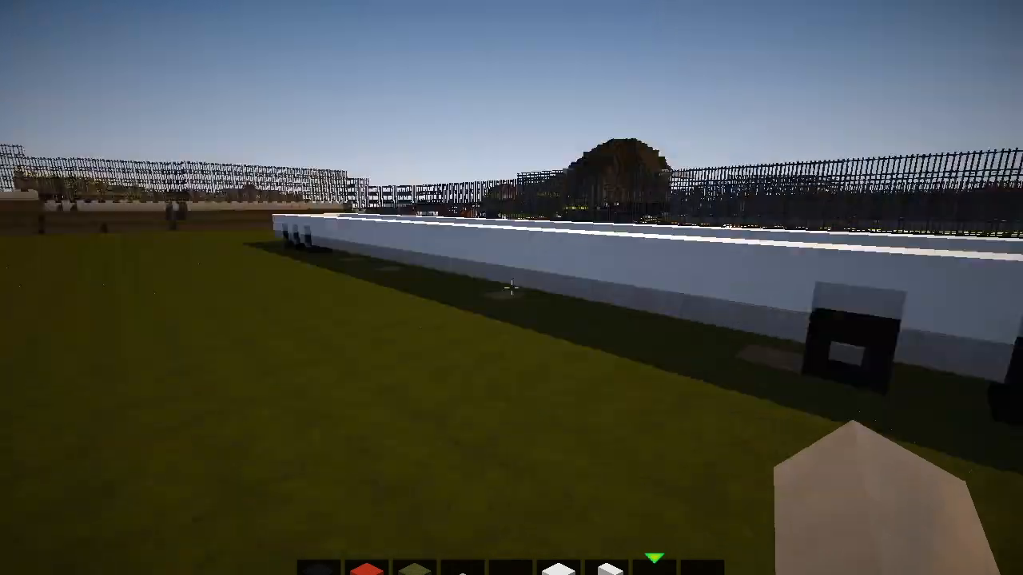
mouse_move(512, 287)
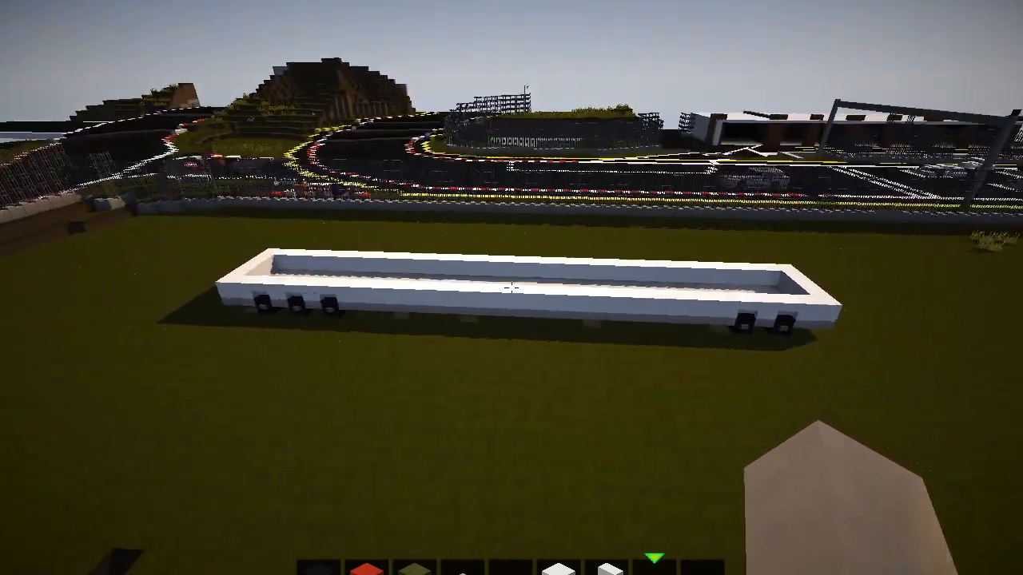
mouse_move(511, 287)
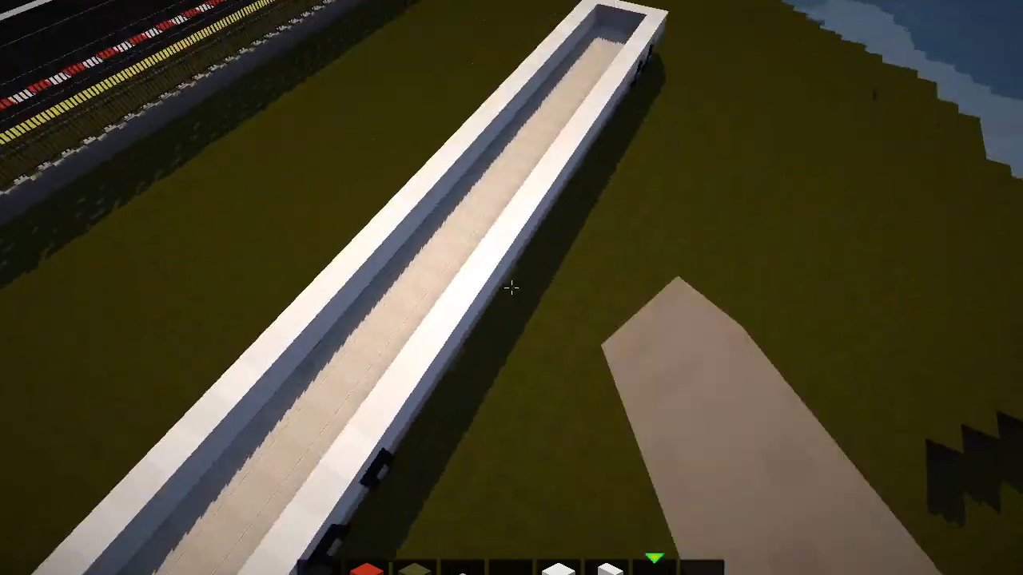
mouse_move(512, 288)
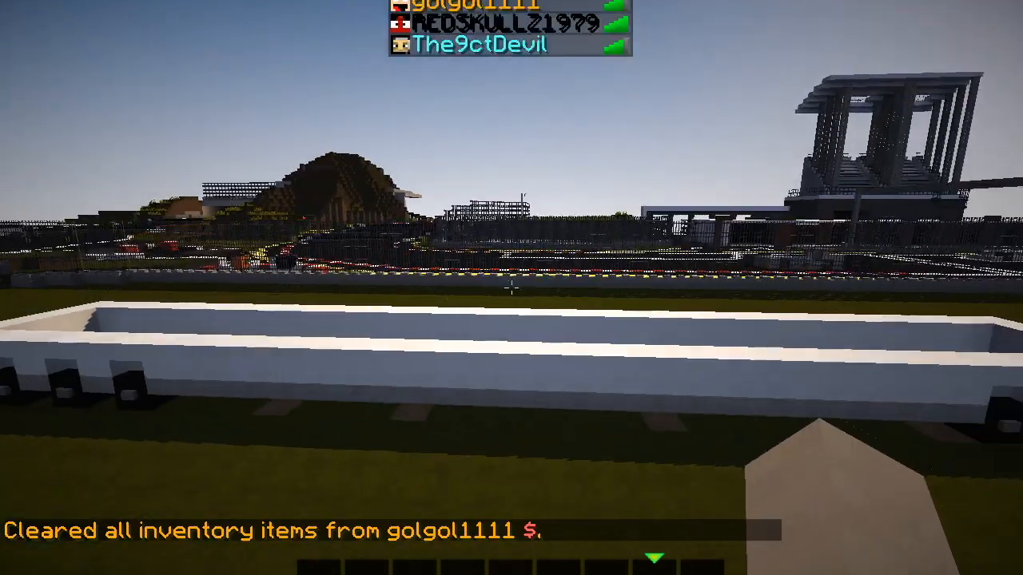
- Take gray blocks from the creative inventory for the RV's upper walls
key(e)
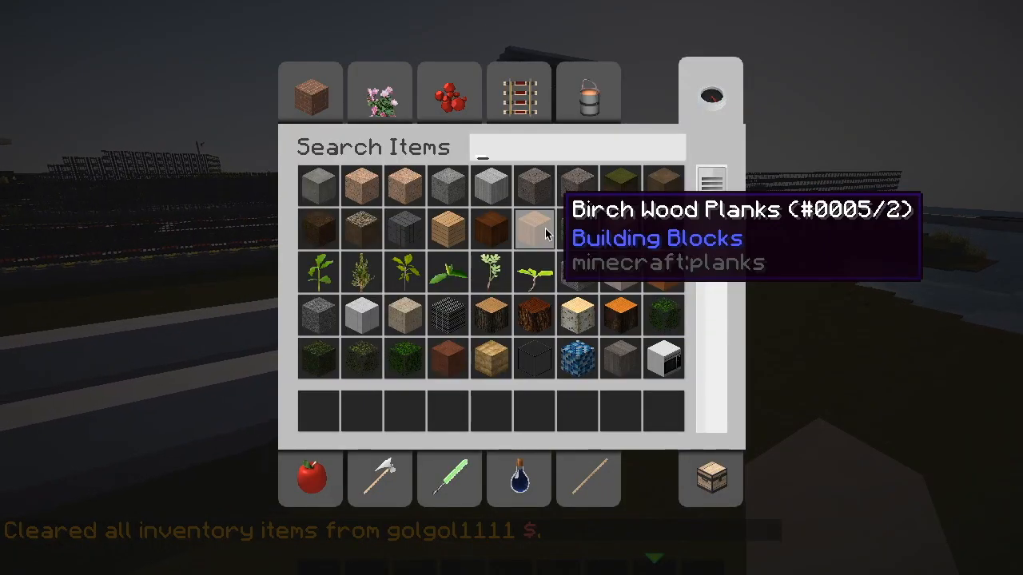
text(gra)
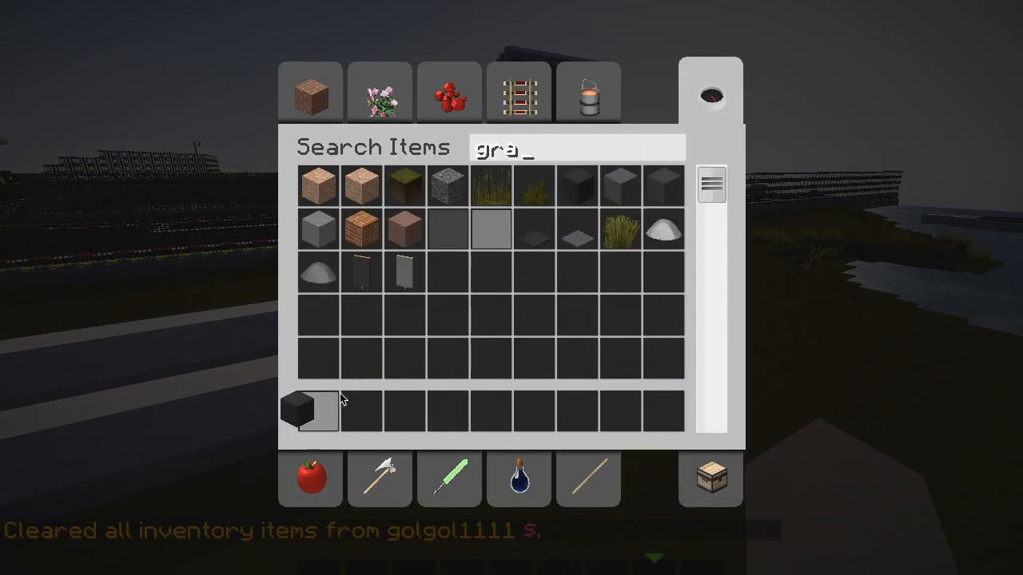
key(Escape)
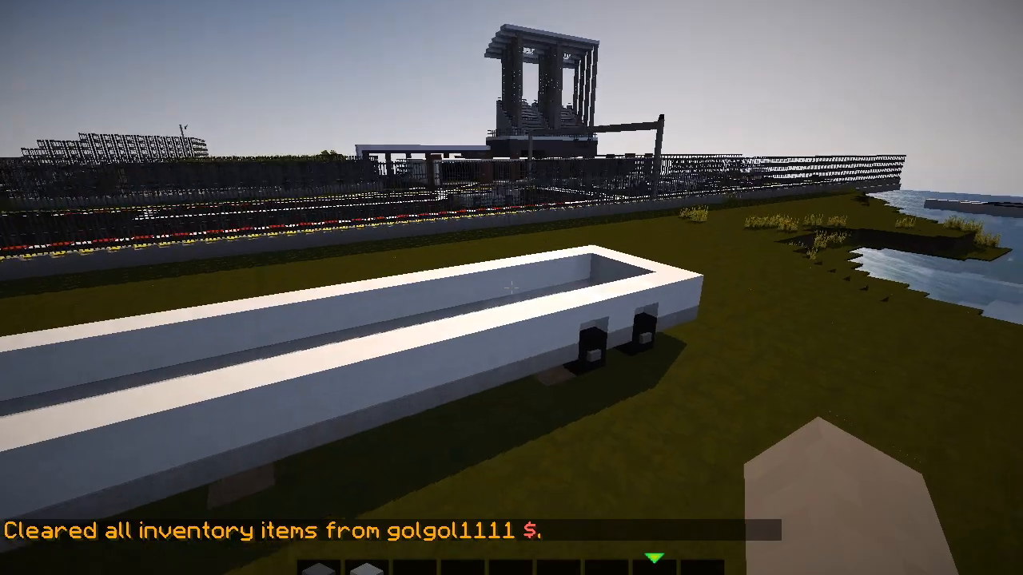
mouse_move(511, 288)
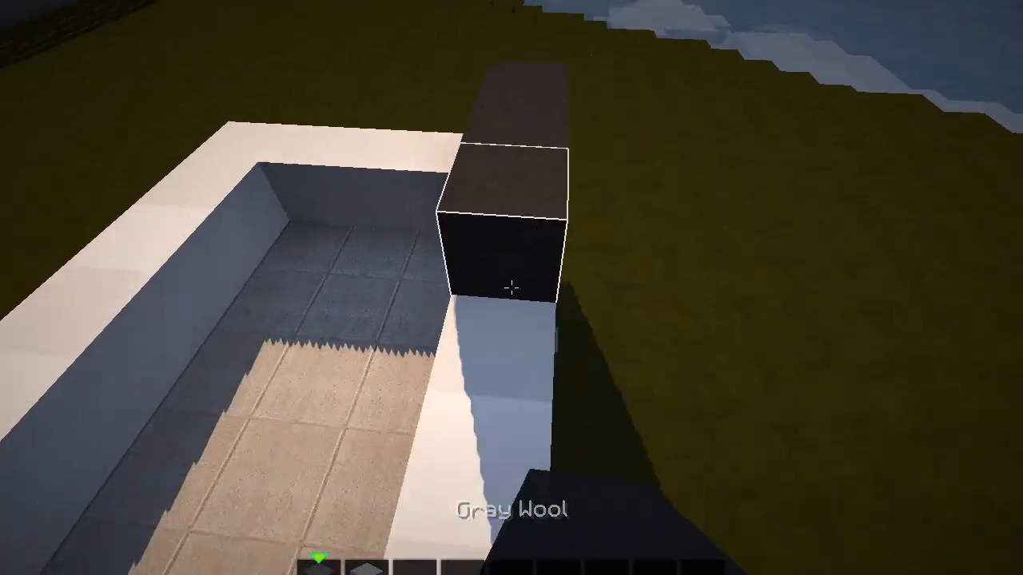
mouse_move(512, 287)
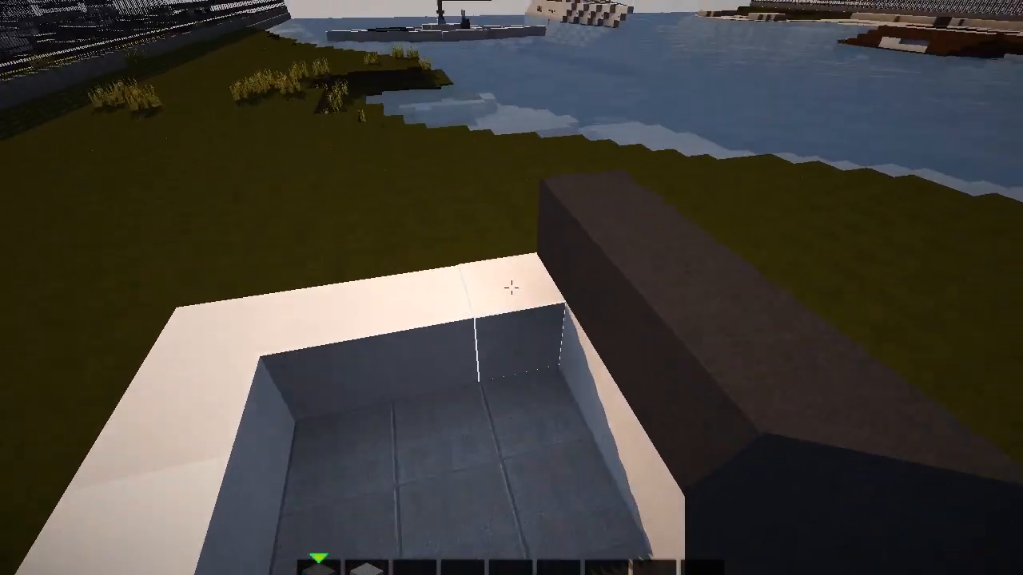
mouse_move(512, 288)
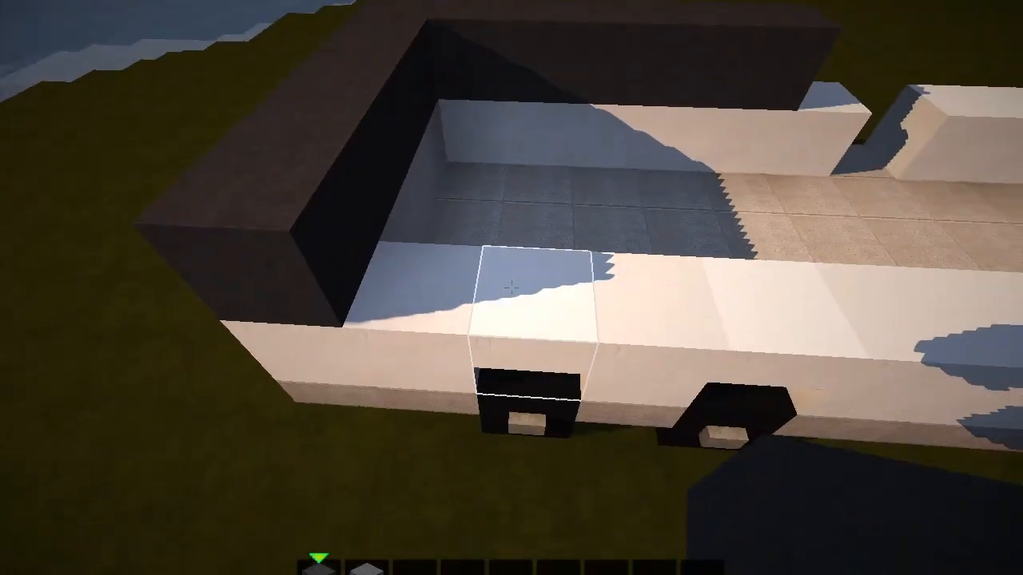
mouse_move(512, 288)
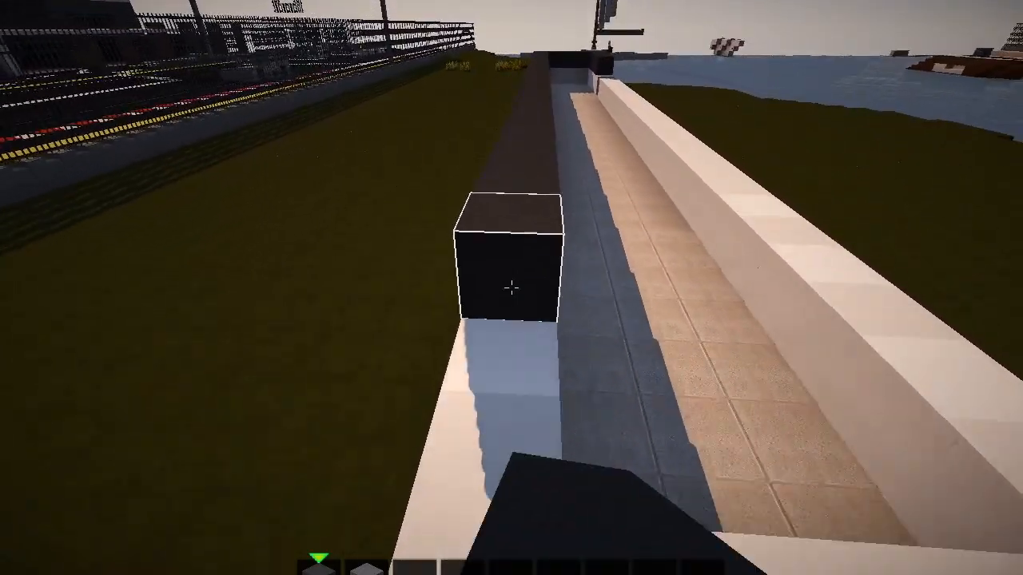
mouse_move(512, 288)
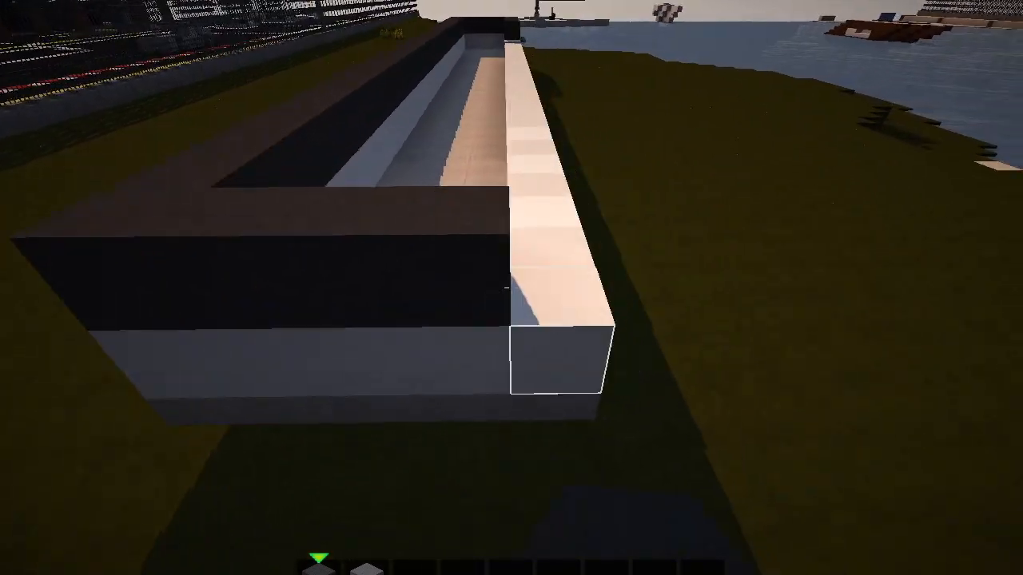
mouse_move(511, 288)
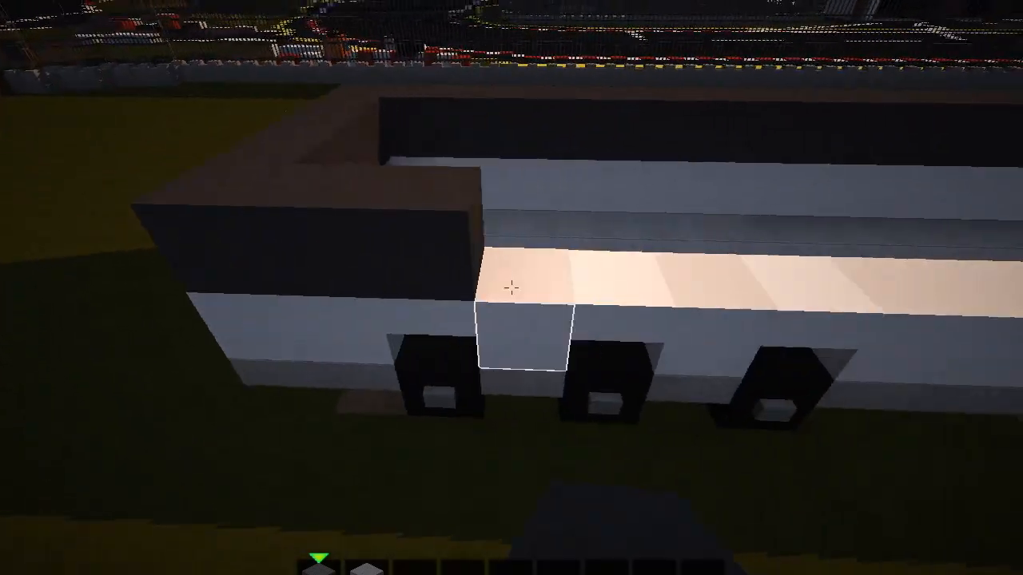
mouse_move(511, 288)
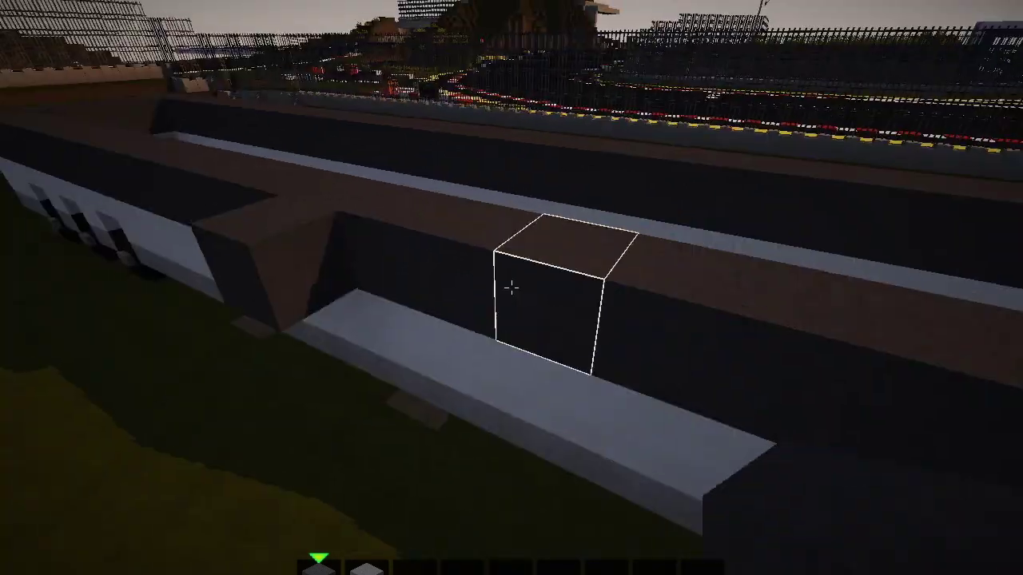
mouse_move(512, 288)
text(brown)
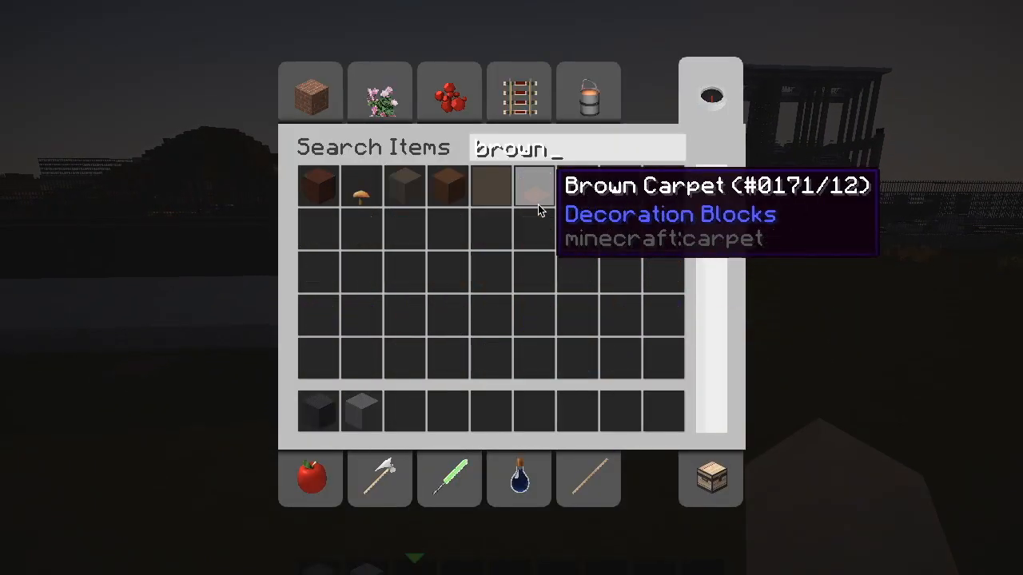
mouse_move(396, 419)
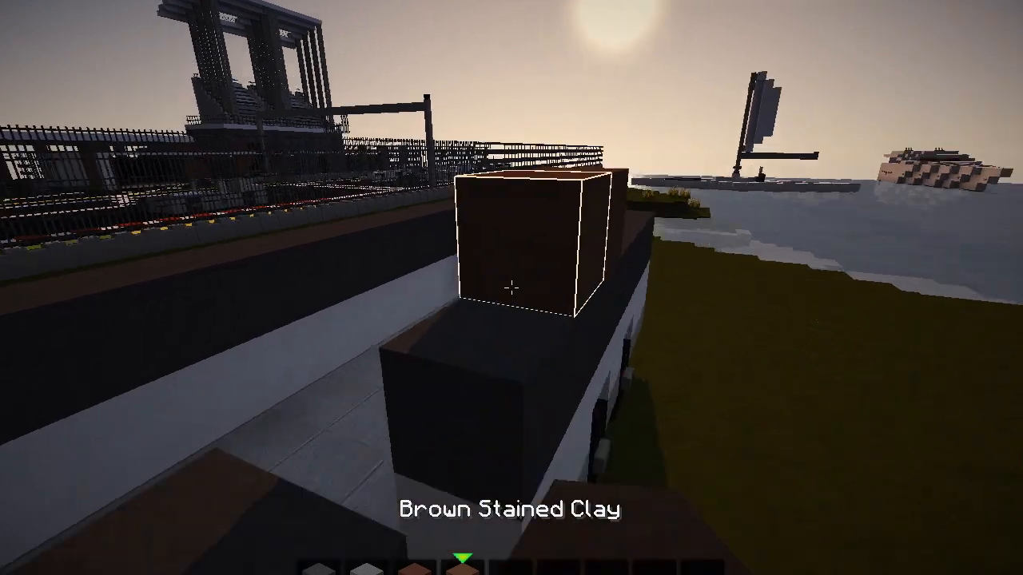
mouse_move(512, 287)
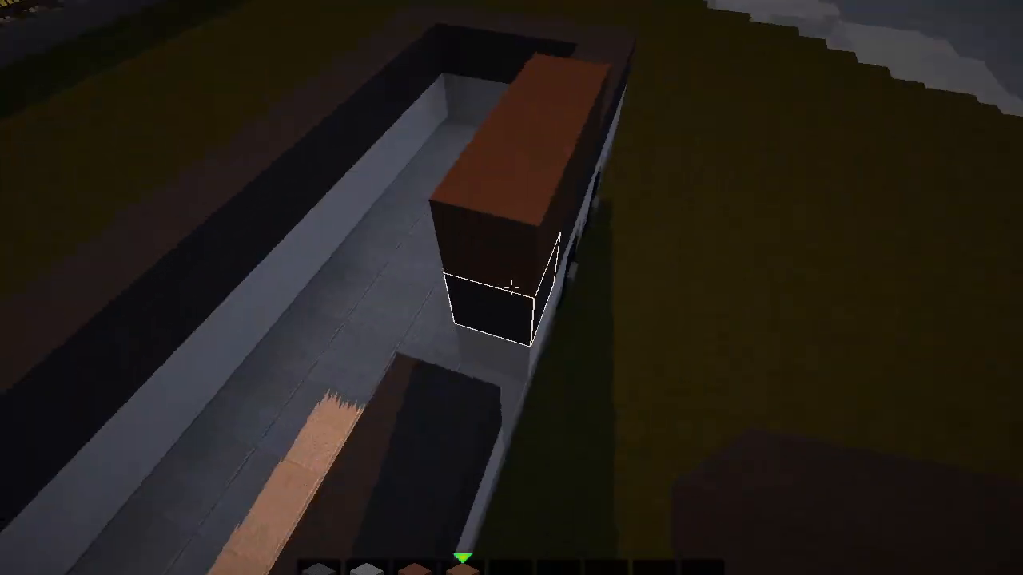
mouse_move(512, 288)
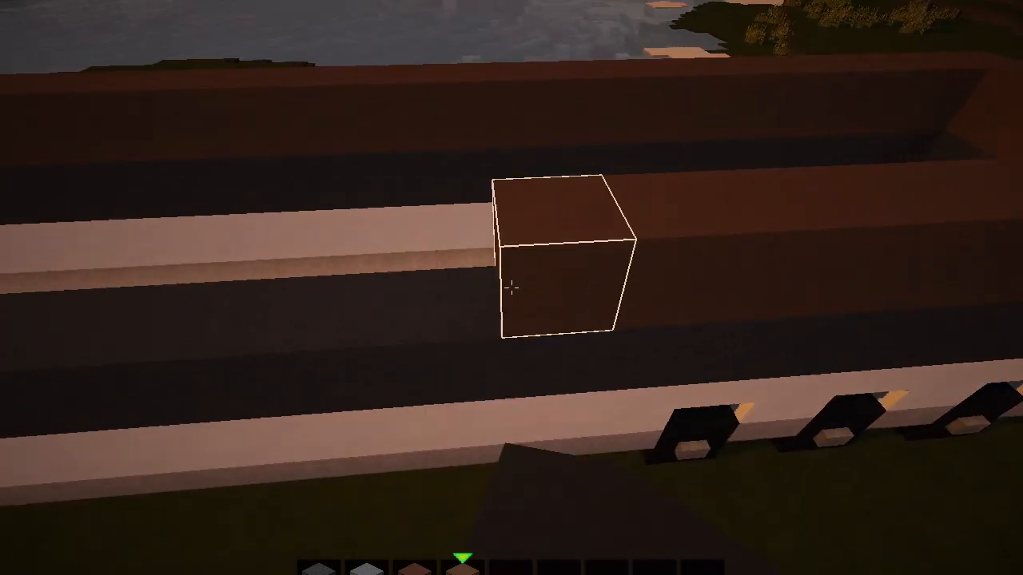
mouse_move(512, 288)
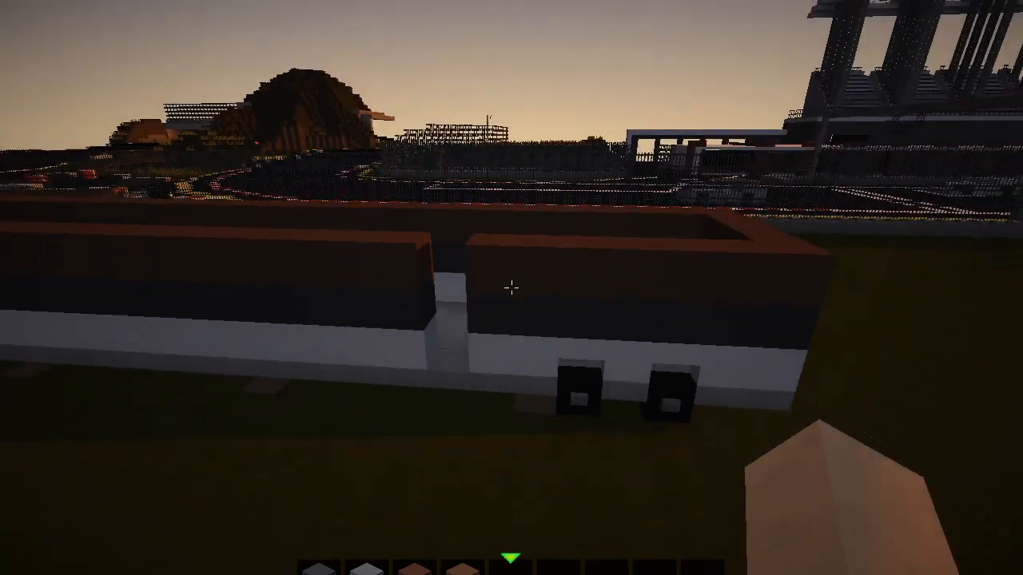
mouse_move(511, 288)
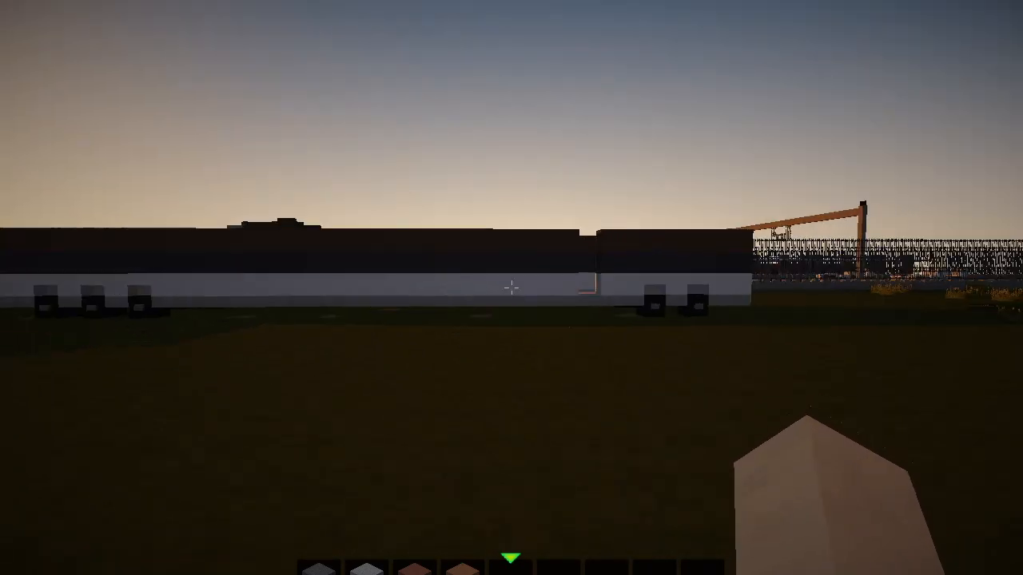
mouse_move(512, 287)
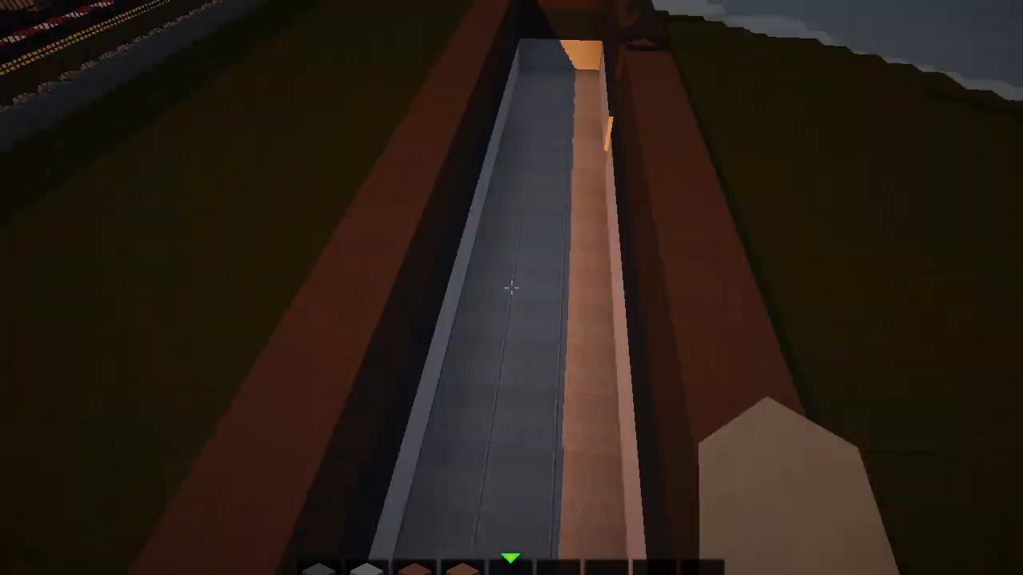
mouse_move(512, 288)
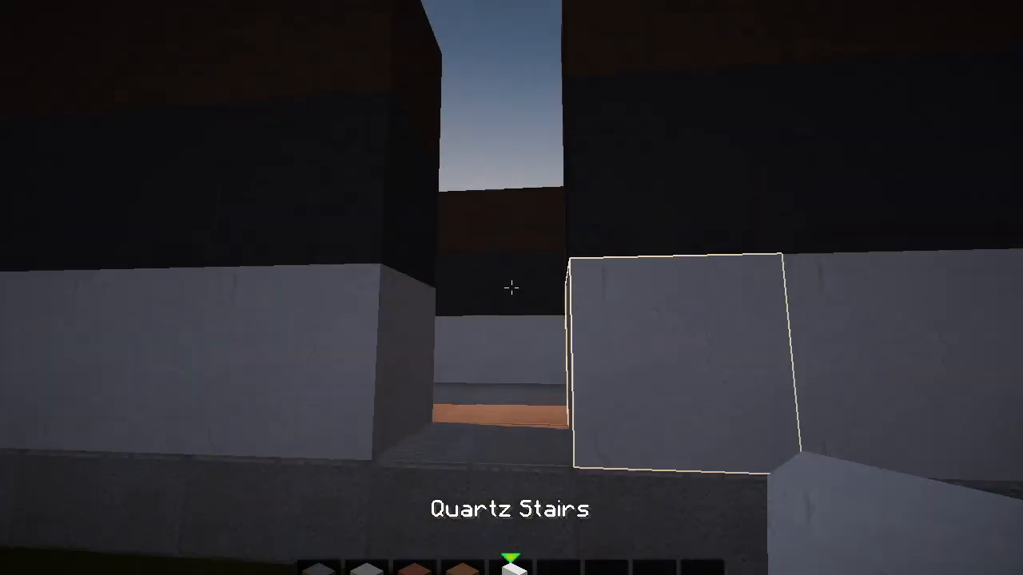
mouse_move(512, 288)
text(door)
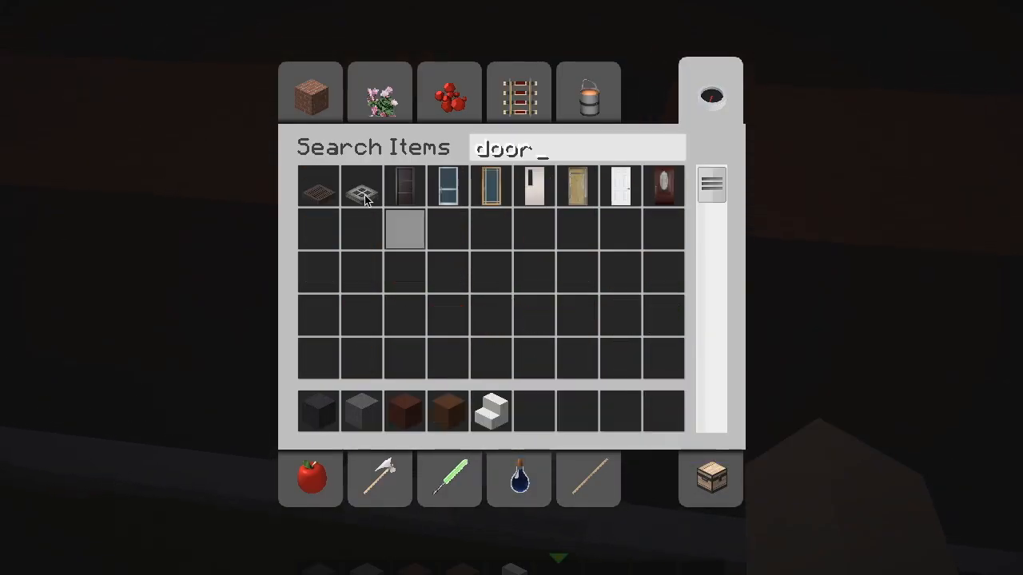
- Return from the door search to fit the door into the side wall gap
key(Escape)
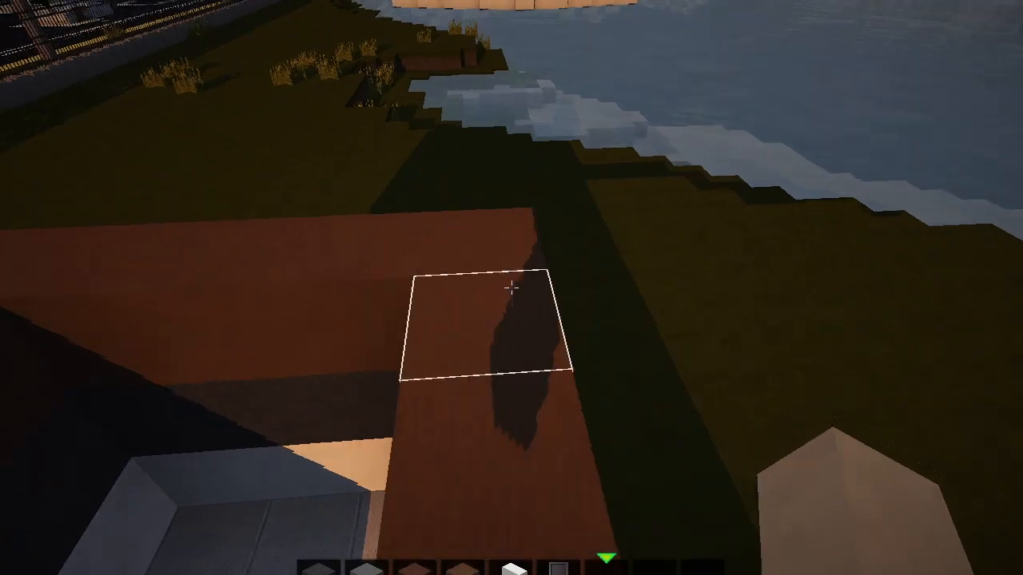
mouse_move(512, 288)
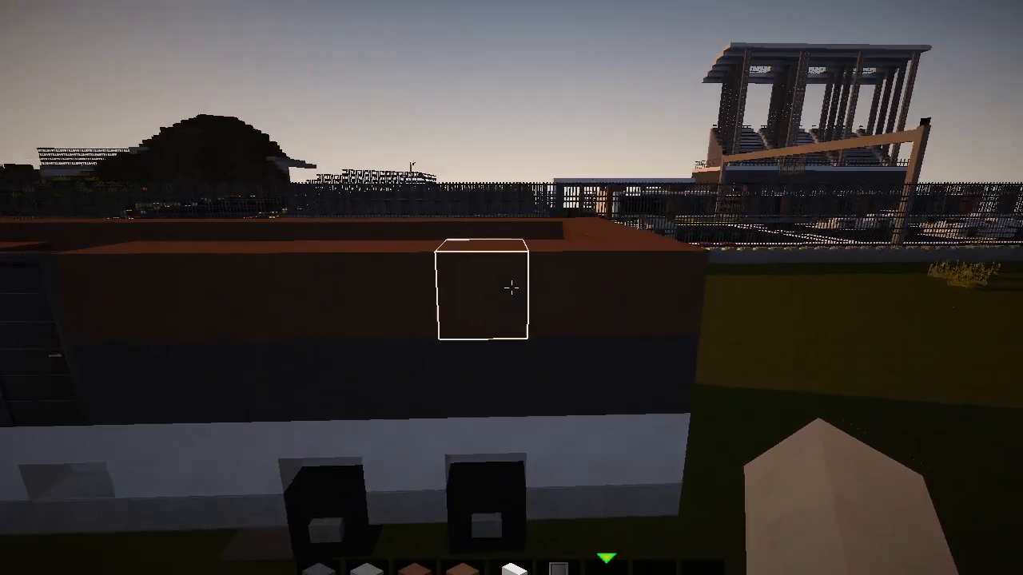
mouse_move(512, 288)
text(gl)
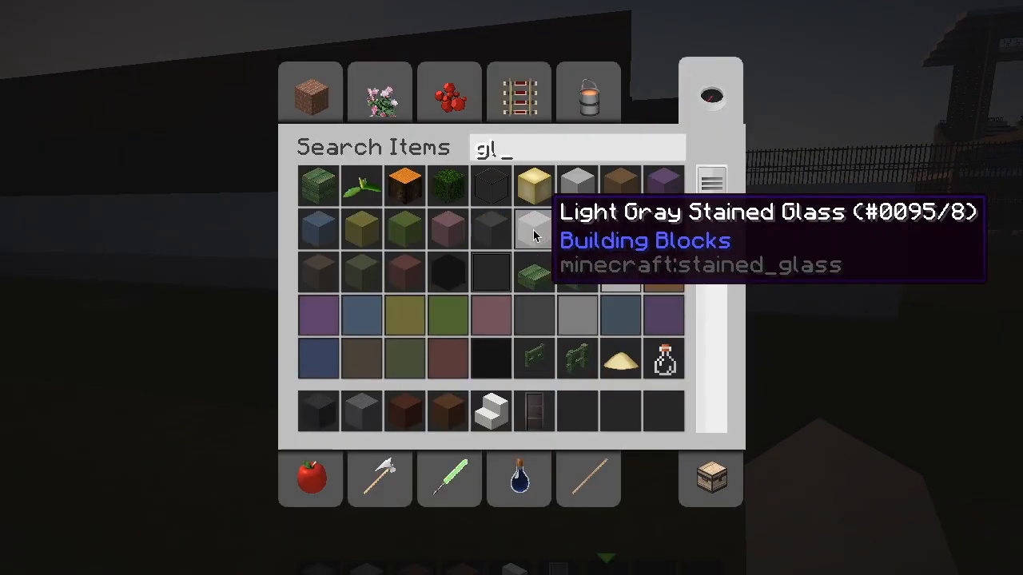
- Return to building with white stained glass chosen for the front section
key(Escape)
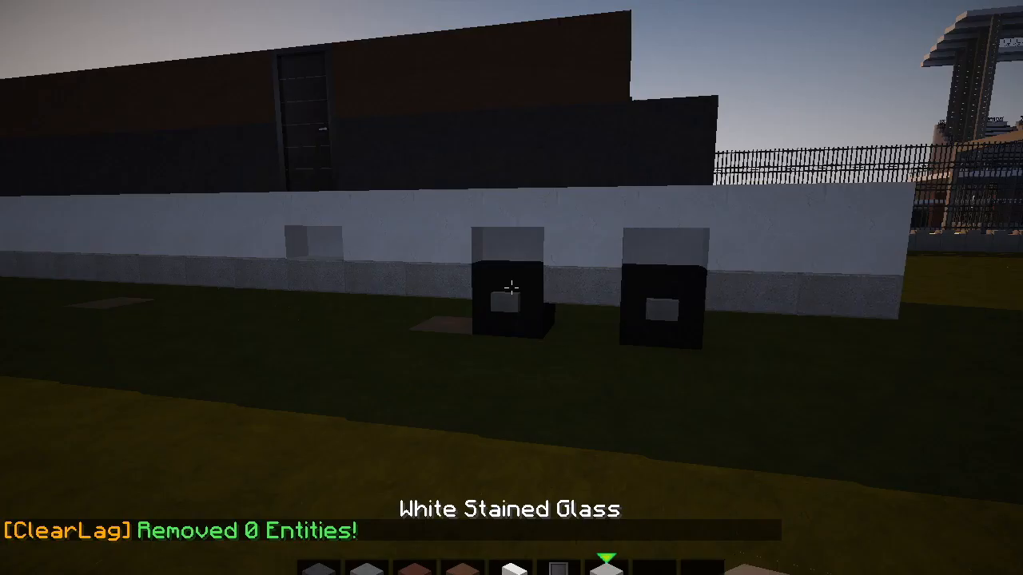
mouse_move(511, 288)
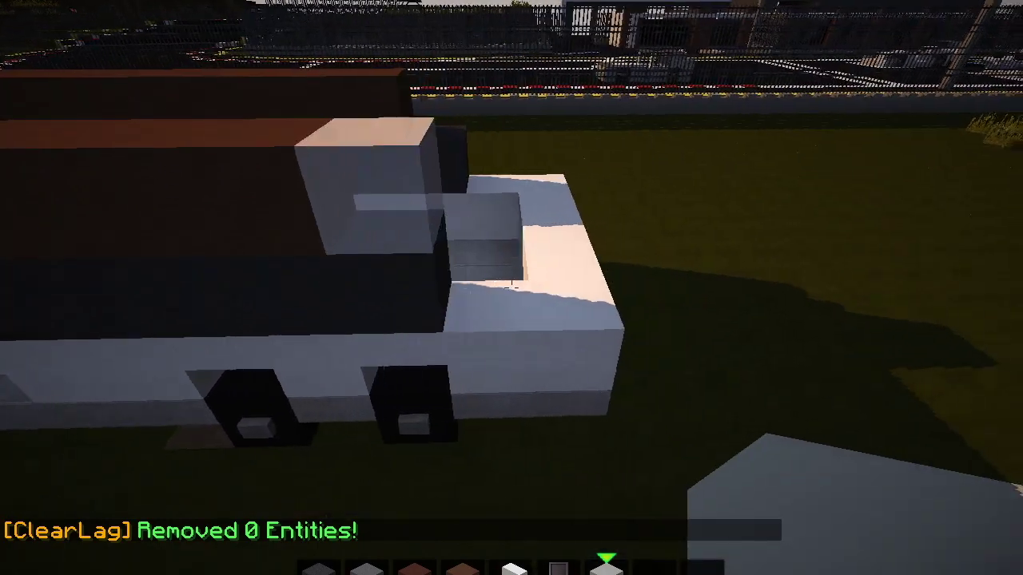
mouse_move(511, 287)
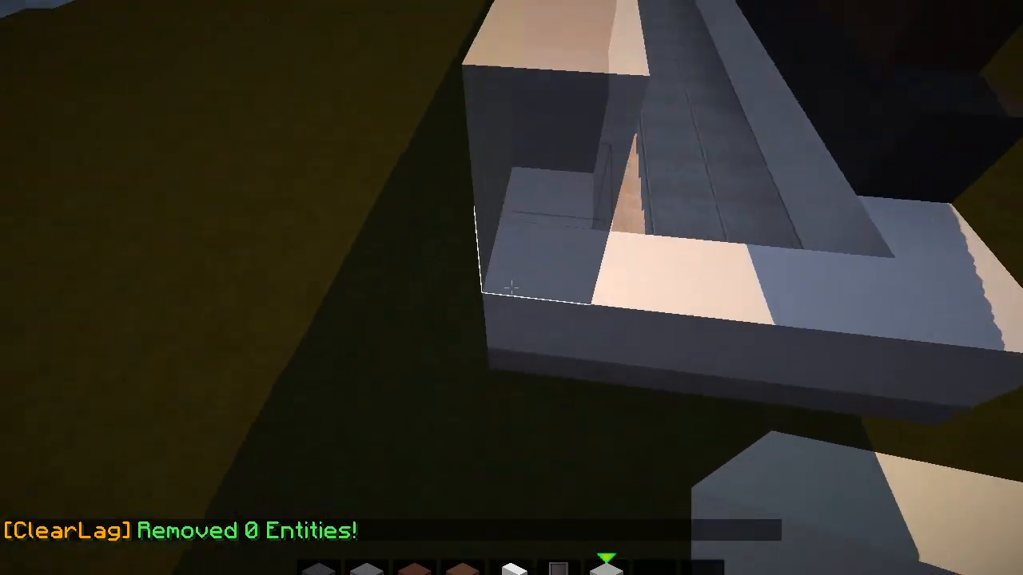
mouse_move(512, 287)
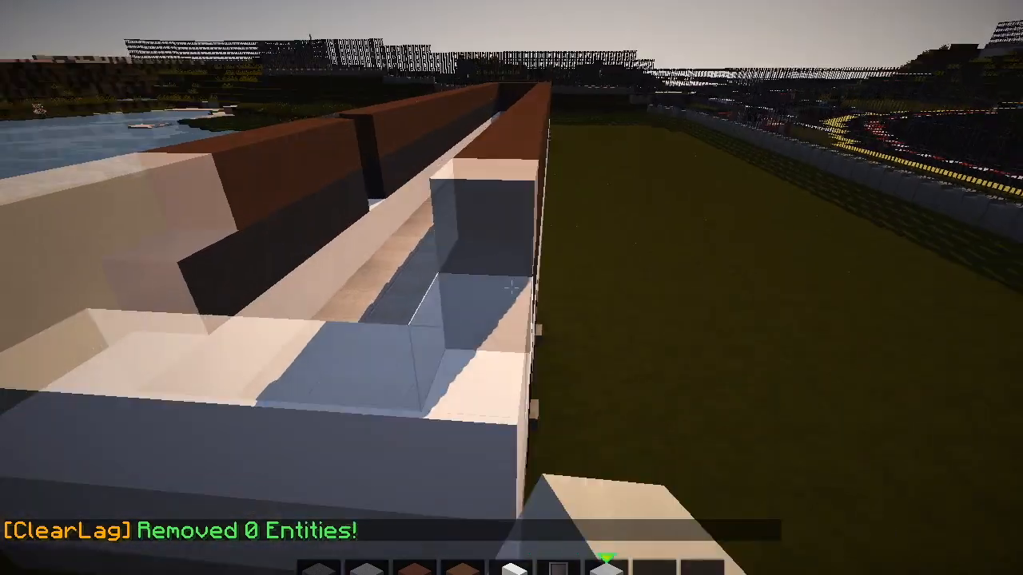
mouse_move(512, 288)
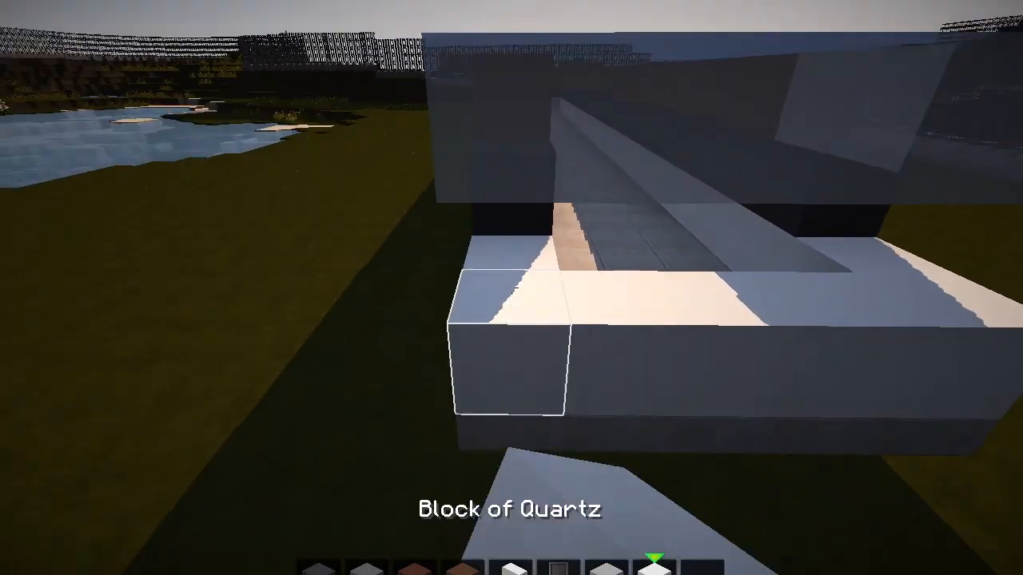
mouse_move(512, 288)
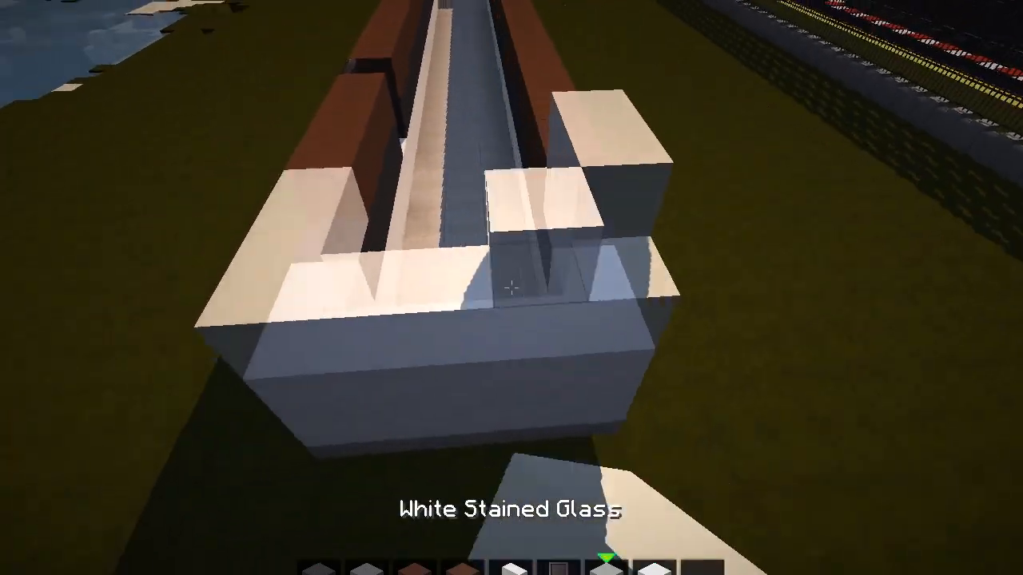
mouse_move(512, 288)
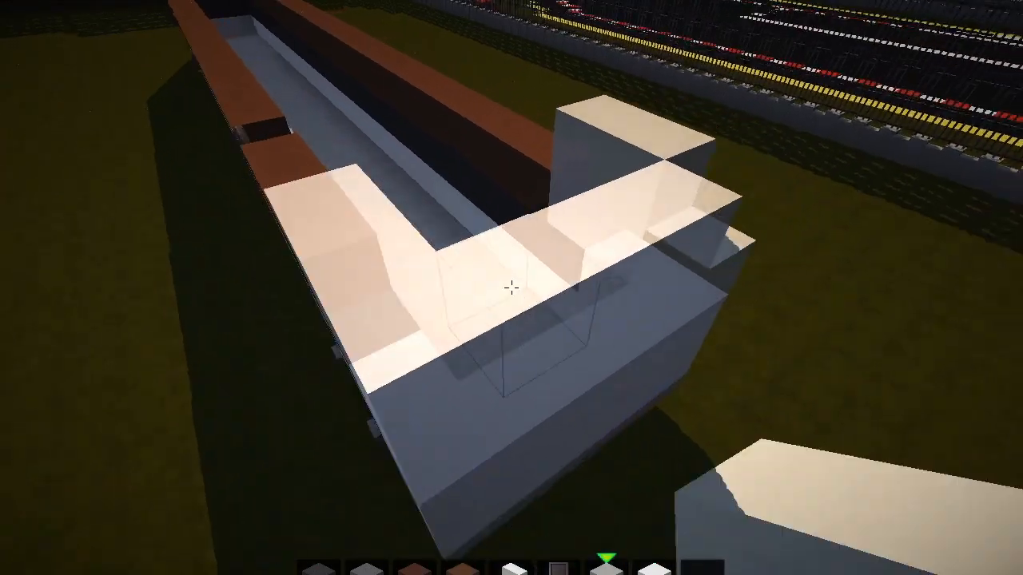
mouse_move(512, 288)
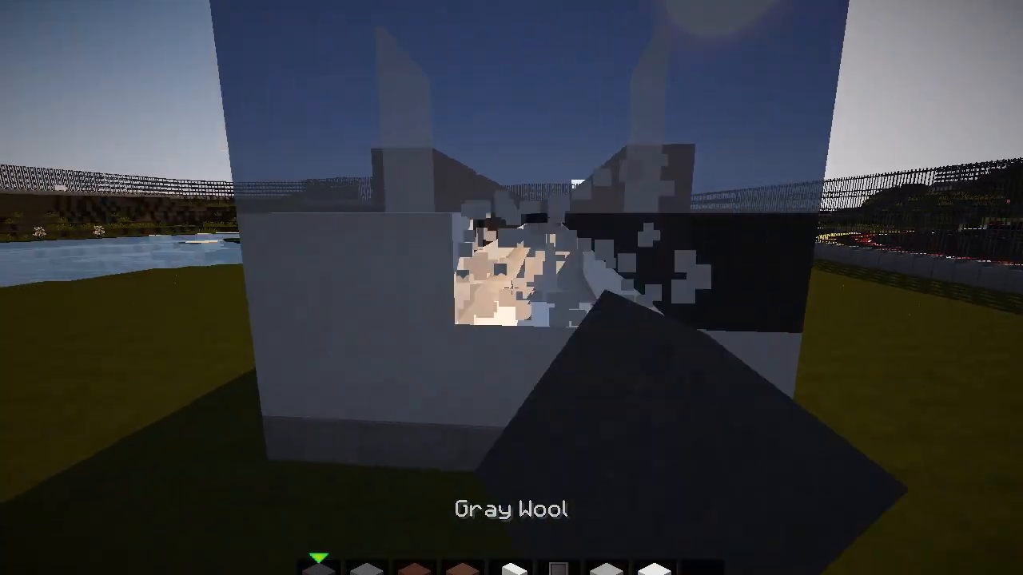
mouse_move(511, 288)
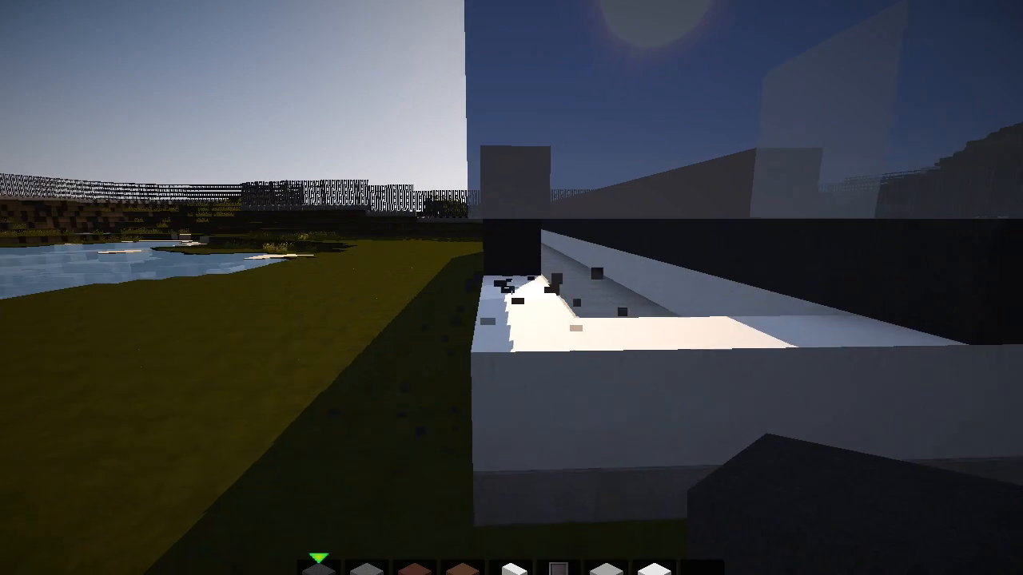
mouse_move(512, 288)
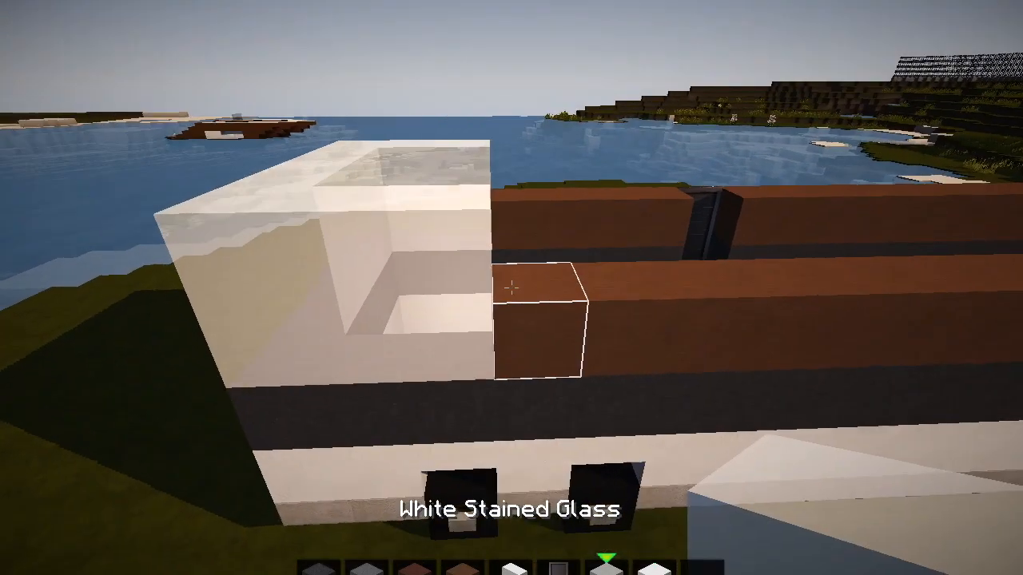
mouse_move(512, 288)
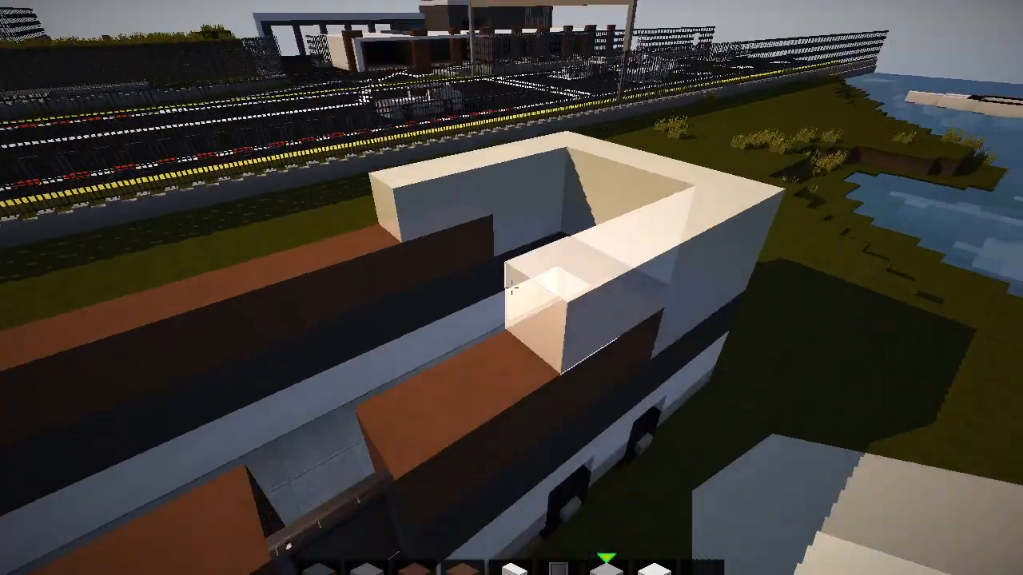
mouse_move(511, 288)
text(red)
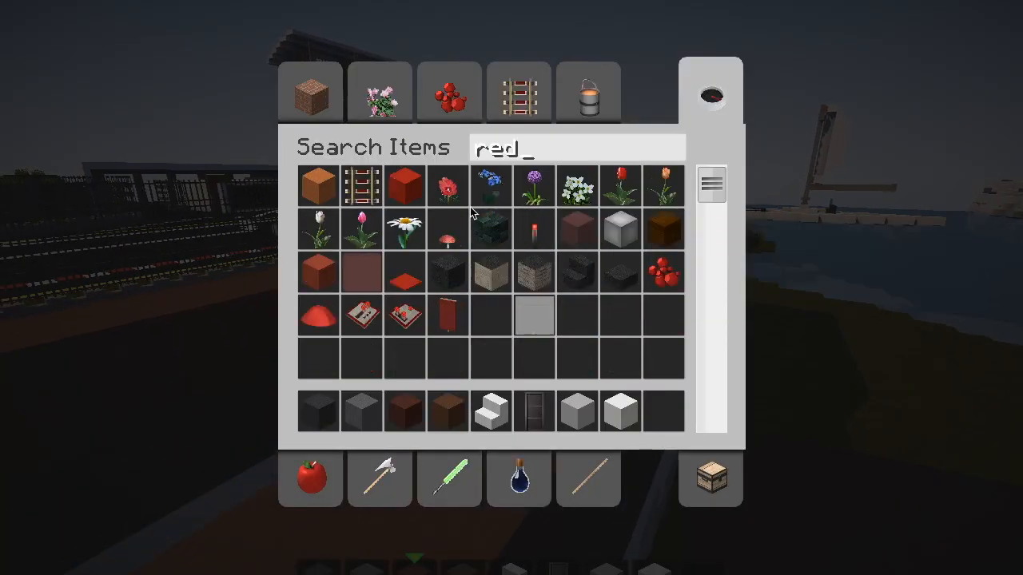
- Place red blocks on the cab top, then search 'rac' for netherrack in the inventory
key(Escape)
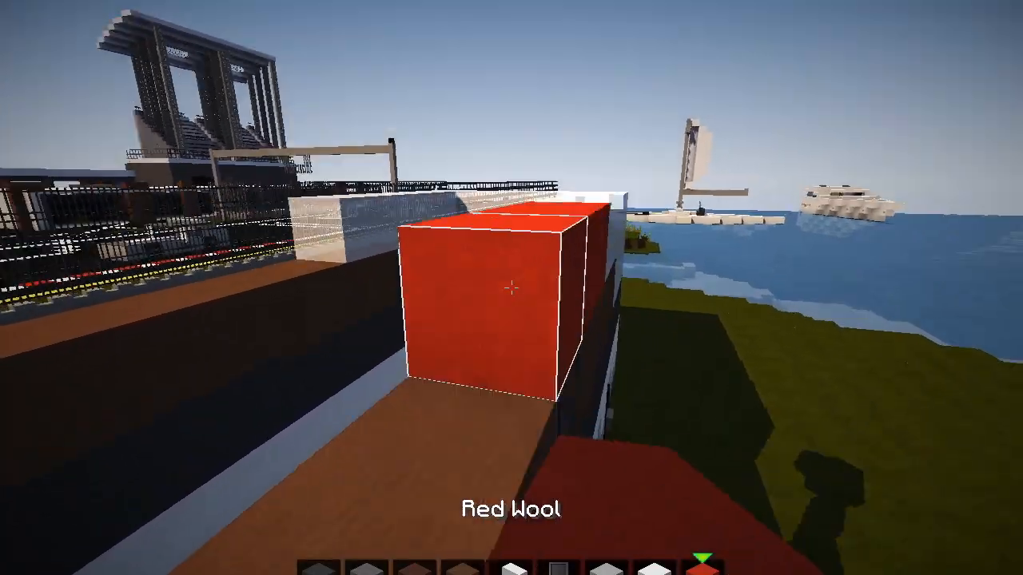
key(e)
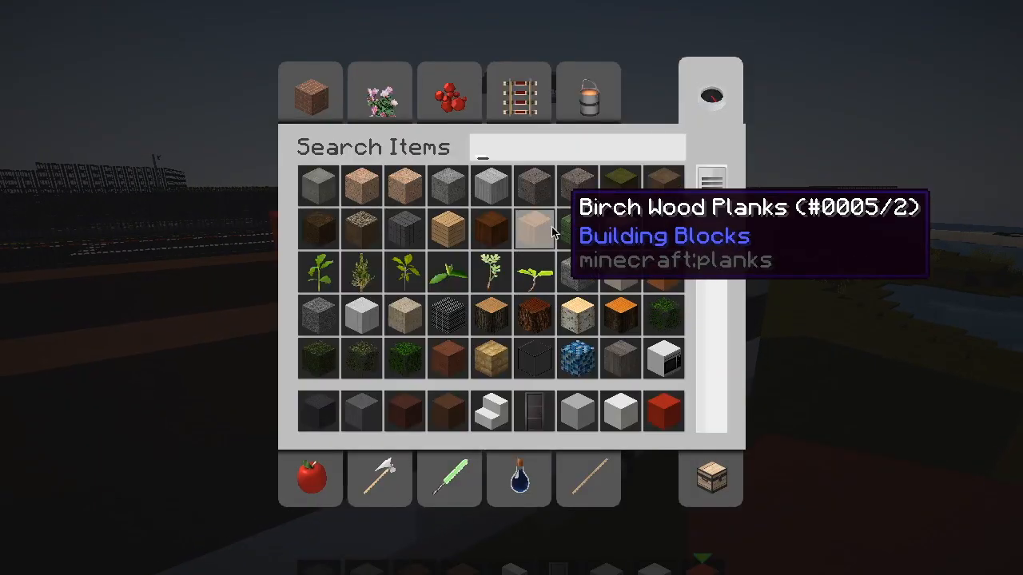
text(rac)
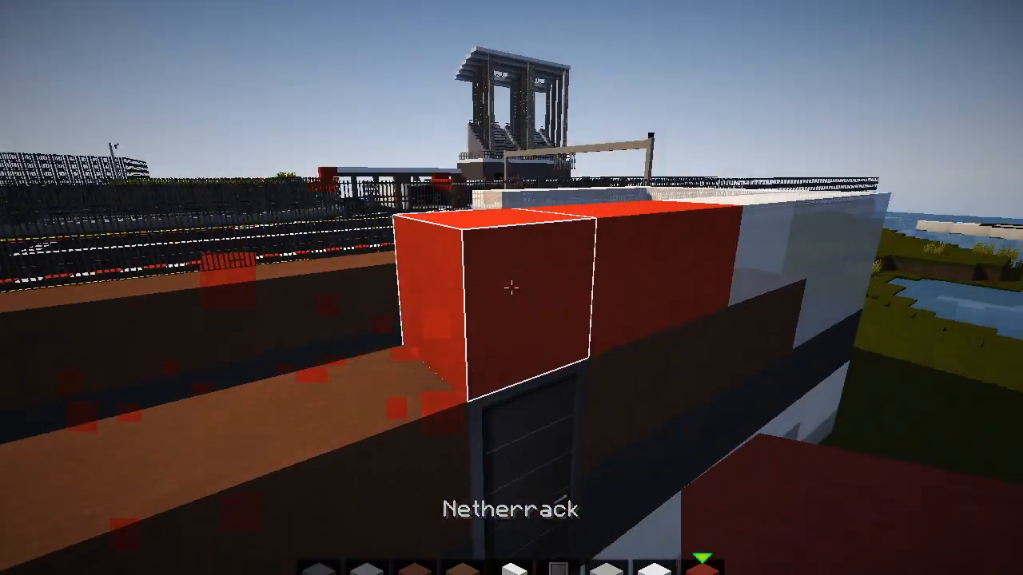
mouse_move(511, 288)
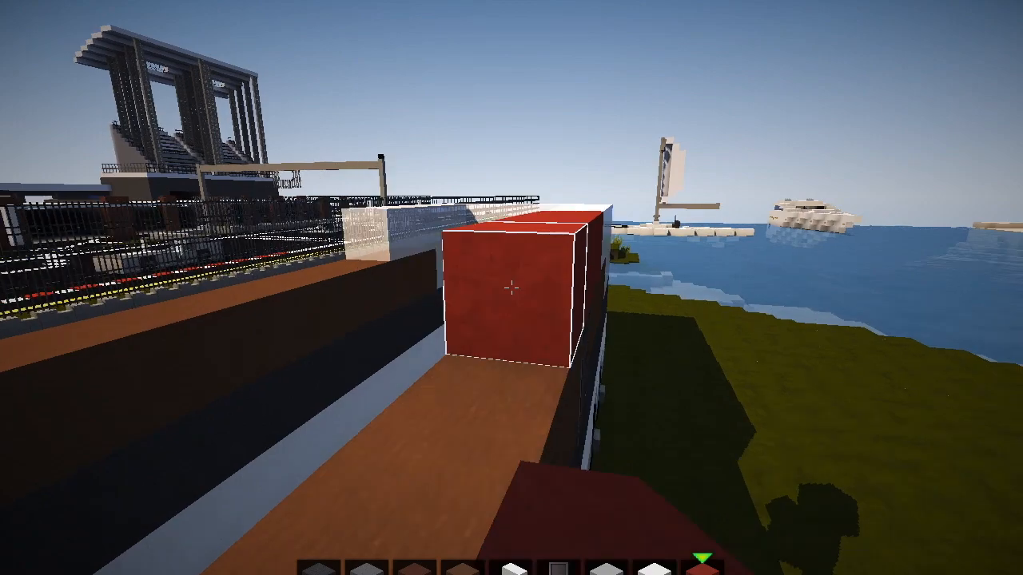
mouse_move(511, 287)
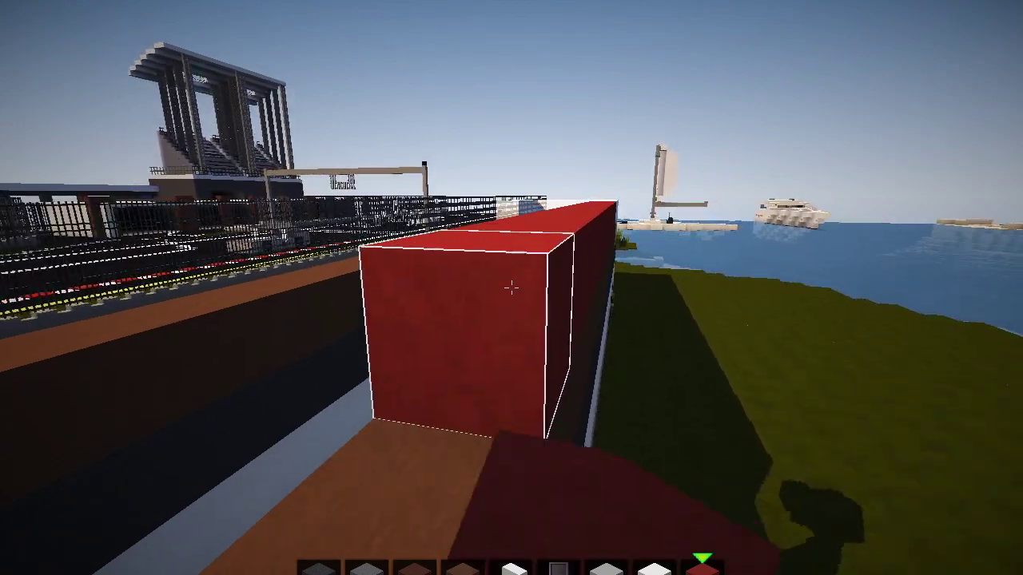
mouse_move(511, 288)
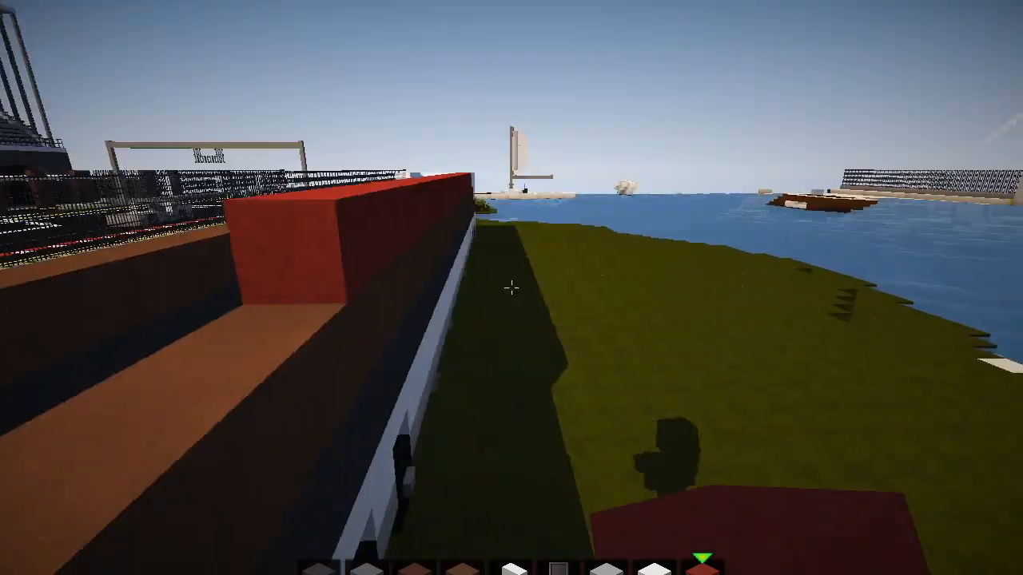
mouse_move(511, 288)
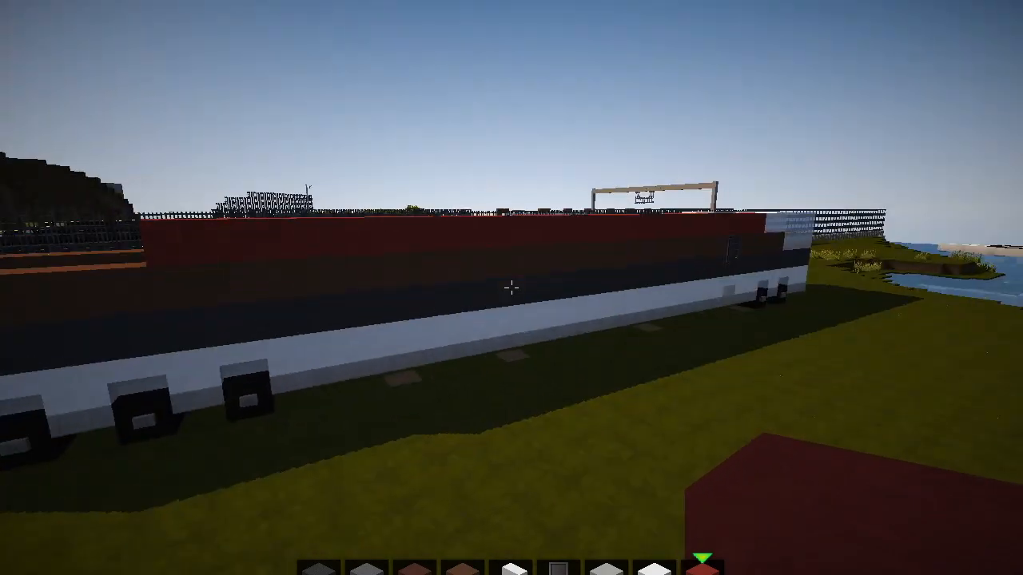
mouse_move(511, 287)
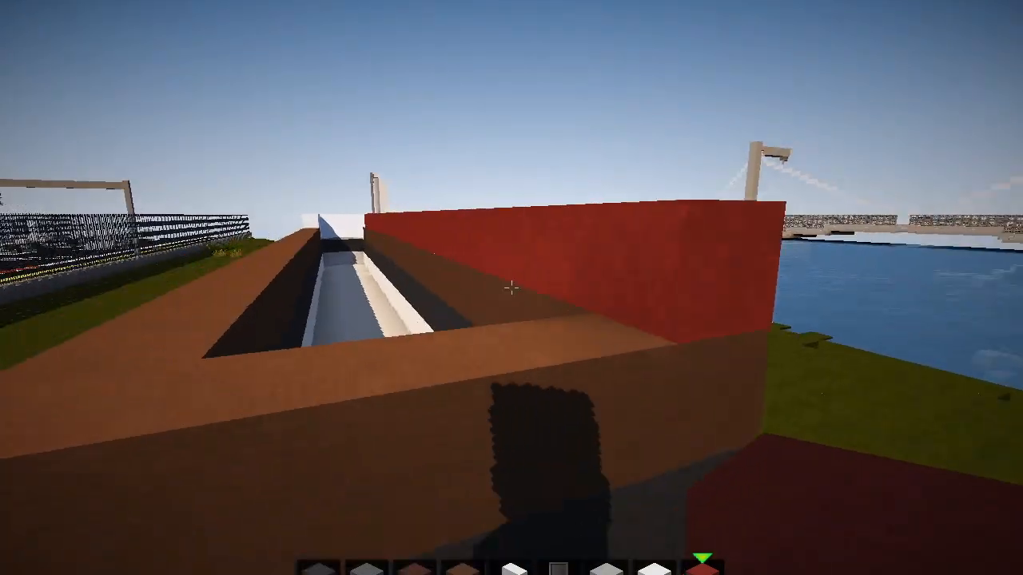
mouse_move(512, 287)
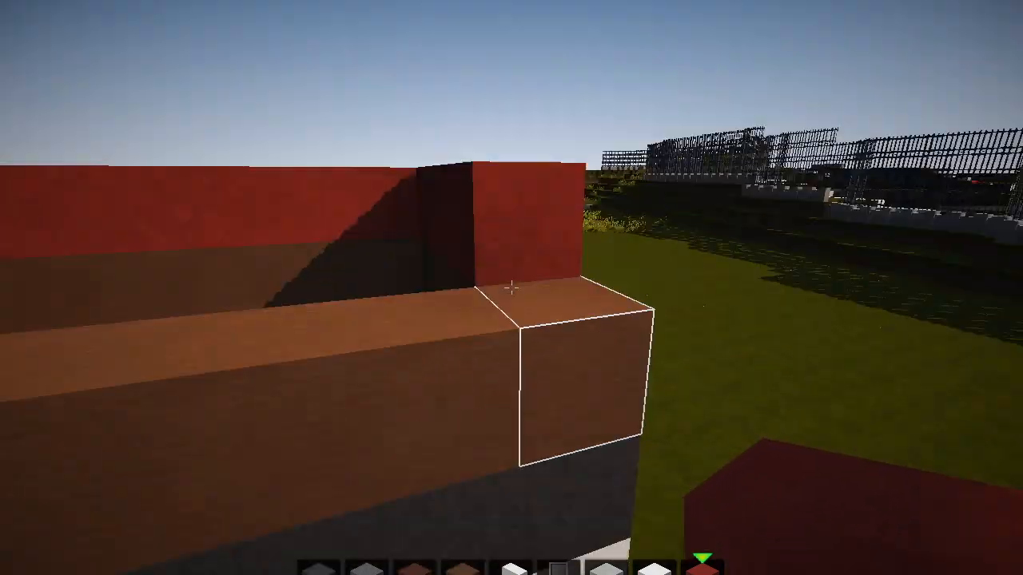
mouse_move(512, 288)
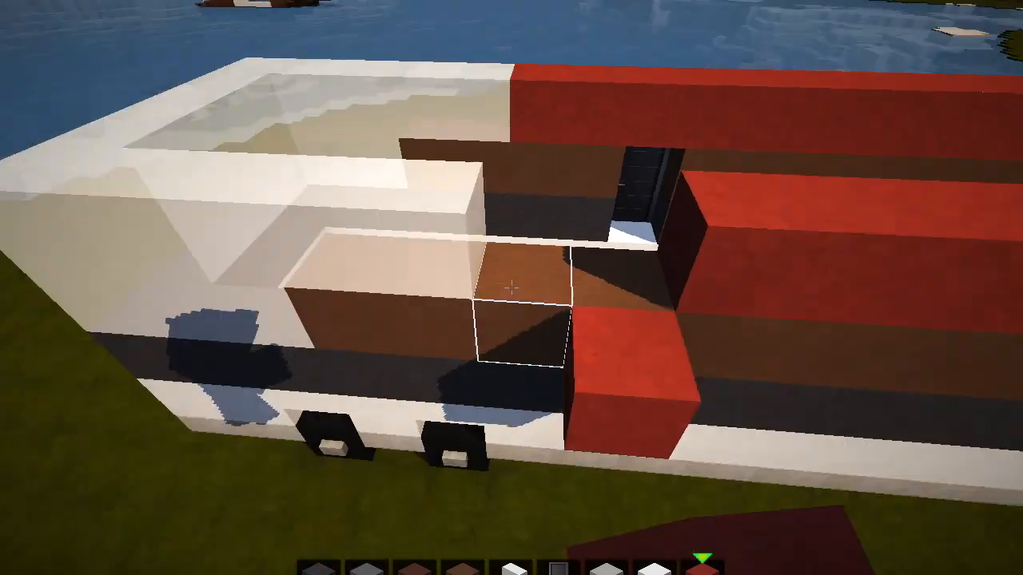
mouse_move(511, 288)
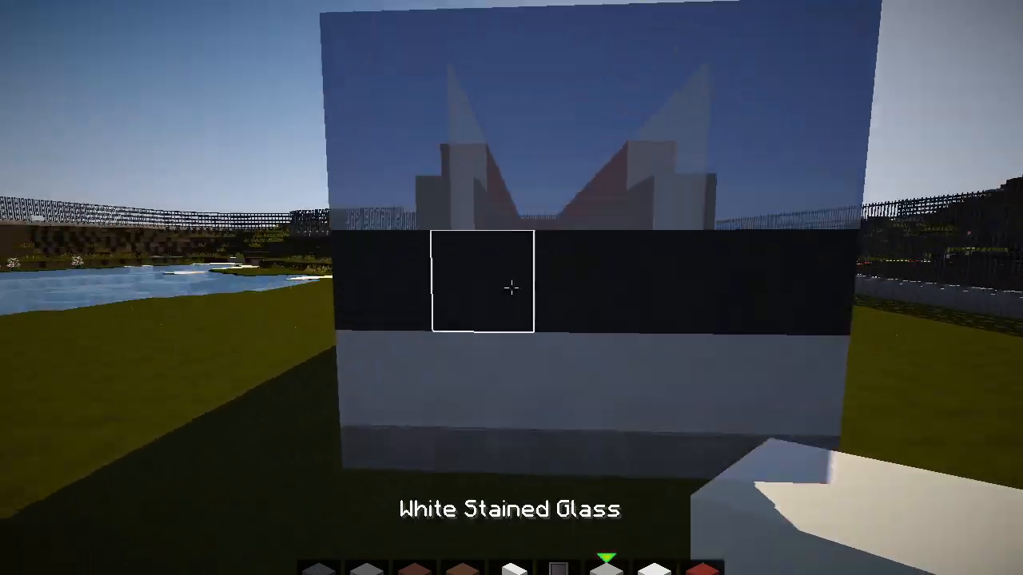
- Search 'gol' then 'sou' and take soul sand to line the RV's front end
key(e)
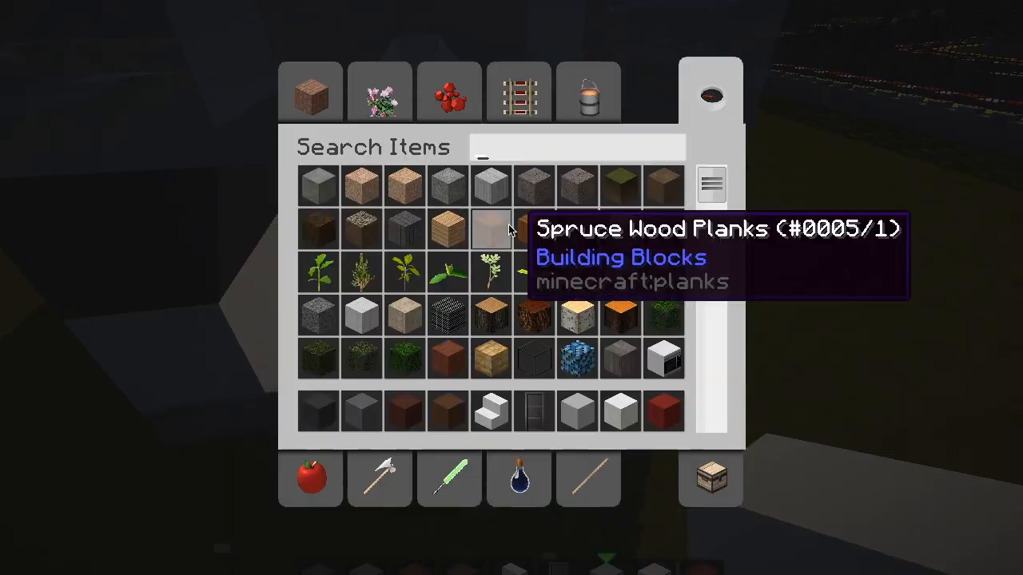
text(gol)
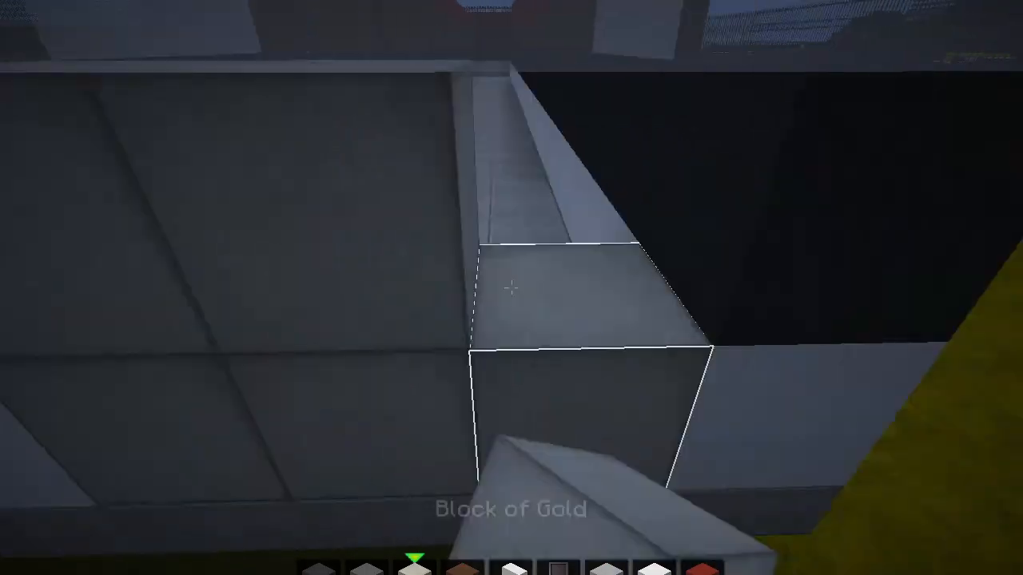
mouse_move(511, 288)
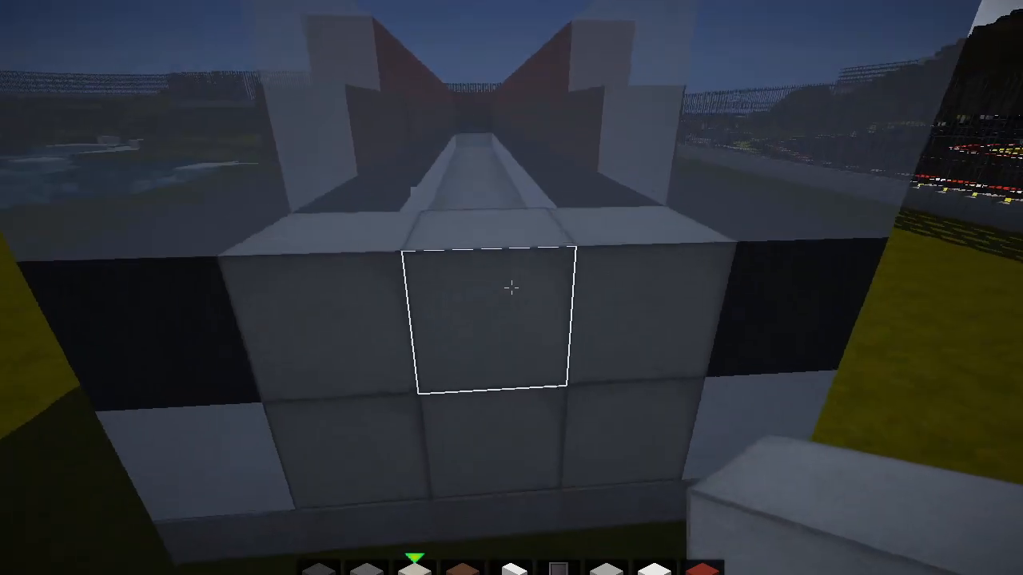
key(e)
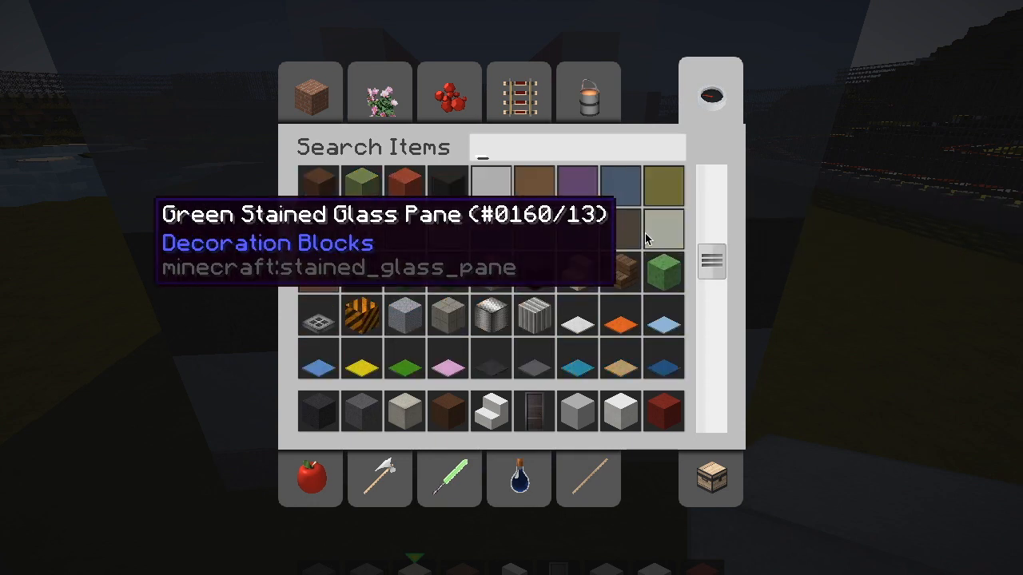
scroll(up, 3)
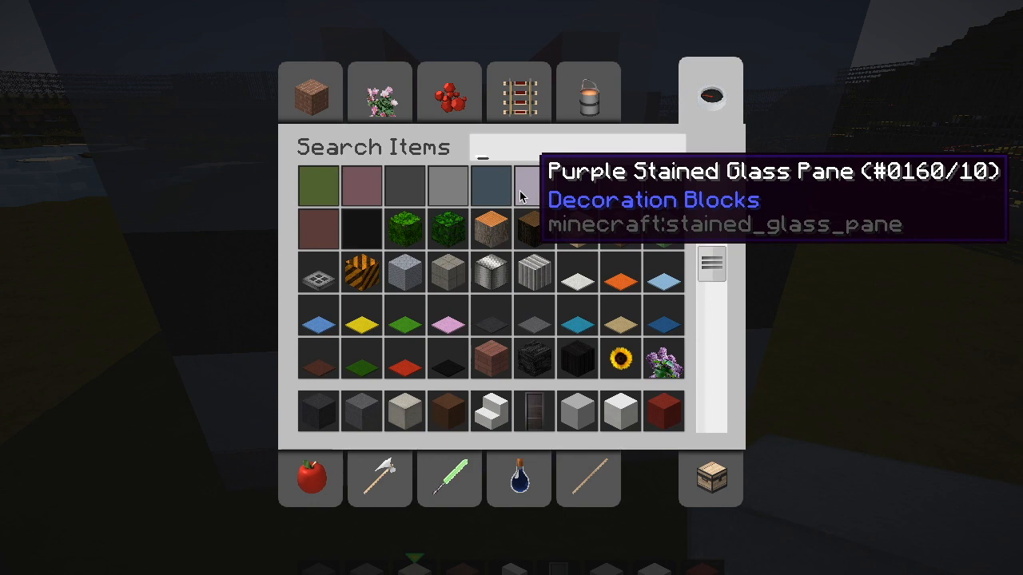
text(sou)
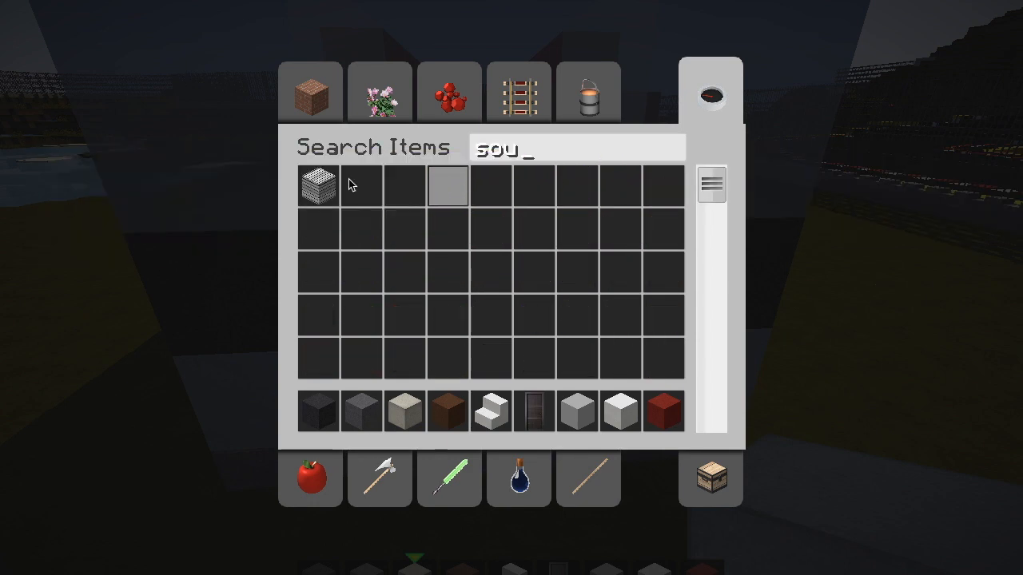
key(Escape)
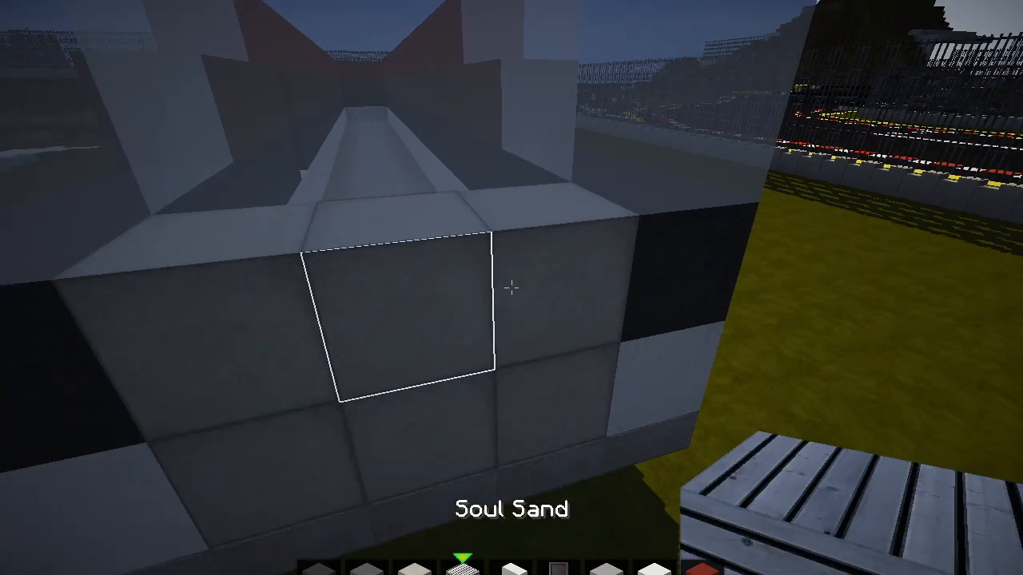
mouse_move(512, 287)
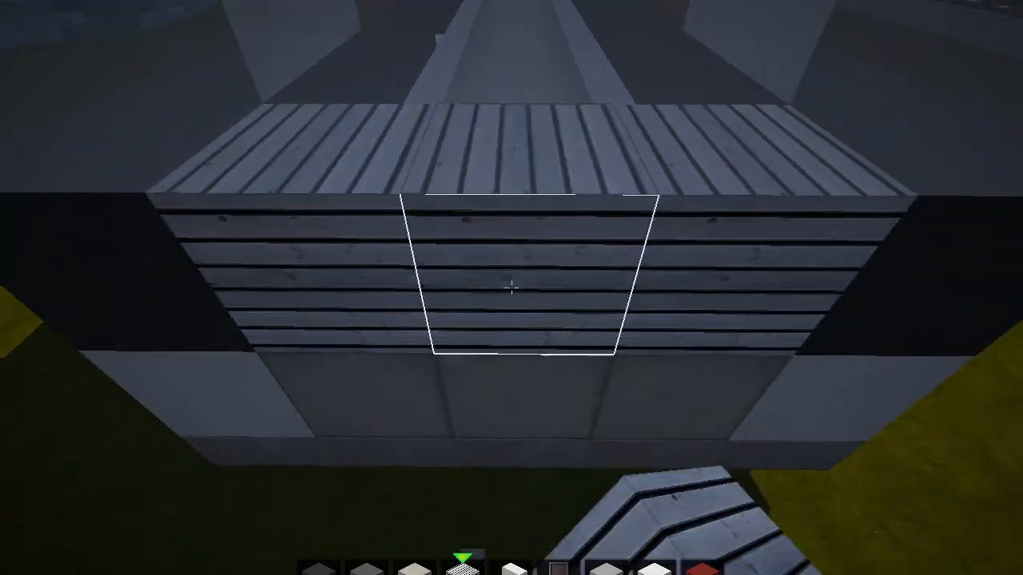
- Browse the creative inventory again, scrolling toward ladders for the next block
key(e)
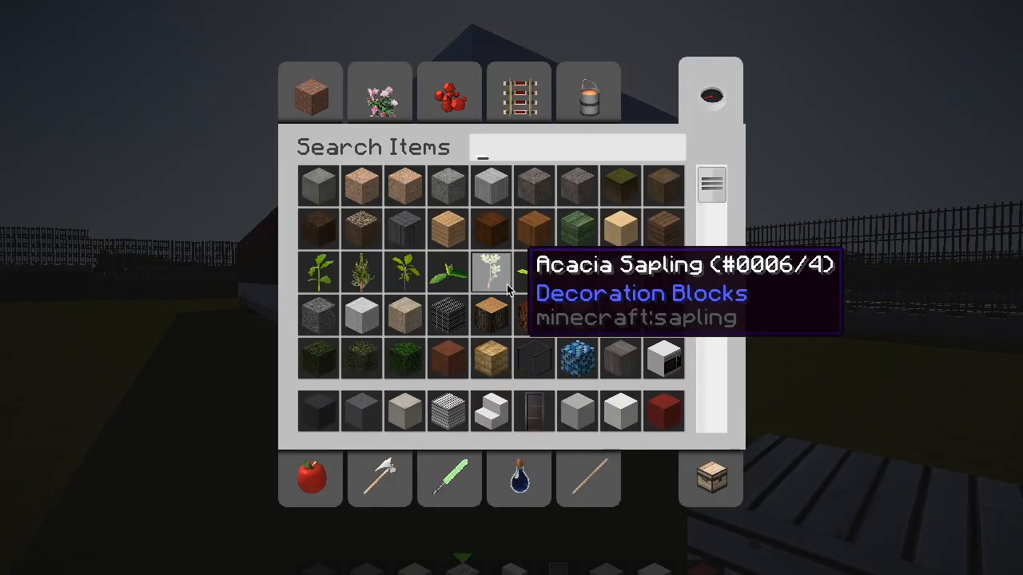
scroll(down, 3)
text(lad)
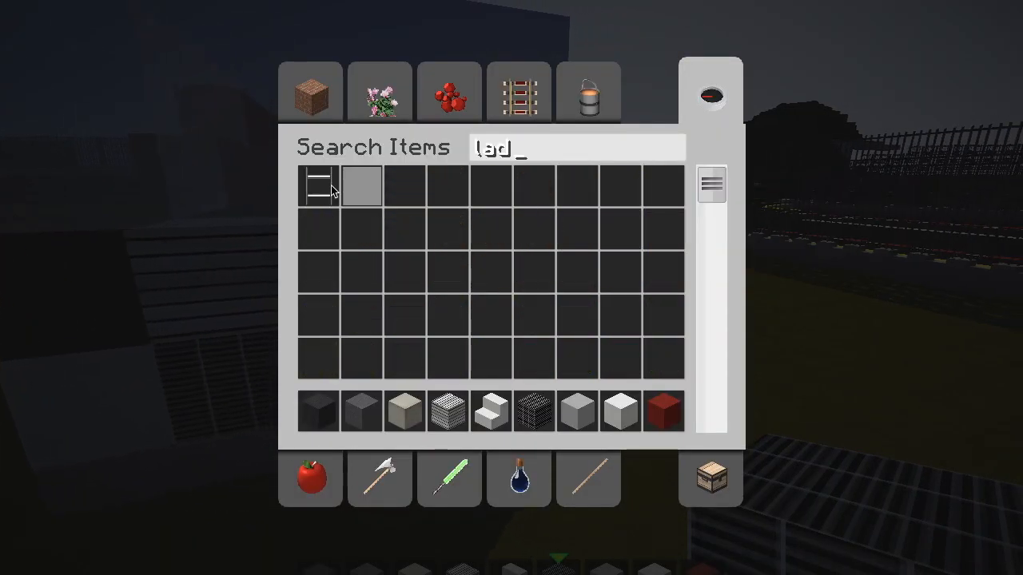
- Take ladders and item frames from the inventory and fit them on the RV's rear
key(Escape)
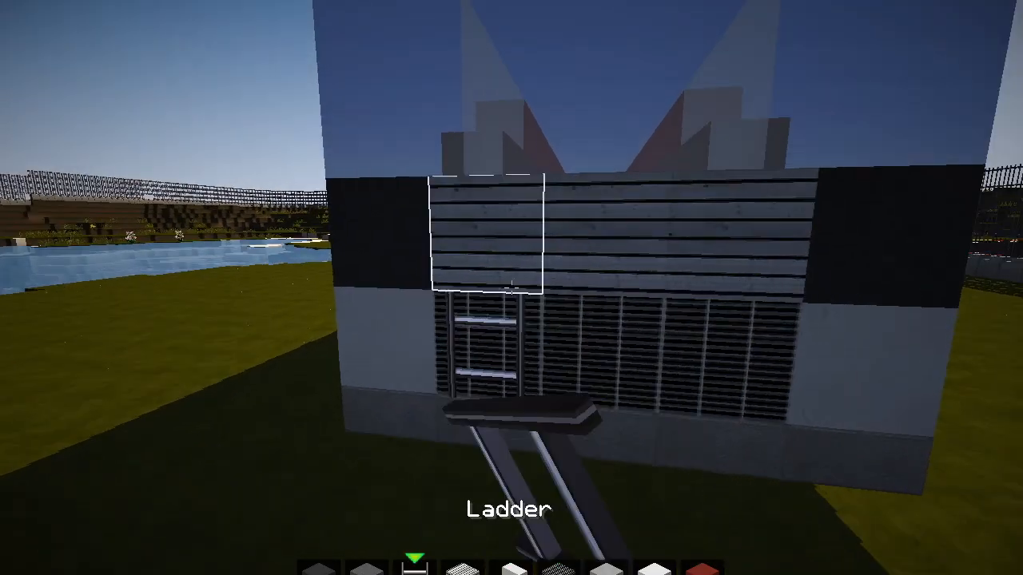
key(e)
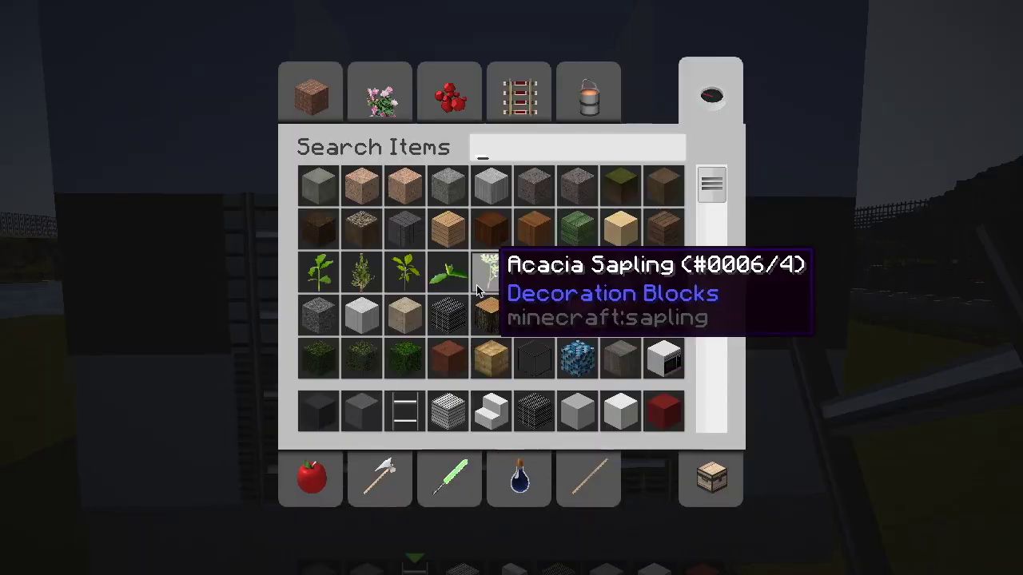
scroll(down, 3)
text(iro)
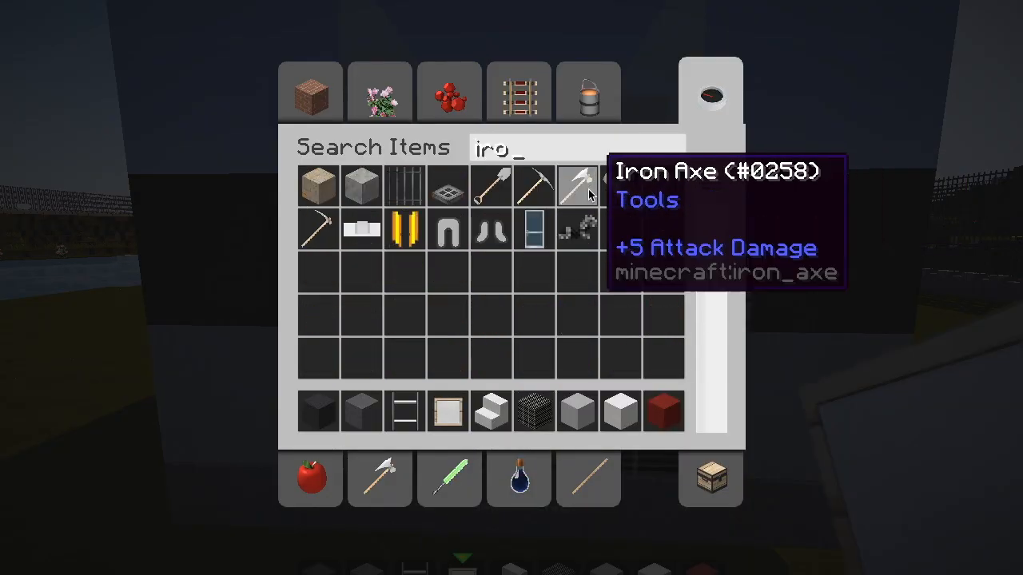
key(Escape)
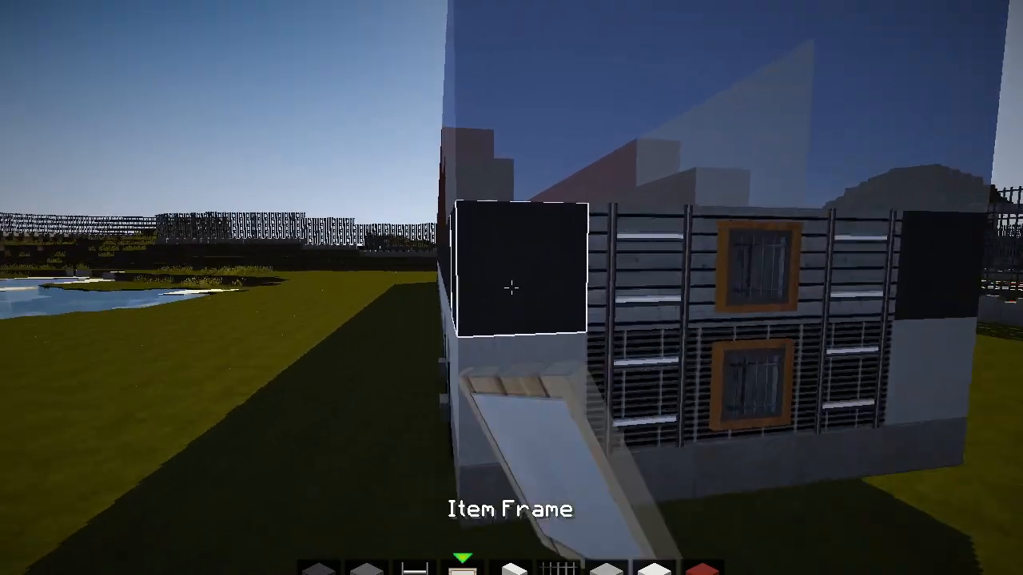
mouse_move(512, 288)
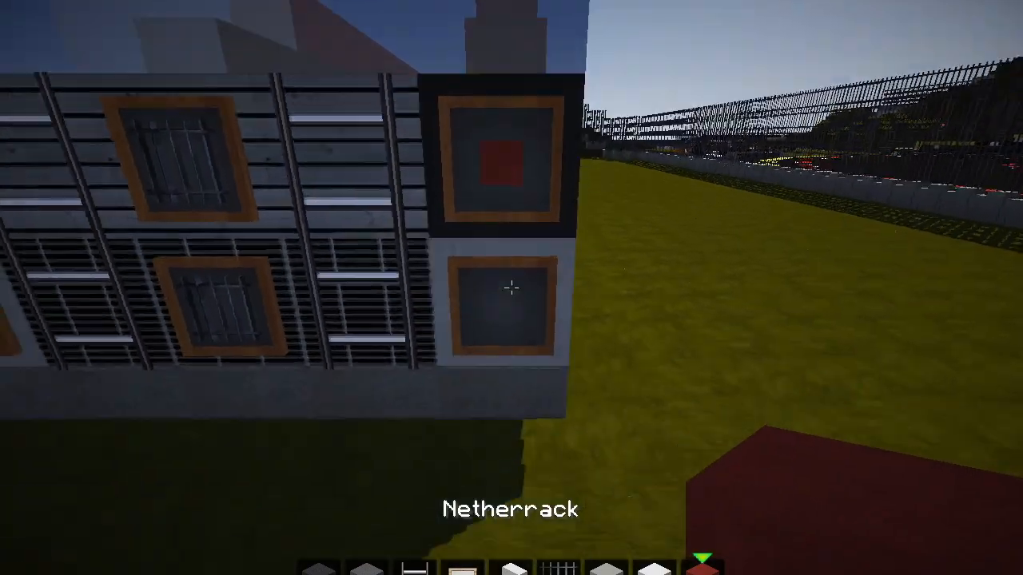
- Add the rear corner tail lights and confirm the sign text with Done
key(e)
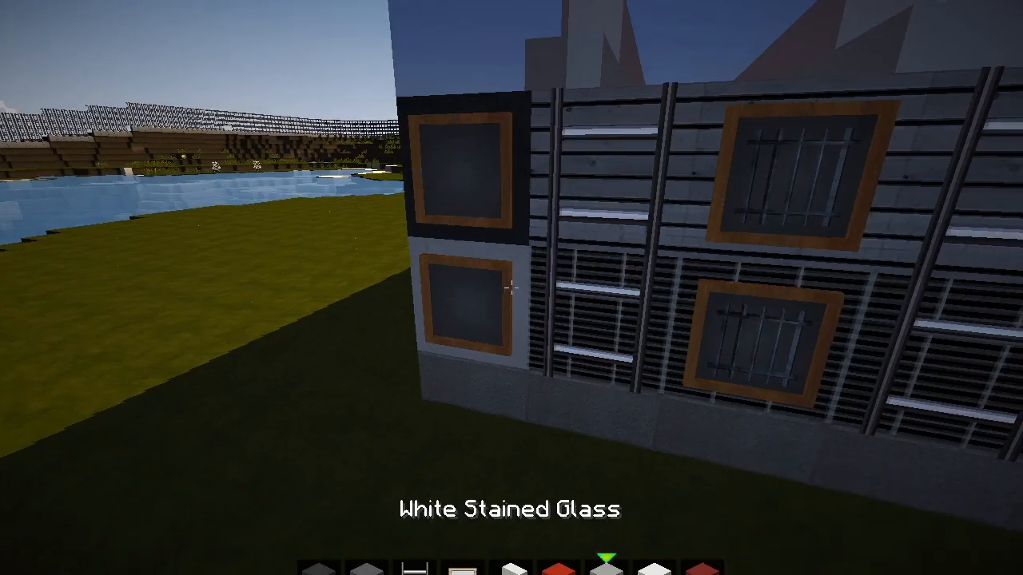
mouse_move(511, 287)
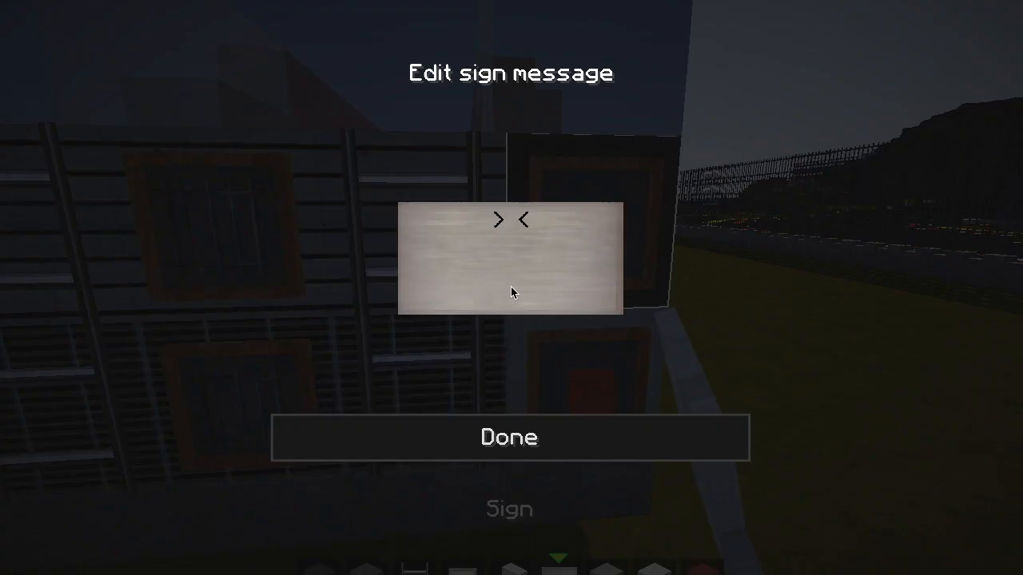
click(508, 438)
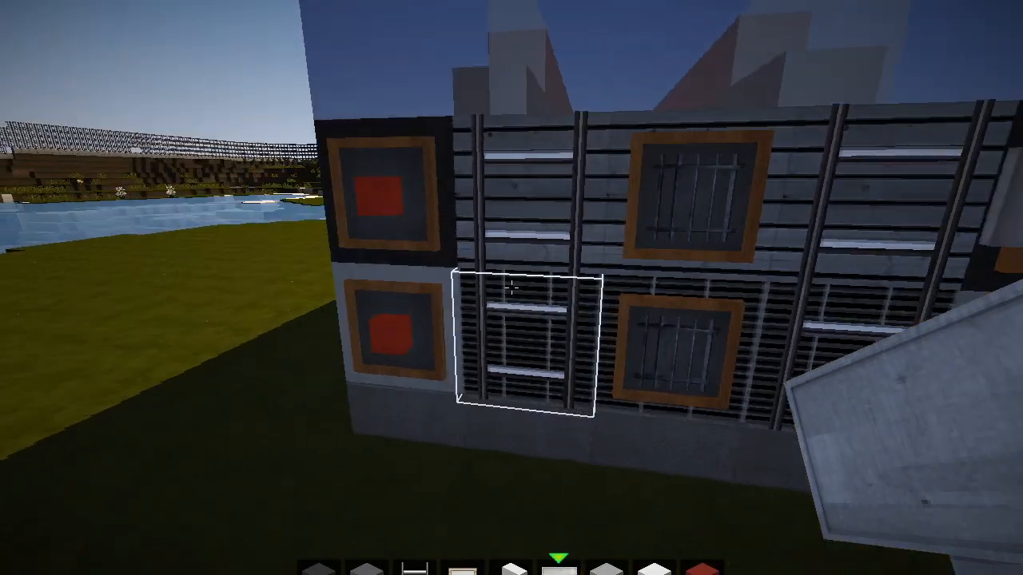
mouse_move(512, 287)
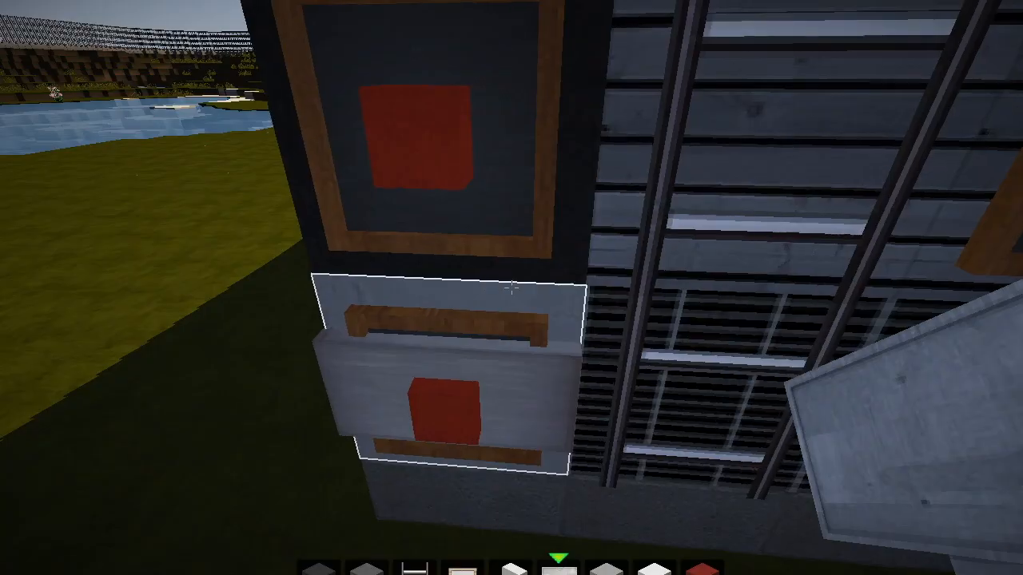
mouse_move(512, 287)
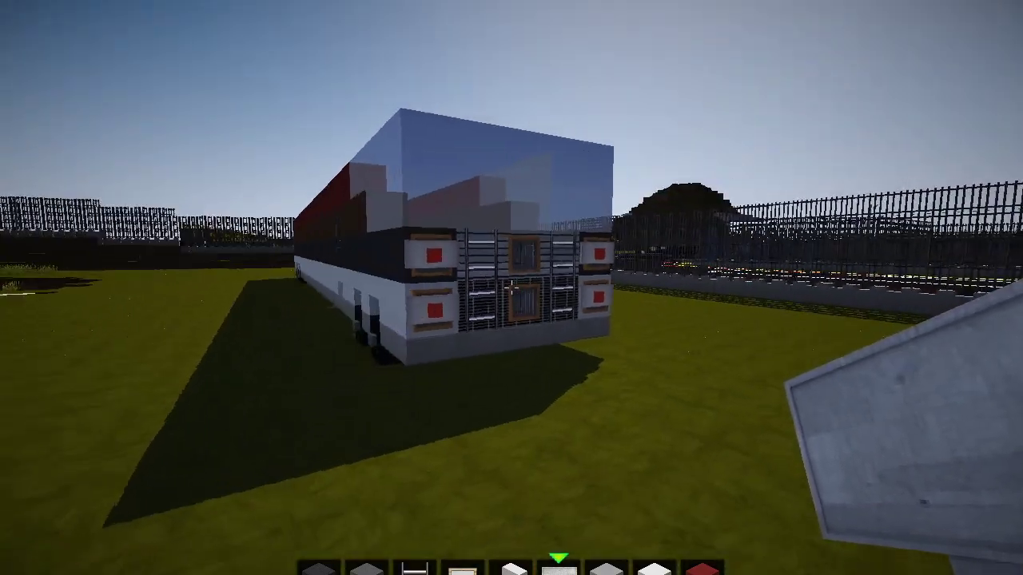
- Fetch blocks for the rear glass panel and write 'RV's' on a sign
key(e)
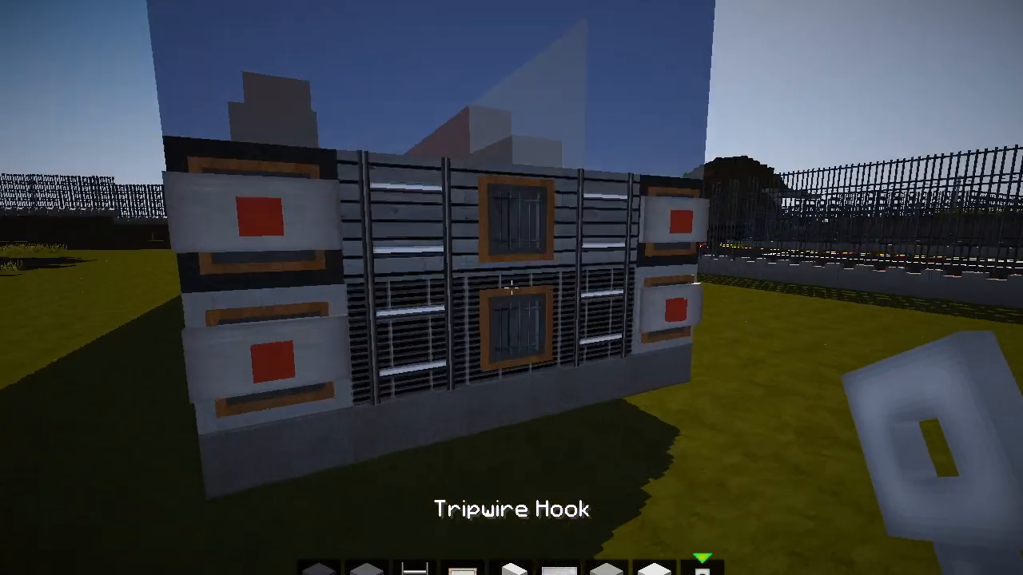
mouse_move(511, 288)
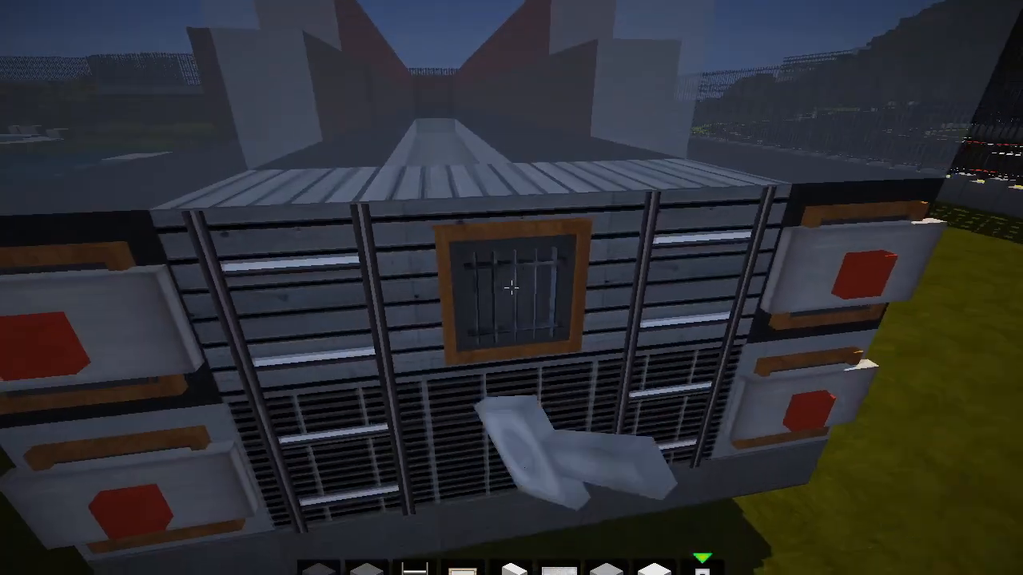
mouse_move(512, 288)
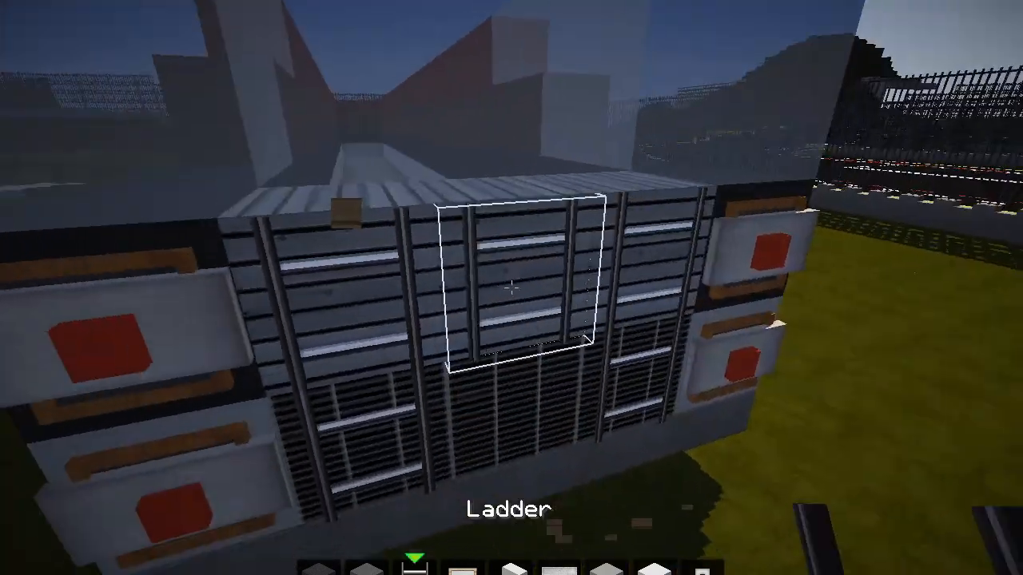
mouse_move(512, 287)
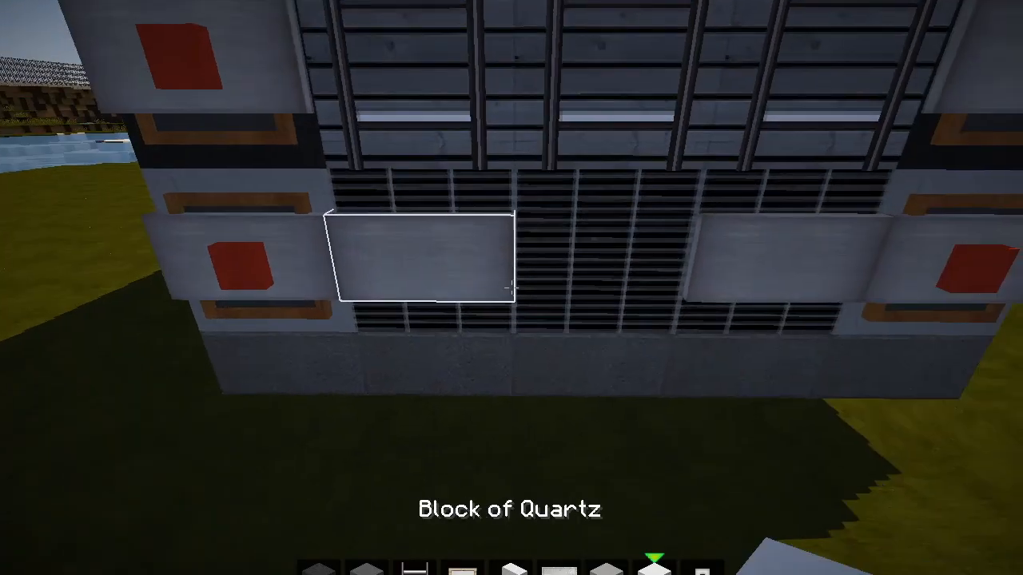
key(t)
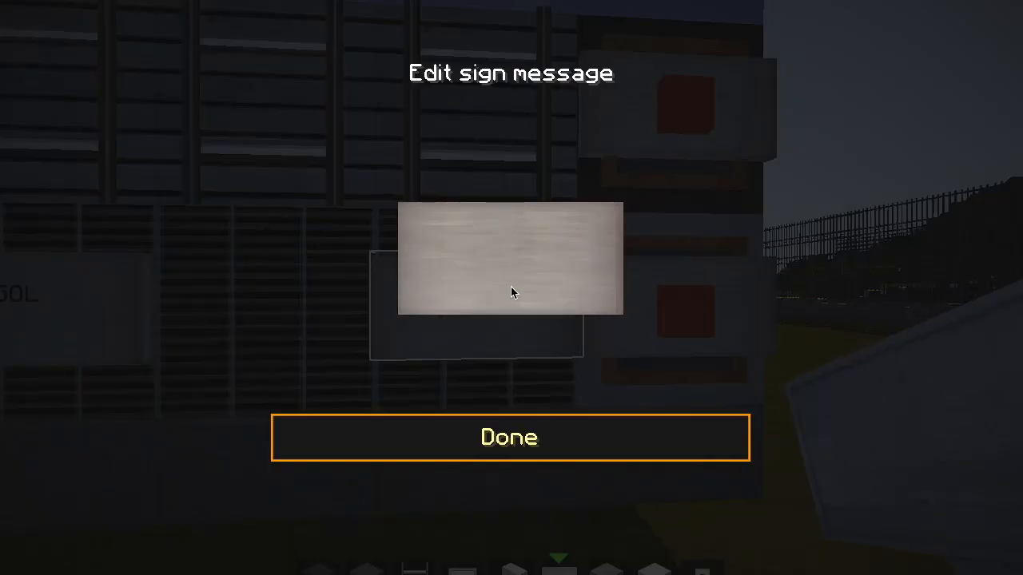
text(RV's)
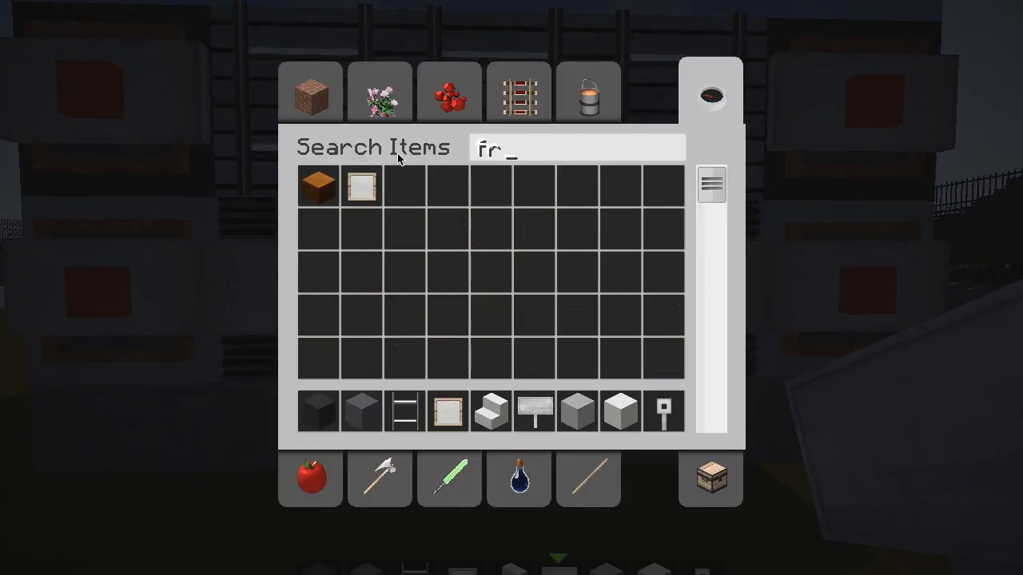
key(Escape)
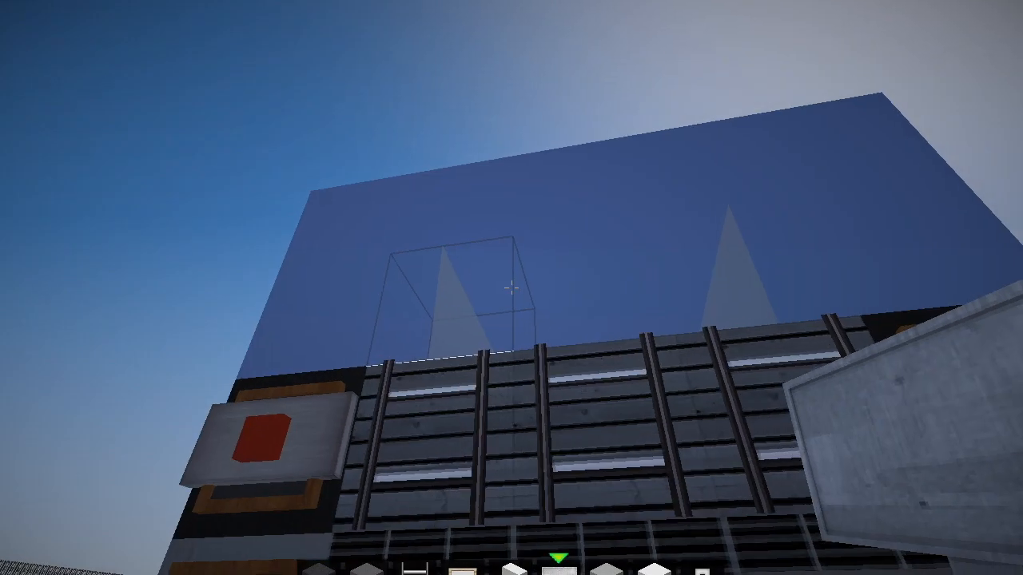
- Search the creative inventory for 'anv' and return to the world
key(e)
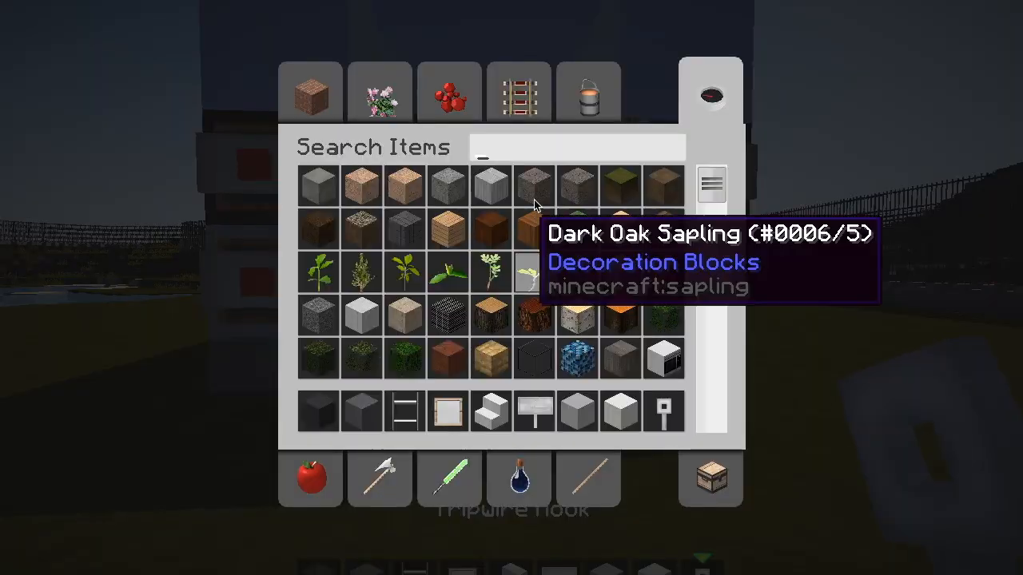
text(anv)
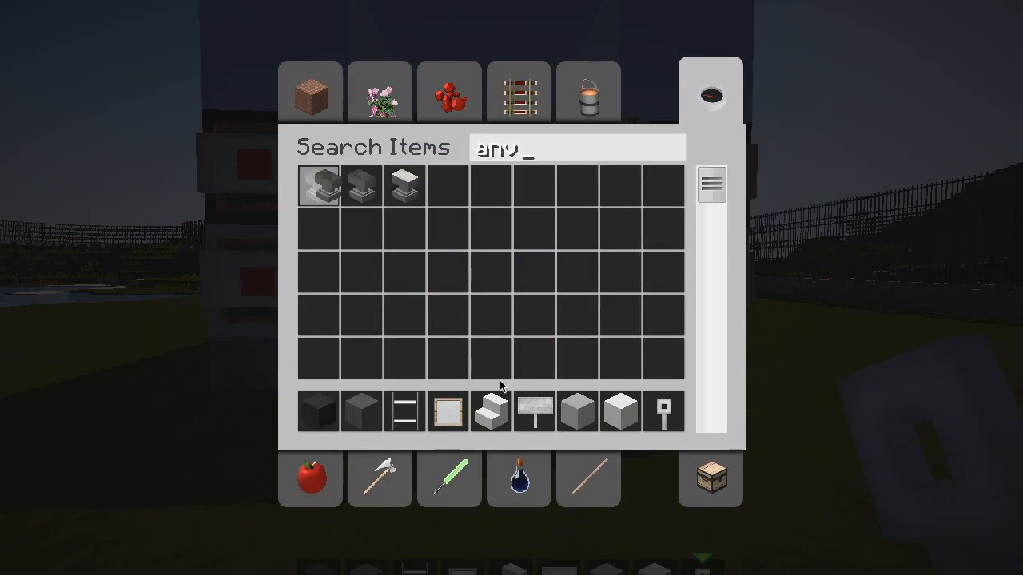
key(Escape)
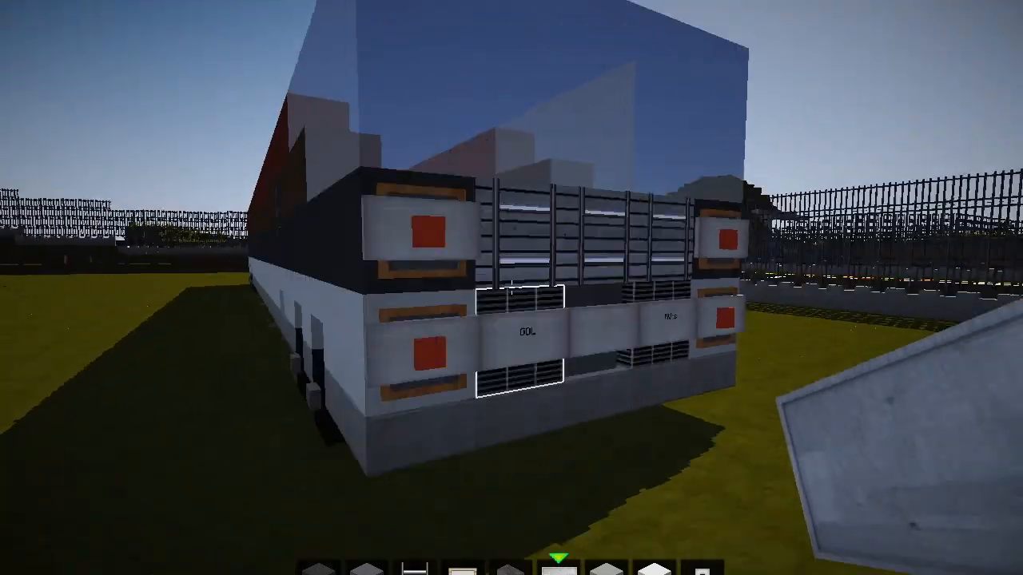
mouse_move(512, 288)
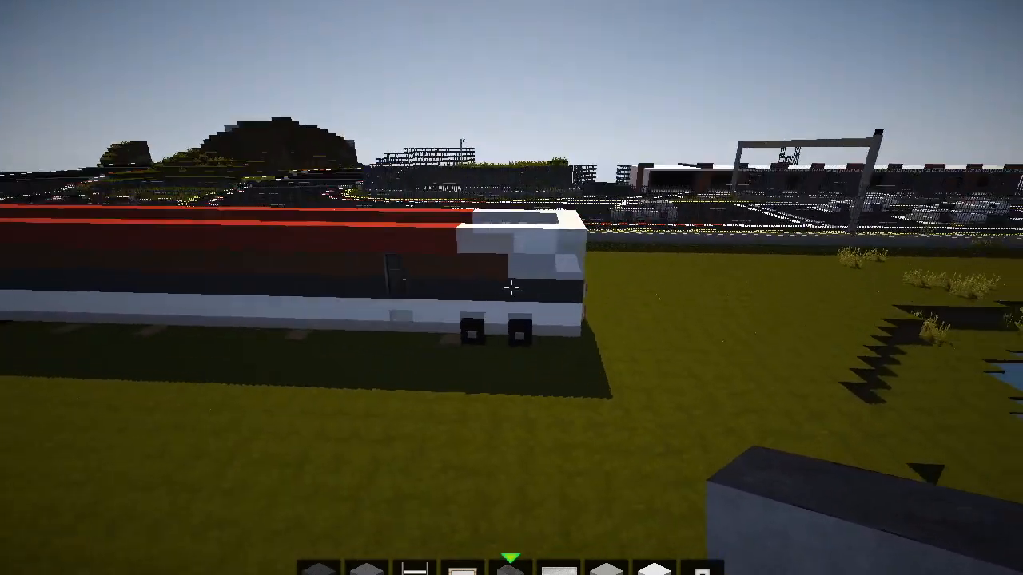
mouse_move(512, 288)
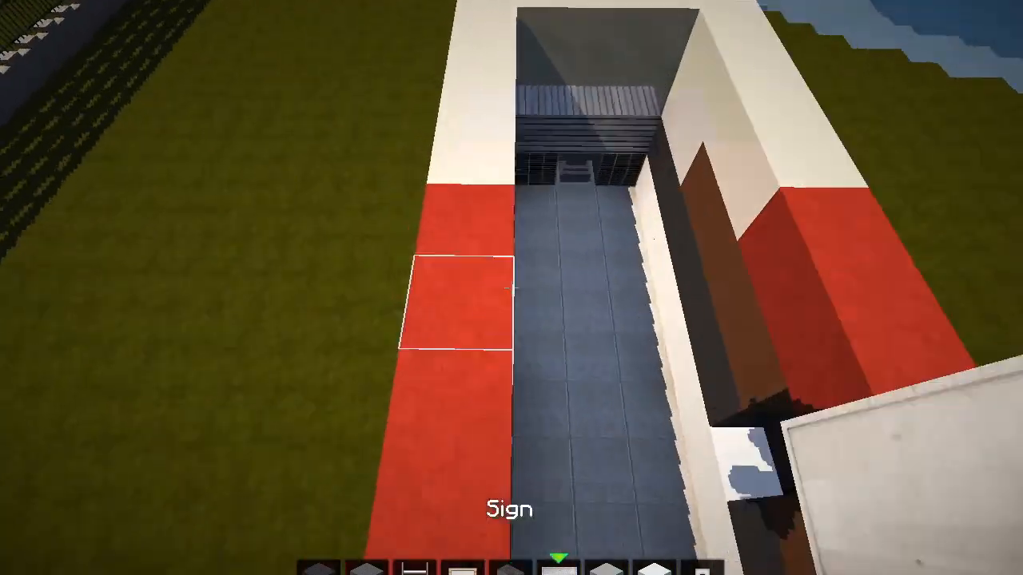
mouse_move(512, 287)
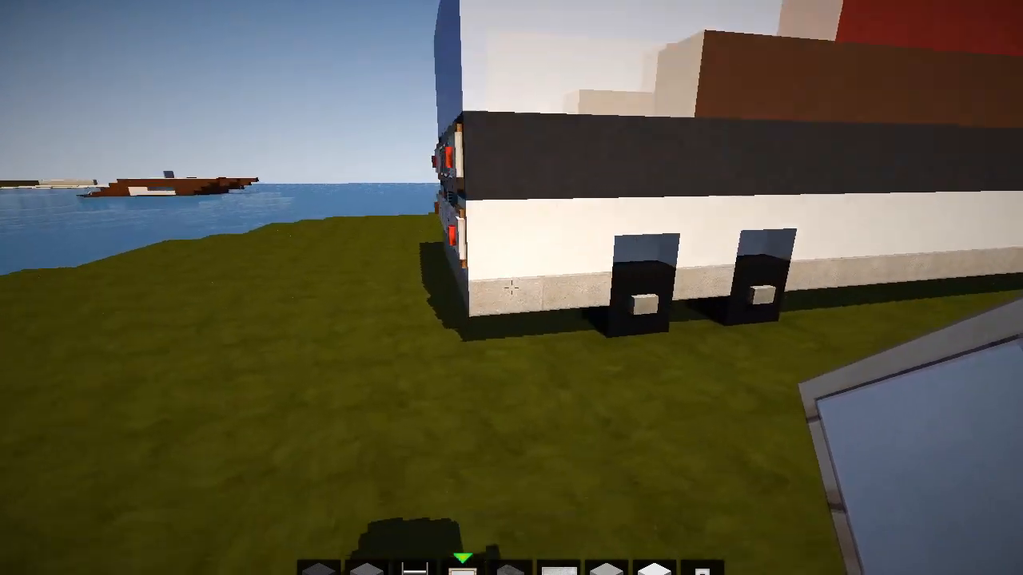
- Survey the RV's body and roof, then bring up the creative item inventory
key(e)
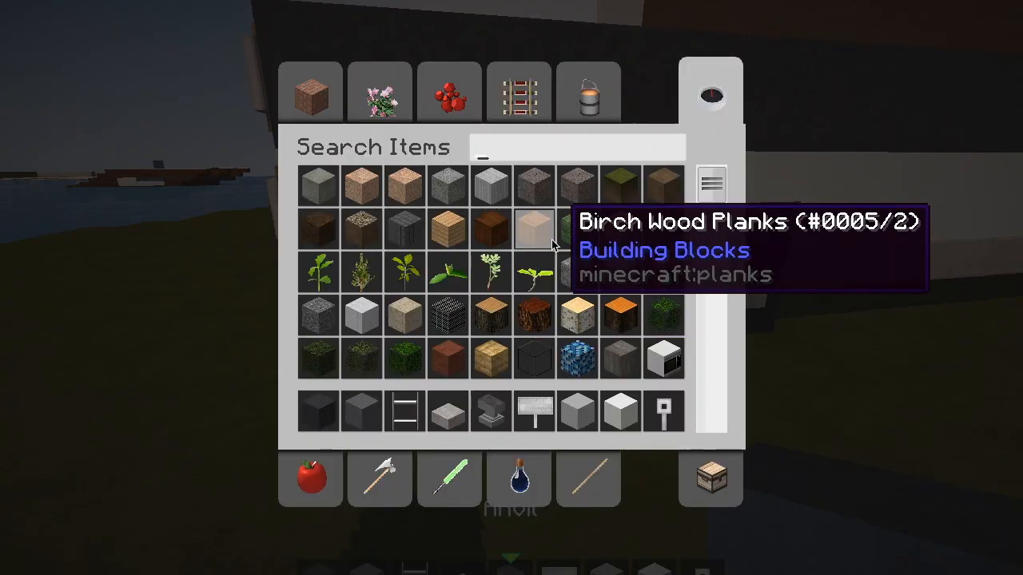
- Search 'sla' then 'qua' and return to the world holding quartz stairs
text(sla)
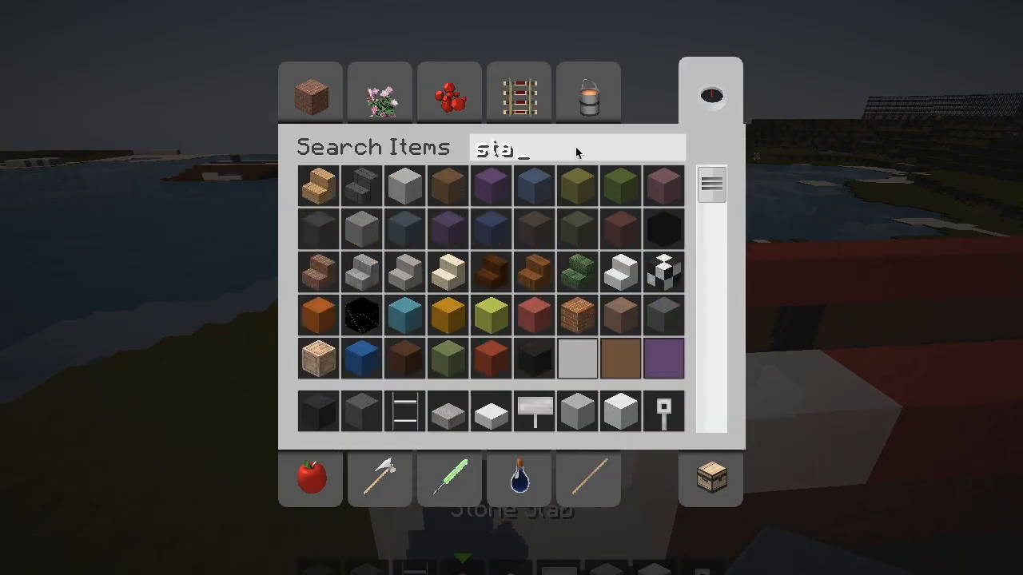
mouse_move(447, 358)
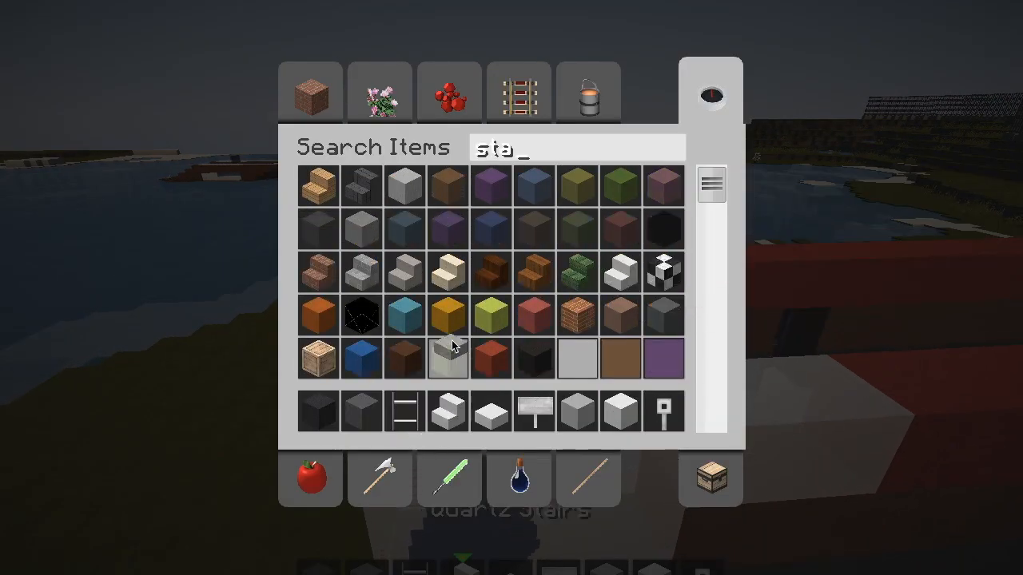
text(qua)
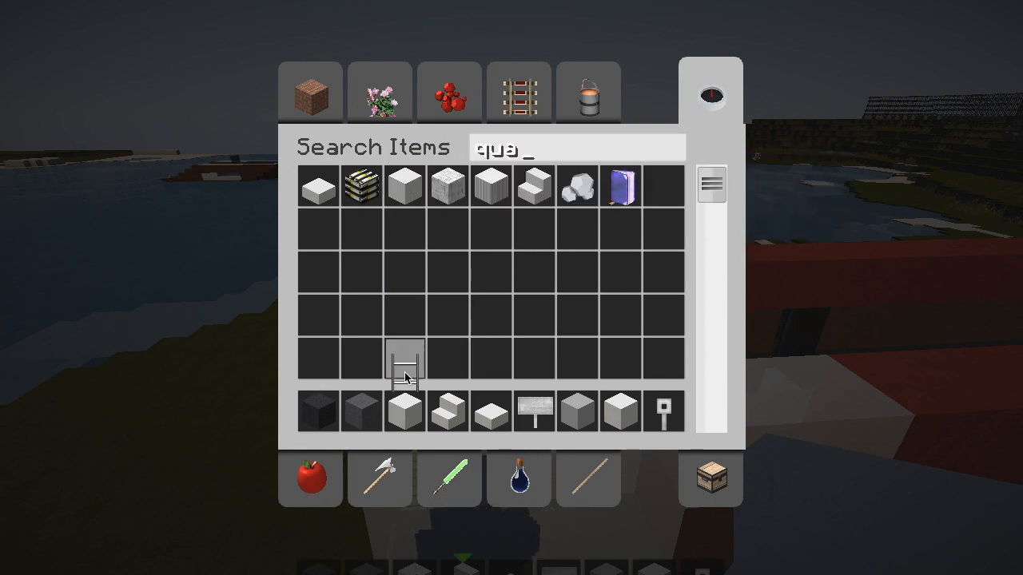
key(Escape)
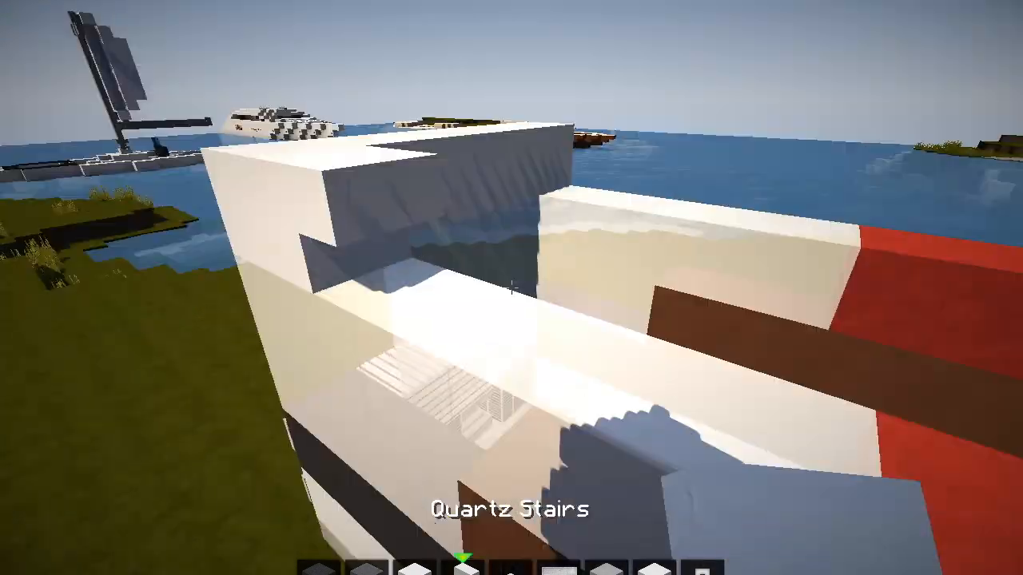
mouse_move(512, 288)
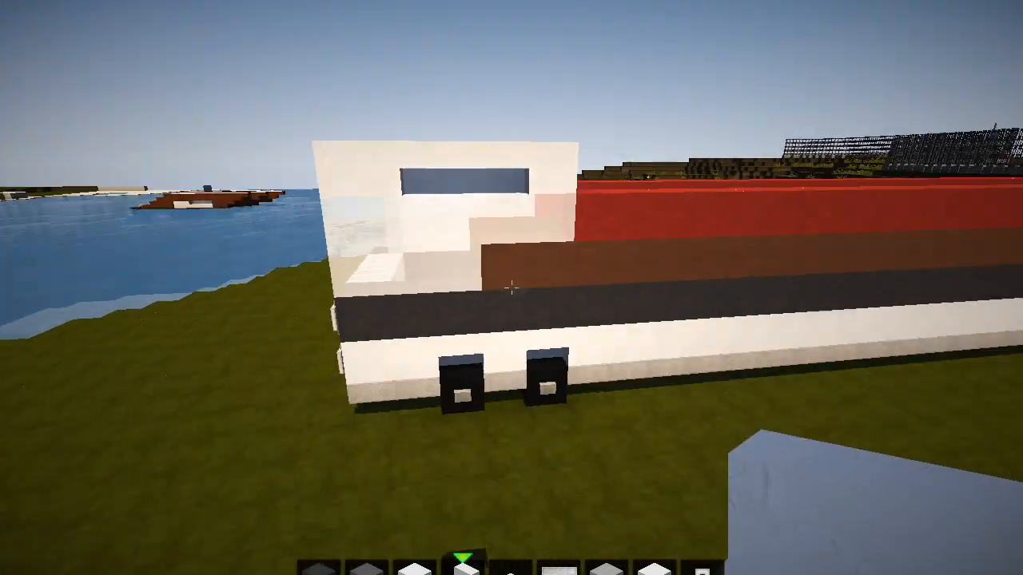
mouse_move(512, 288)
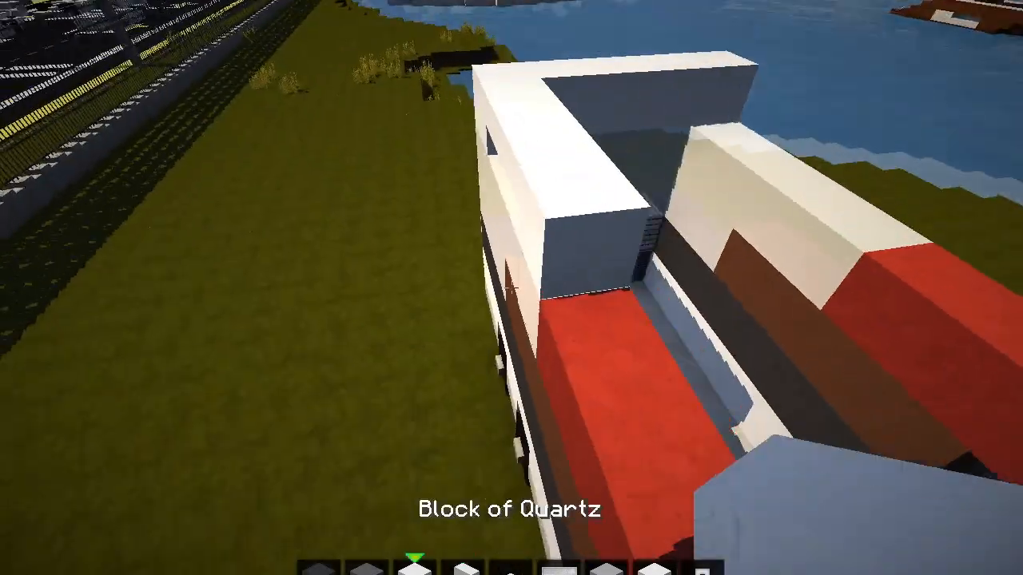
mouse_move(511, 287)
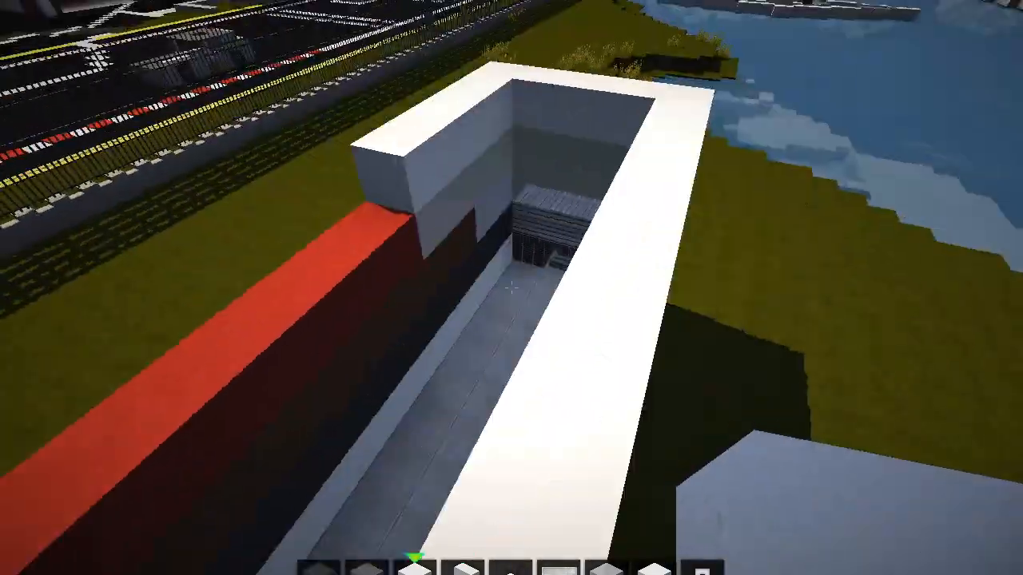
mouse_move(511, 288)
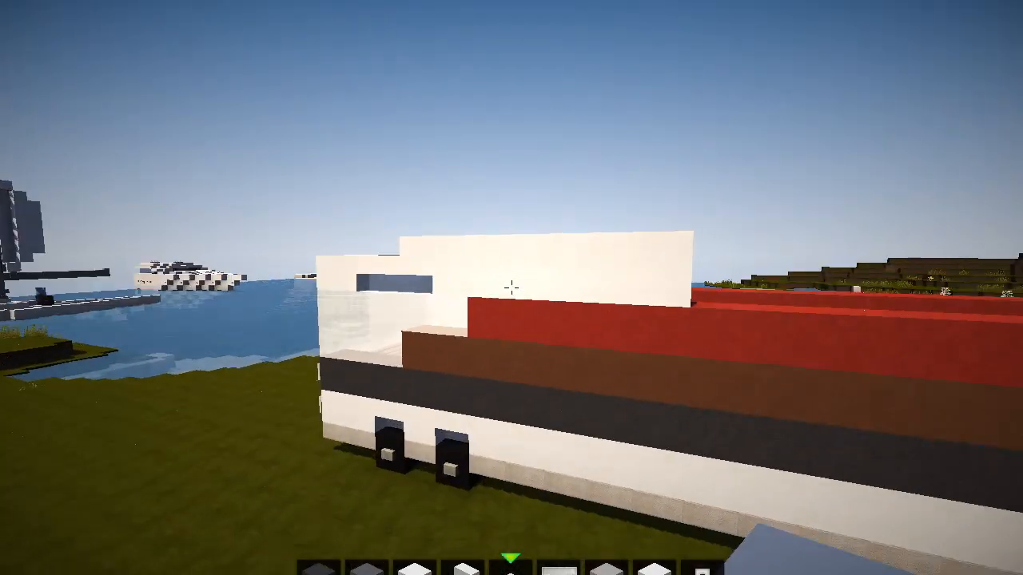
mouse_move(511, 288)
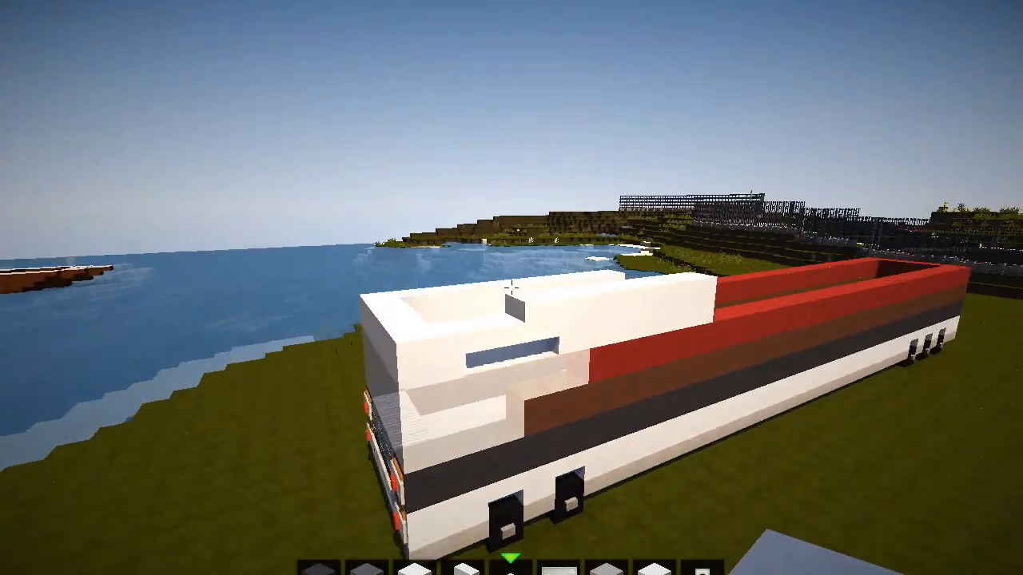
mouse_move(511, 288)
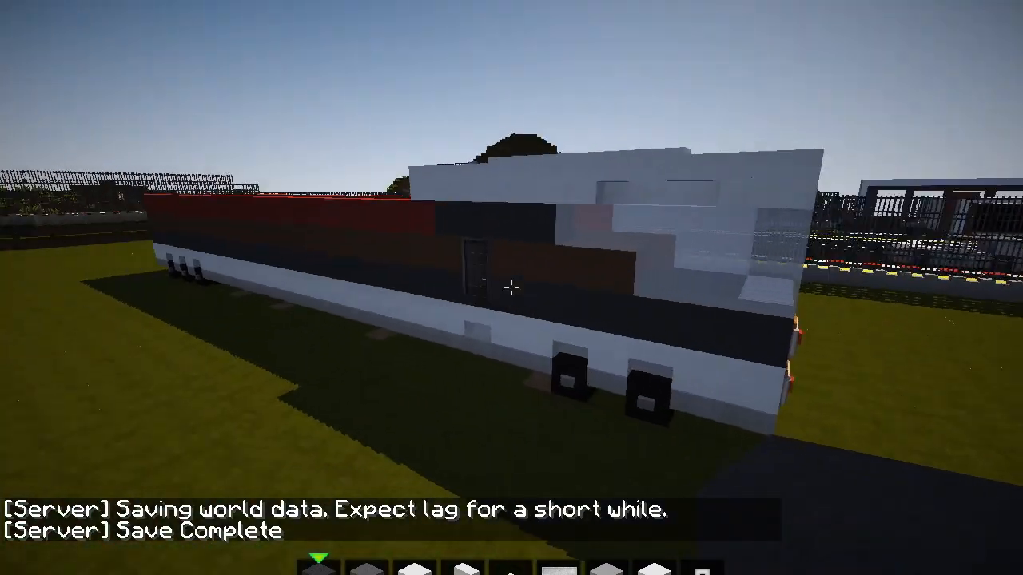
mouse_move(512, 288)
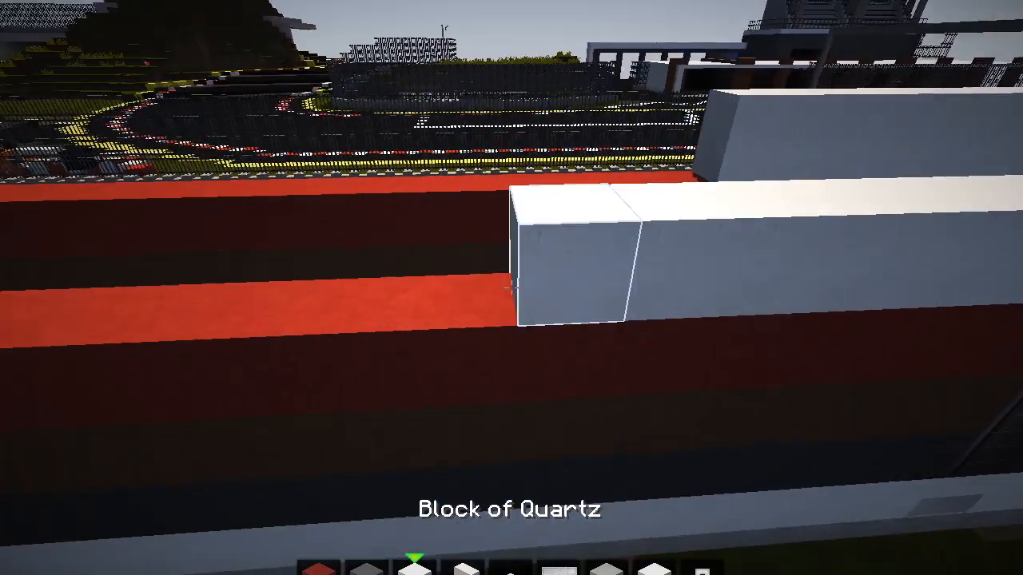
mouse_move(512, 287)
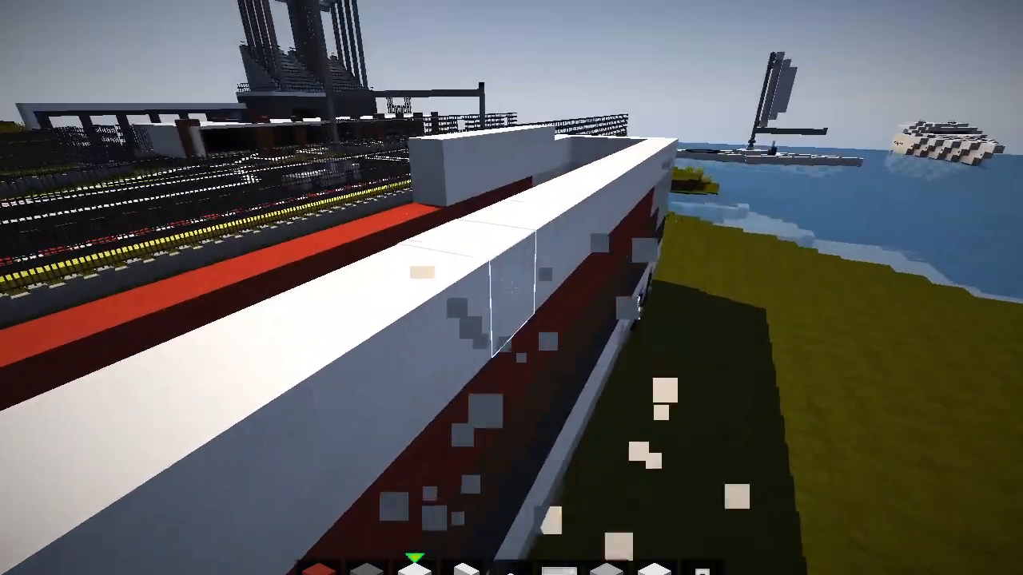
mouse_move(511, 288)
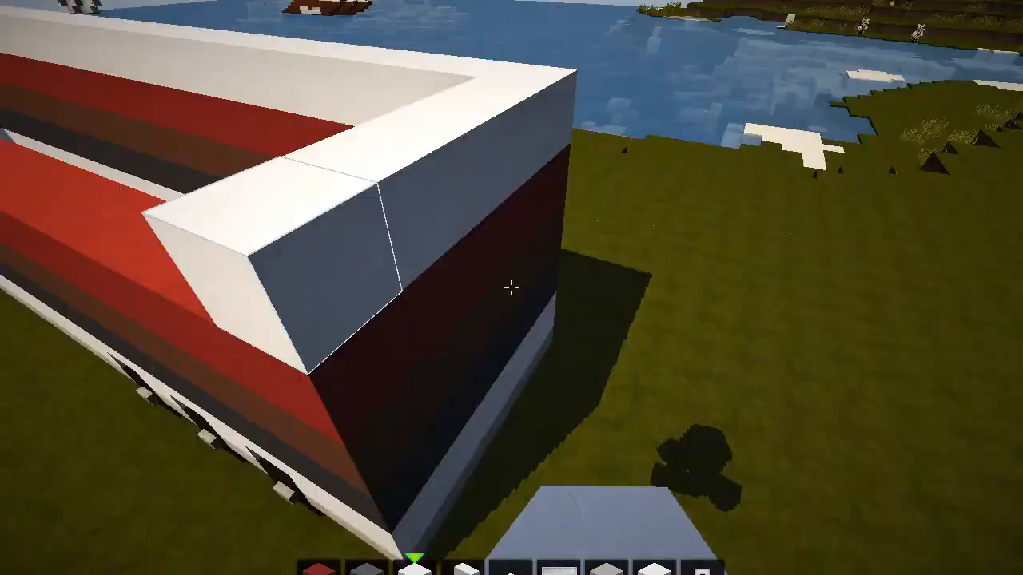
mouse_move(512, 287)
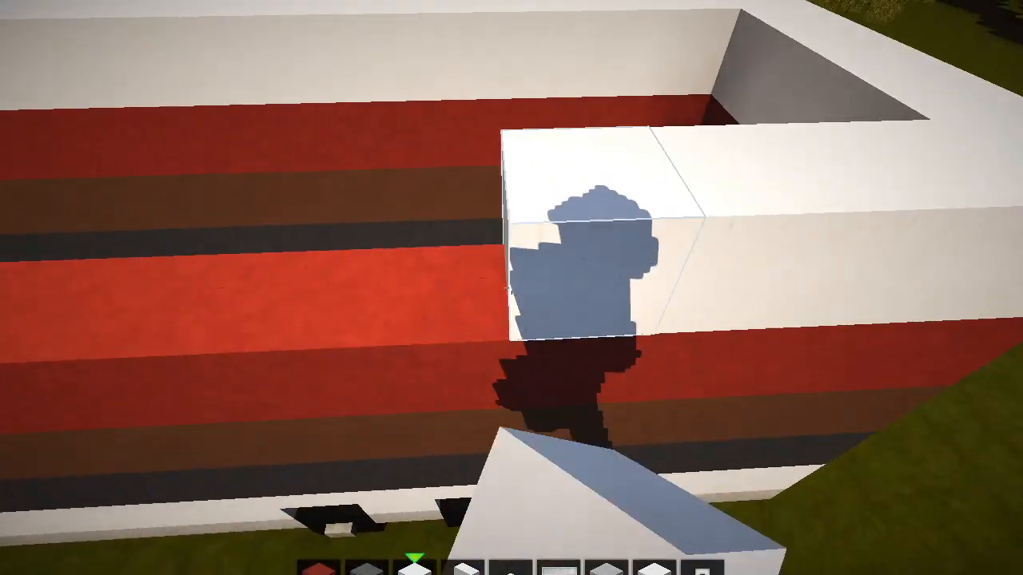
mouse_move(512, 288)
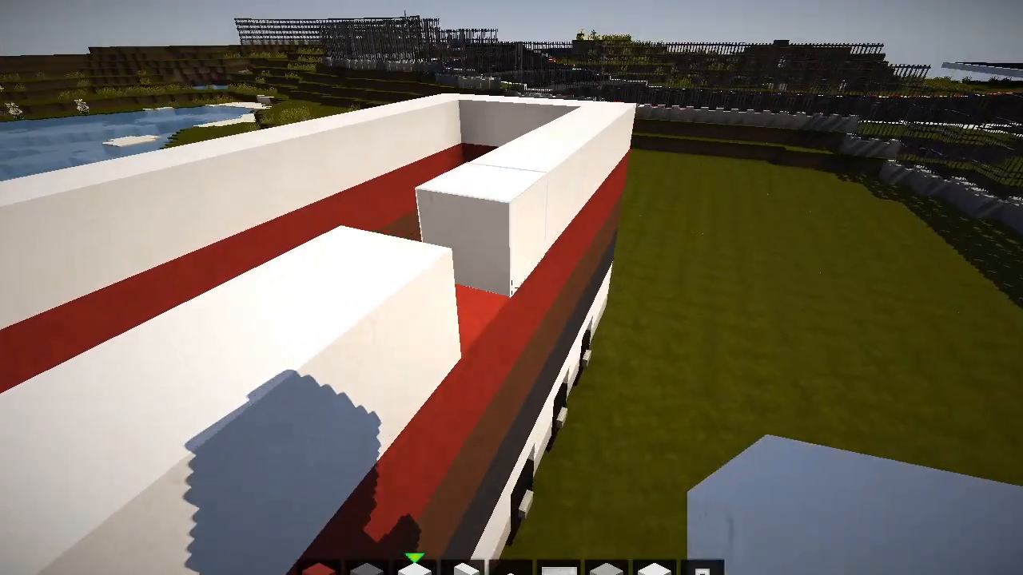
- Rim the roof edges with quartz blocks and bring up the creative inventory
key(e)
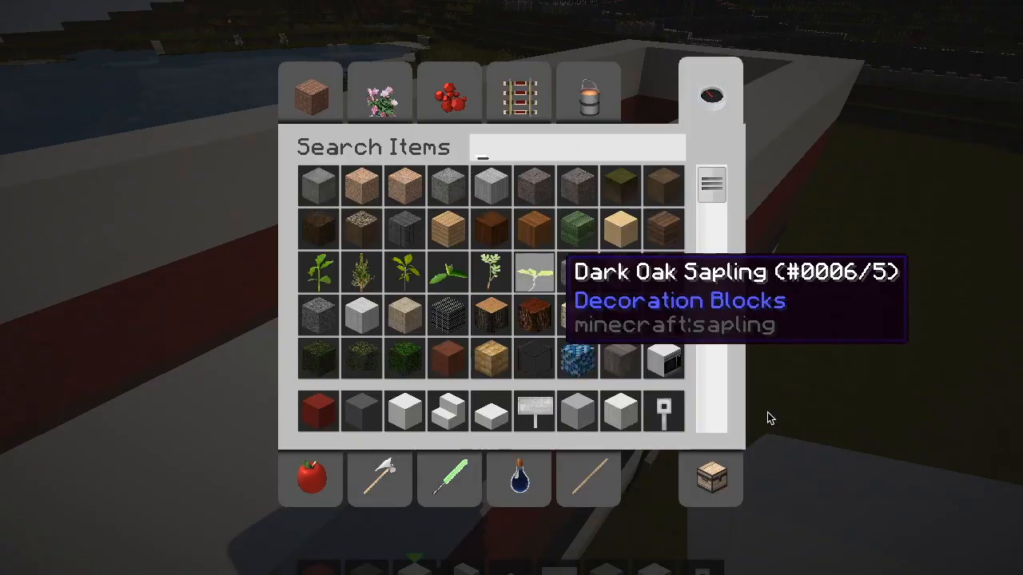
- Build up the roof rim ledge, then dismiss the game menu with Back to Game
click(710, 91)
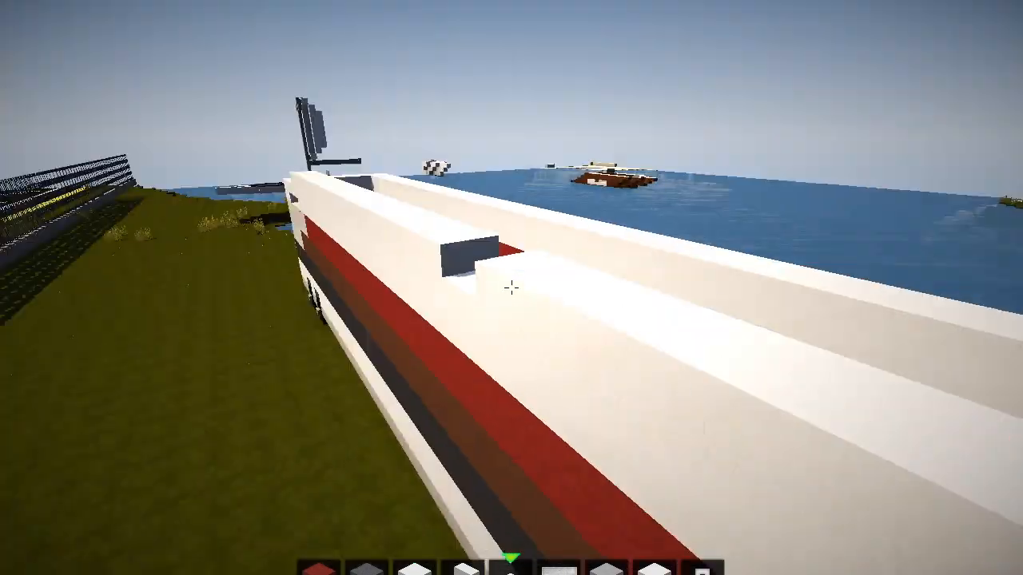
mouse_move(511, 287)
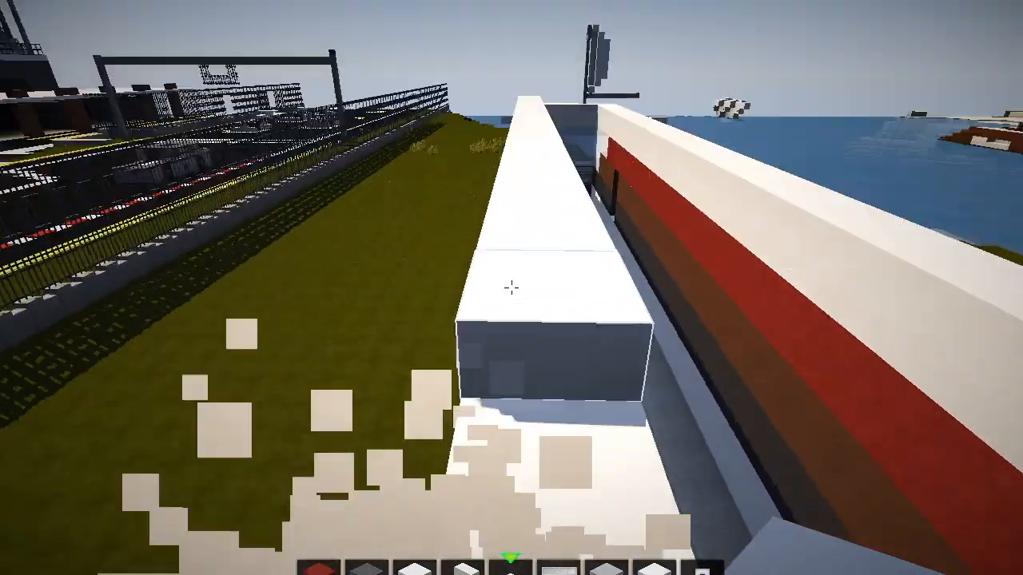
mouse_move(511, 288)
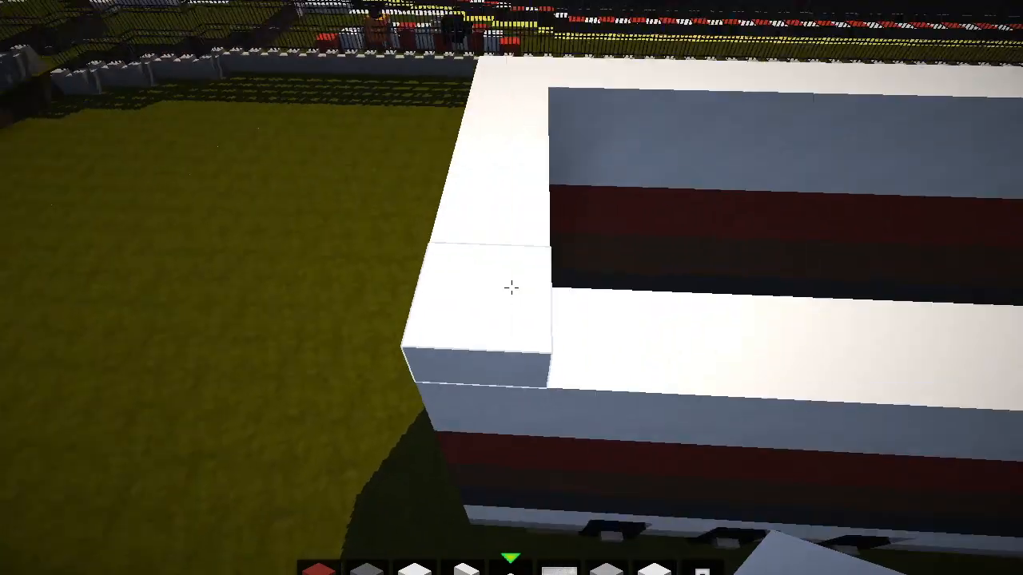
mouse_move(512, 287)
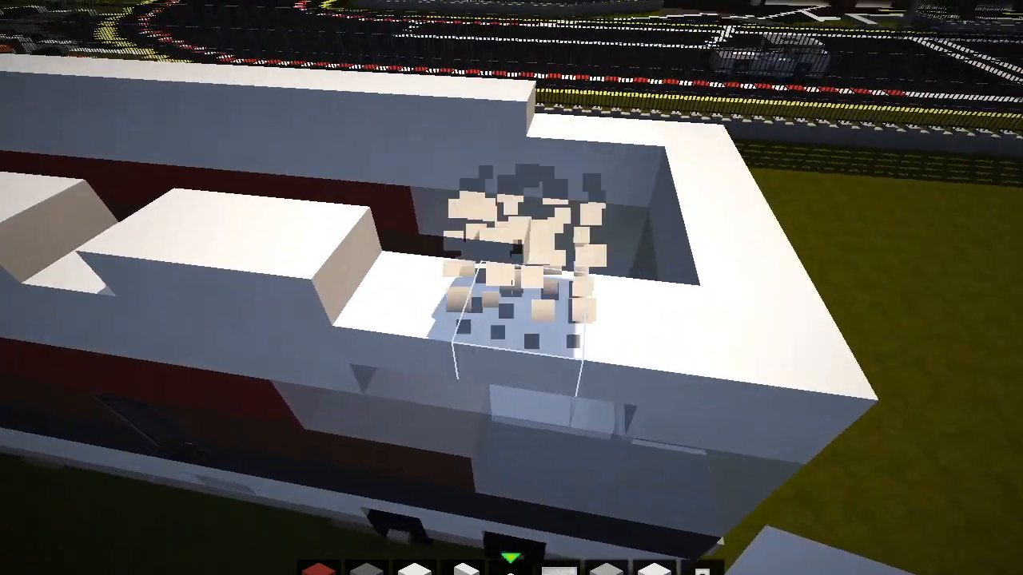
mouse_move(511, 287)
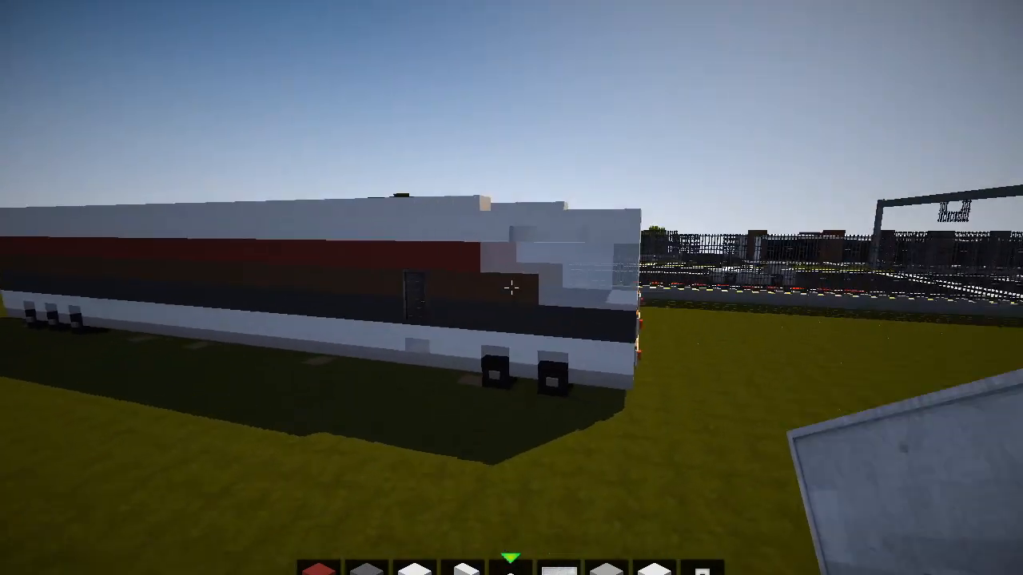
mouse_move(511, 288)
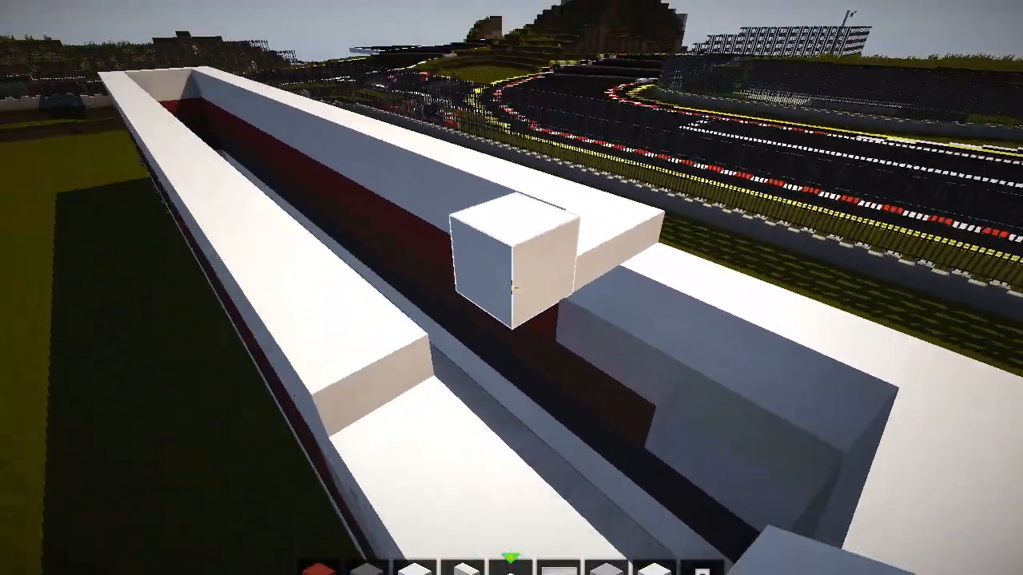
key(Escape)
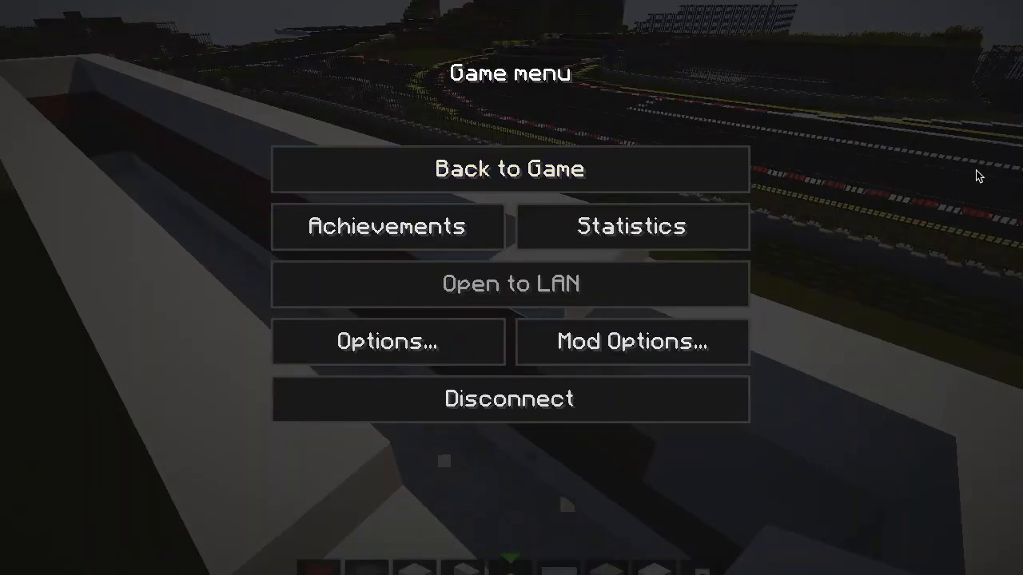
click(791, 3)
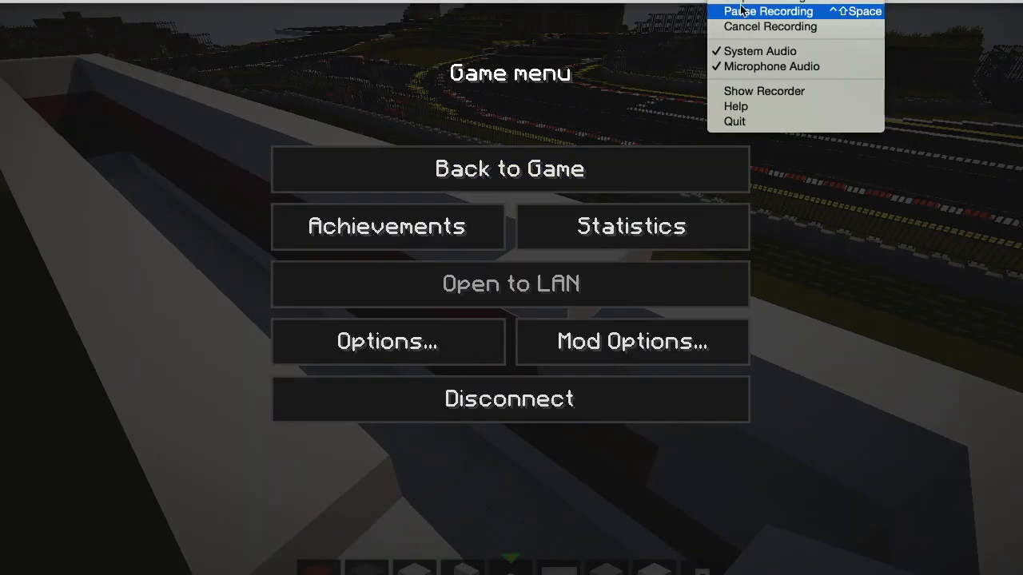
click(508, 169)
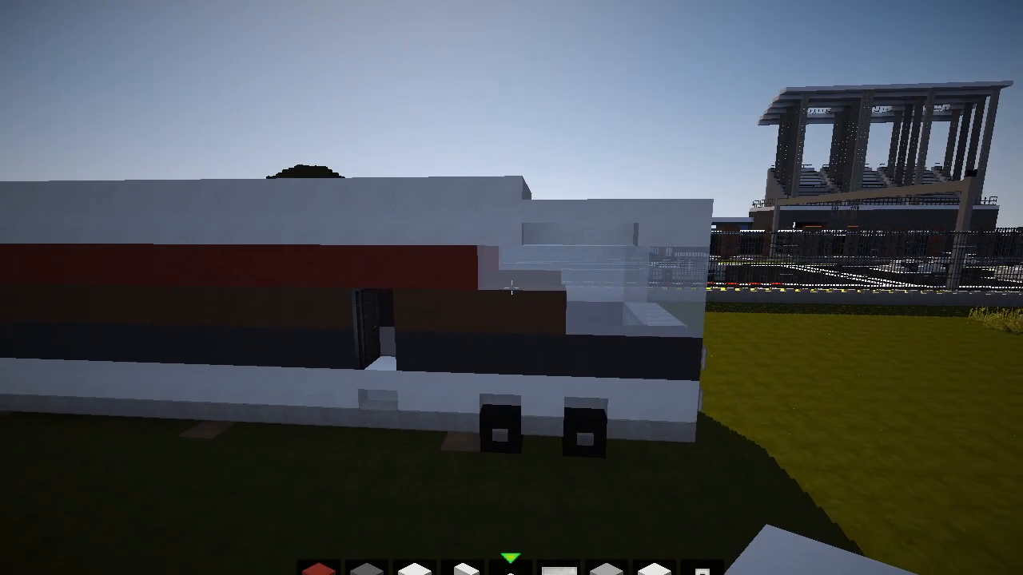
mouse_move(512, 287)
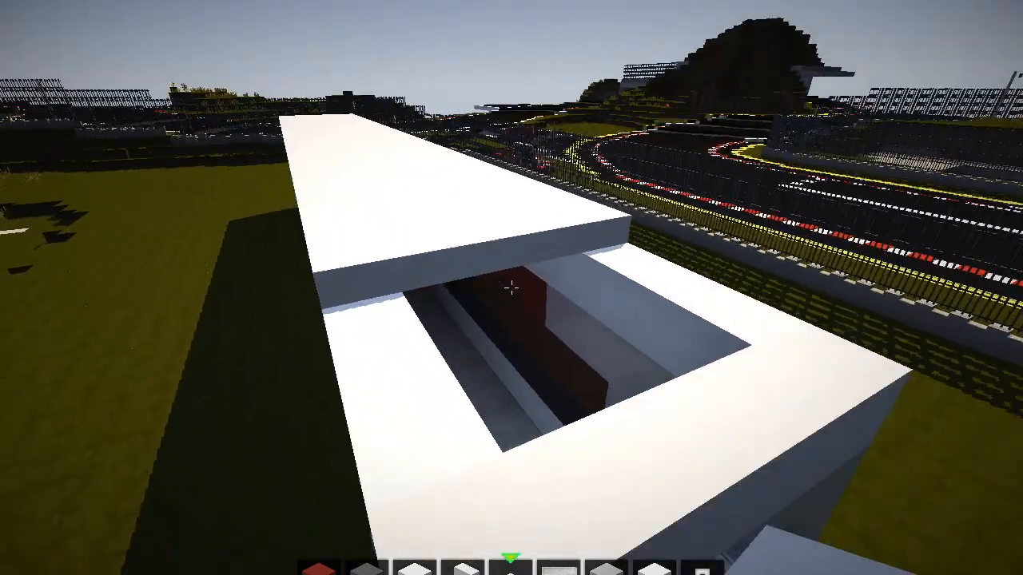
mouse_move(511, 288)
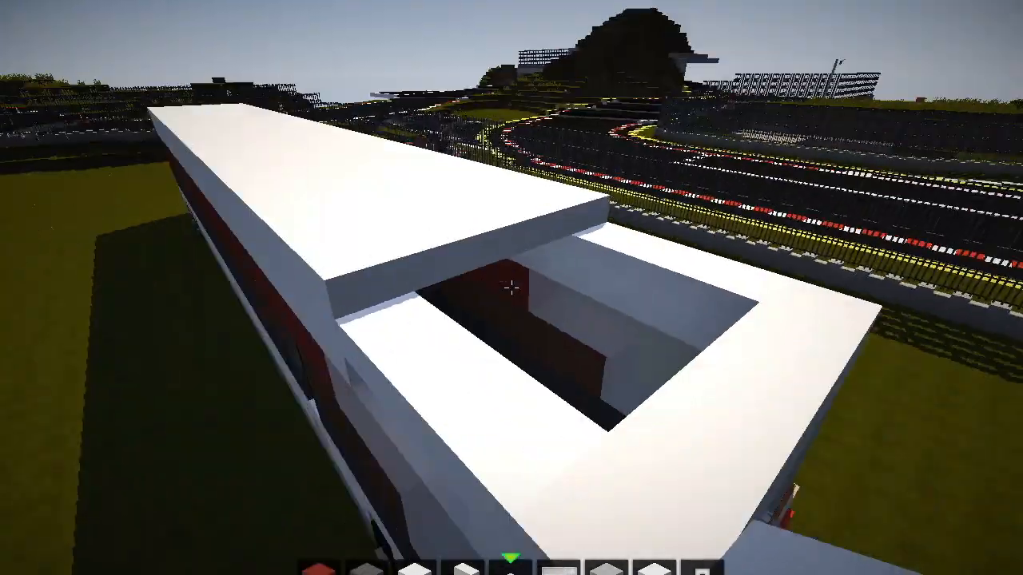
mouse_move(511, 288)
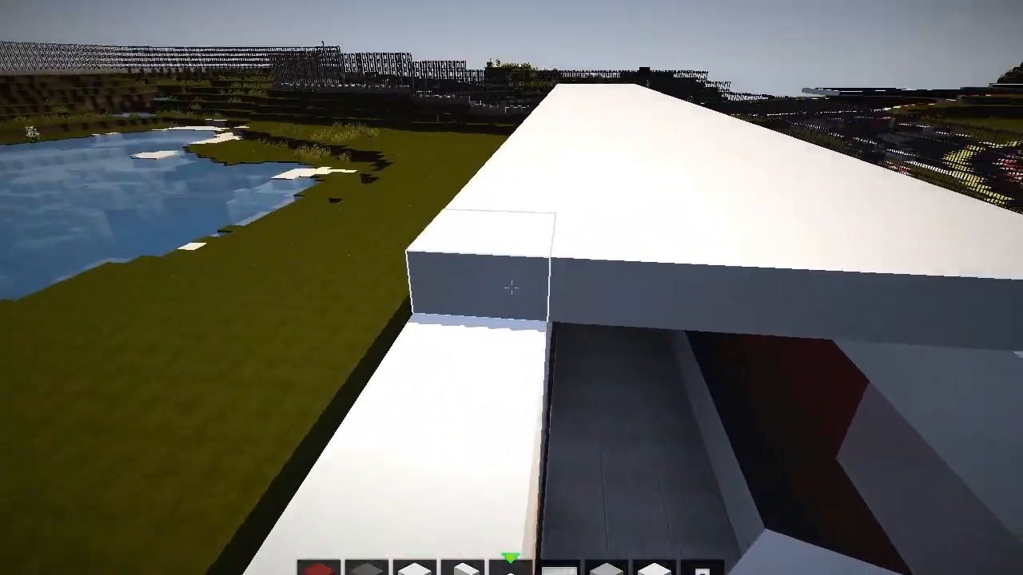
mouse_move(512, 288)
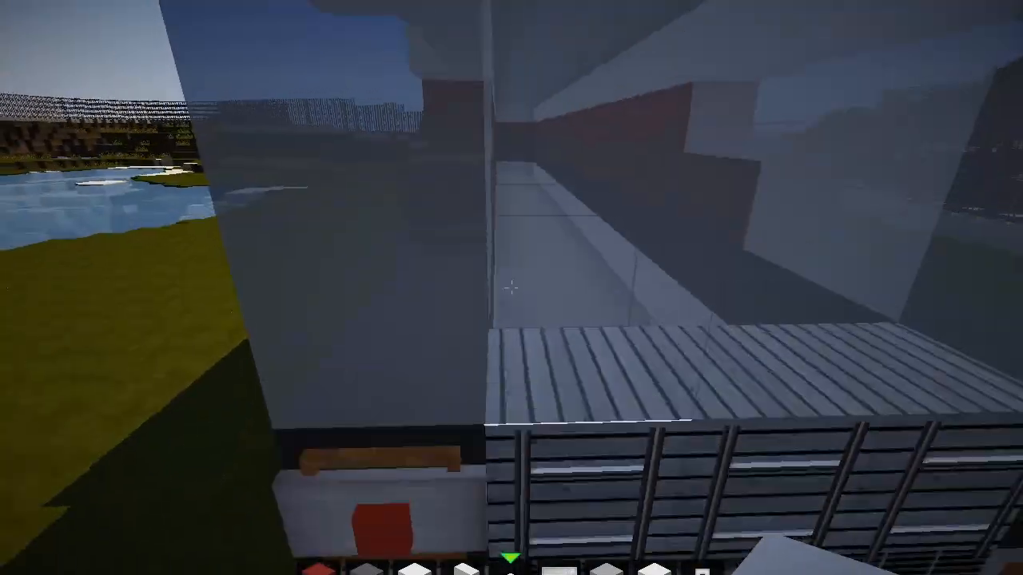
mouse_move(512, 288)
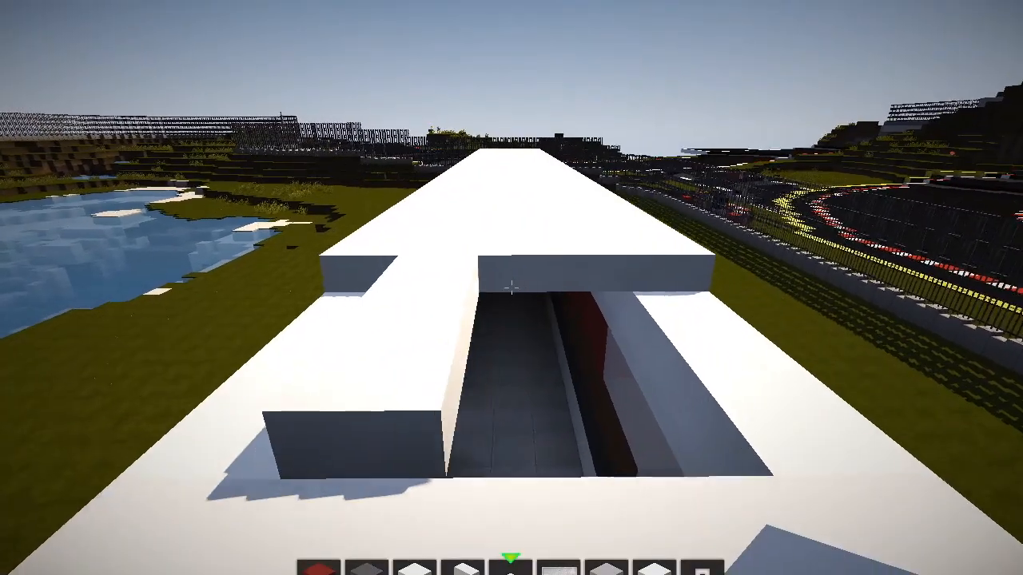
mouse_move(512, 288)
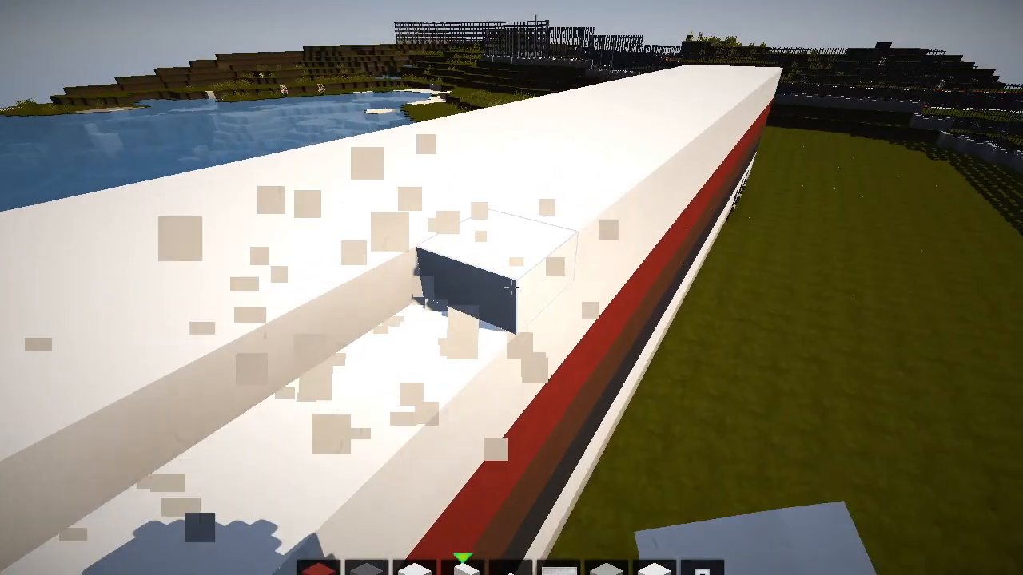
mouse_move(512, 288)
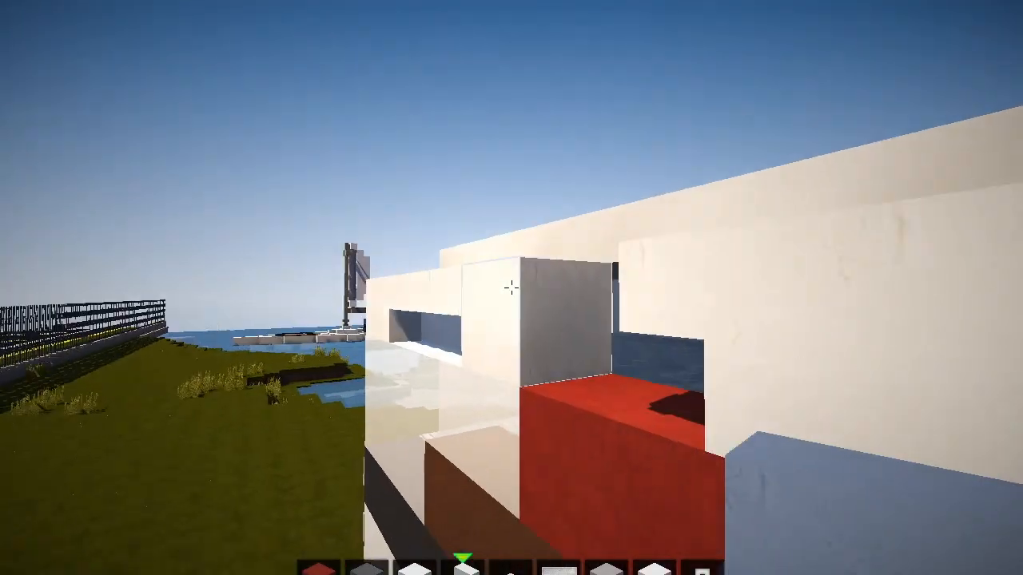
mouse_move(512, 288)
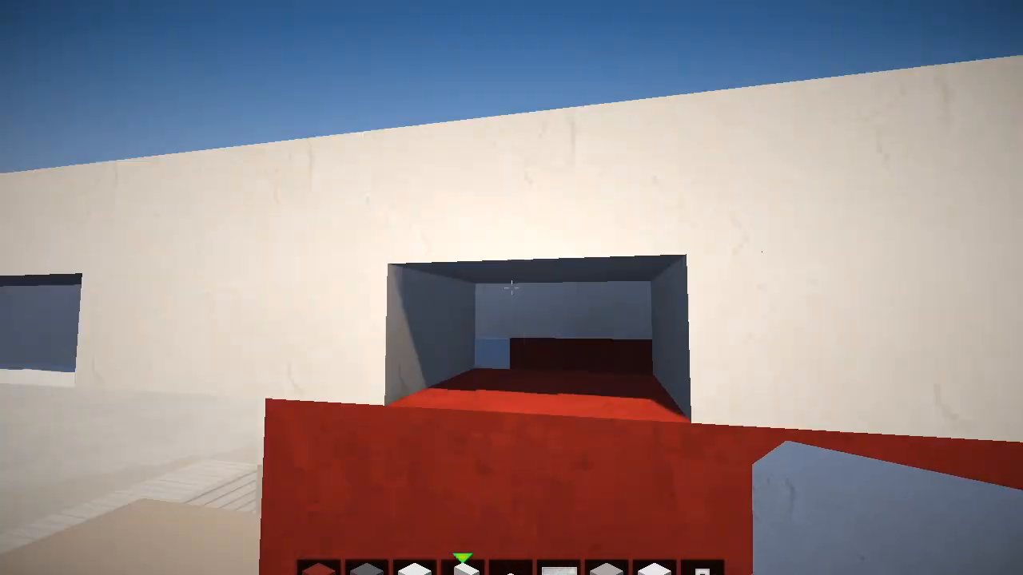
mouse_move(512, 288)
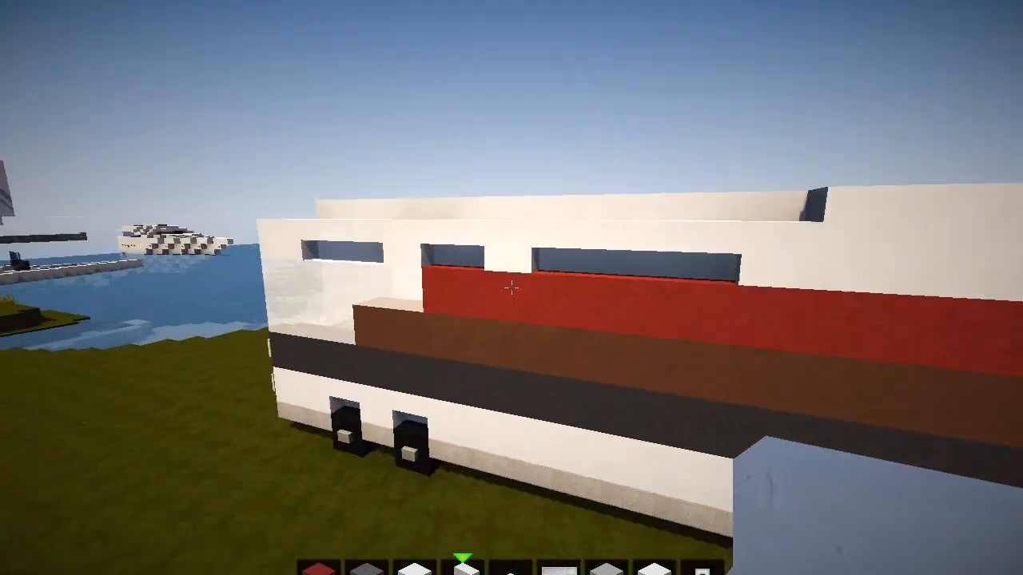
mouse_move(511, 288)
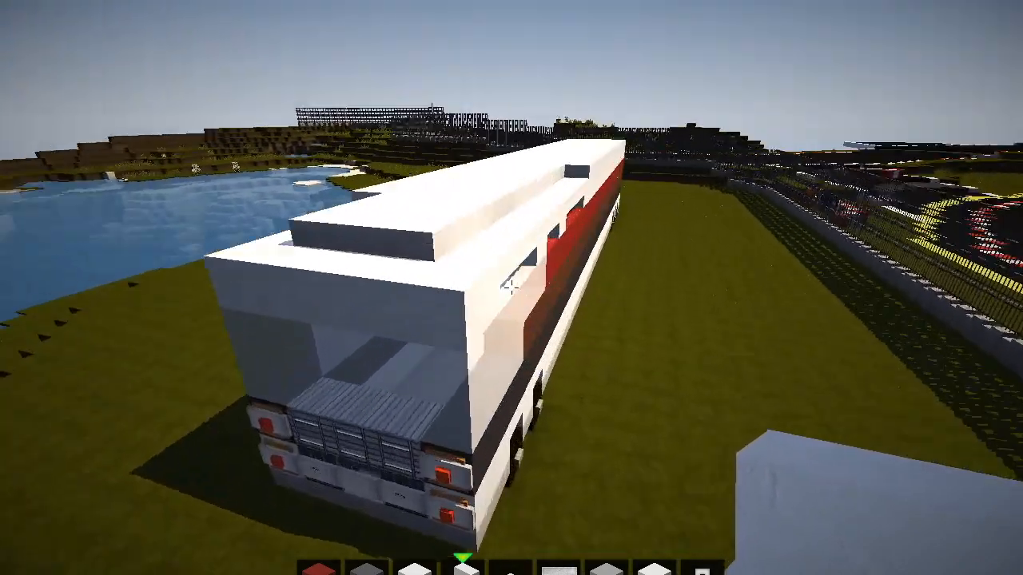
mouse_move(512, 288)
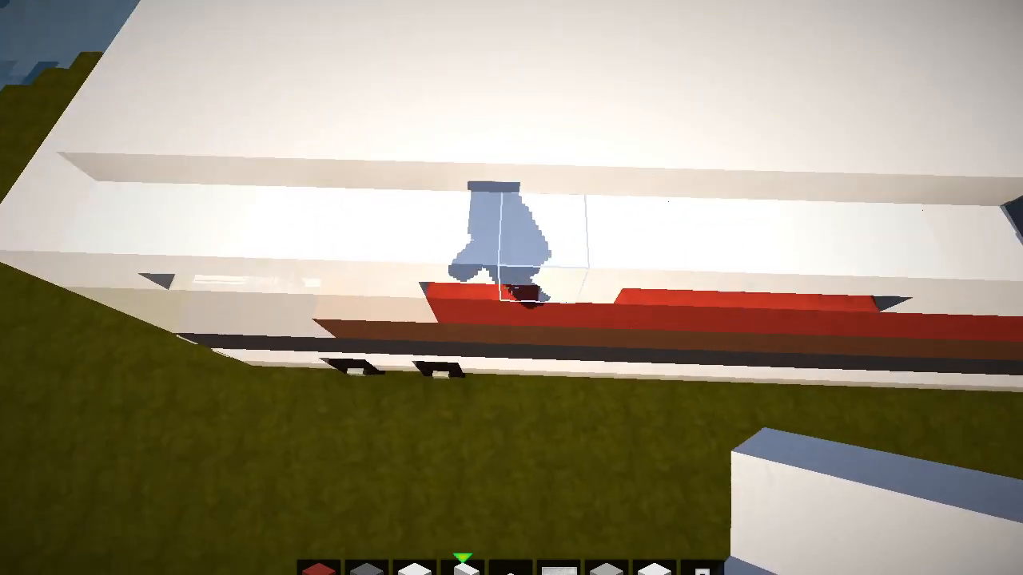
mouse_move(511, 288)
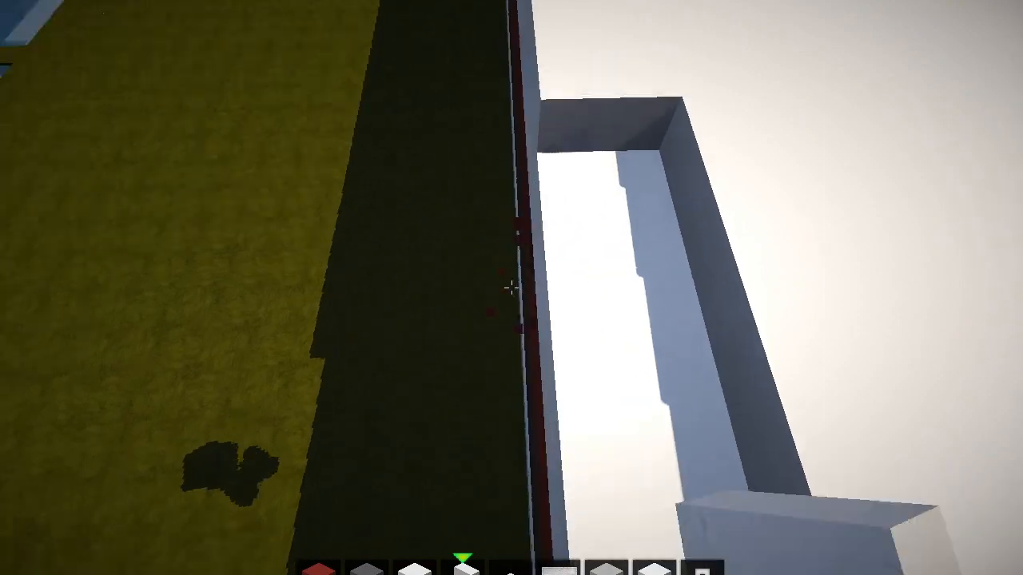
mouse_move(511, 288)
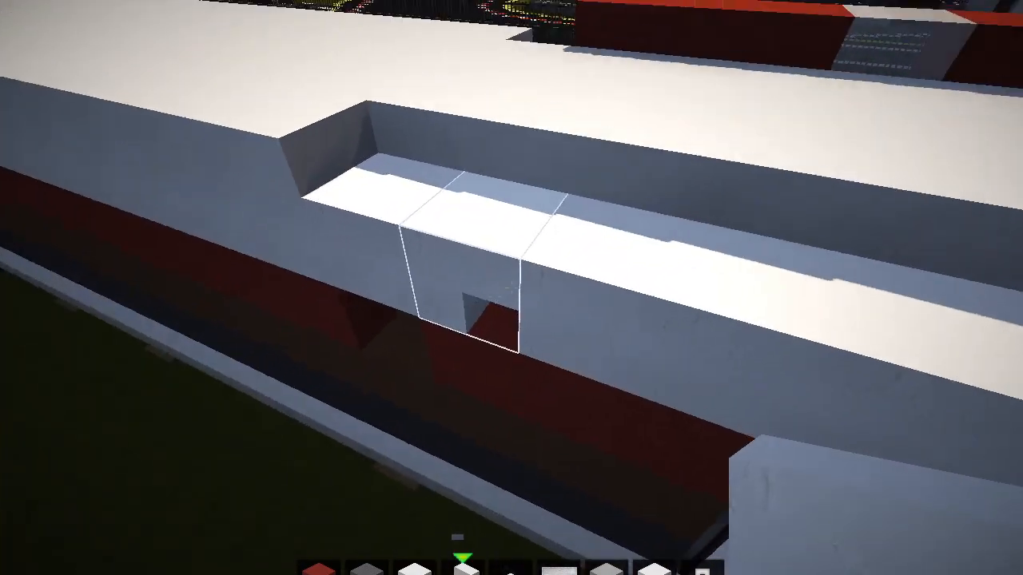
mouse_move(511, 287)
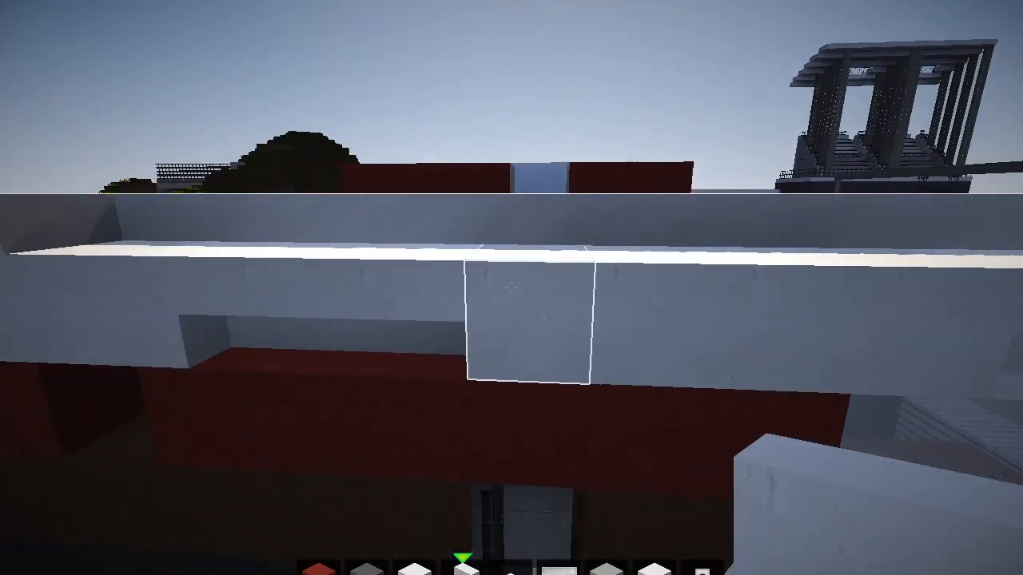
mouse_move(511, 288)
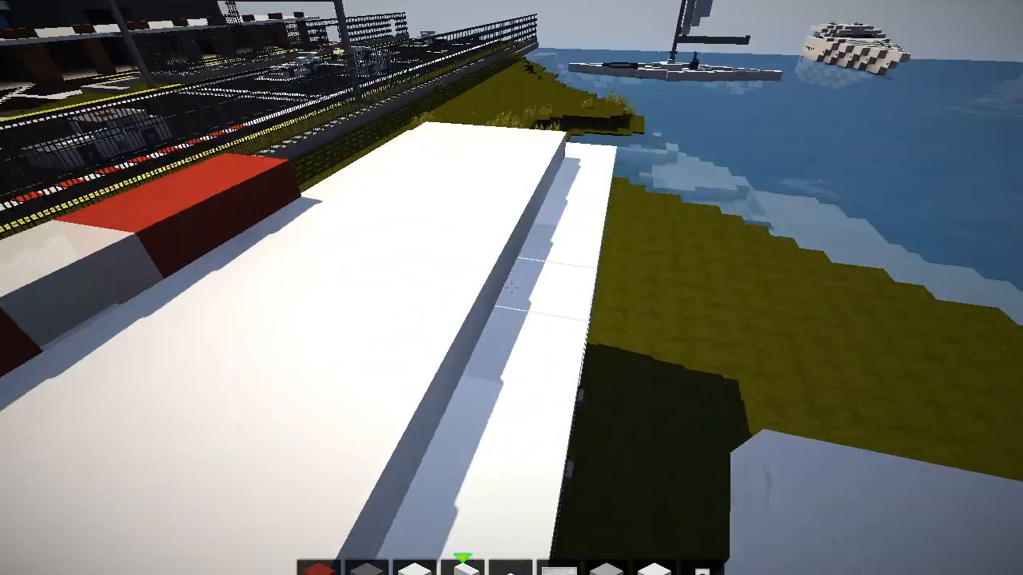
mouse_move(512, 288)
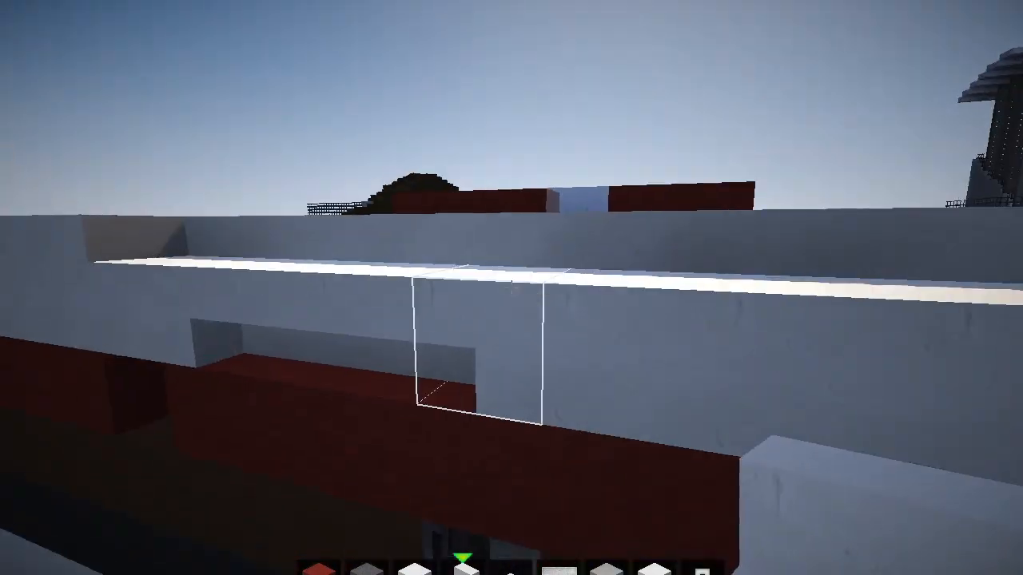
mouse_move(511, 288)
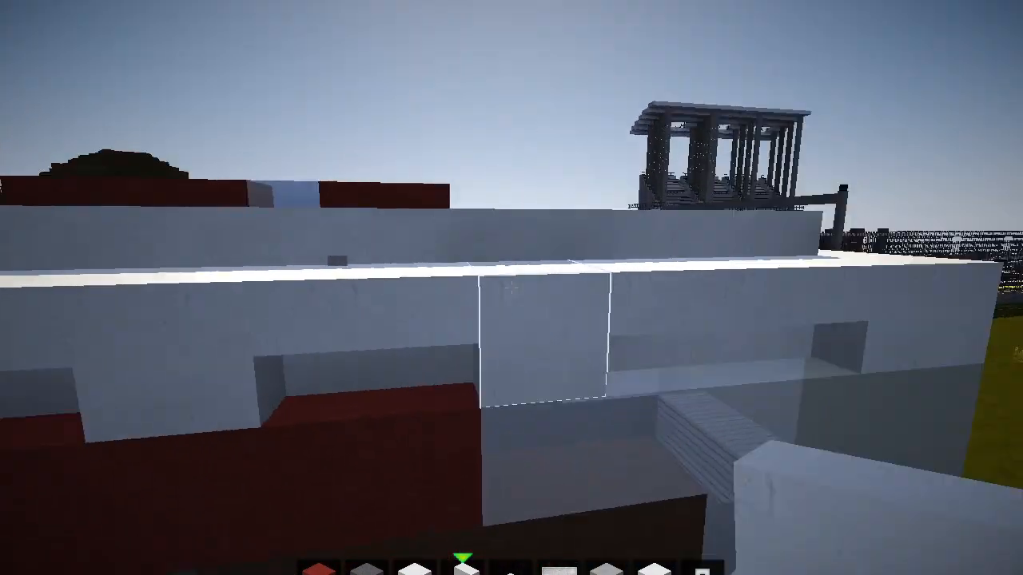
mouse_move(511, 287)
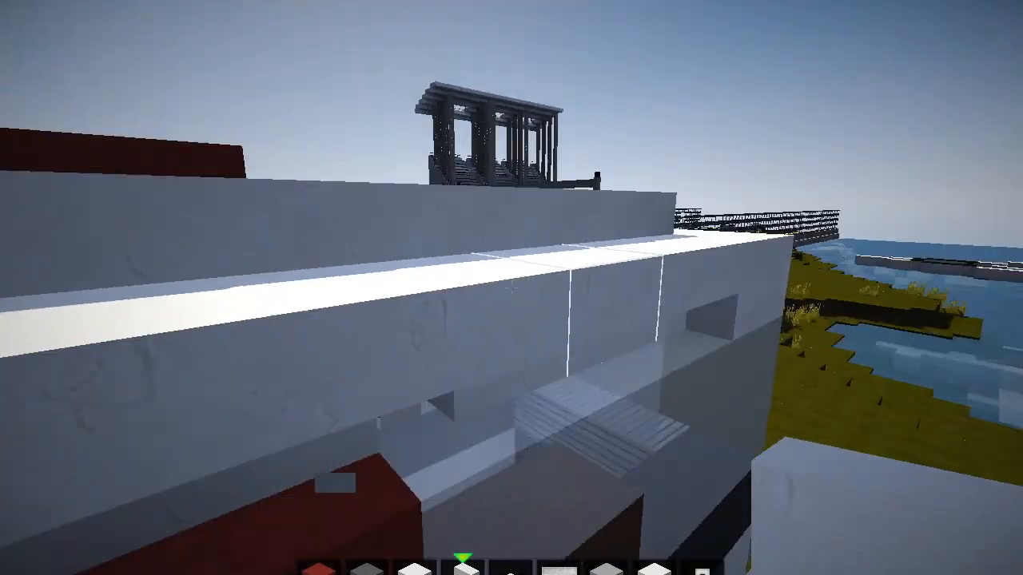
mouse_move(511, 288)
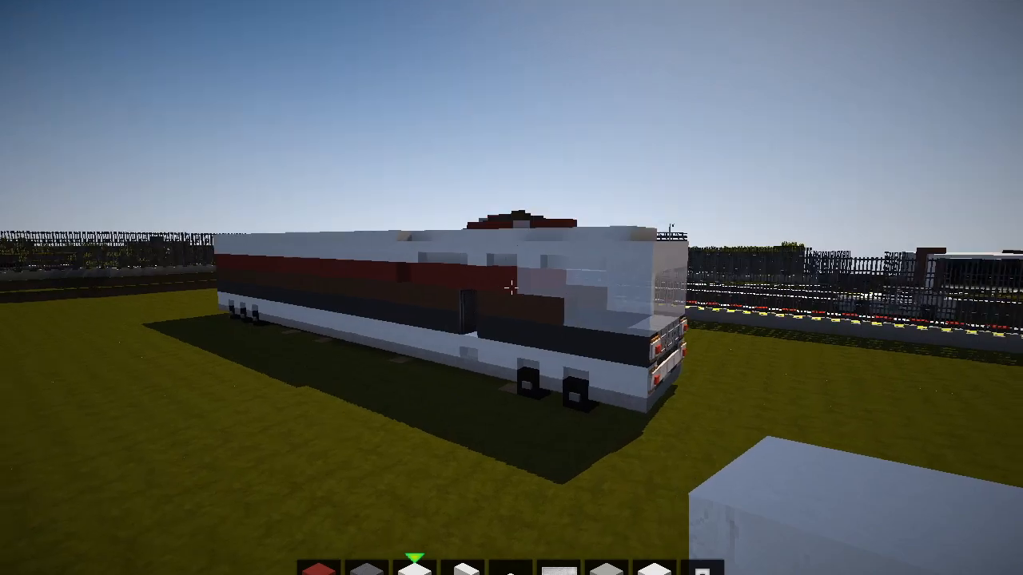
mouse_move(511, 288)
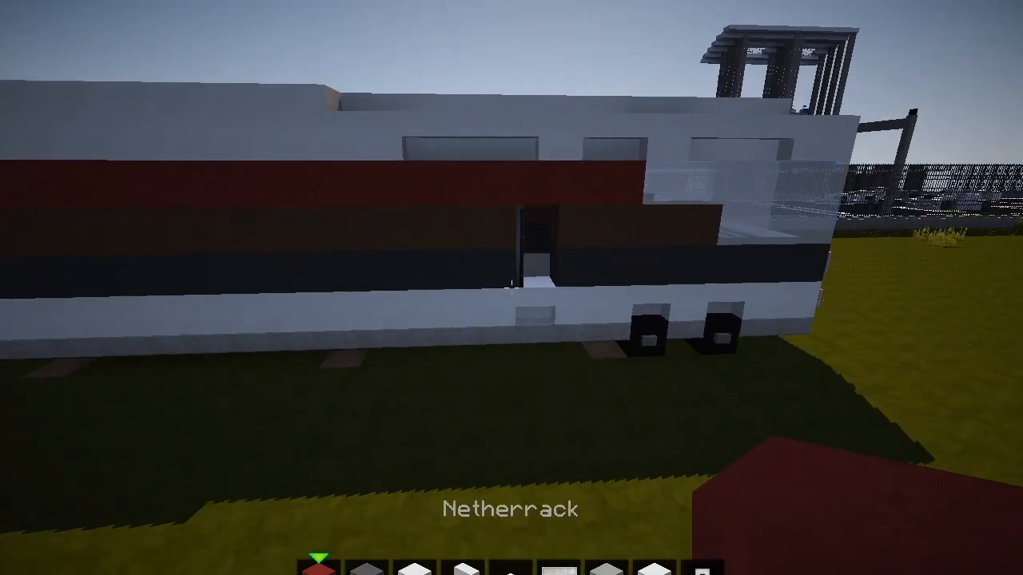
mouse_move(511, 288)
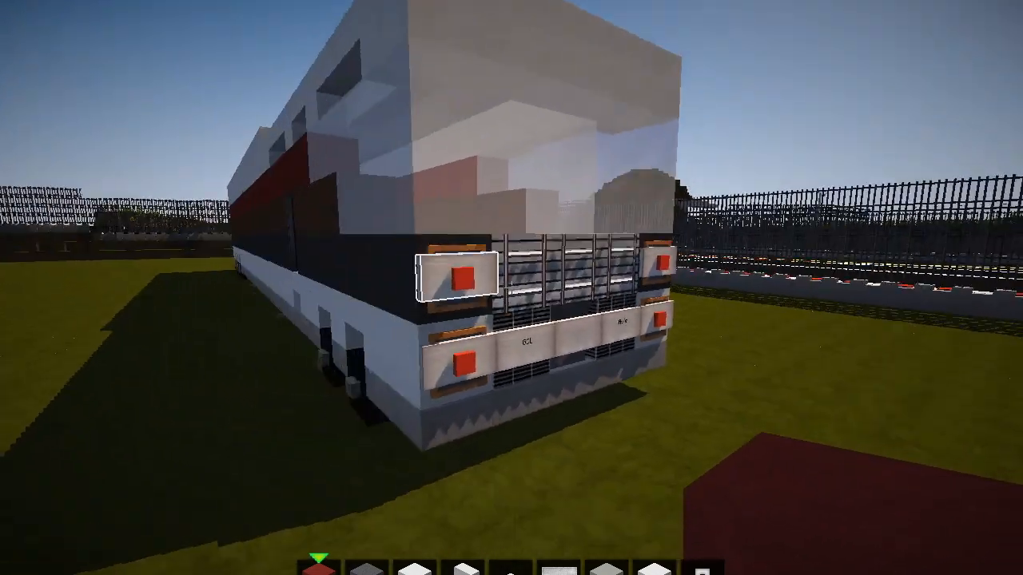
- Take a lever, mount levers on the front corners as mirrors, and reopen the inventory for item frames
key(e)
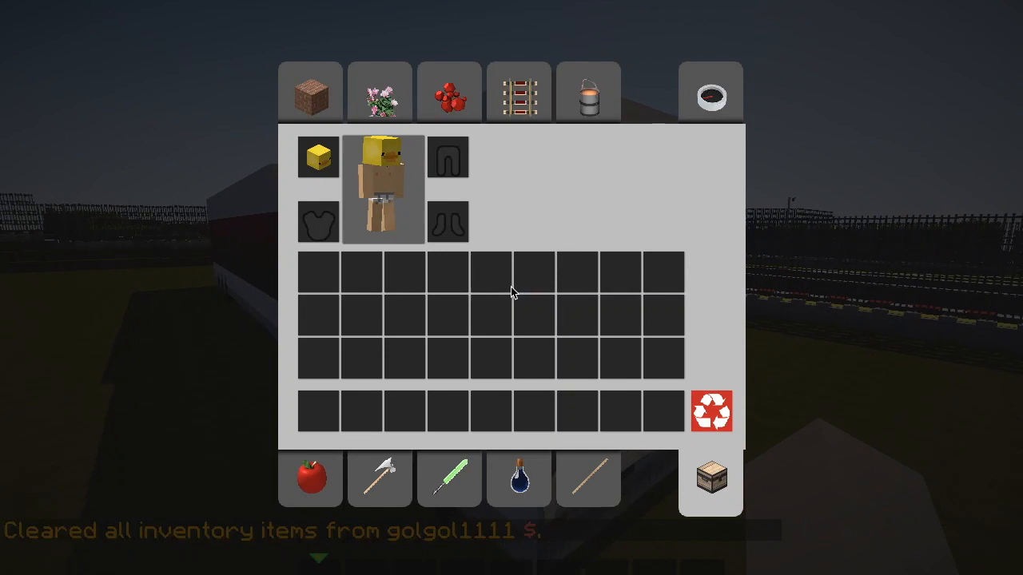
click(710, 91)
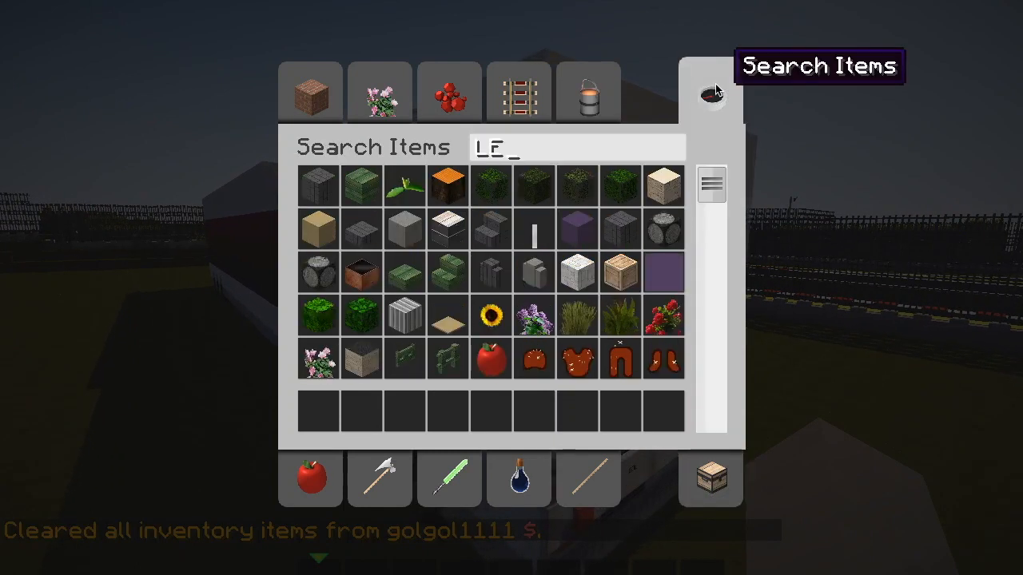
key(Escape)
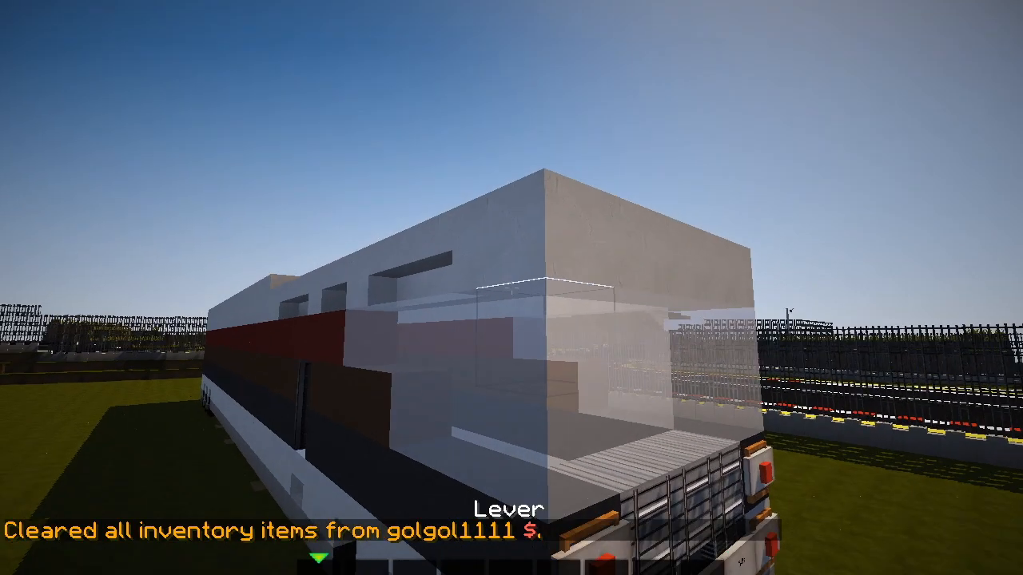
mouse_move(511, 288)
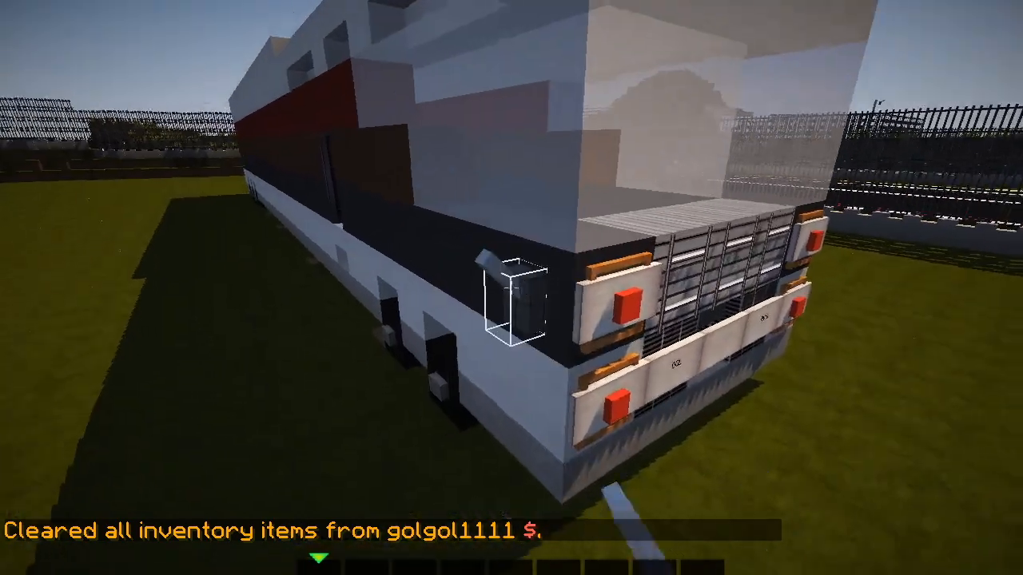
mouse_move(511, 288)
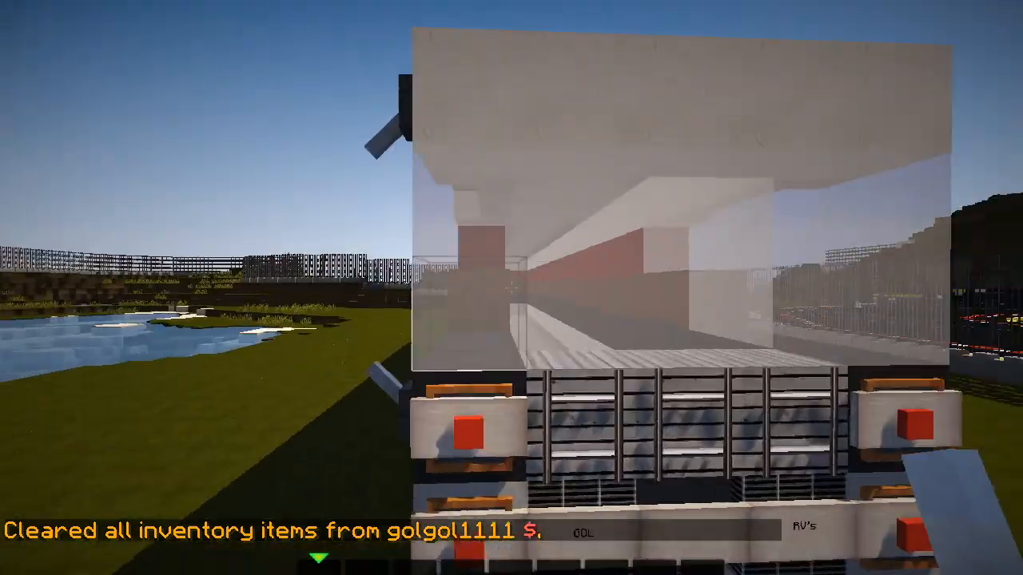
mouse_move(511, 288)
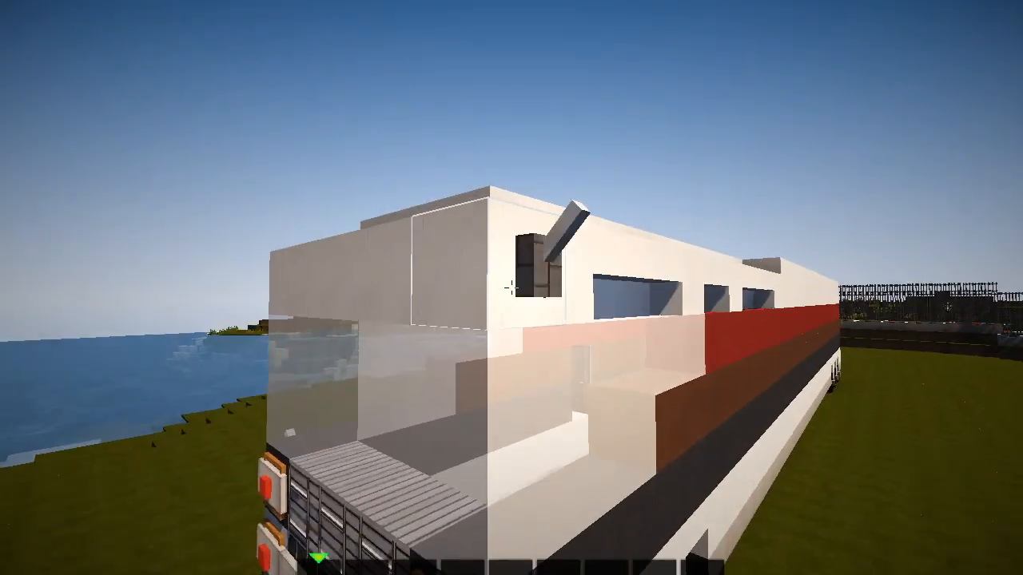
mouse_move(512, 288)
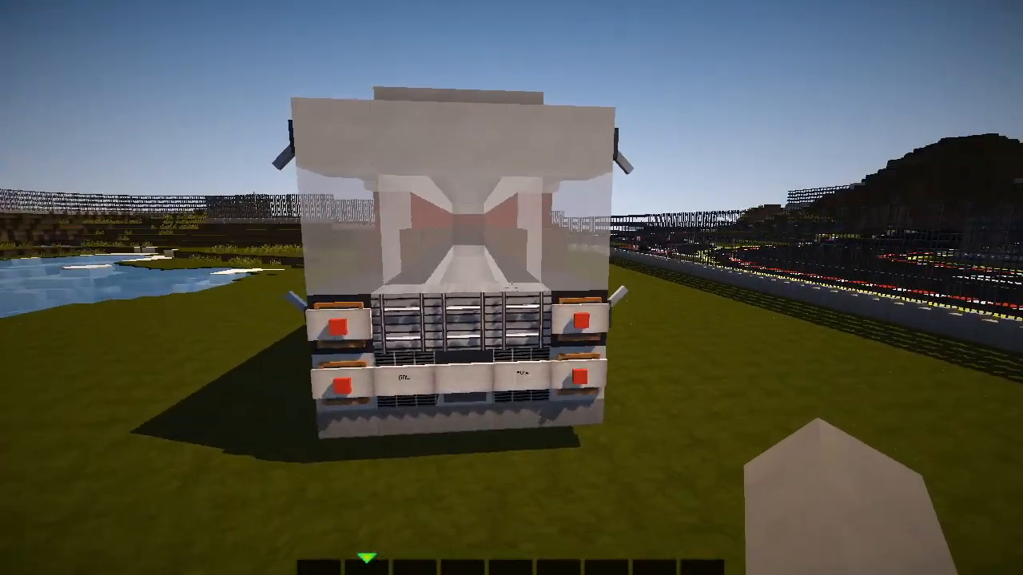
key(e)
text(FRRI)
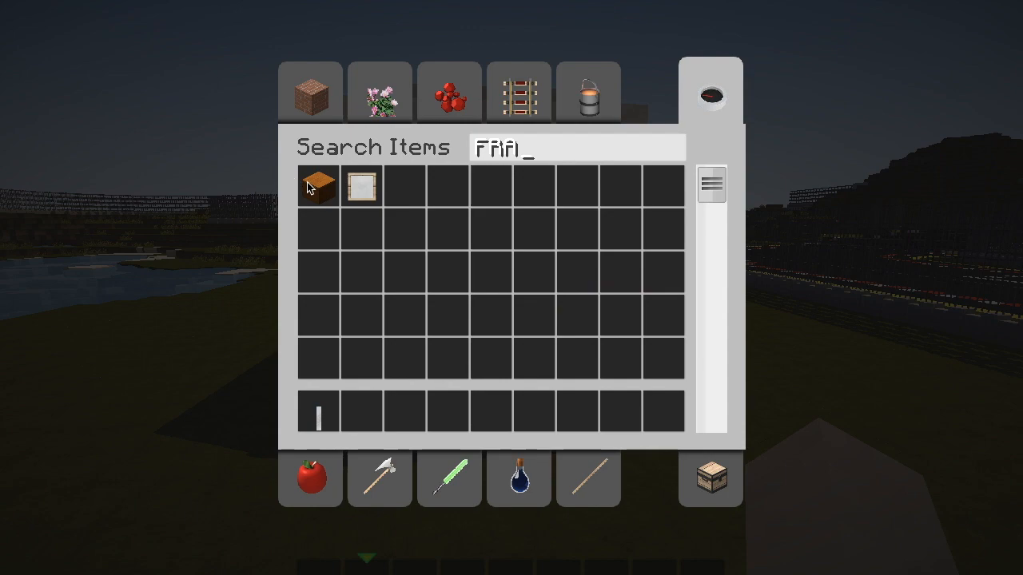
- Place the item frame on the RV front and search 'BU' for buttons
key(Escape)
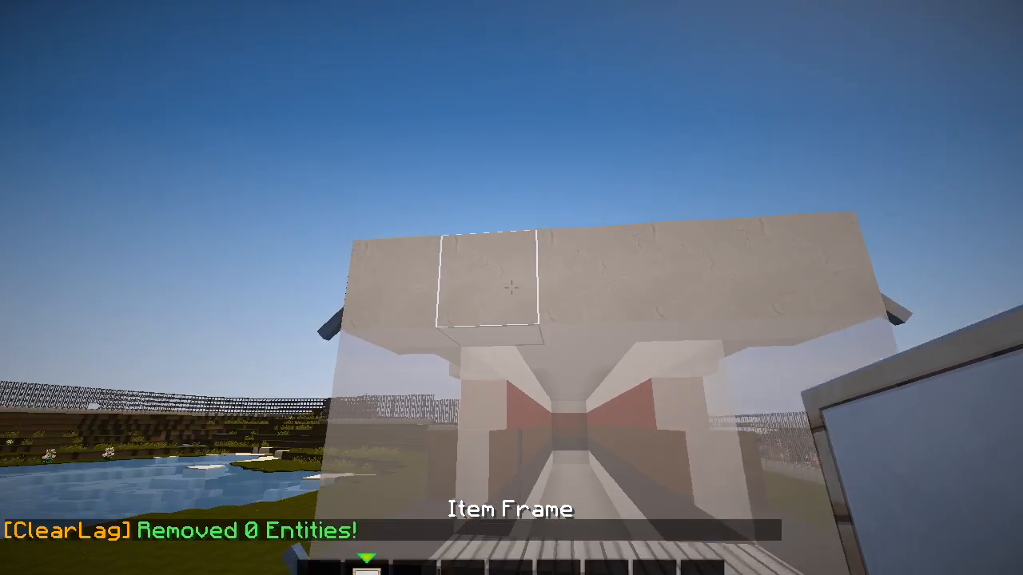
key(e)
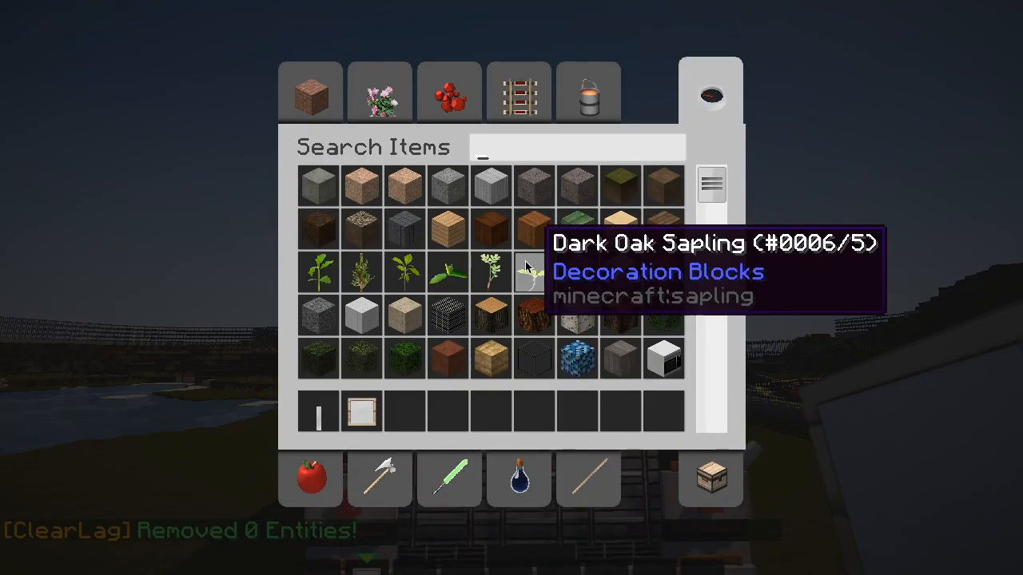
text(BU)
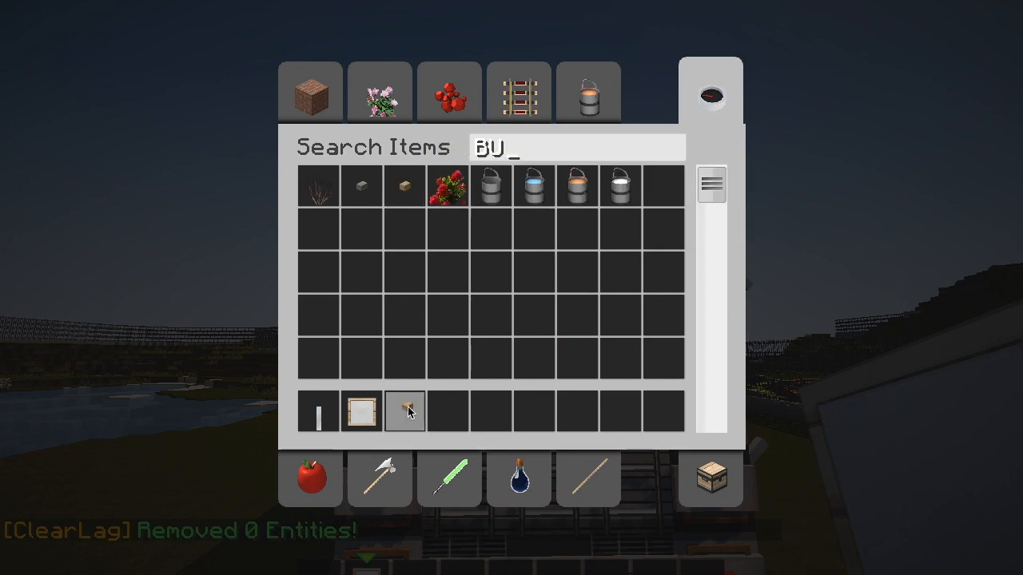
key(Escape)
text(RED)
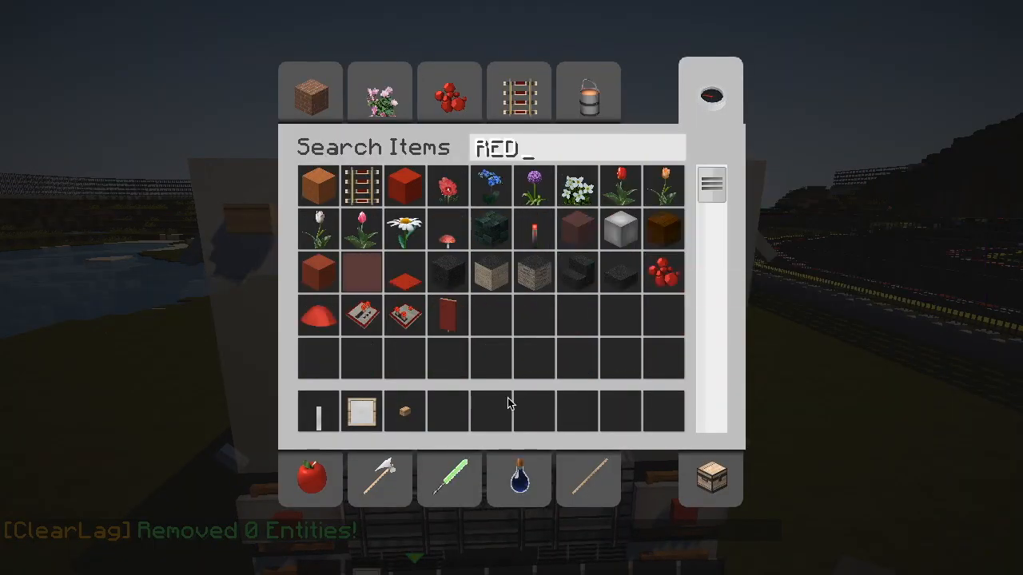
- Pick signs from Decoration Blocks, set blank signs with button lights on the front, and confirm Done
click(380, 91)
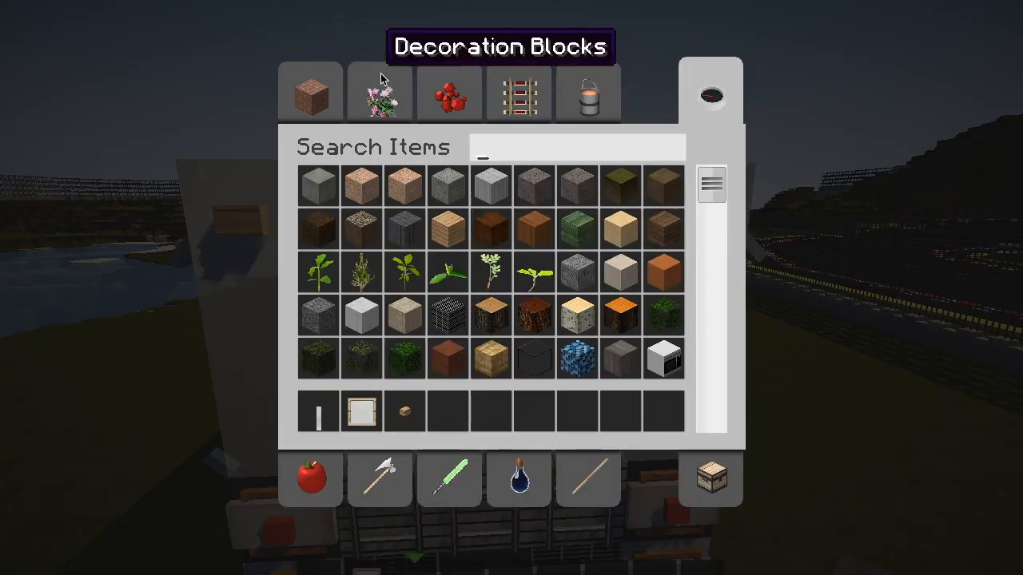
click(380, 92)
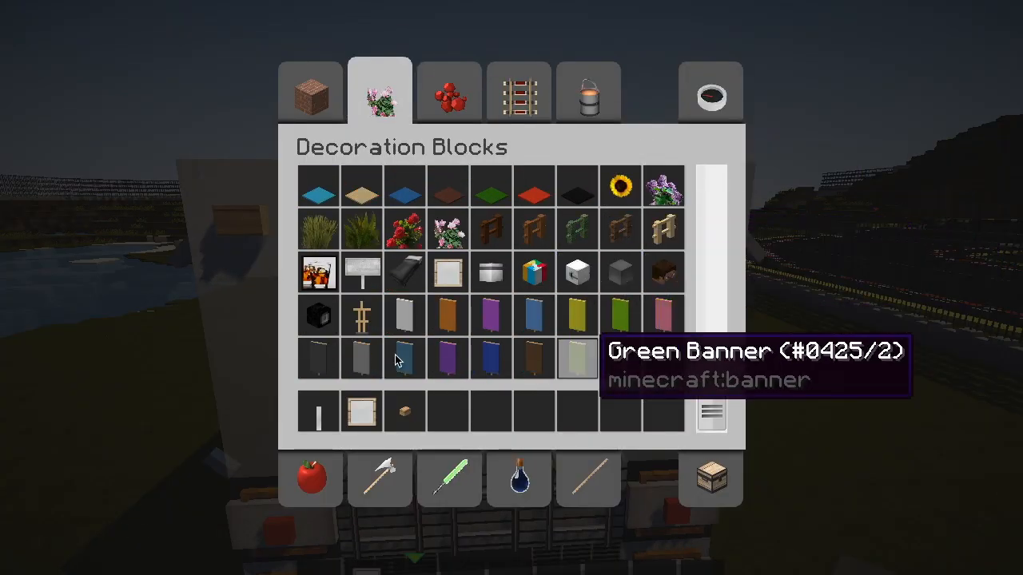
key(Escape)
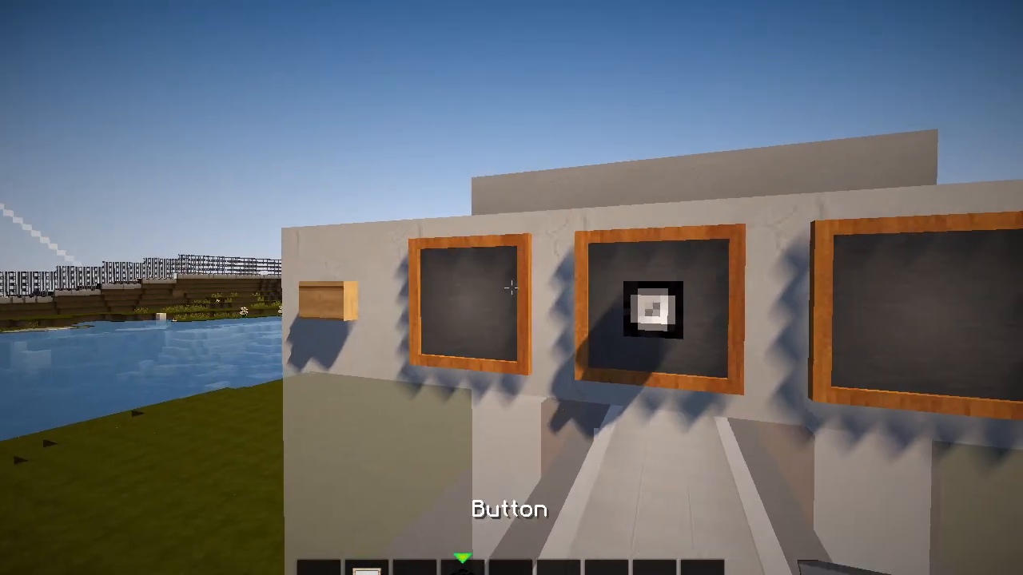
mouse_move(512, 288)
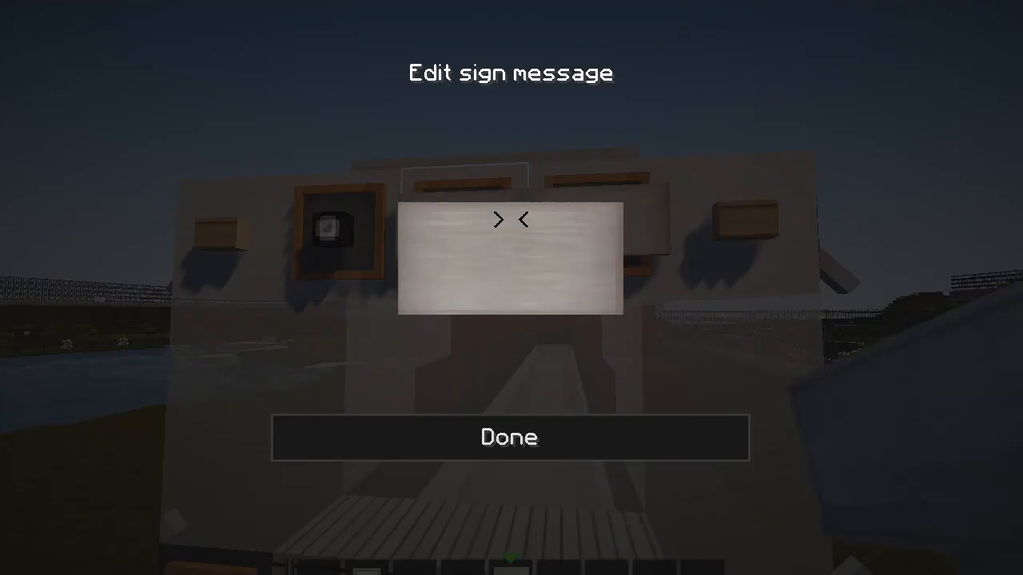
click(509, 438)
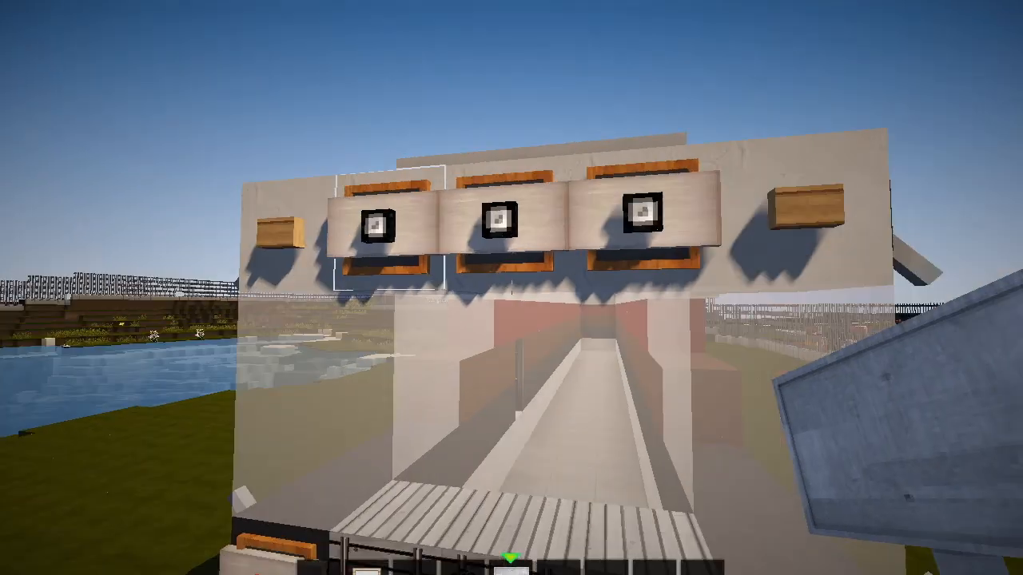
- Search 'GLA' and put a Gray Stained Glass Pane in the hotbar for the front glazing
key(e)
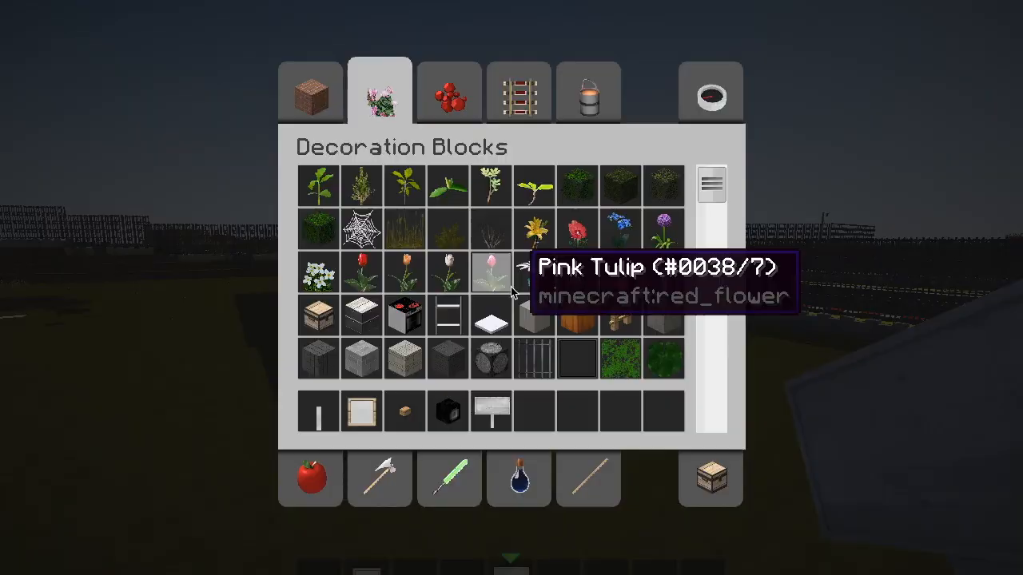
click(709, 91)
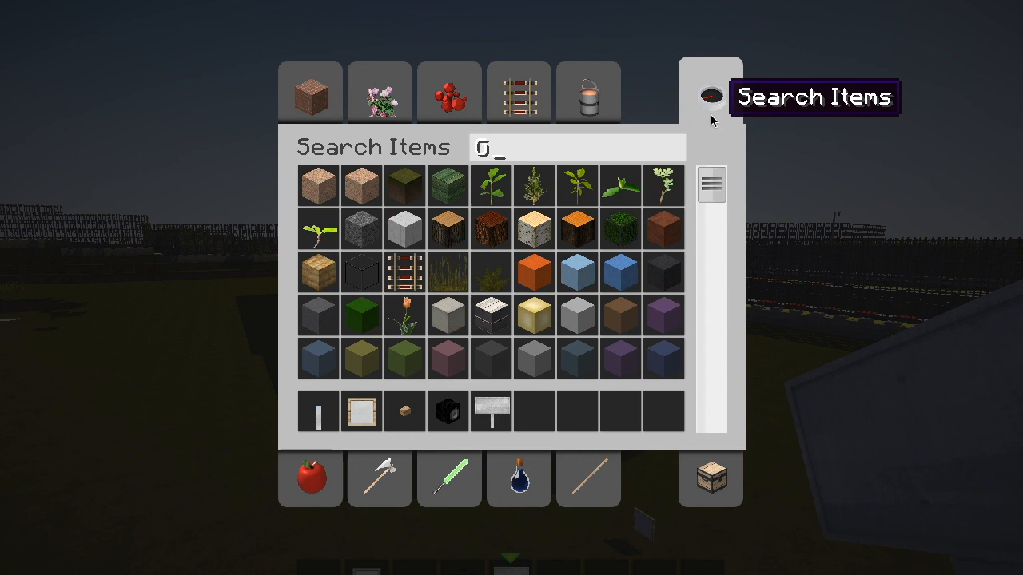
text(LA)
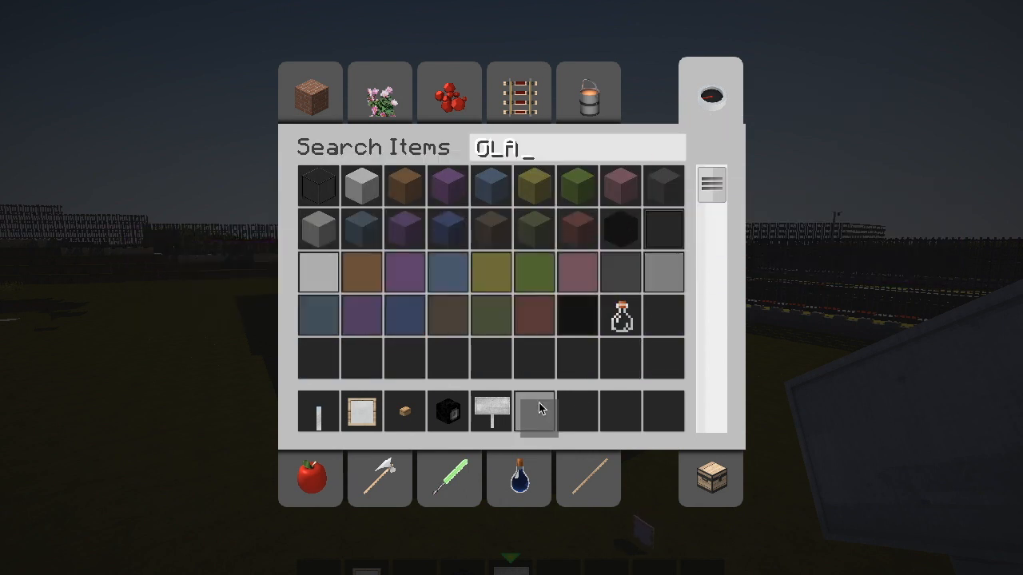
key(Escape)
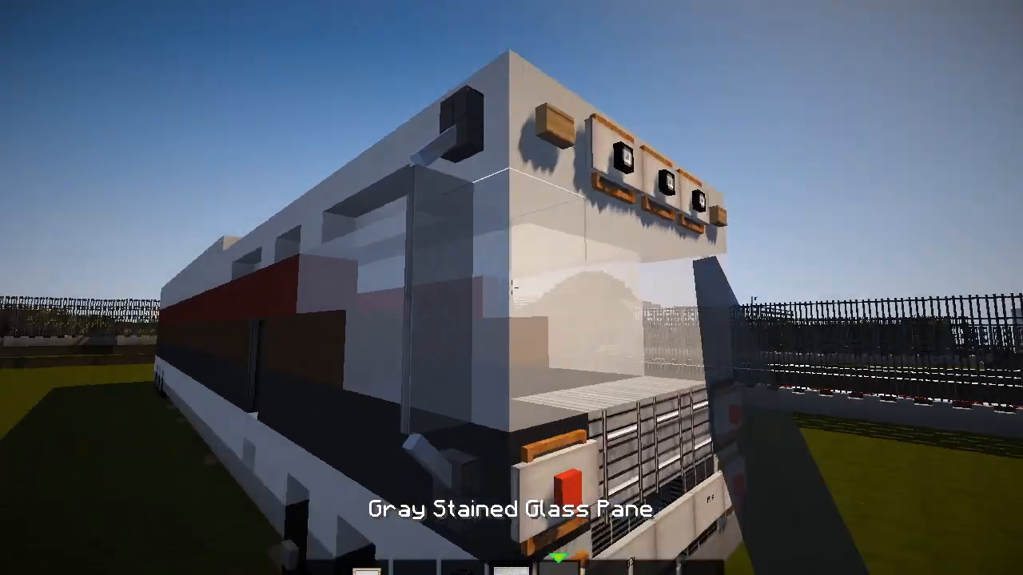
mouse_move(511, 288)
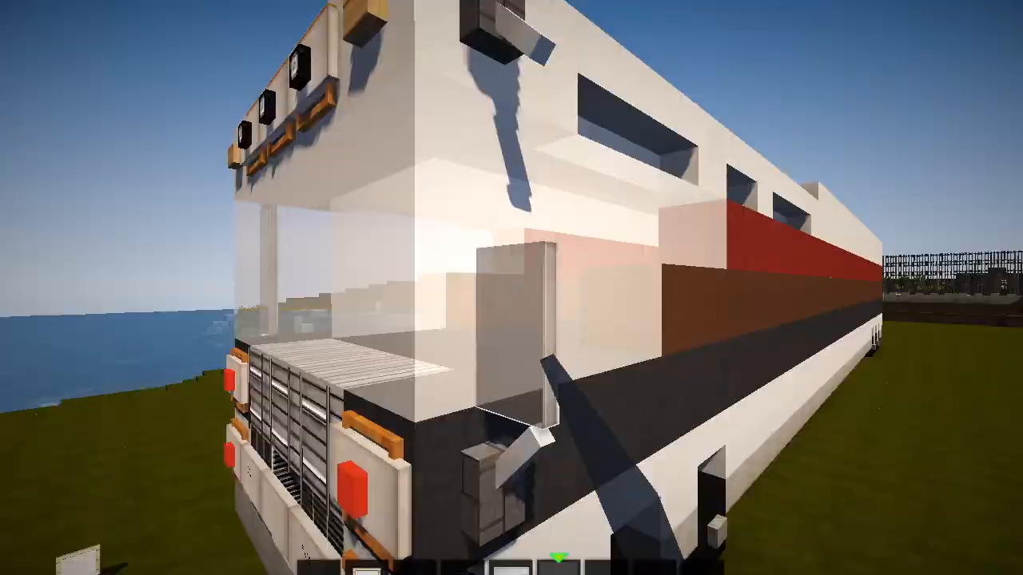
mouse_move(511, 287)
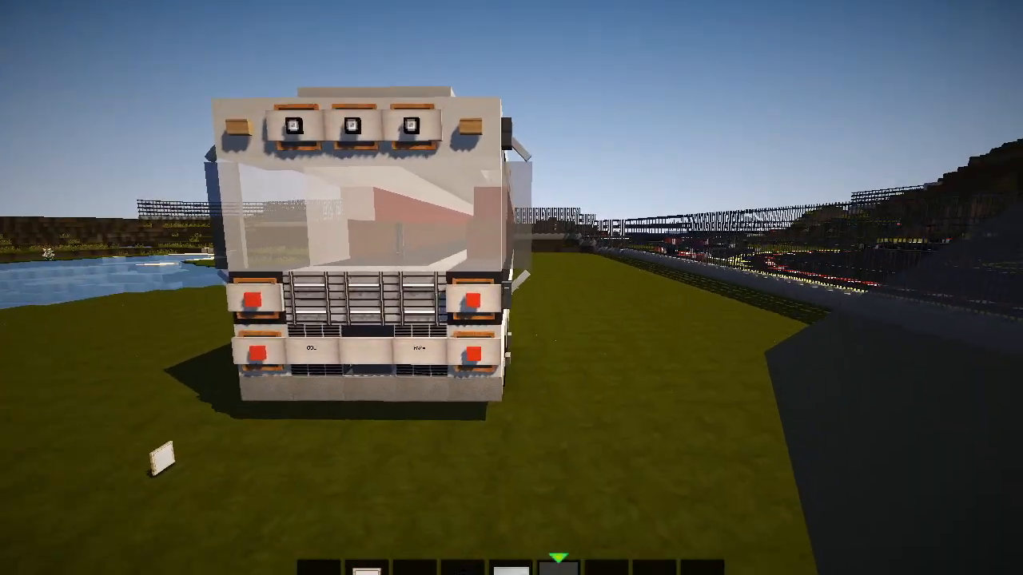
mouse_move(512, 287)
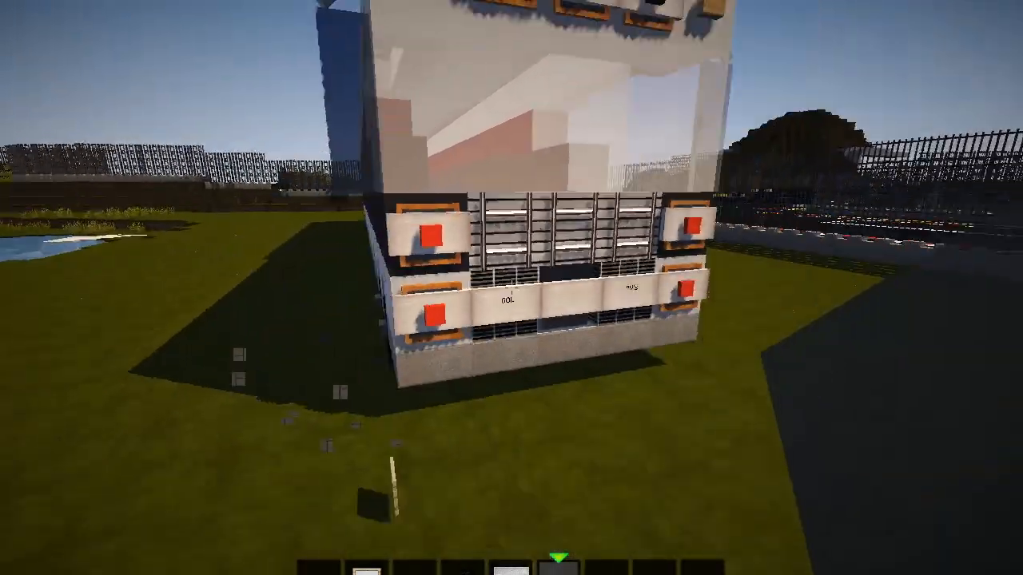
mouse_move(512, 288)
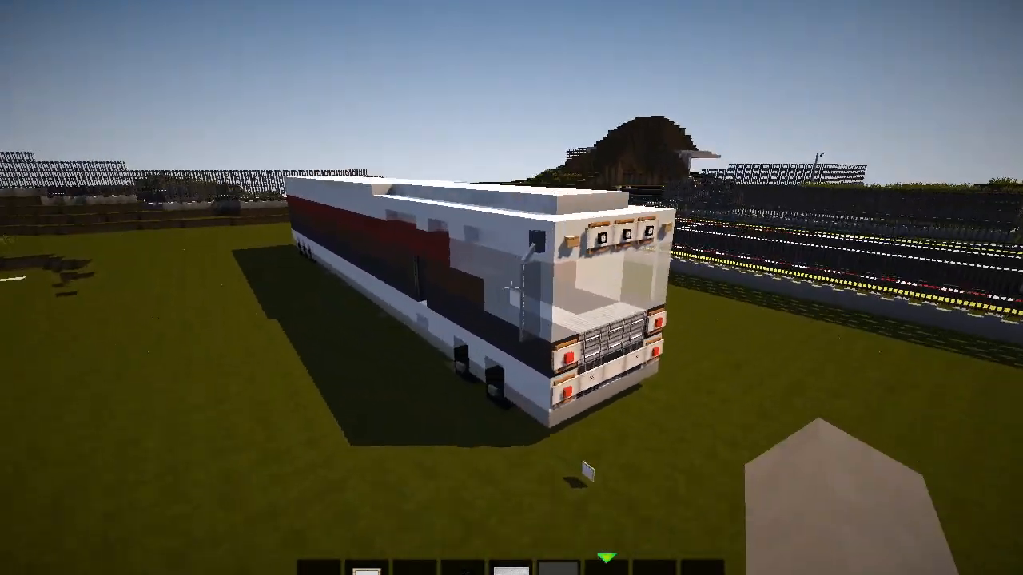
mouse_move(511, 287)
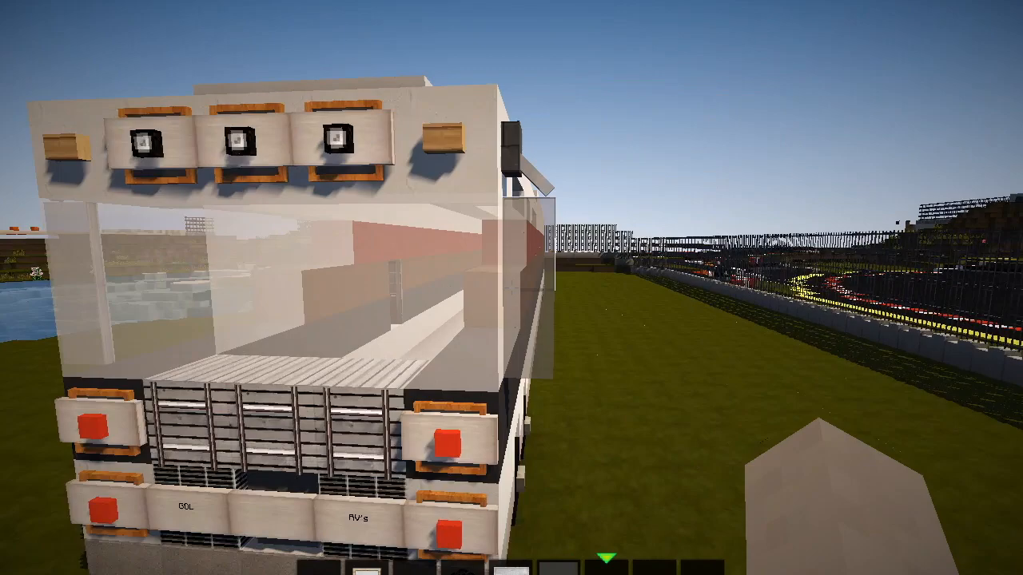
mouse_move(512, 288)
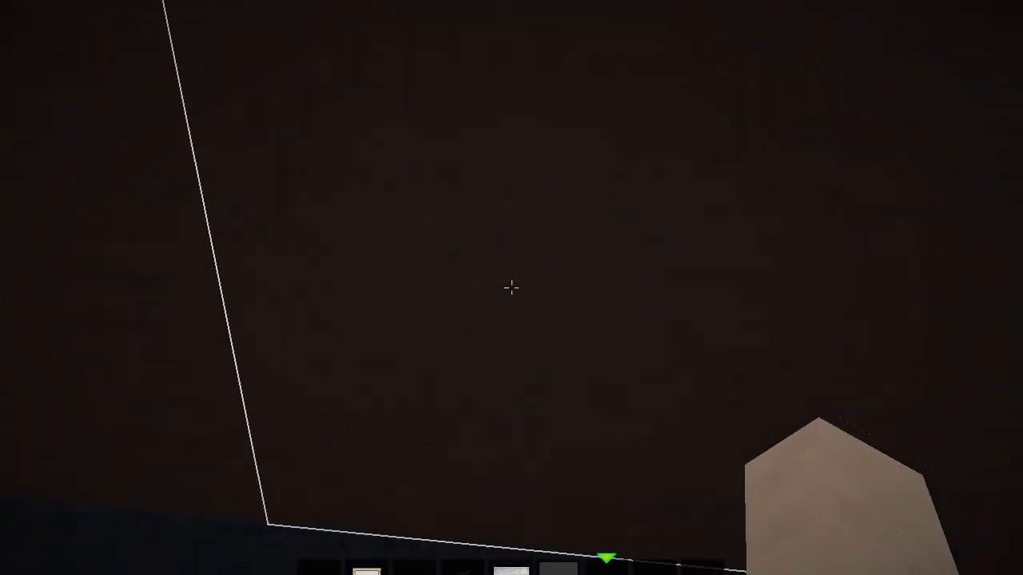
mouse_move(512, 287)
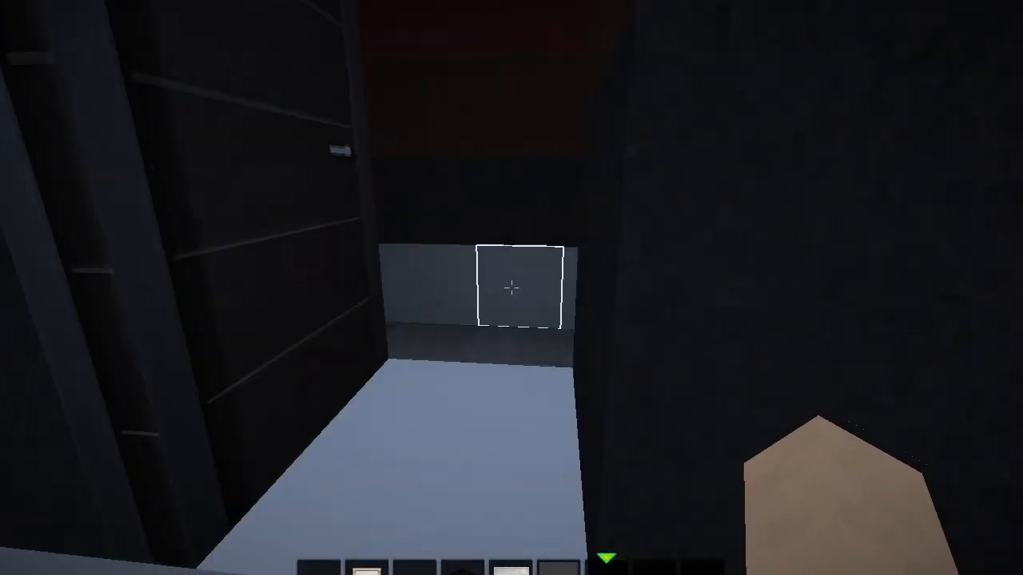
mouse_move(512, 288)
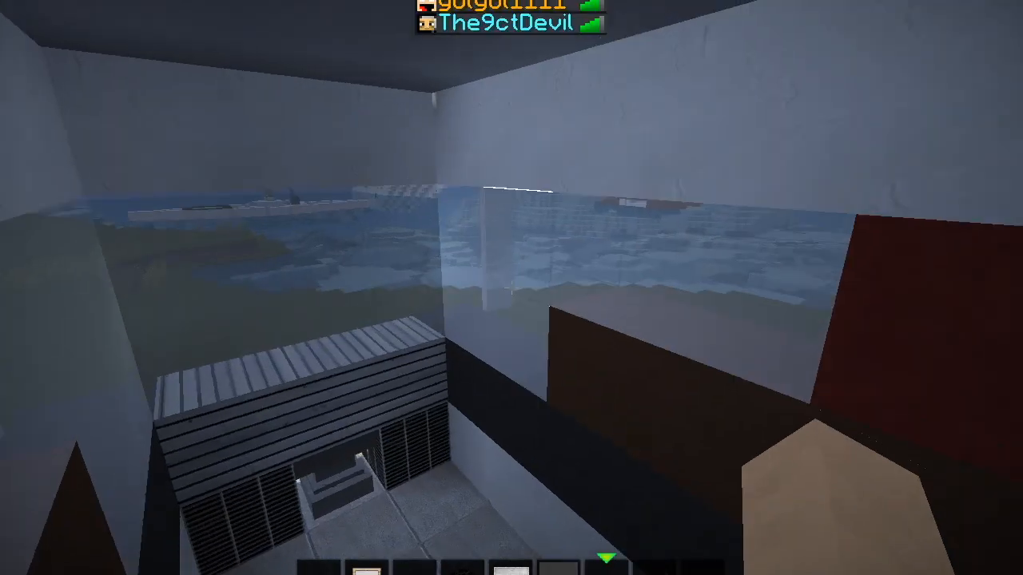
mouse_move(512, 288)
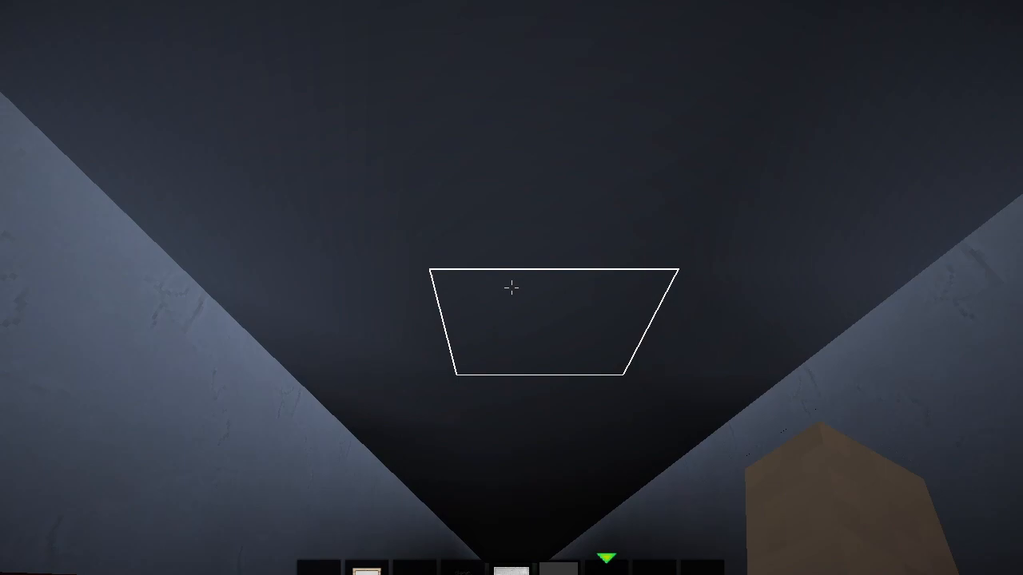
mouse_move(511, 288)
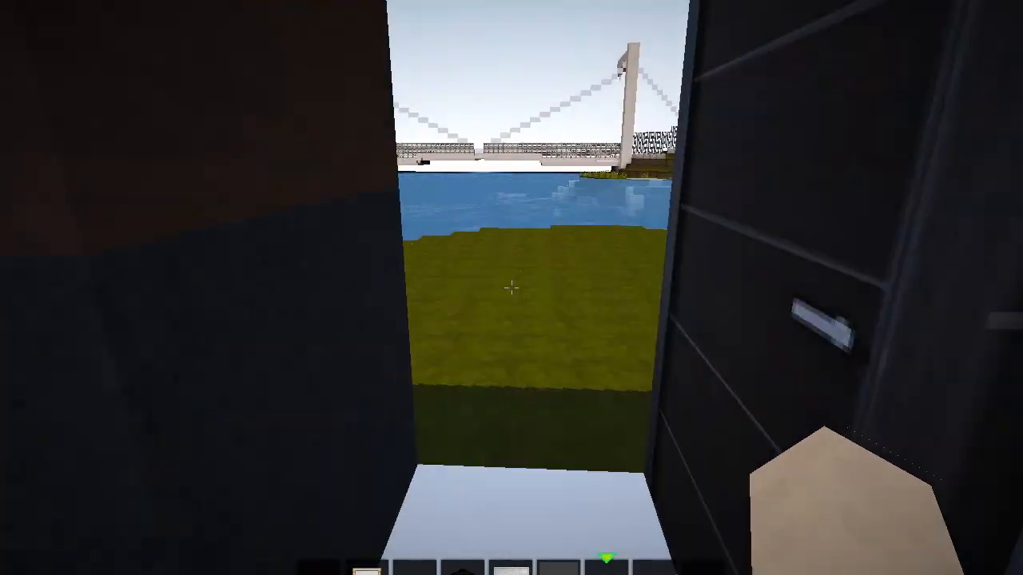
mouse_move(512, 288)
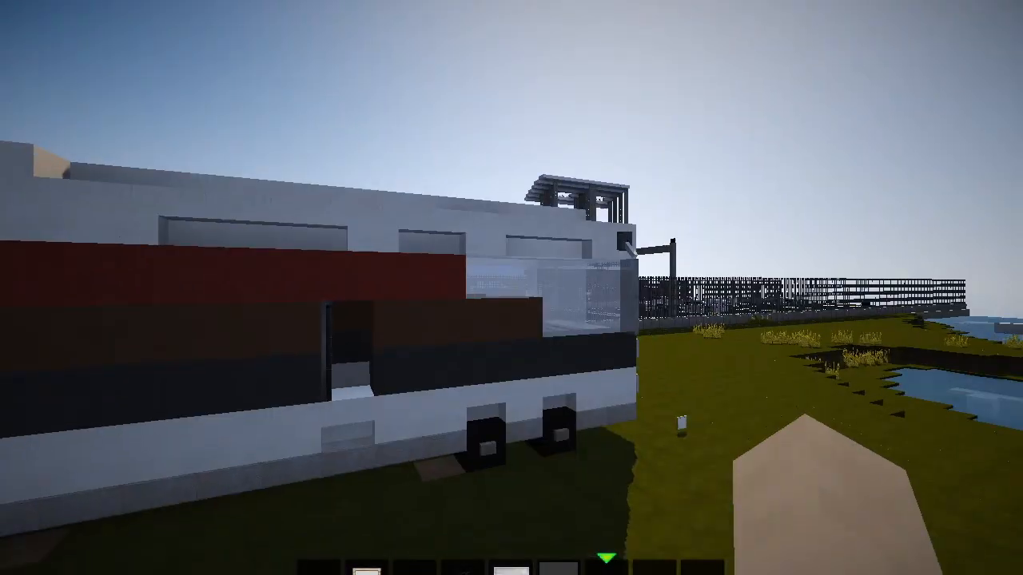
key(Escape)
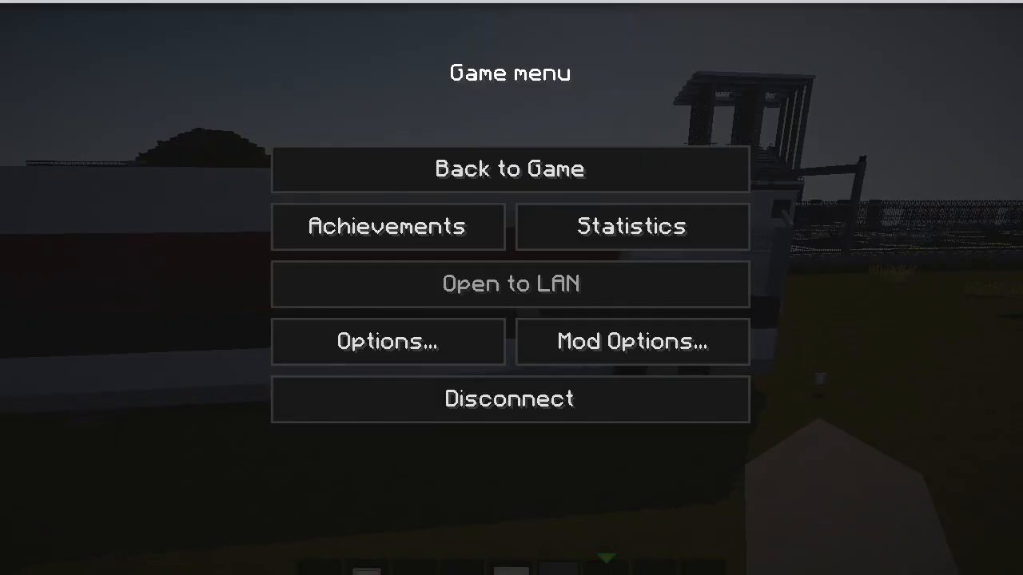
click(508, 170)
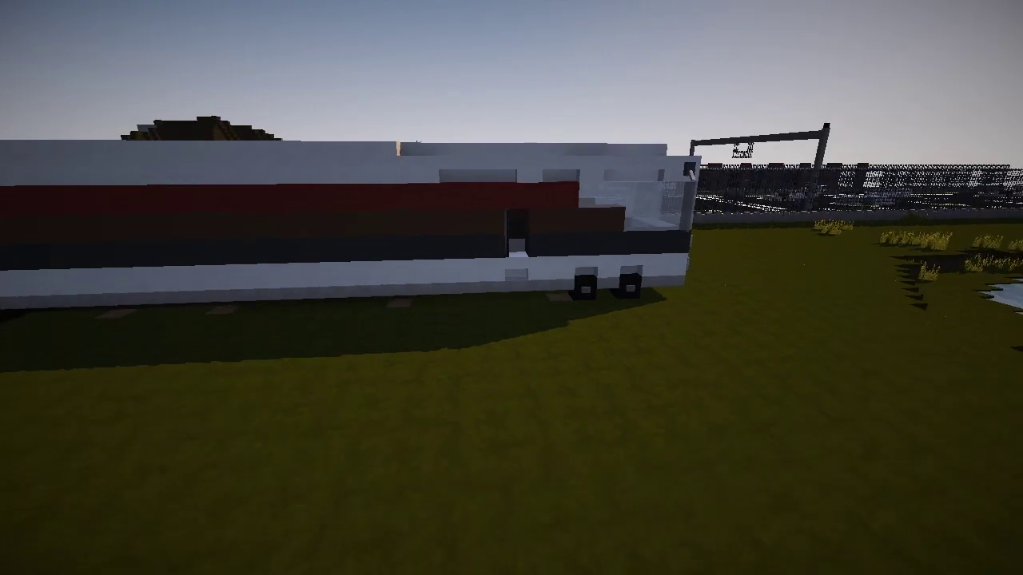
mouse_move(511, 288)
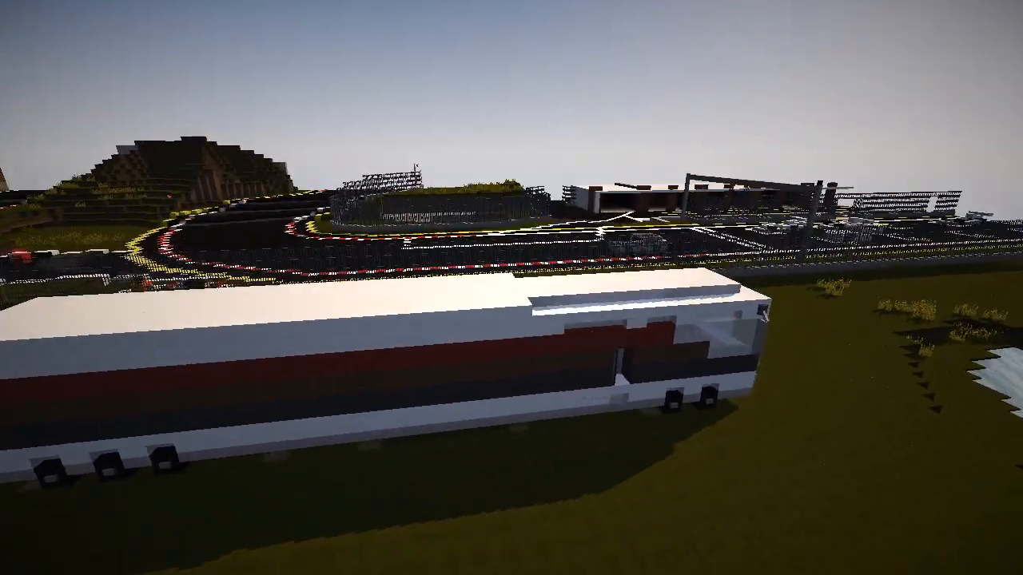
mouse_move(511, 288)
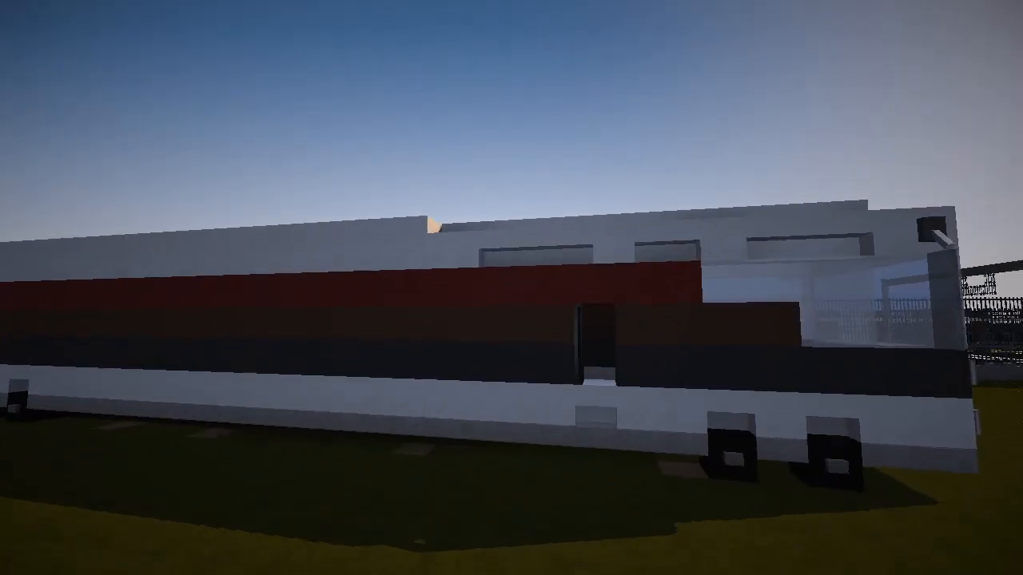
mouse_move(511, 287)
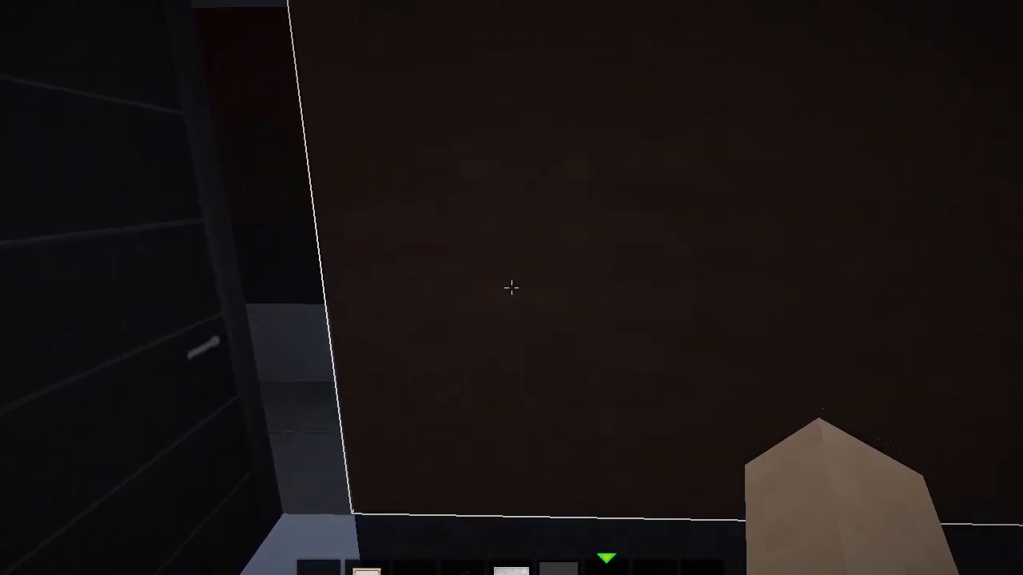
mouse_move(511, 288)
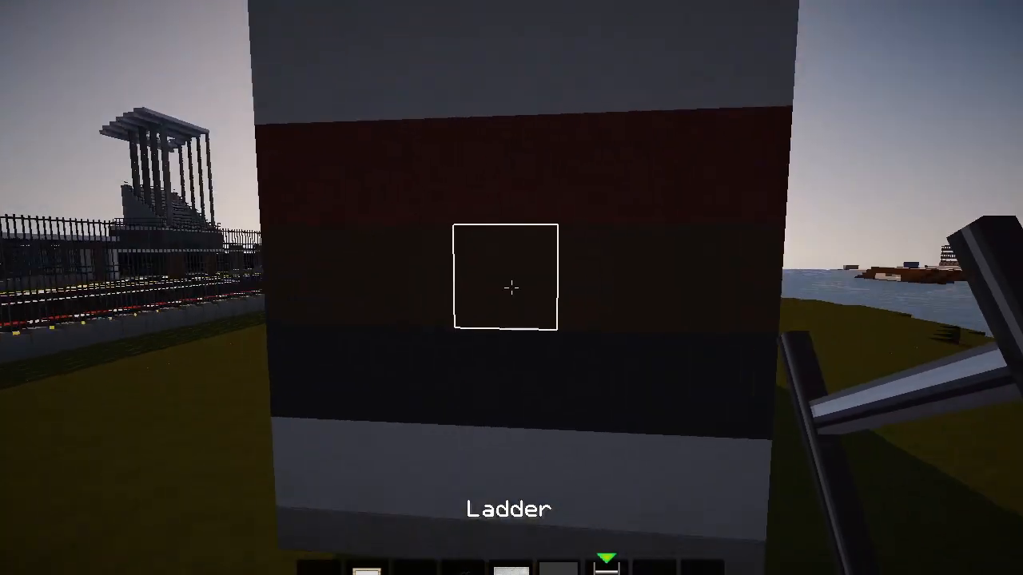
mouse_move(512, 288)
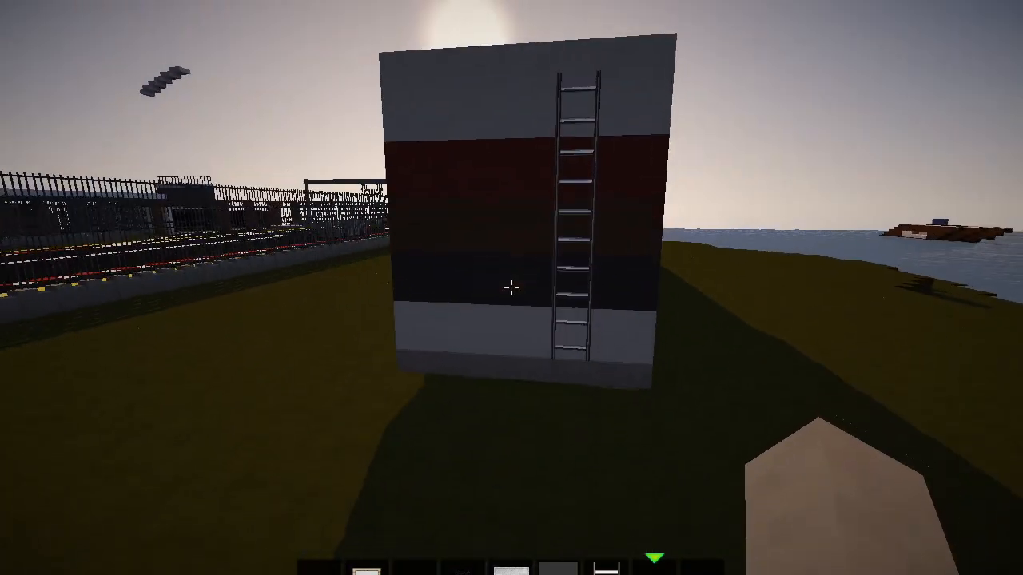
- Search 'BLA', then 'blu', then 'iro' and return holding an iron trapdoor for the rear ledge
key(e)
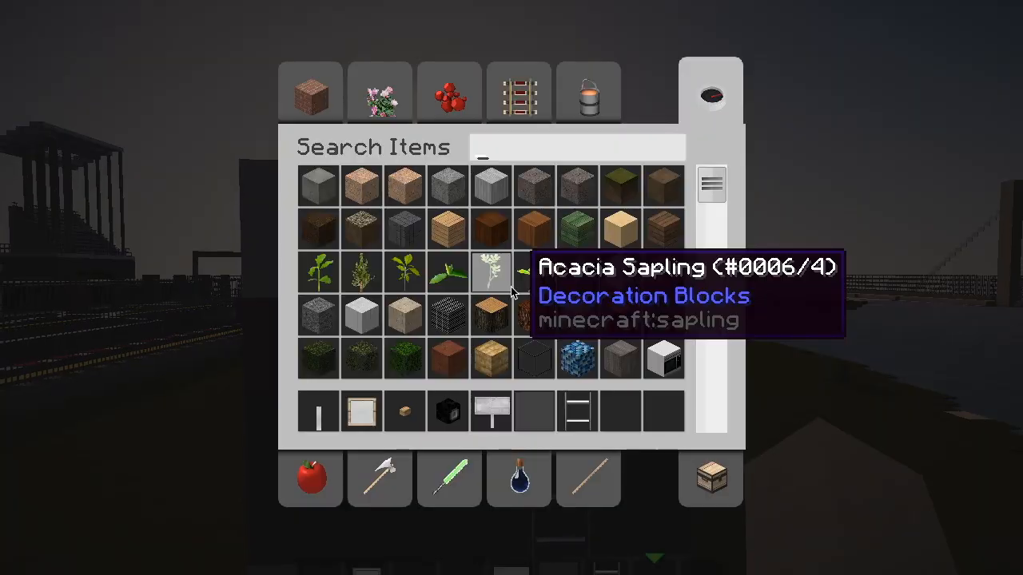
text(BLA)
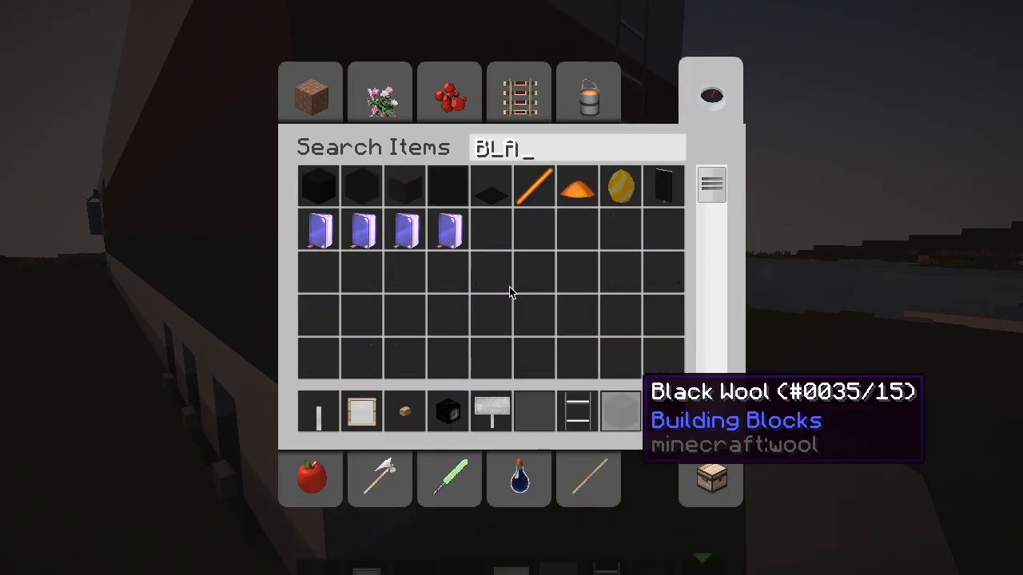
key(backspace)
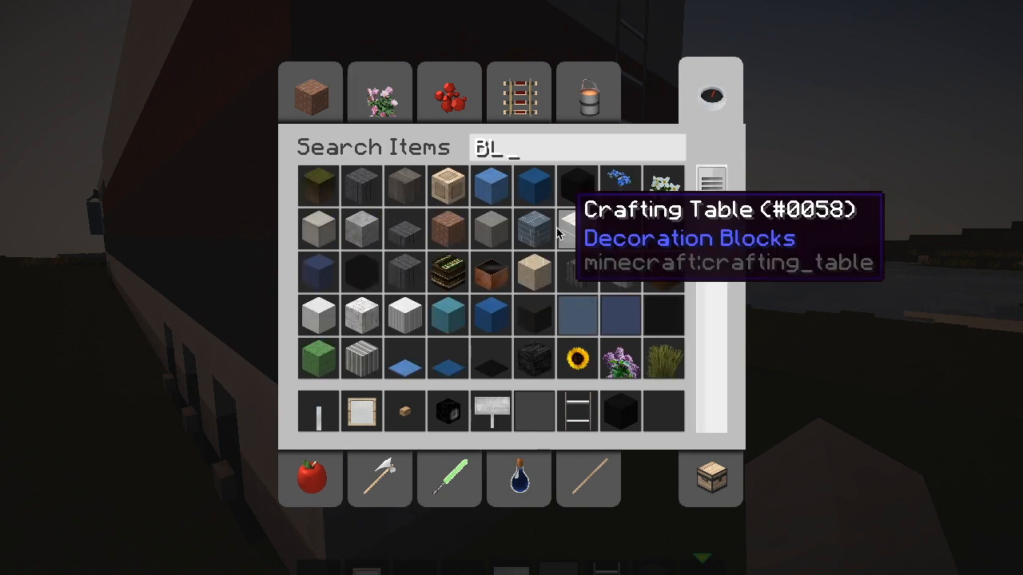
key(Backspace)
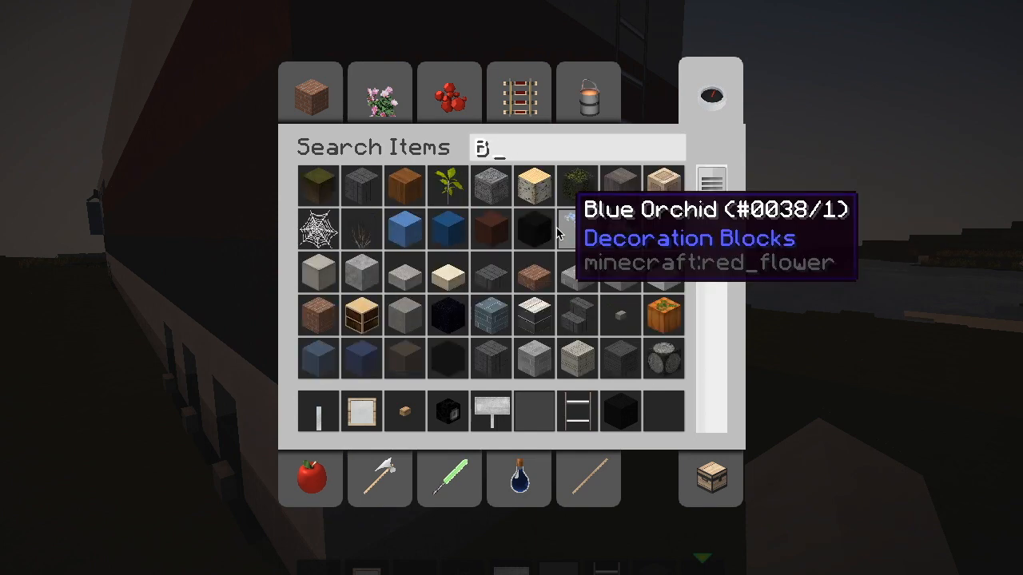
text(u)
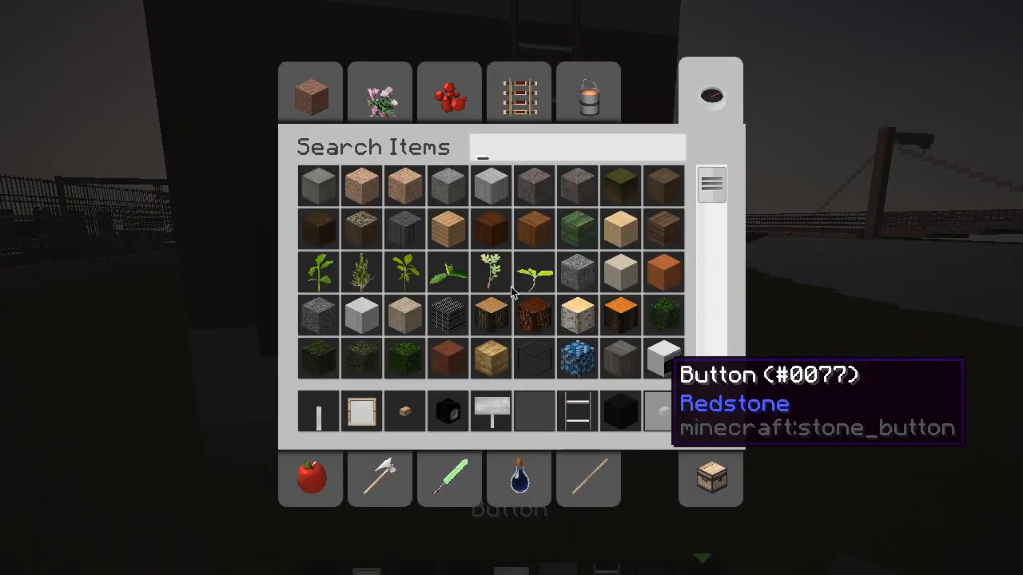
text(iro)
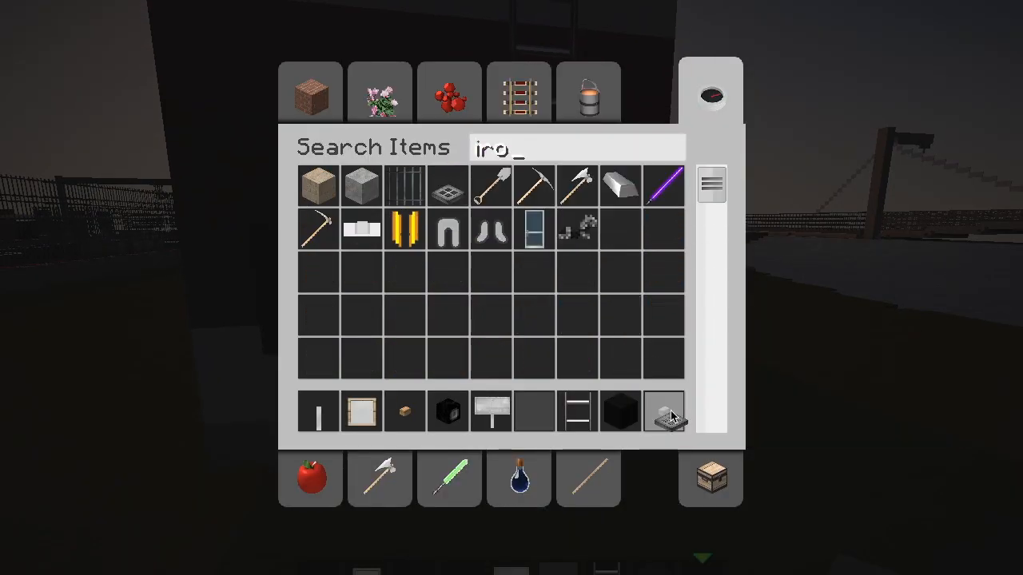
key(Escape)
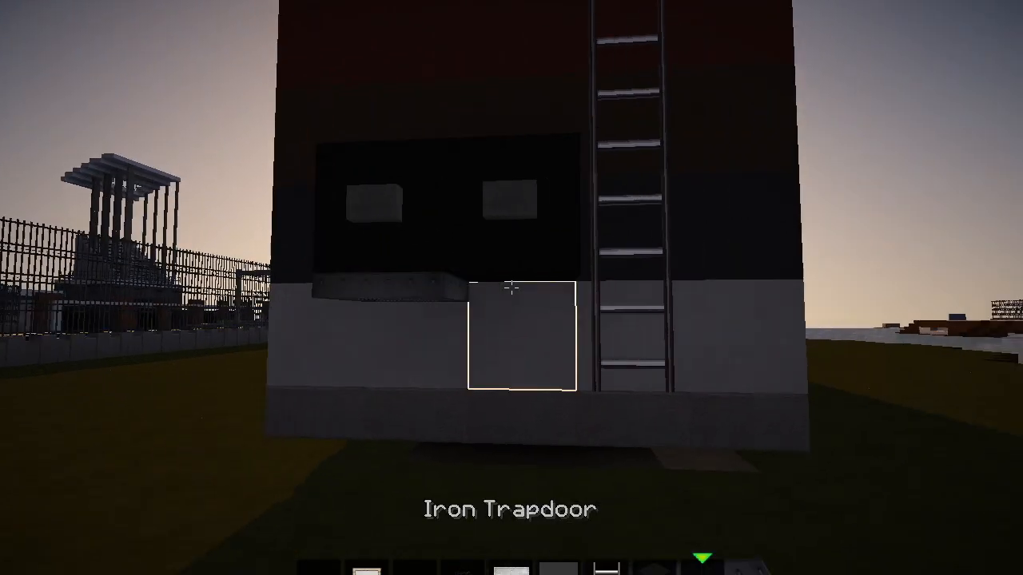
mouse_move(512, 288)
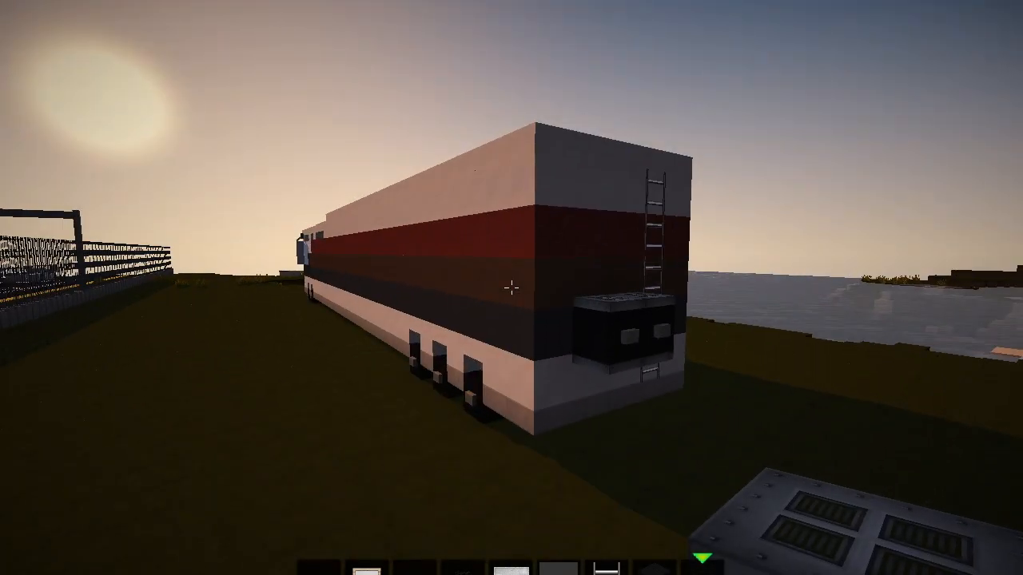
mouse_move(512, 288)
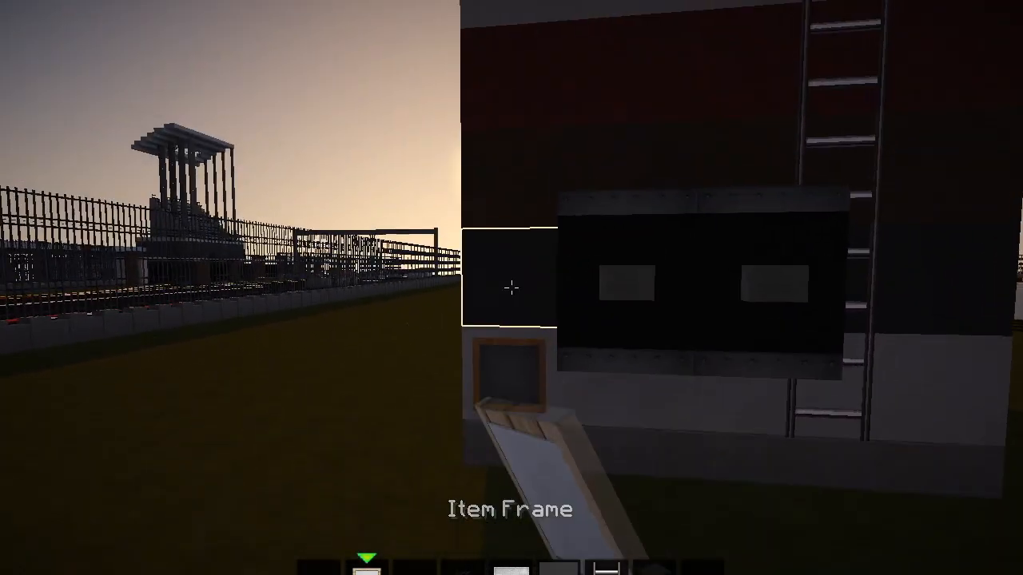
mouse_move(512, 288)
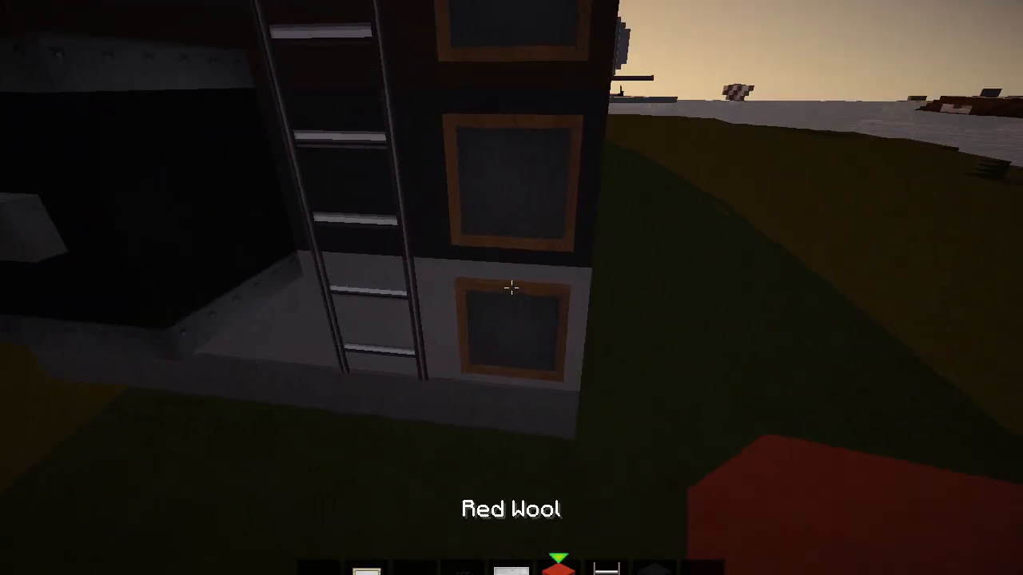
mouse_move(511, 288)
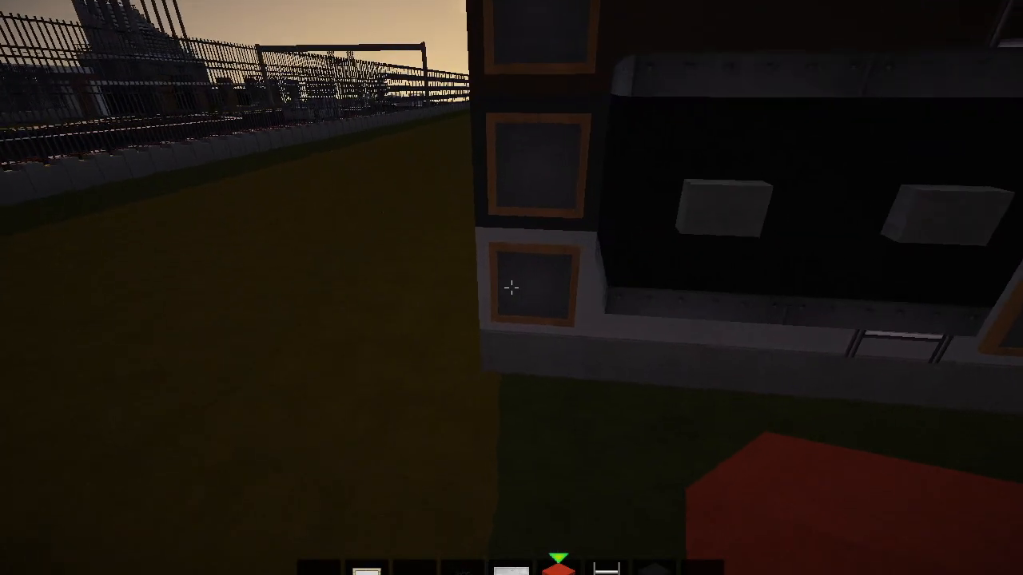
mouse_move(511, 288)
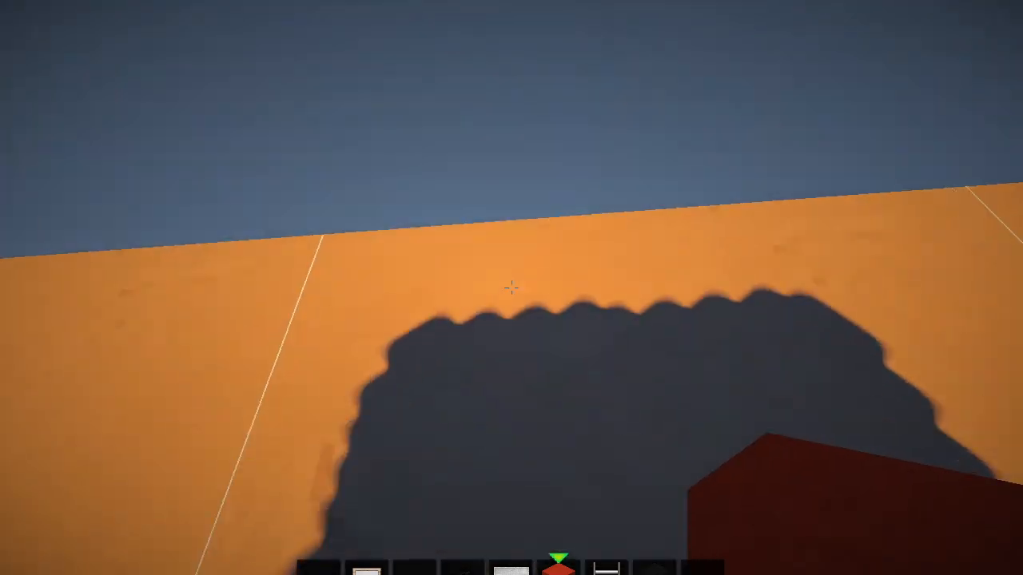
mouse_move(511, 288)
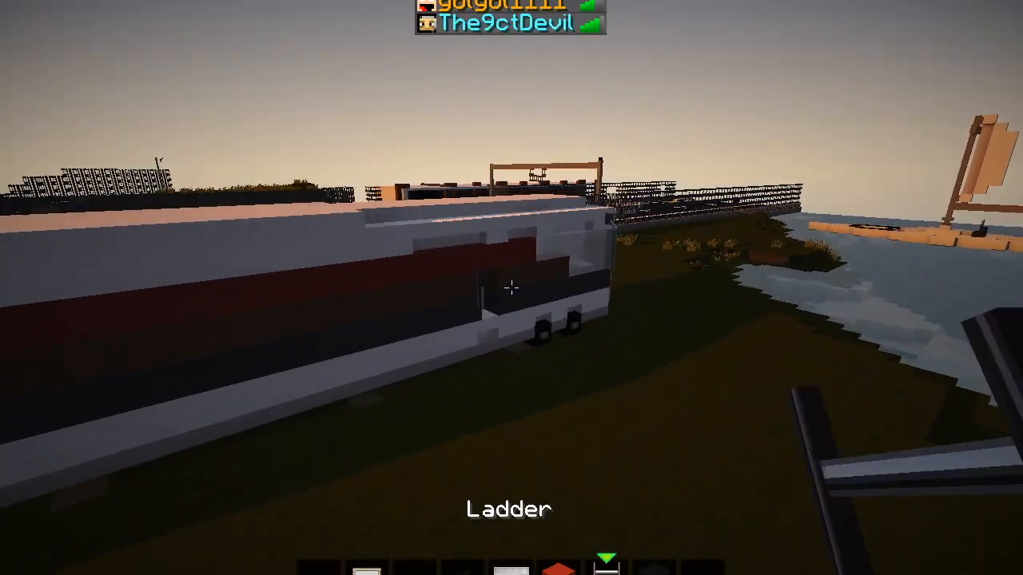
- Fetch wool and then a Sea Lantern from the inventory search, ready to light the ceiling
key(e)
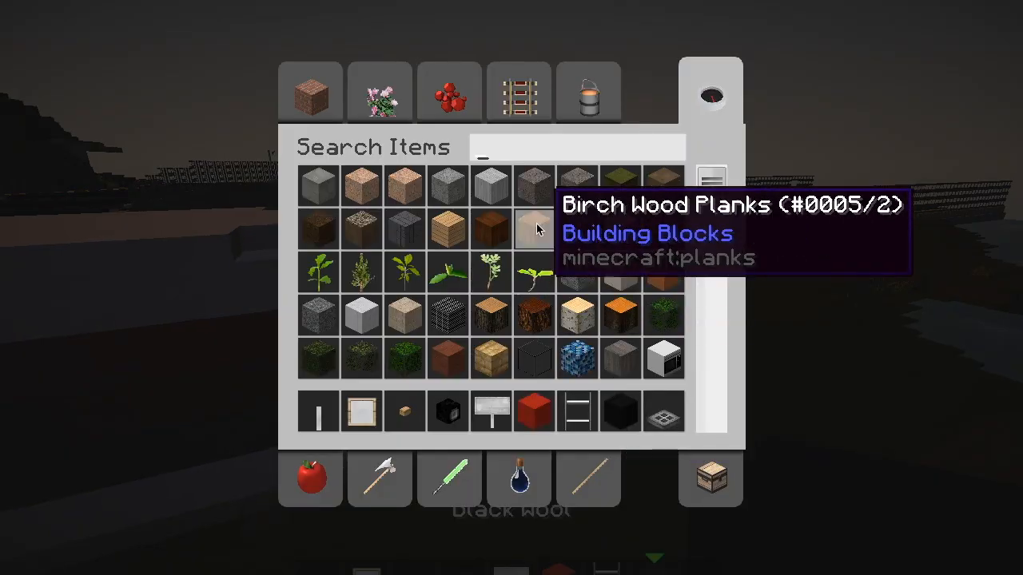
text(wool)
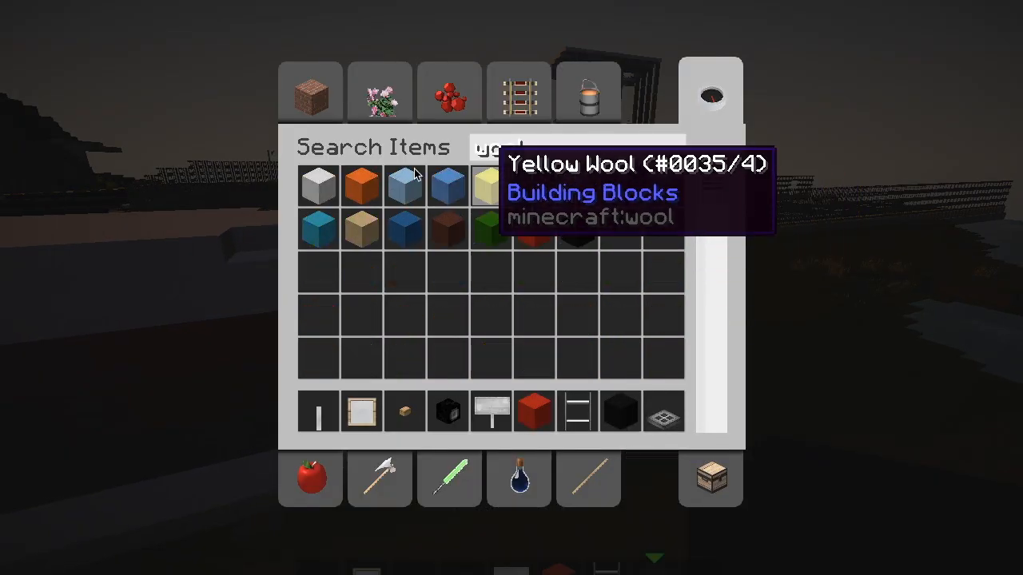
key(Escape)
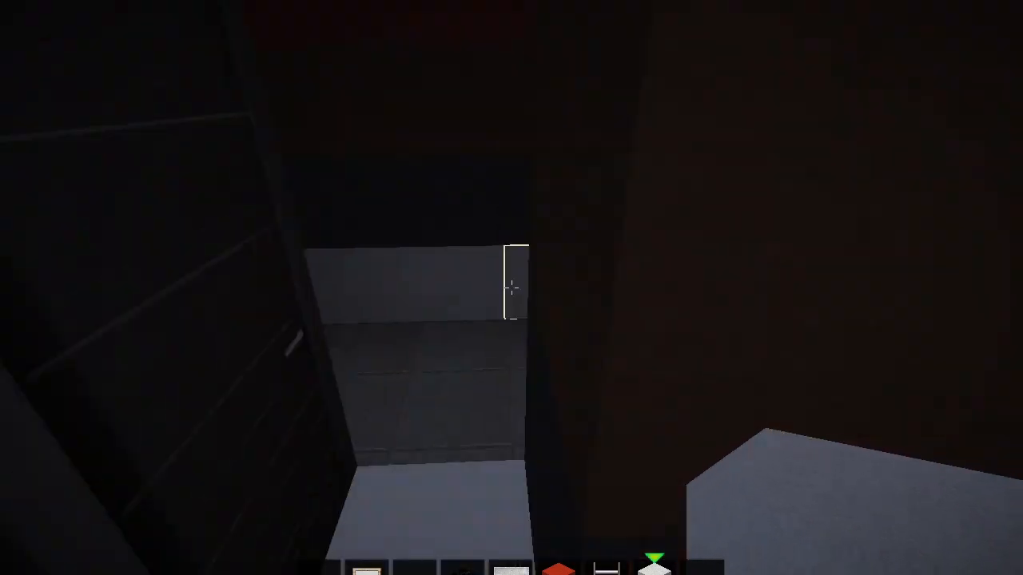
mouse_move(512, 288)
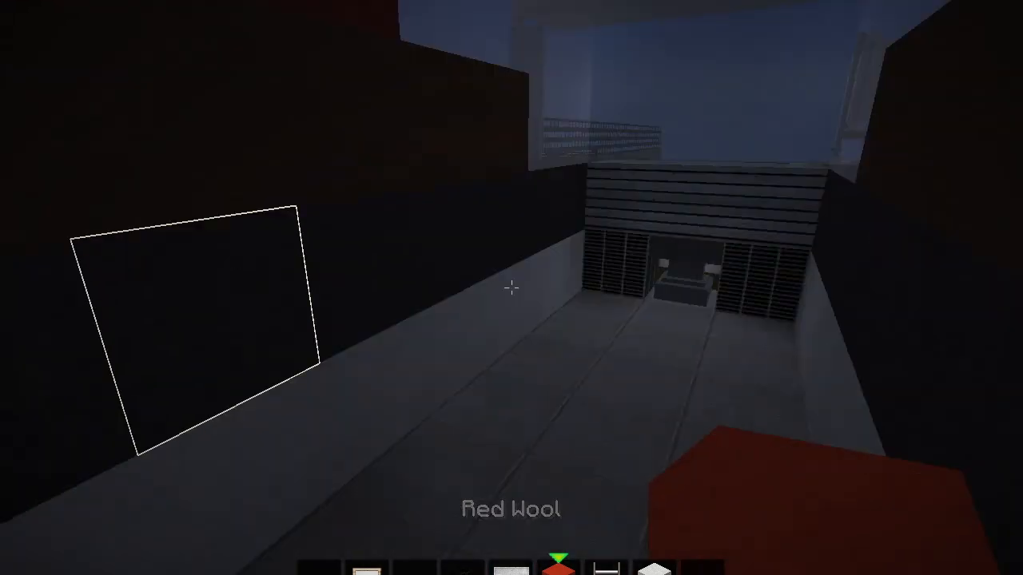
key(e)
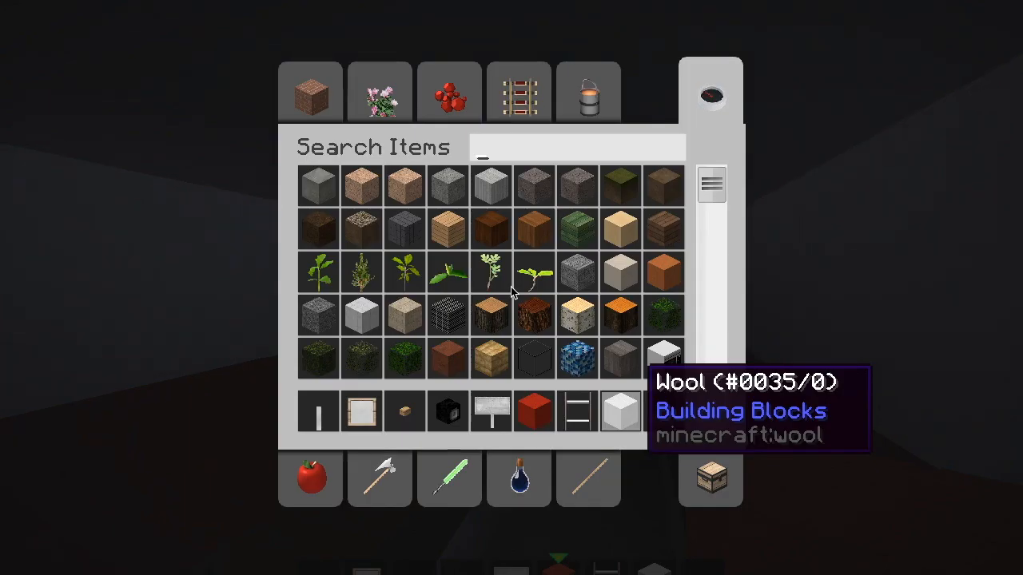
text(lan)
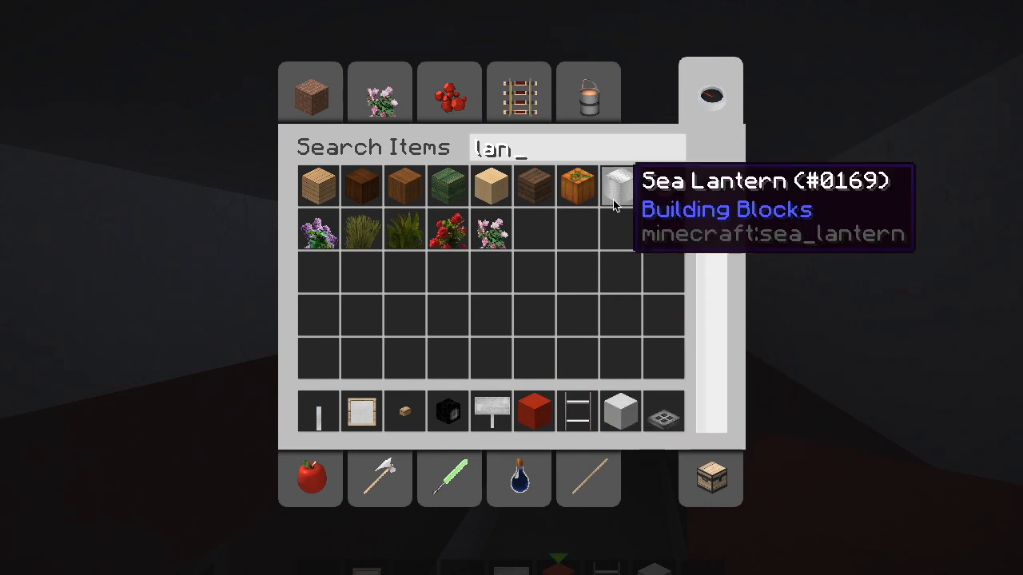
key(Escape)
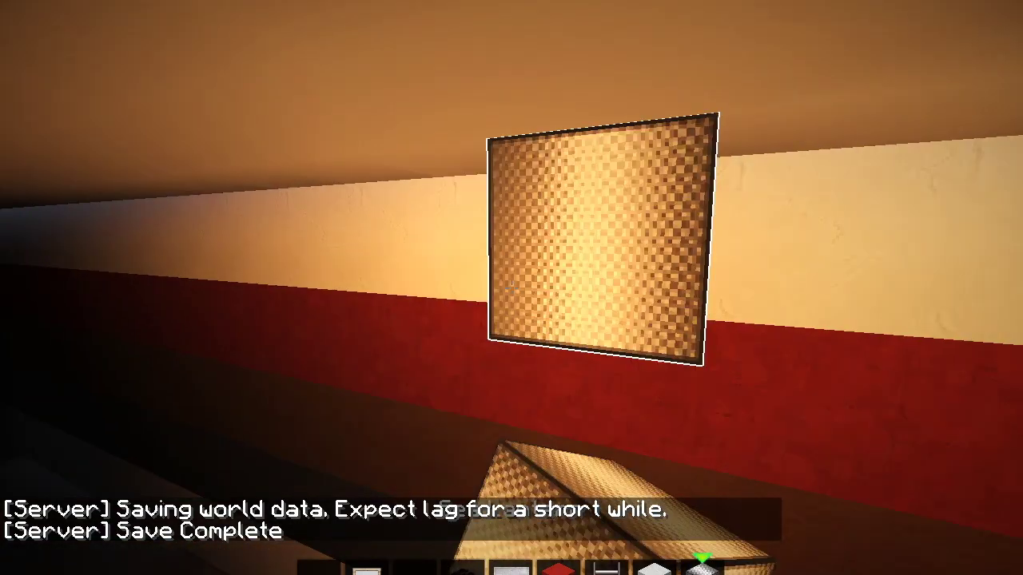
mouse_move(512, 288)
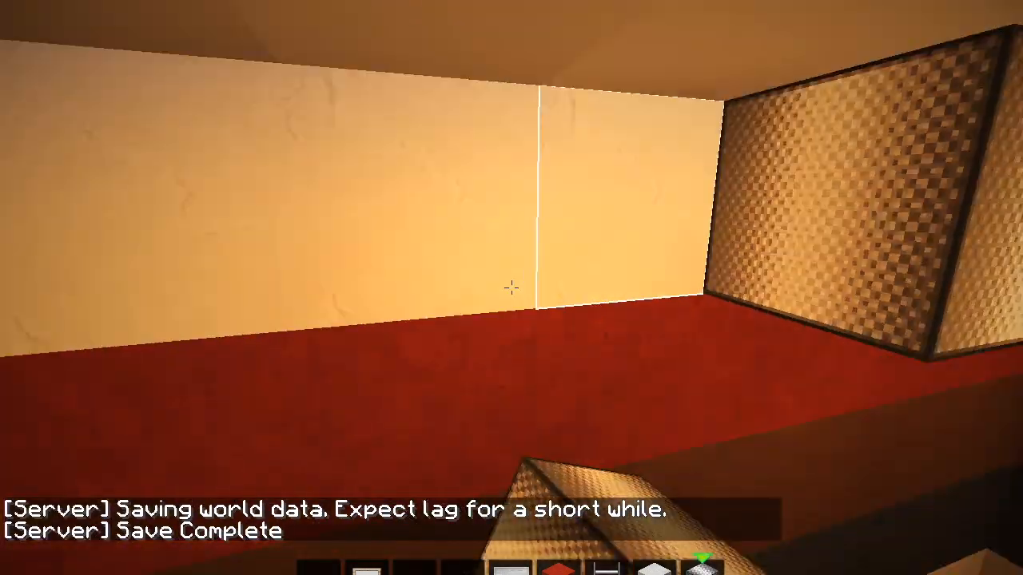
mouse_move(511, 288)
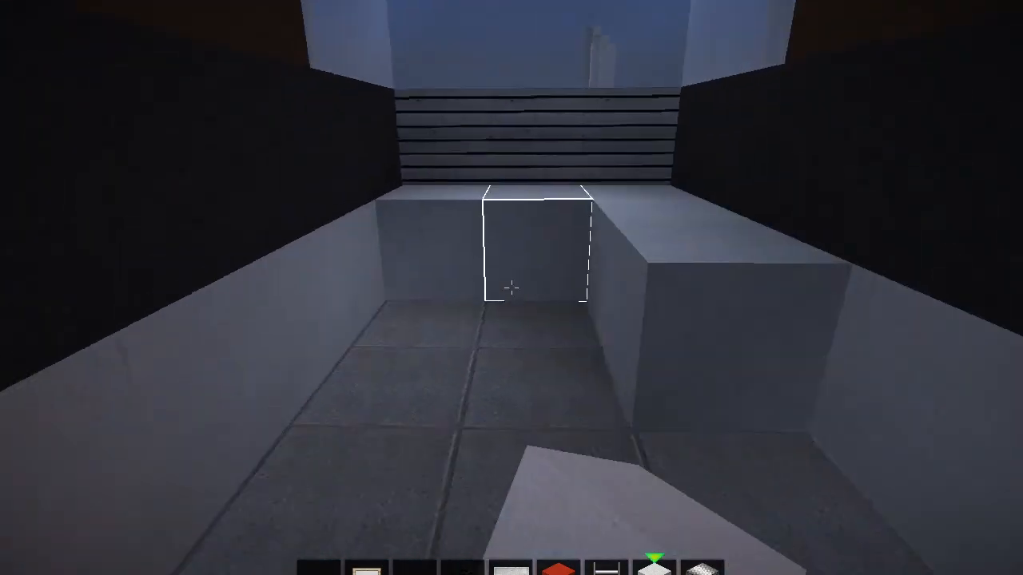
mouse_move(511, 288)
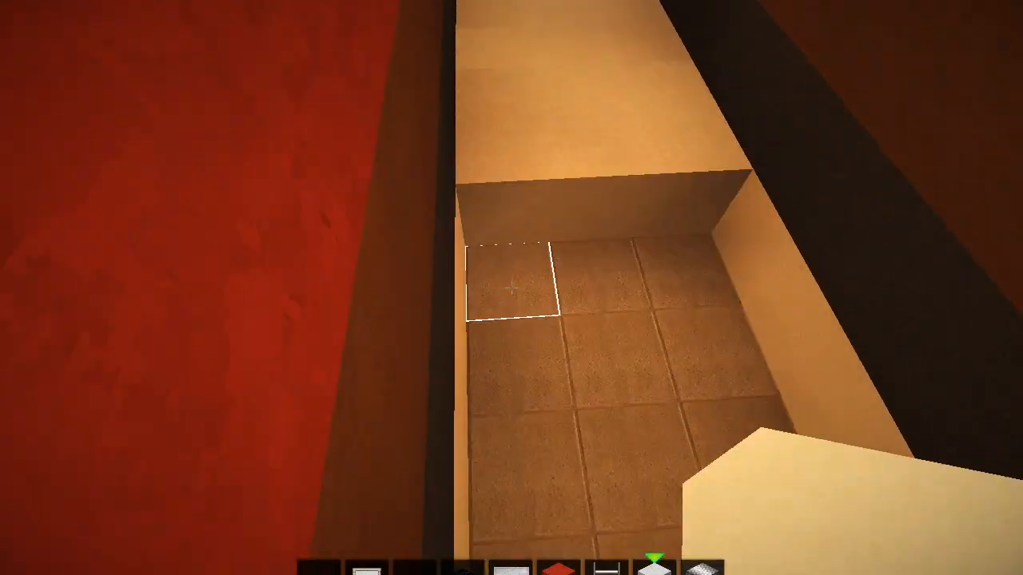
mouse_move(512, 287)
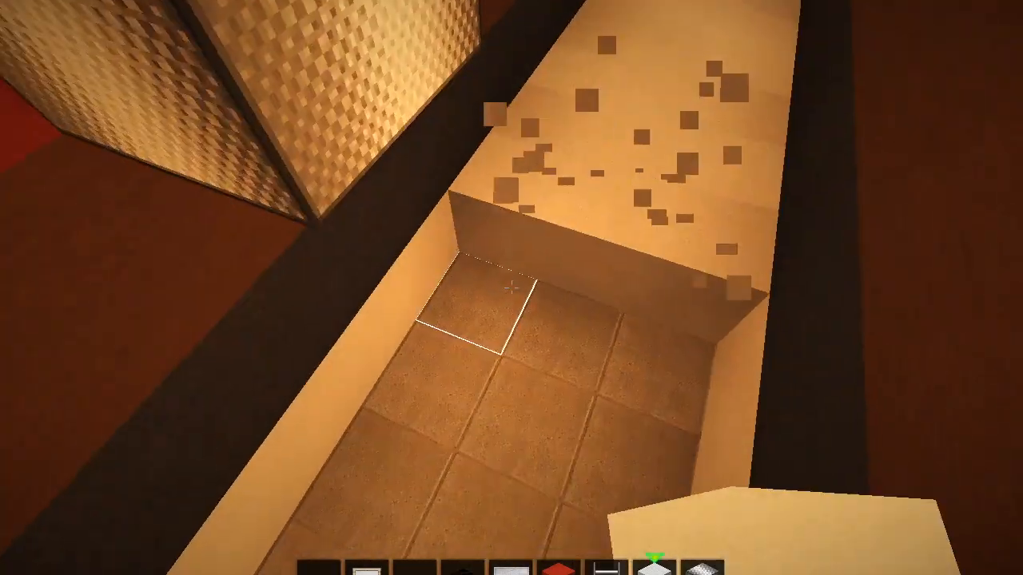
mouse_move(511, 288)
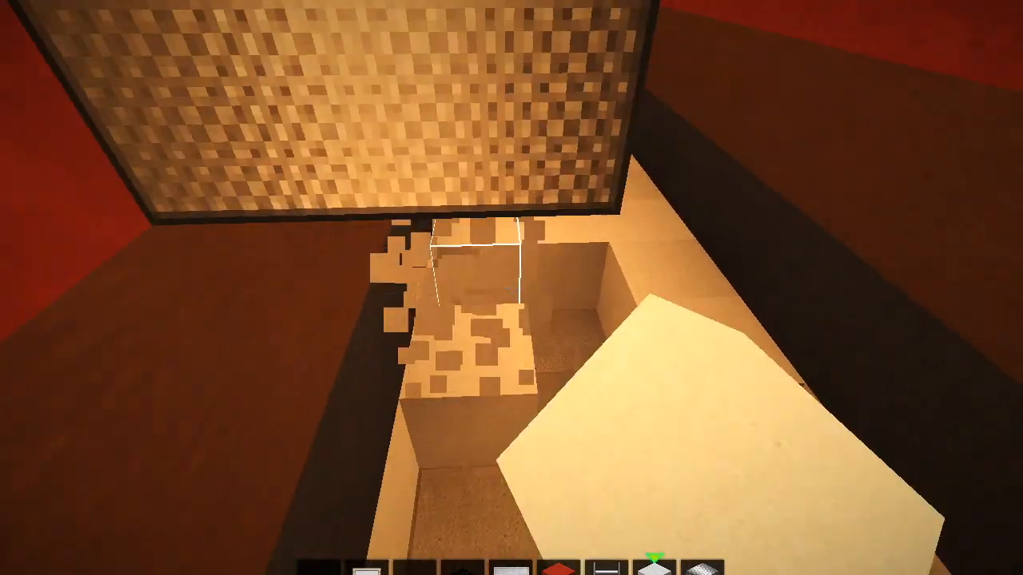
mouse_move(511, 287)
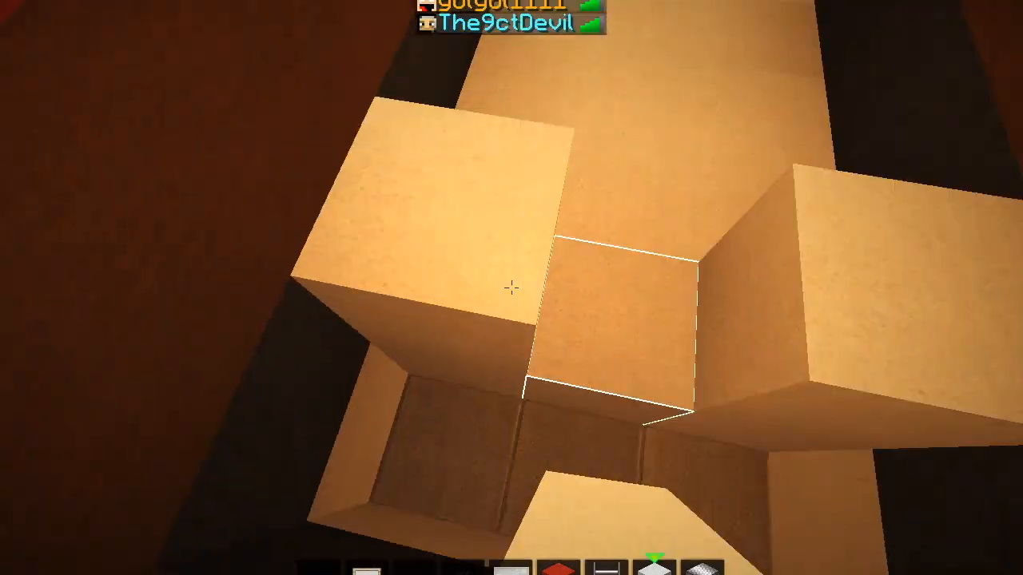
mouse_move(512, 288)
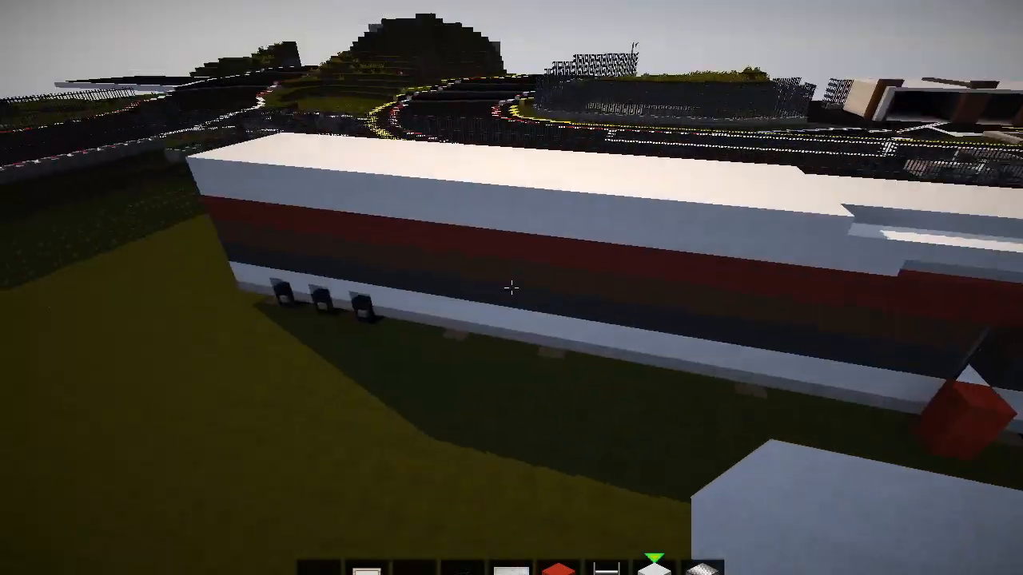
- Grab the wooden axe from the inventory to mark the RV's corners for the 1862-block copy
key(e)
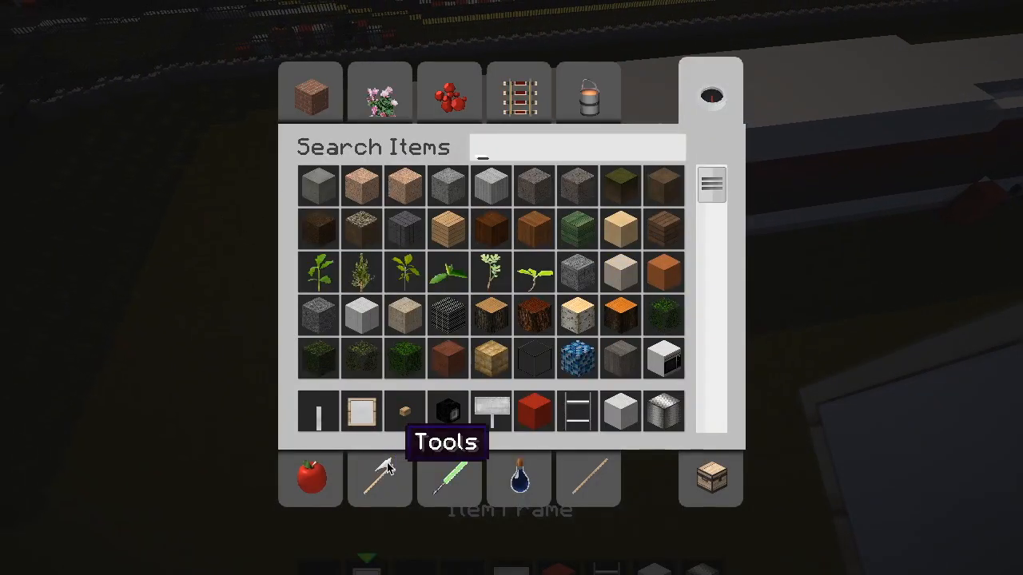
key(Escape)
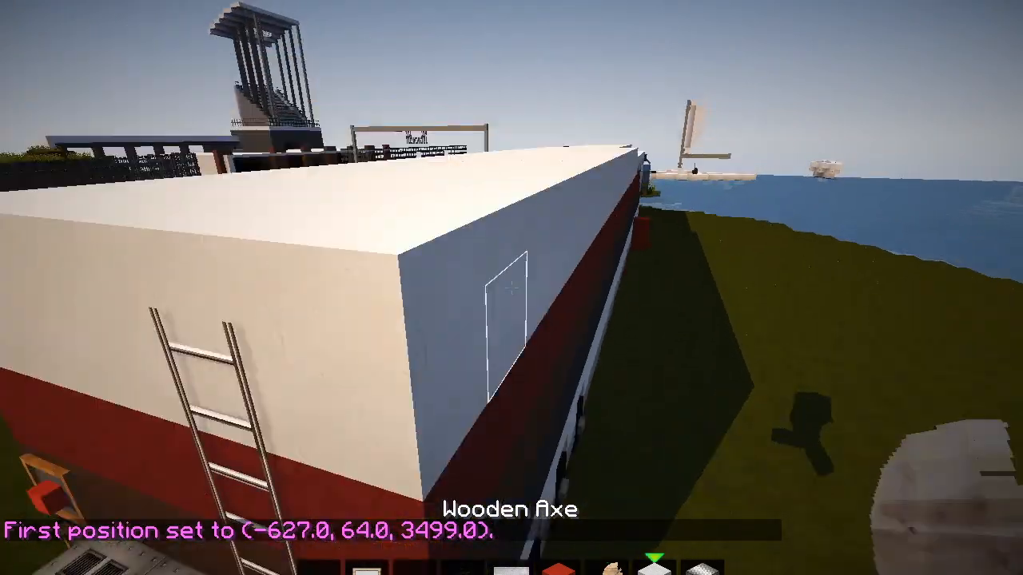
mouse_move(511, 288)
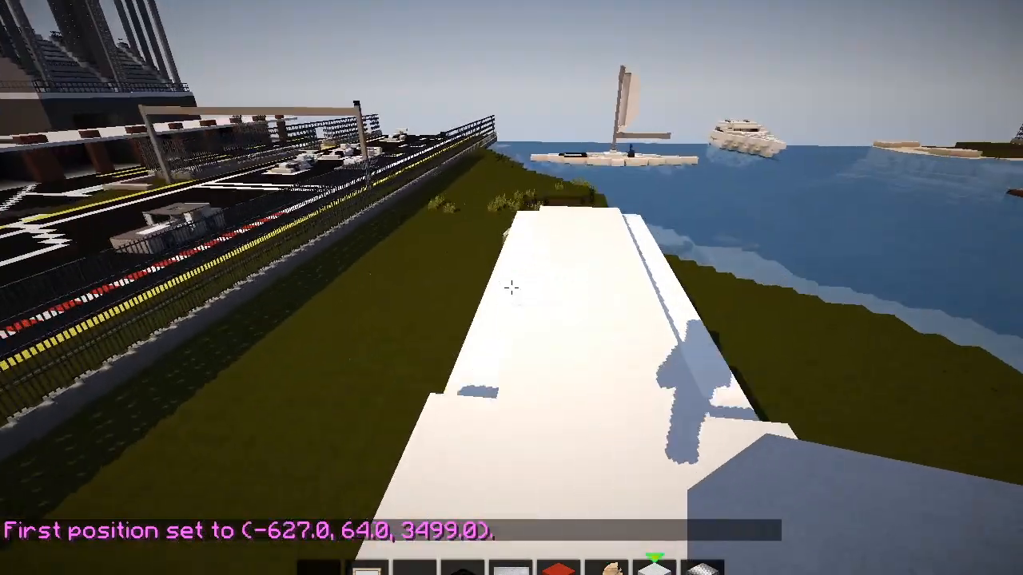
mouse_move(512, 288)
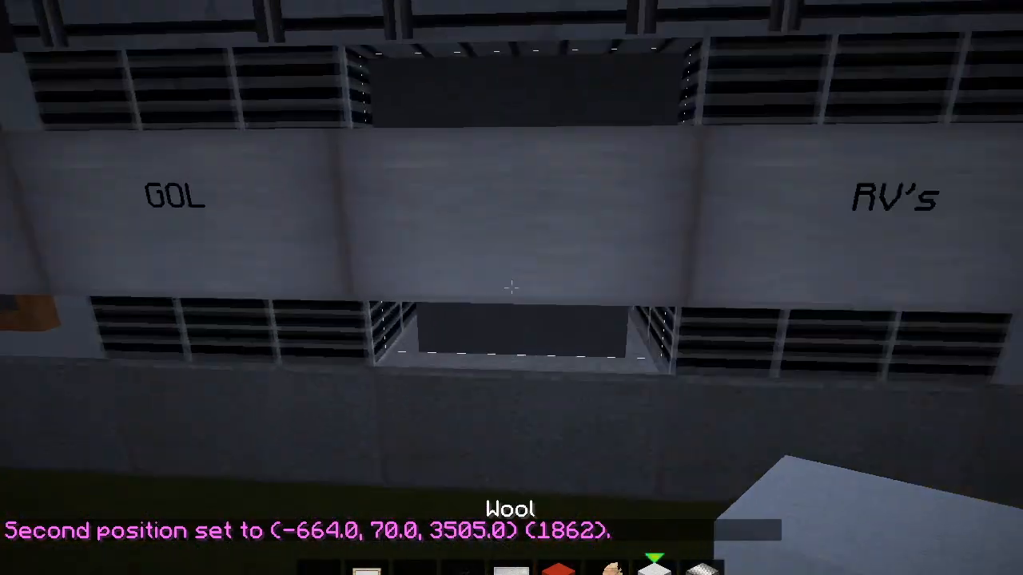
key(e)
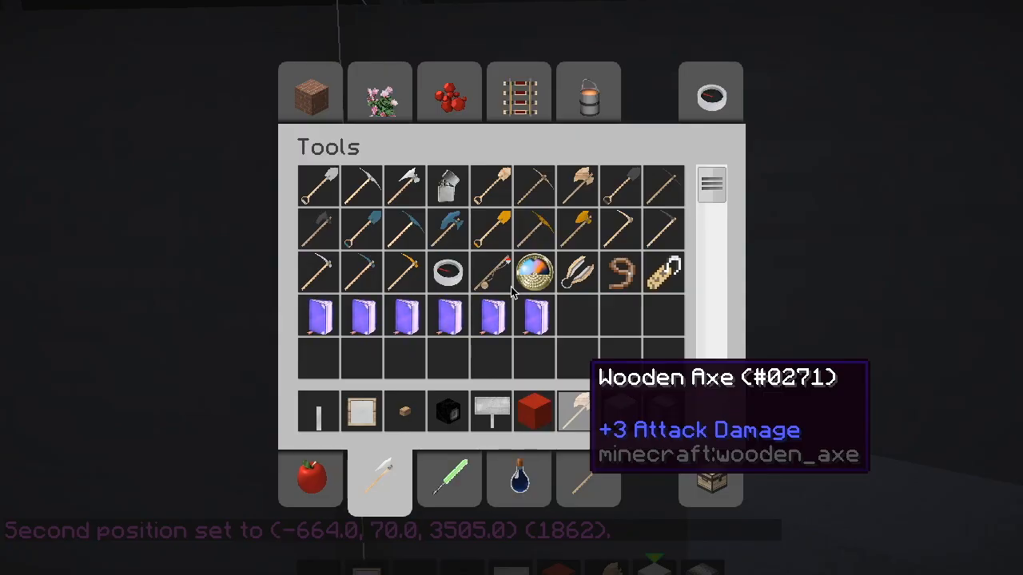
key(Escape)
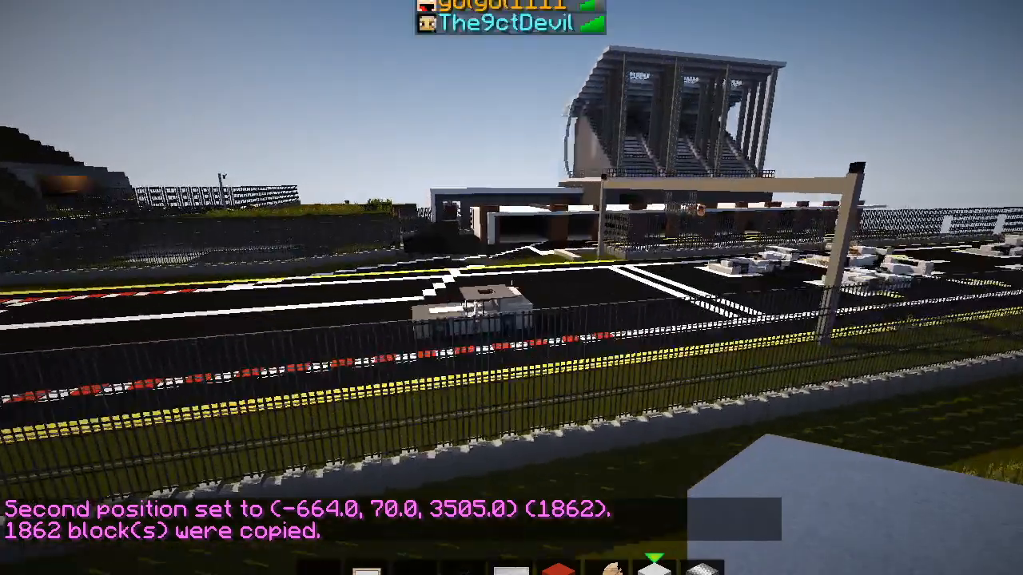
mouse_move(511, 287)
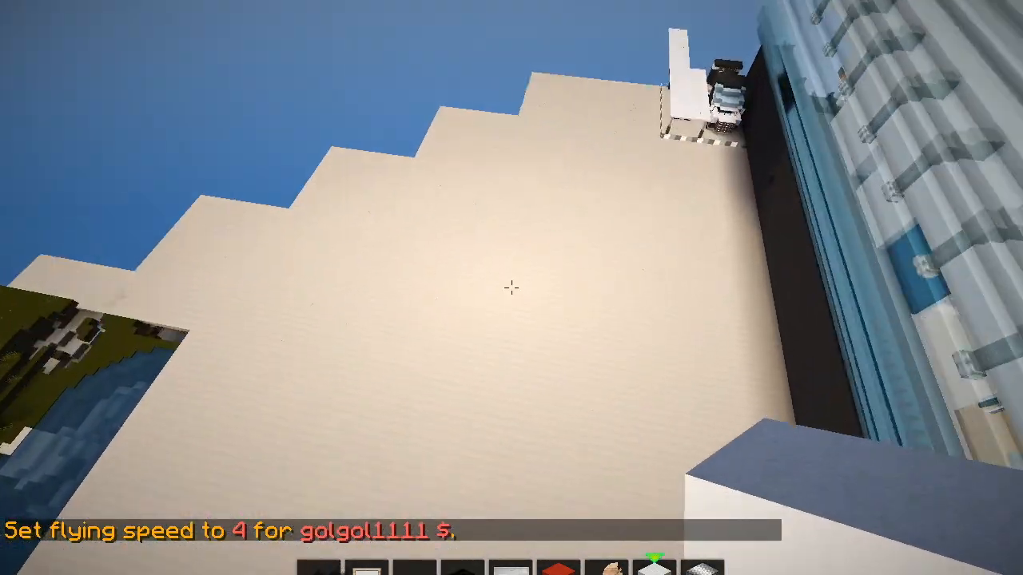
mouse_move(511, 287)
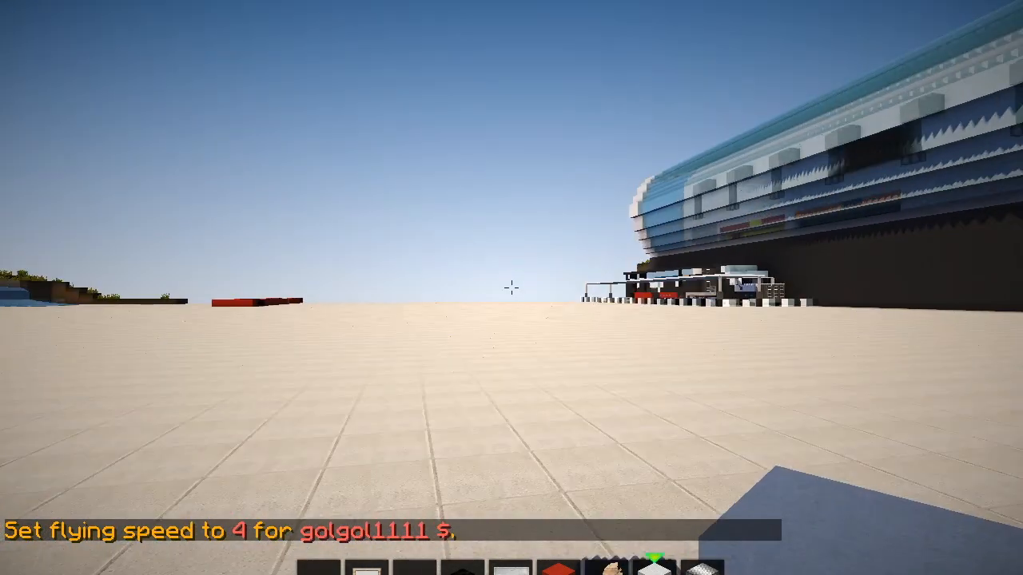
- Run //paste for the RV copy, then //undo the misplaced paste before pasting again
key(t)
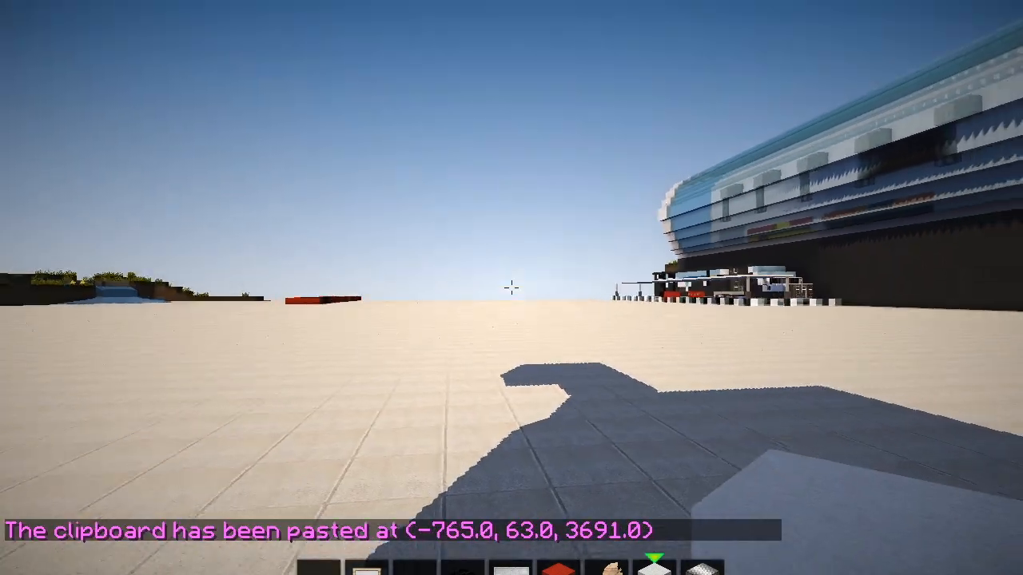
mouse_move(512, 288)
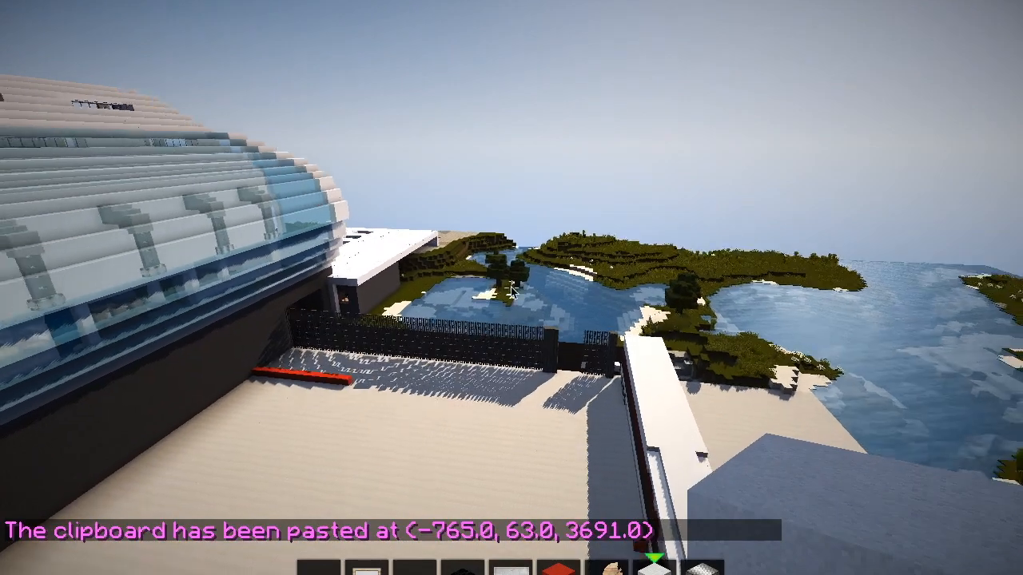
key(t)
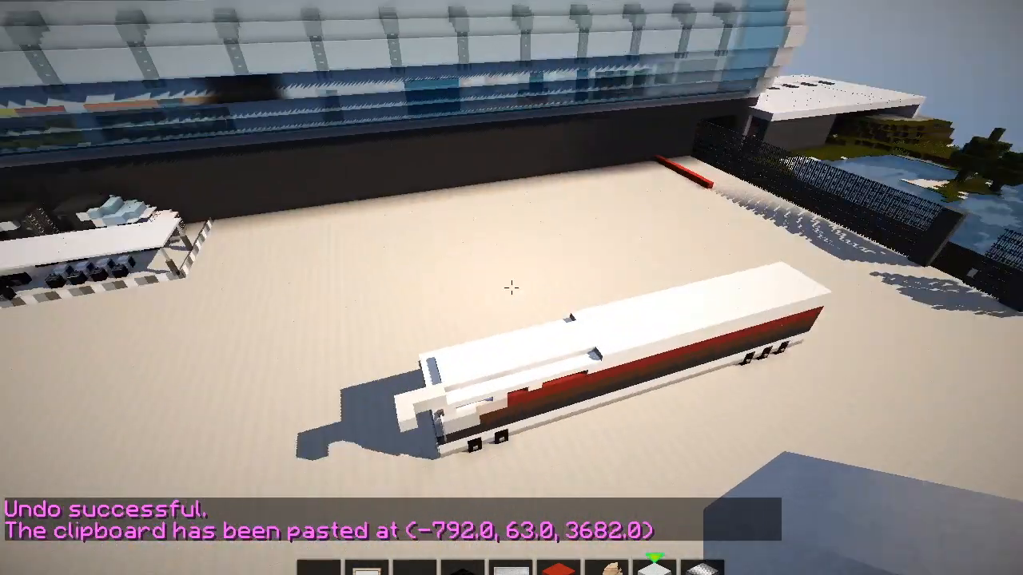
mouse_move(511, 288)
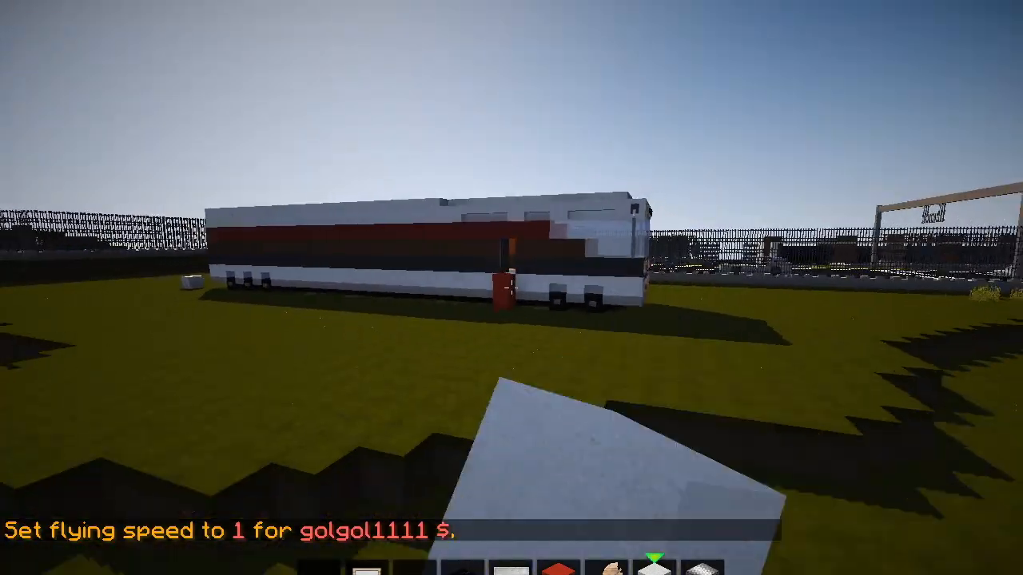
mouse_move(512, 288)
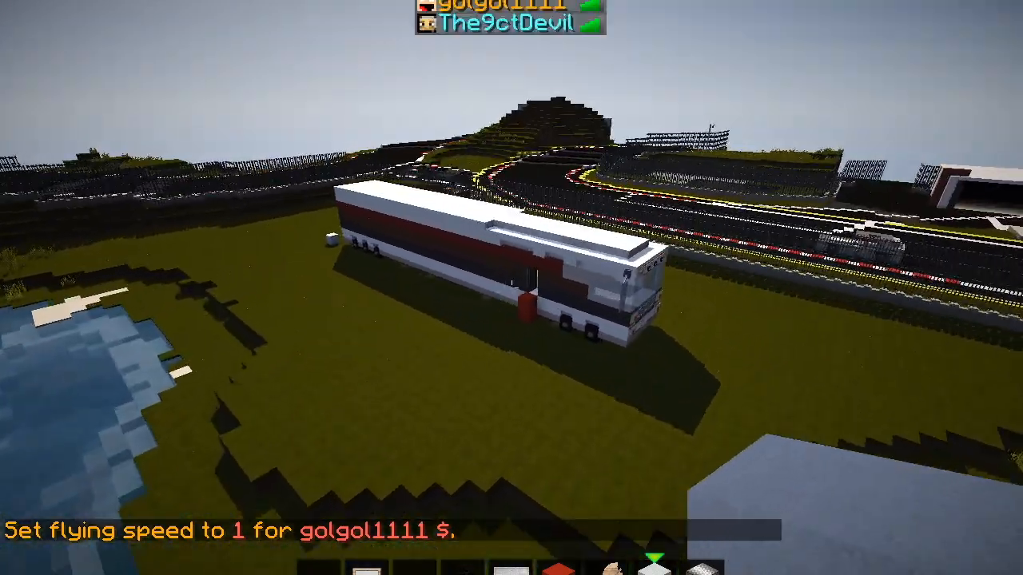
mouse_move(511, 288)
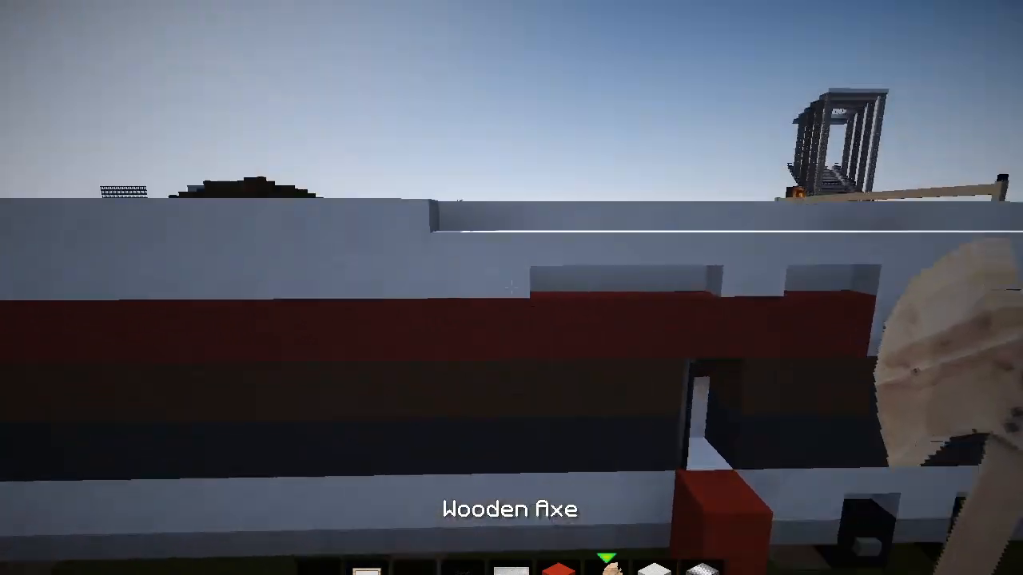
- Mark both corners of a lower wall section and //move it, 60 blocks at a time
click(512, 288)
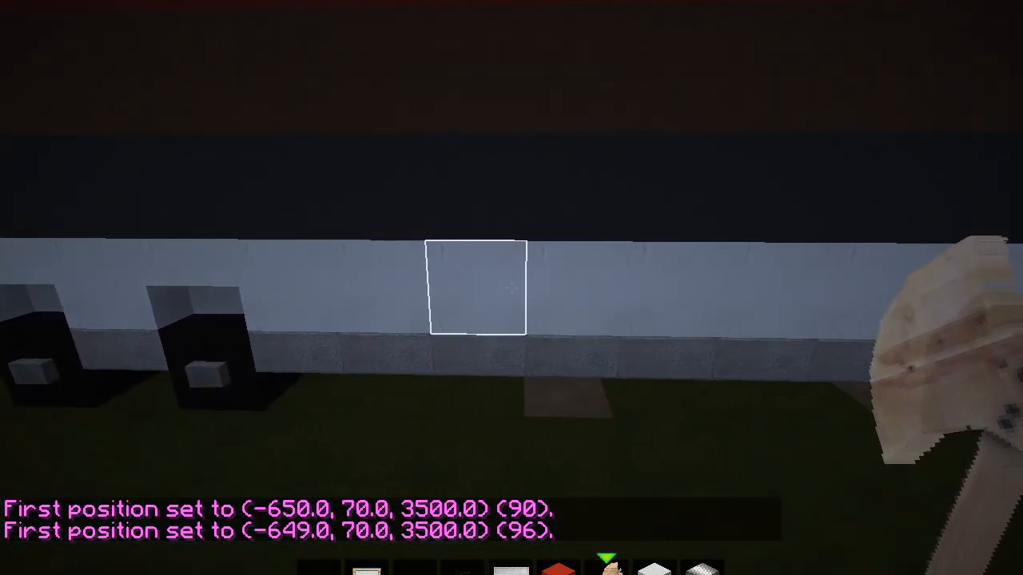
right_click(511, 287)
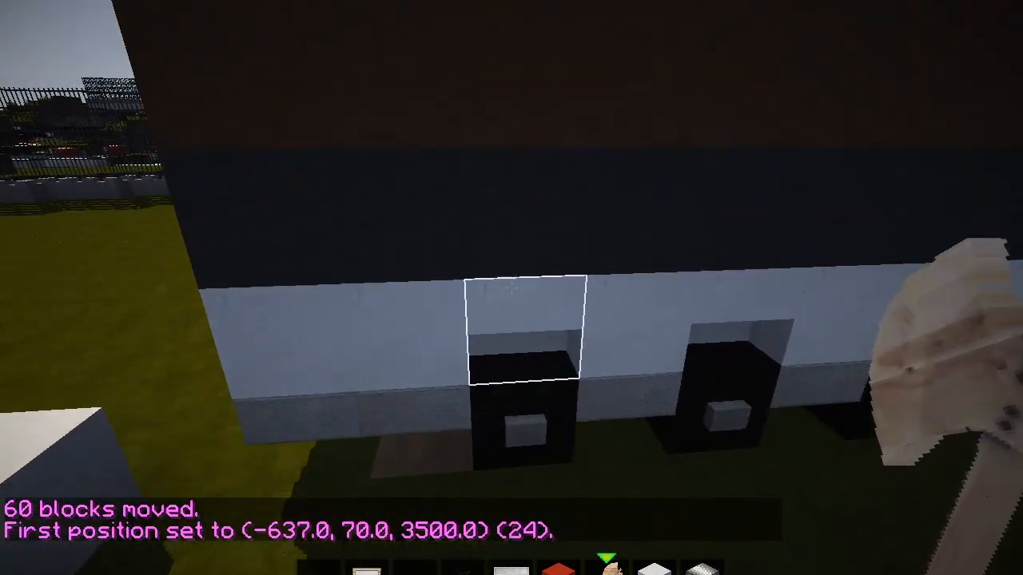
mouse_move(512, 288)
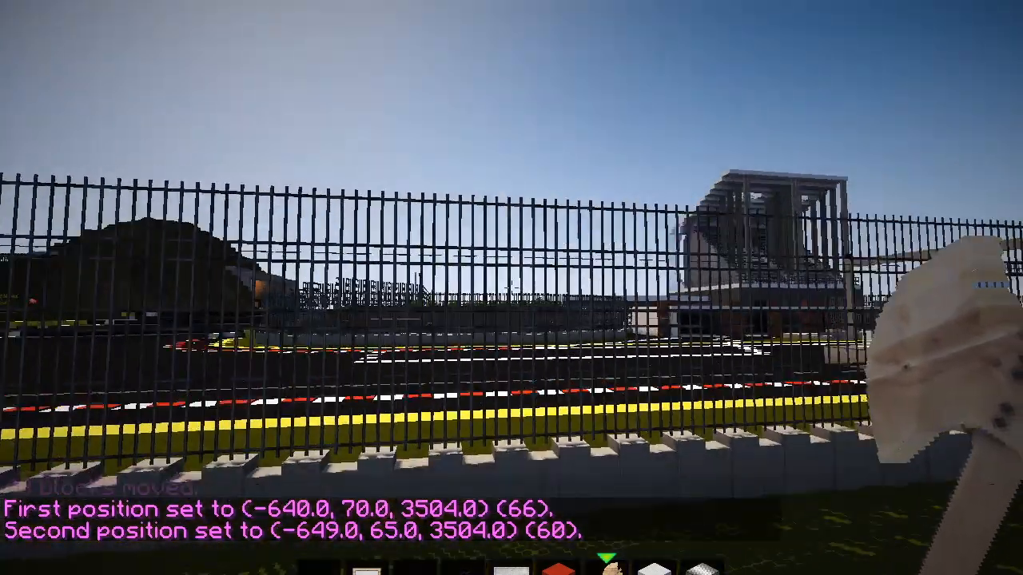
key(t)
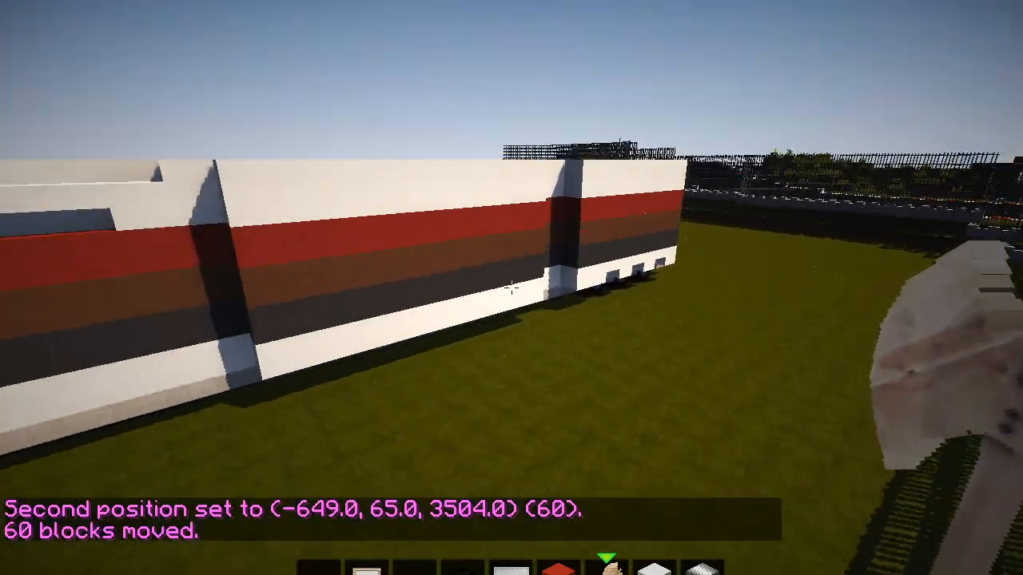
mouse_move(512, 287)
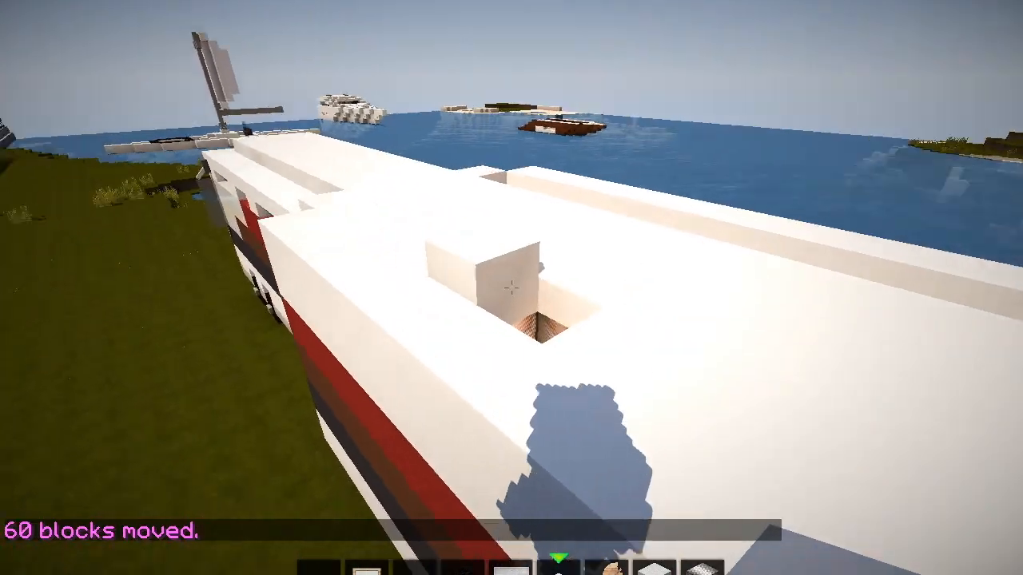
mouse_move(511, 288)
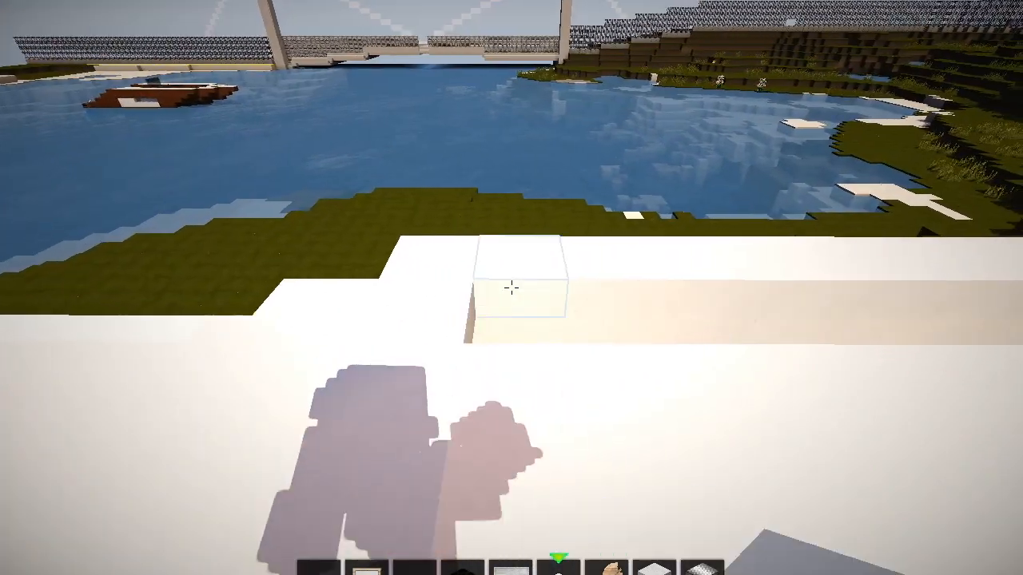
mouse_move(512, 288)
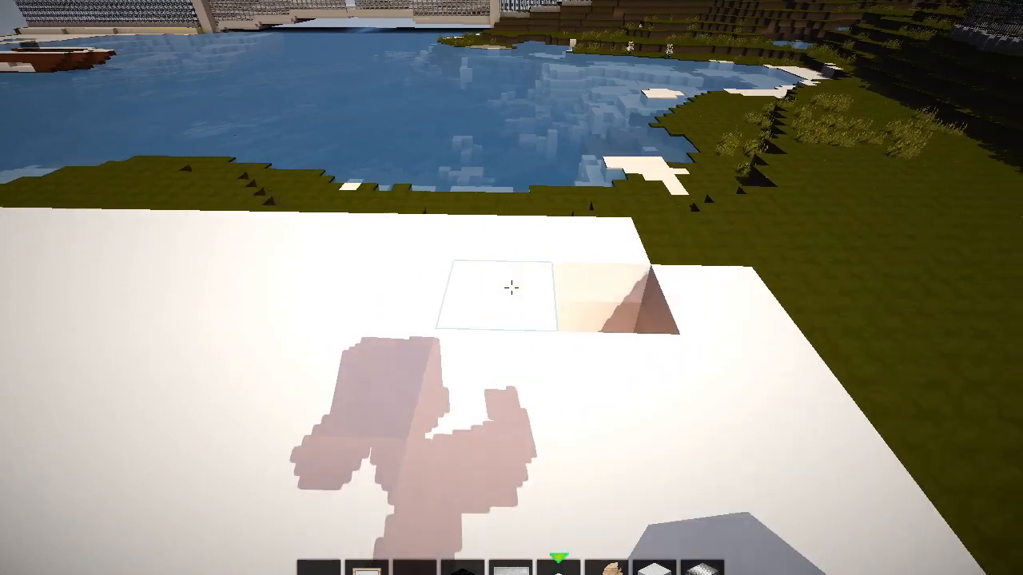
mouse_move(512, 288)
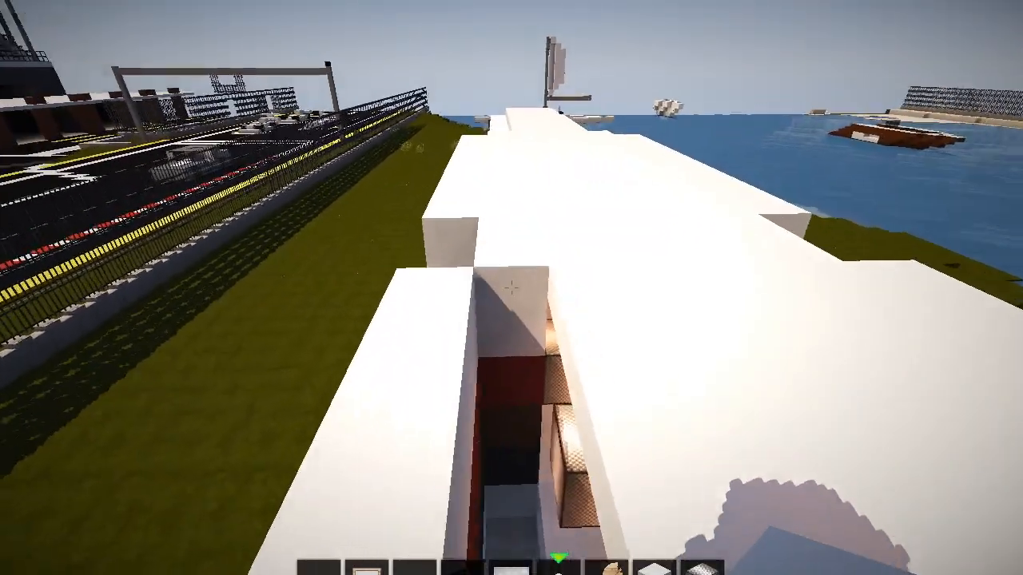
mouse_move(512, 287)
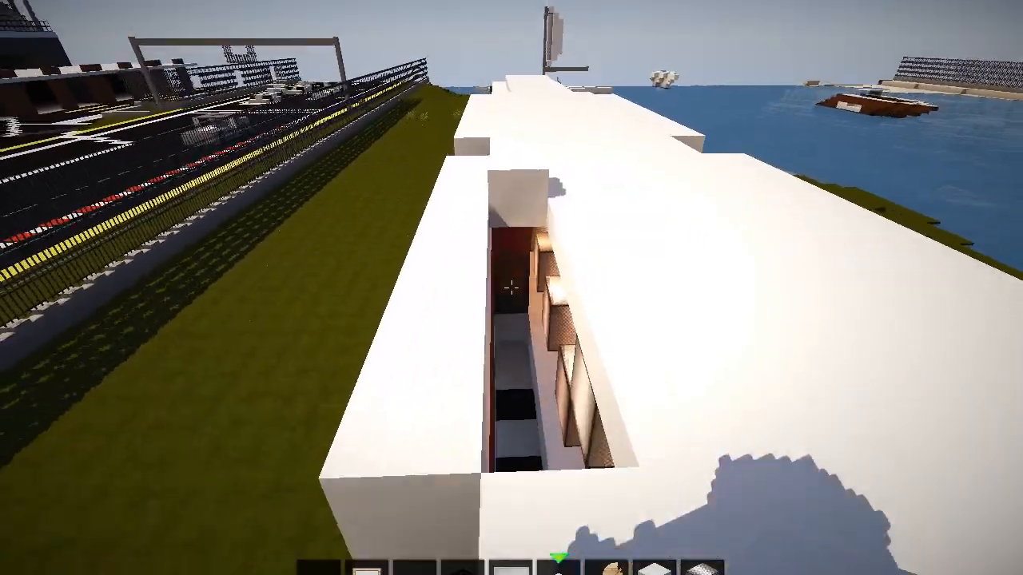
mouse_move(512, 287)
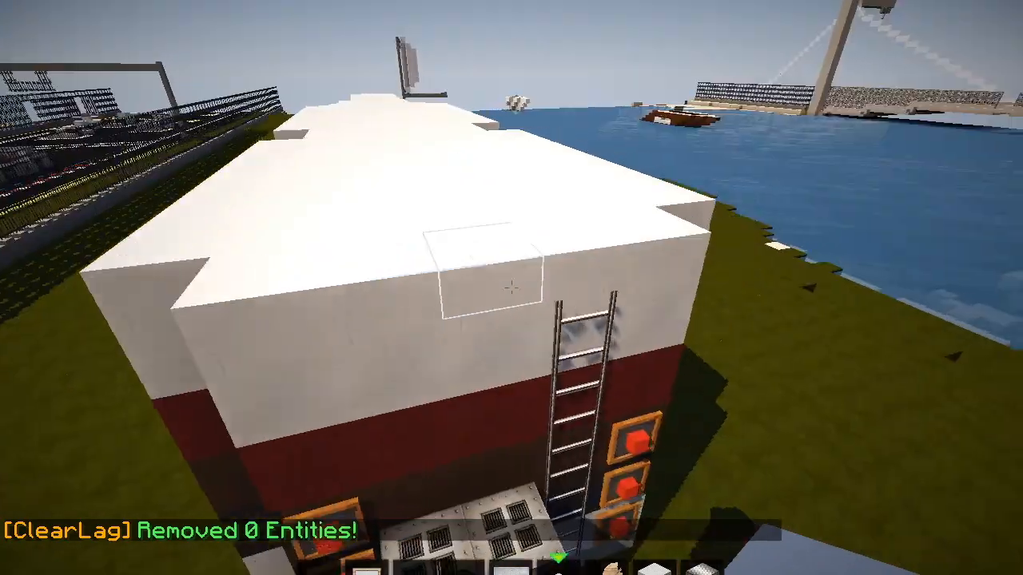
mouse_move(512, 288)
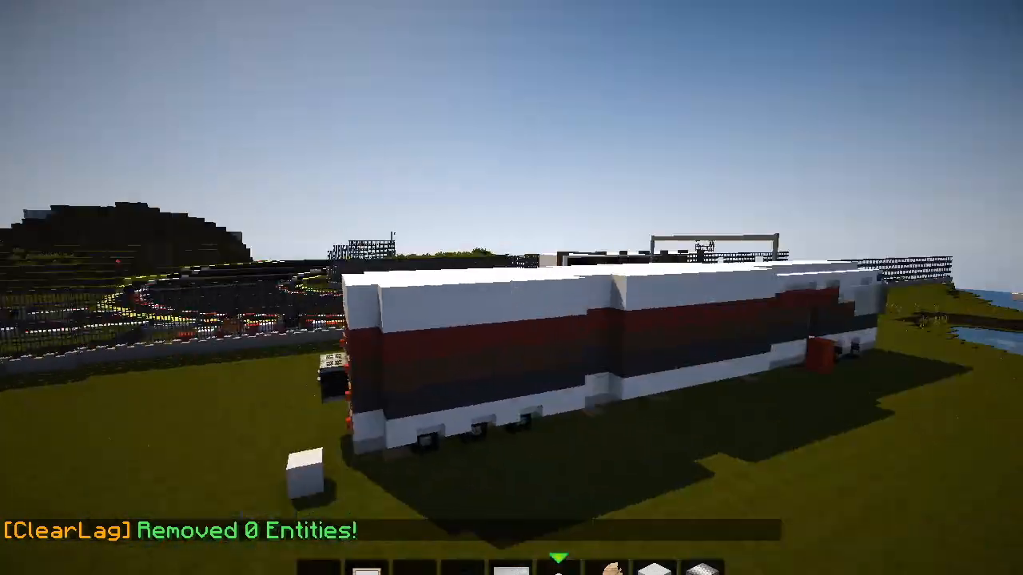
mouse_move(511, 287)
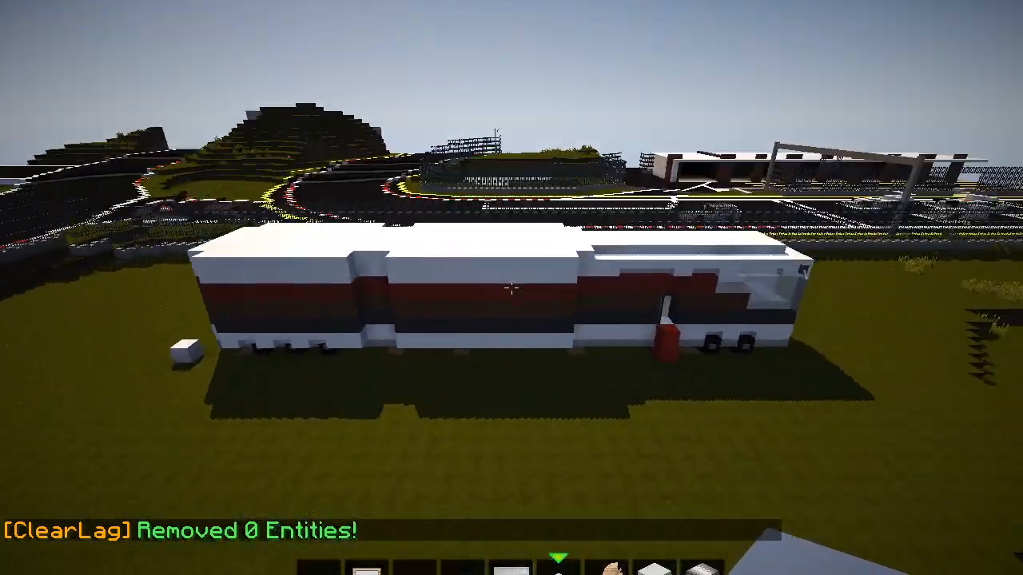
mouse_move(511, 288)
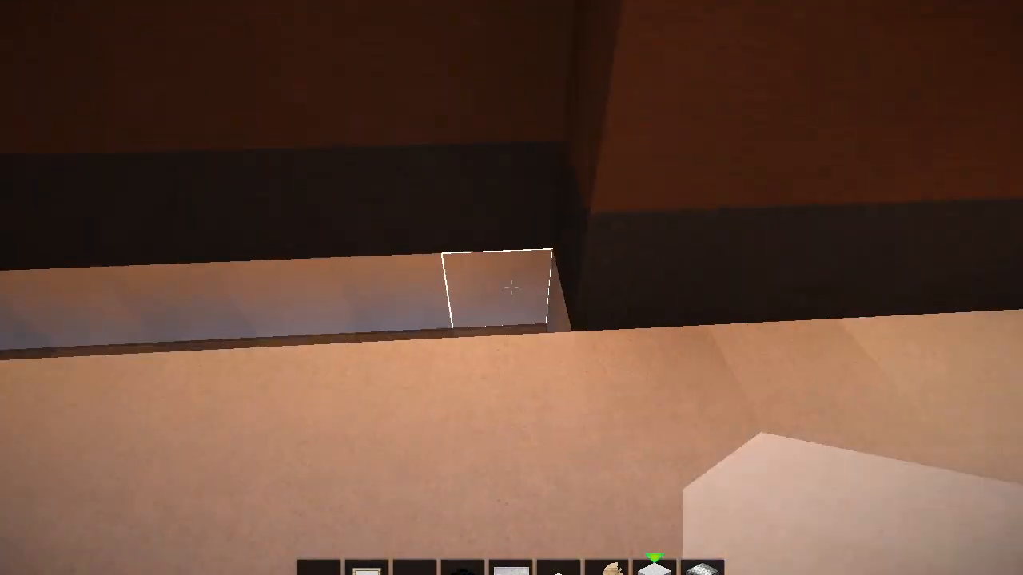
mouse_move(512, 287)
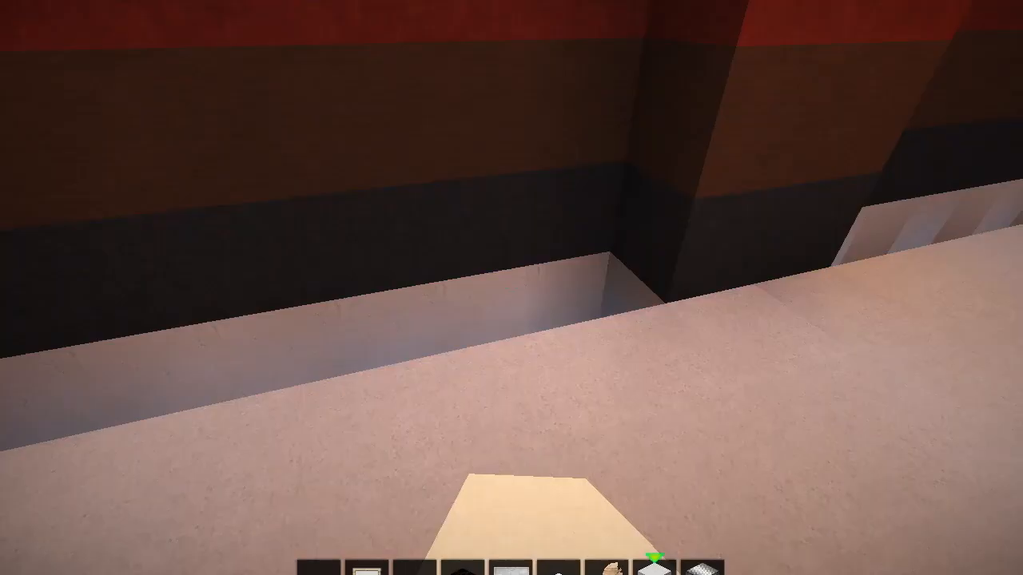
mouse_move(511, 287)
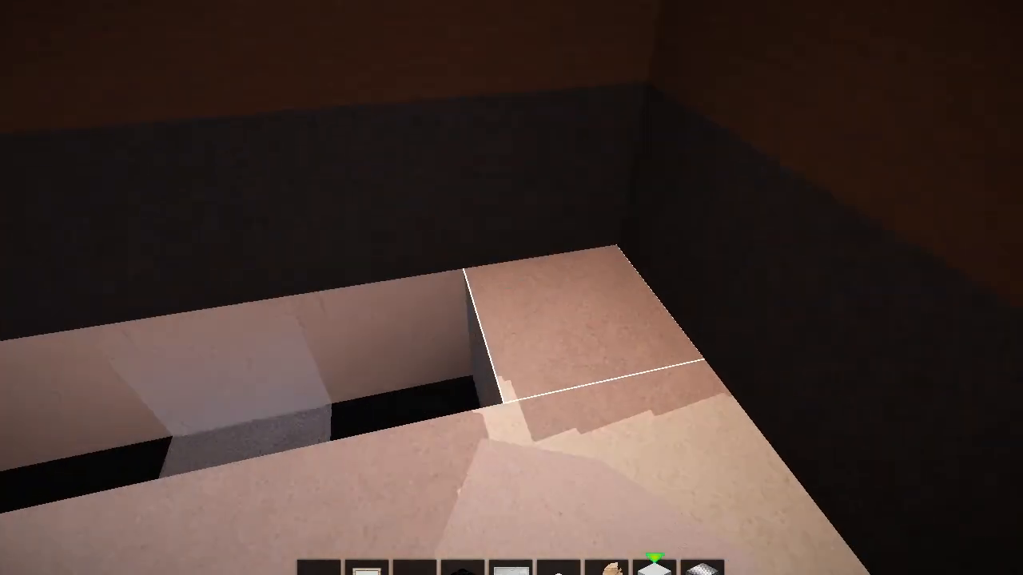
mouse_move(512, 287)
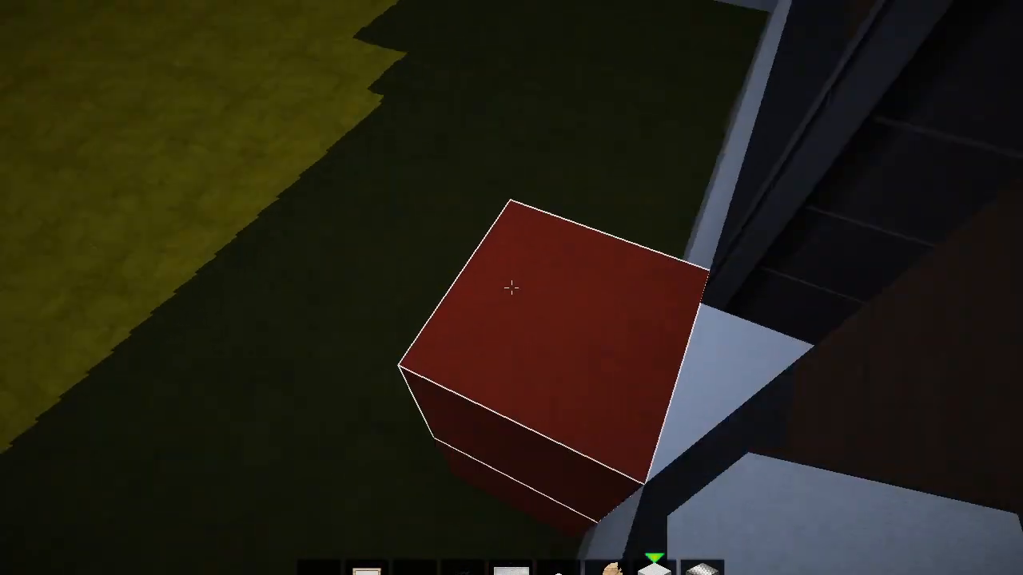
mouse_move(512, 288)
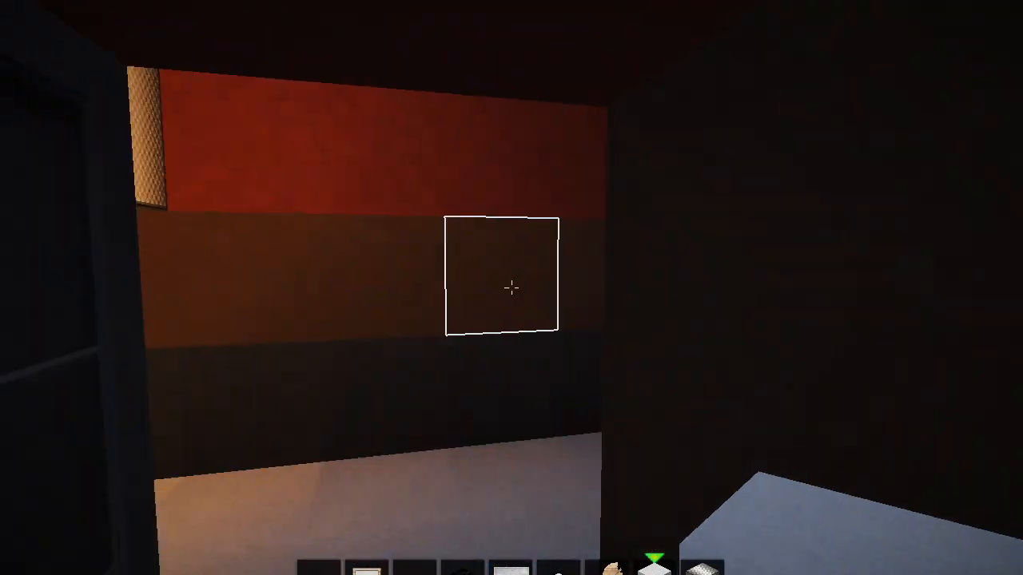
- Search all items for wool and put blue wool in the hotbar
key(e)
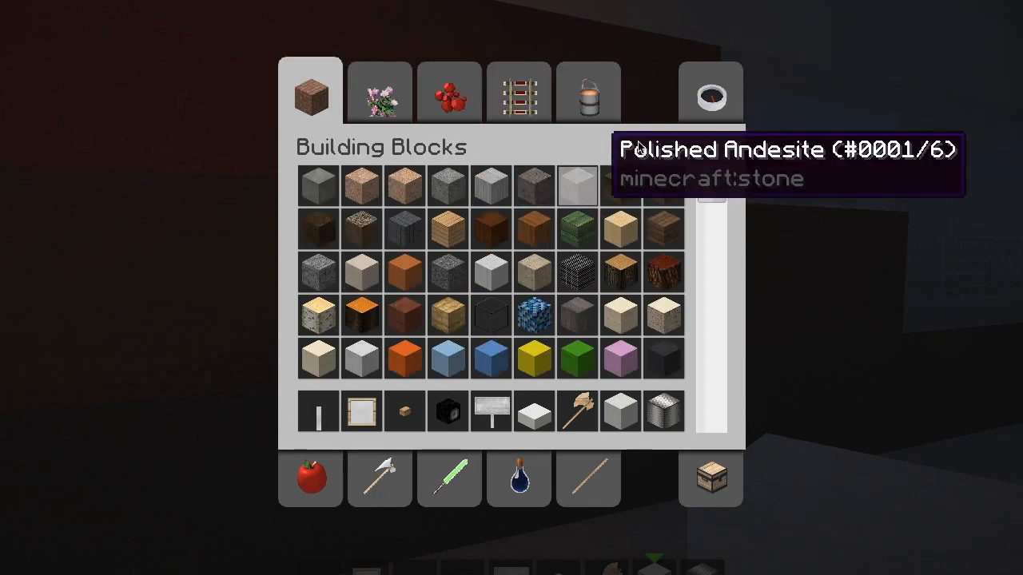
click(710, 91)
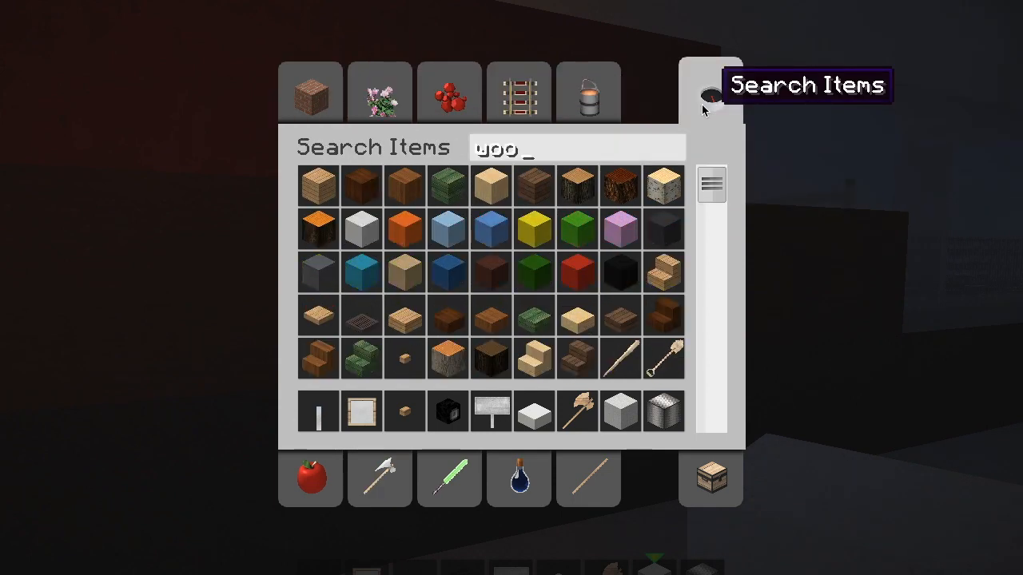
text(l)
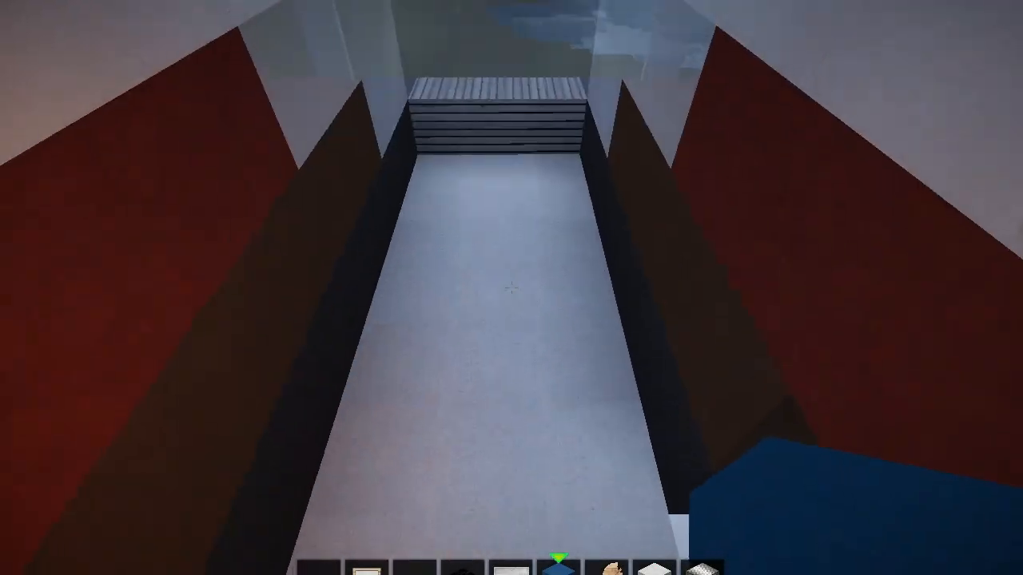
mouse_move(512, 288)
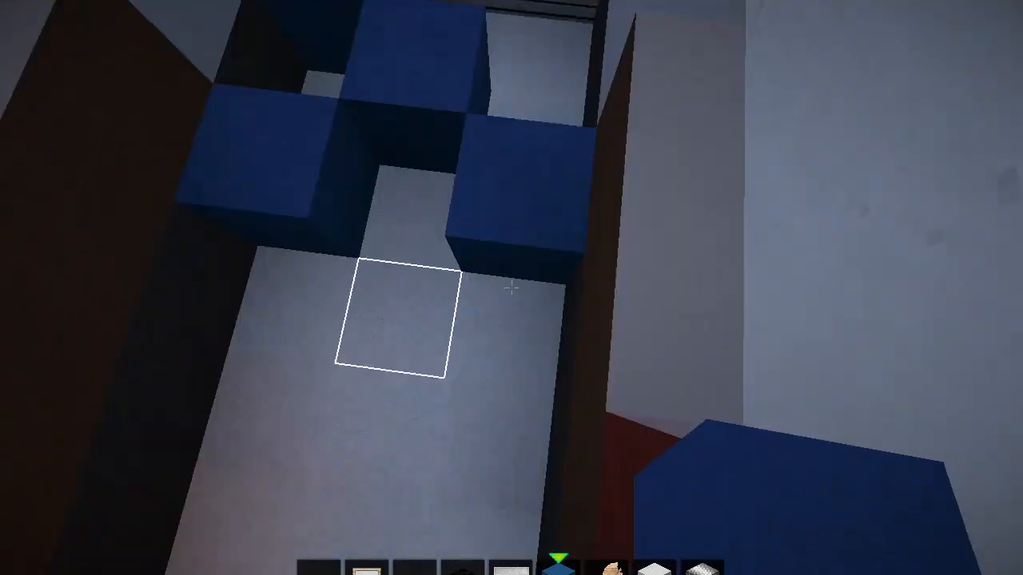
mouse_move(511, 288)
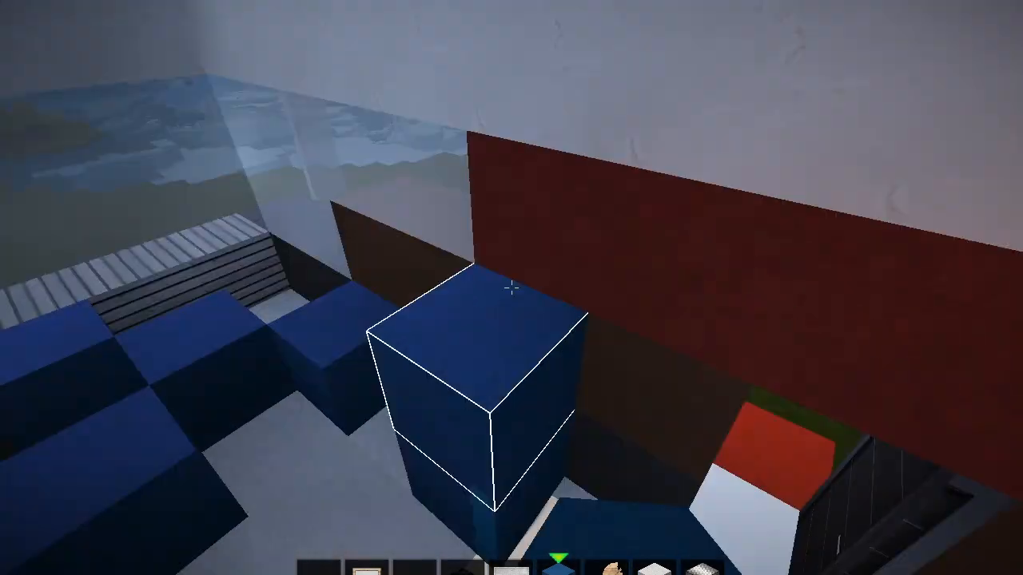
mouse_move(512, 288)
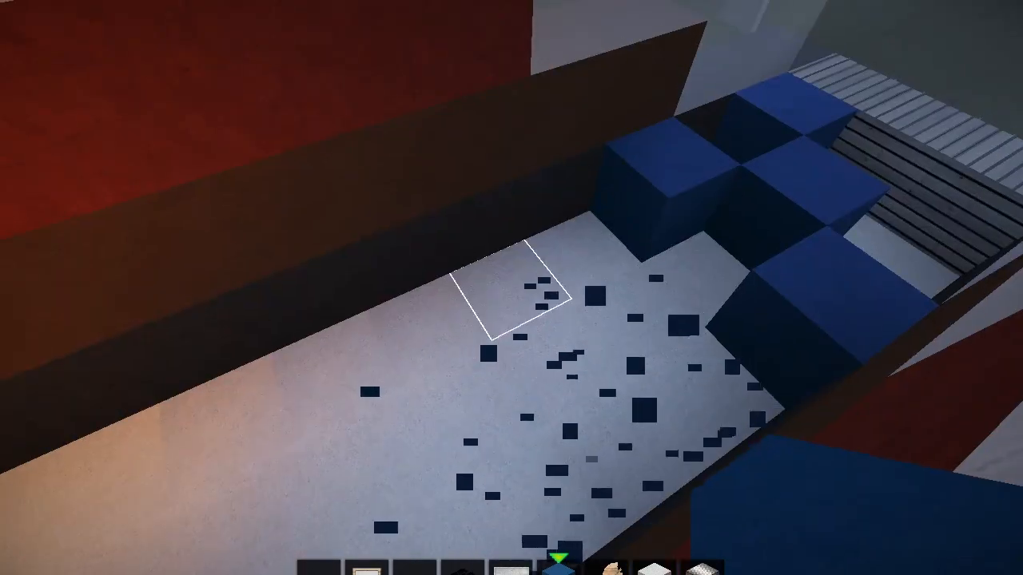
mouse_move(512, 287)
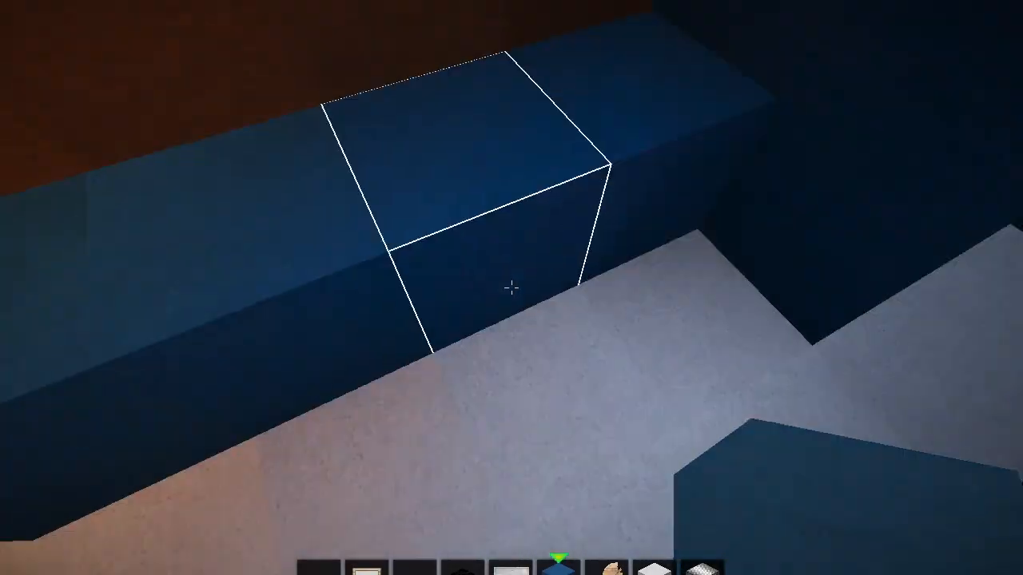
mouse_move(511, 288)
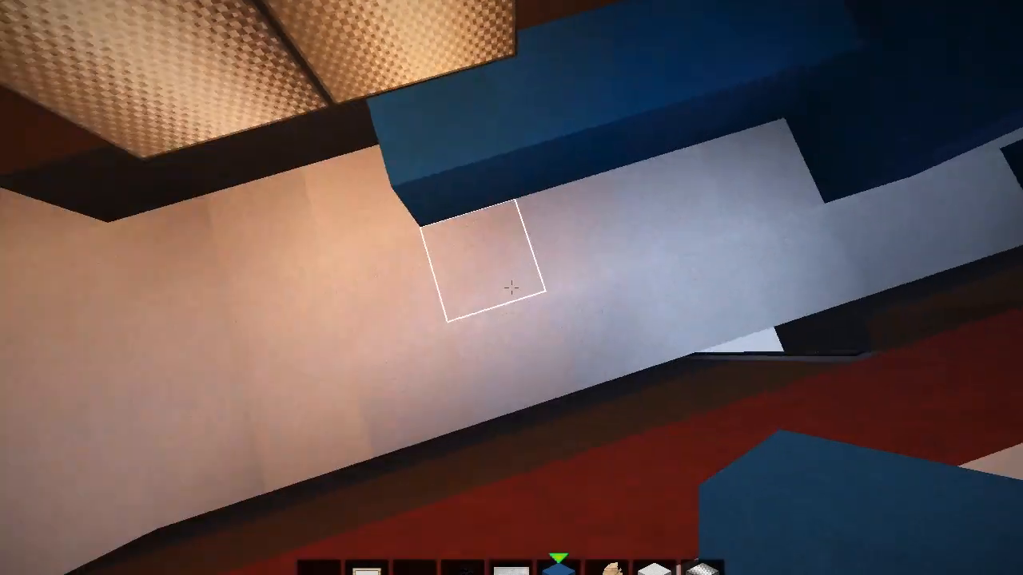
mouse_move(512, 288)
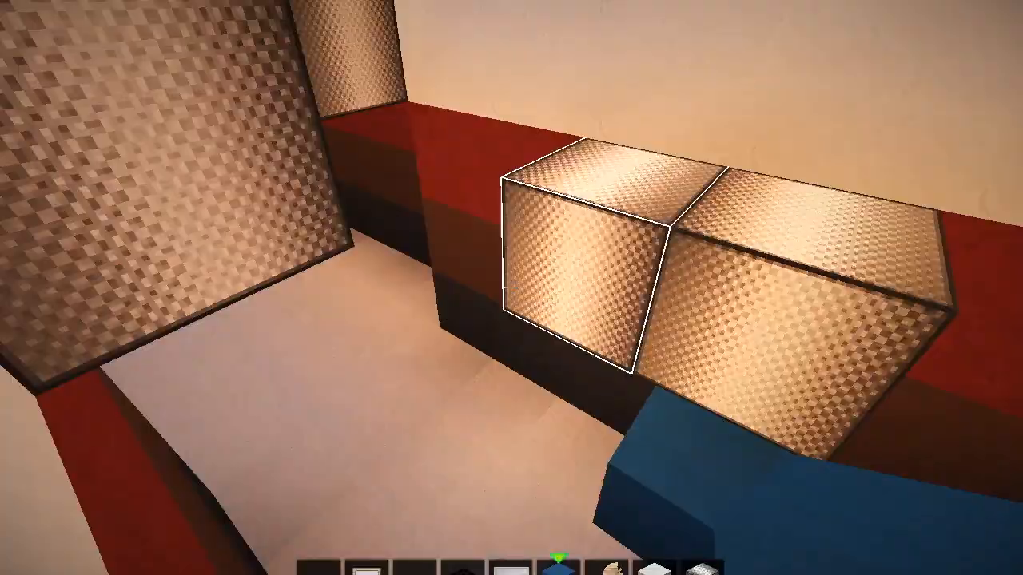
mouse_move(512, 288)
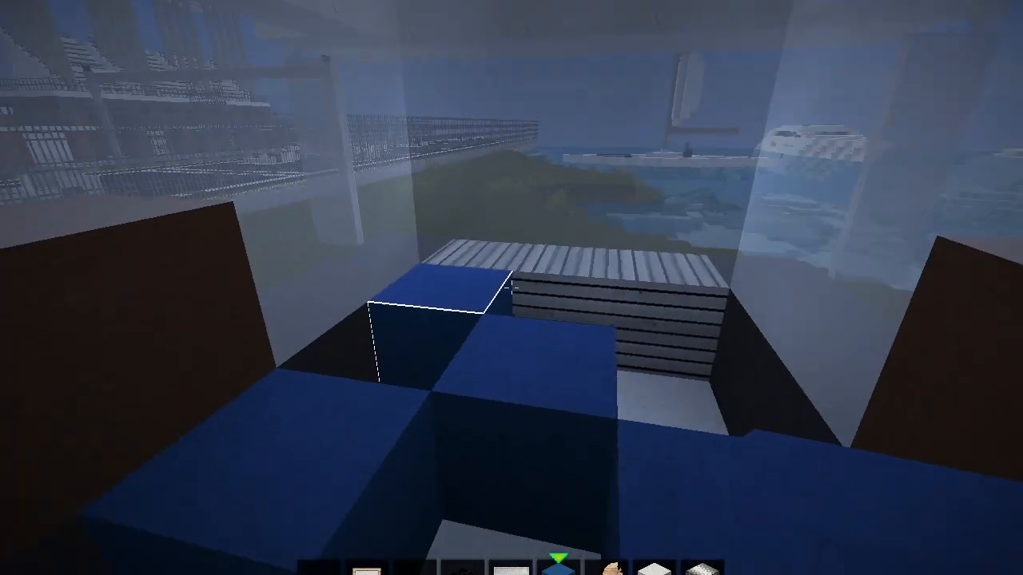
mouse_move(511, 287)
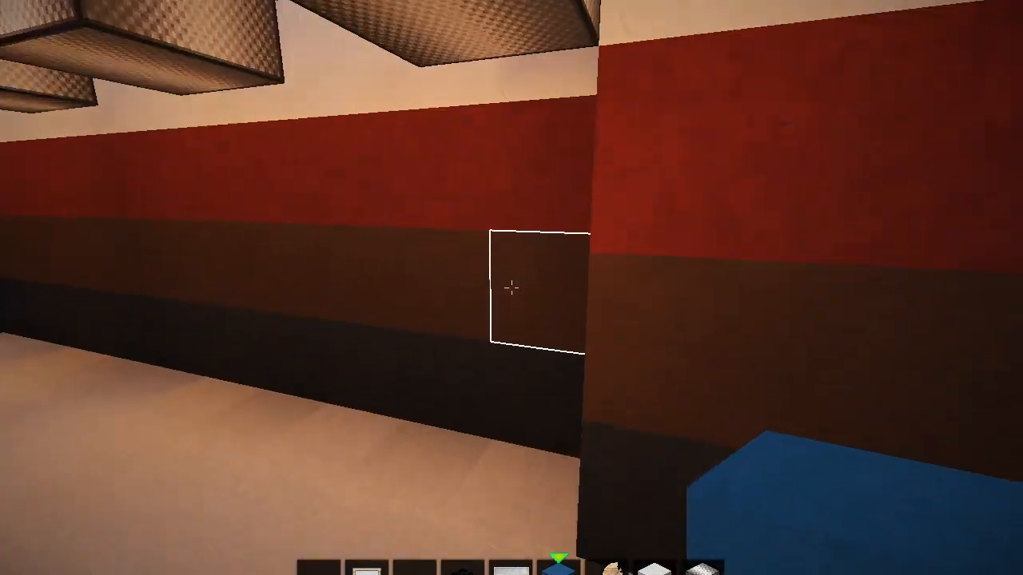
mouse_move(511, 288)
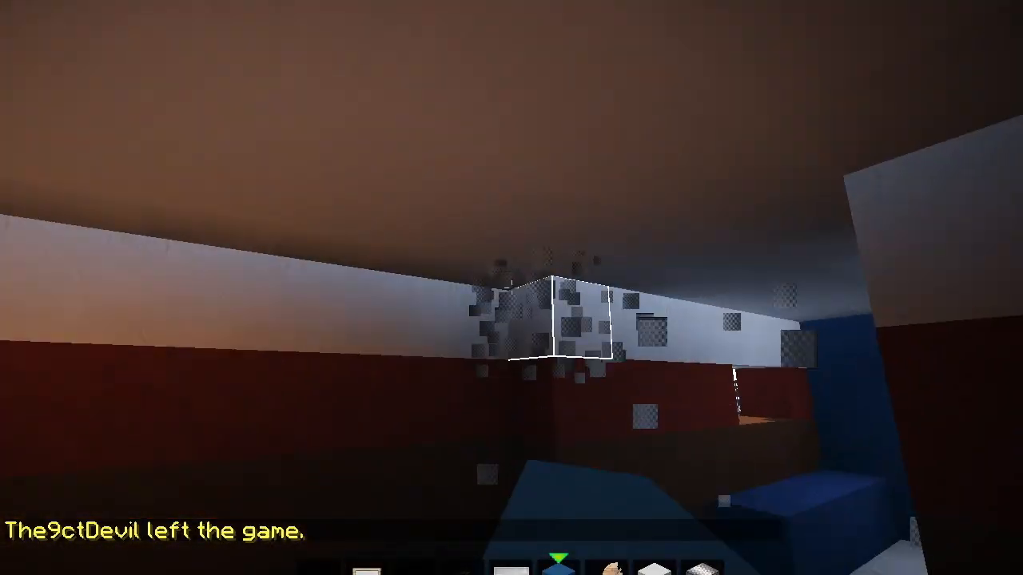
mouse_move(512, 288)
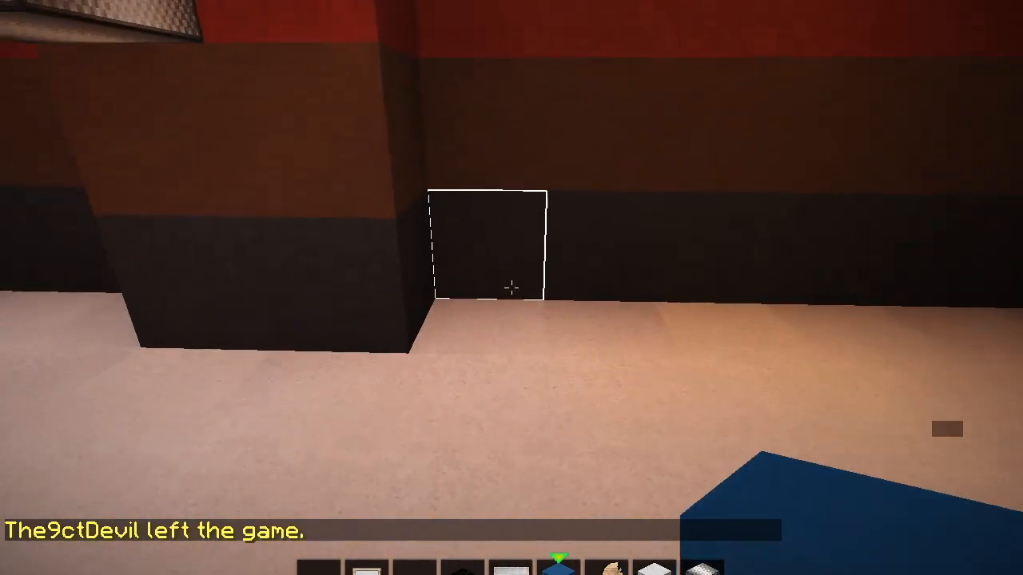
mouse_move(512, 288)
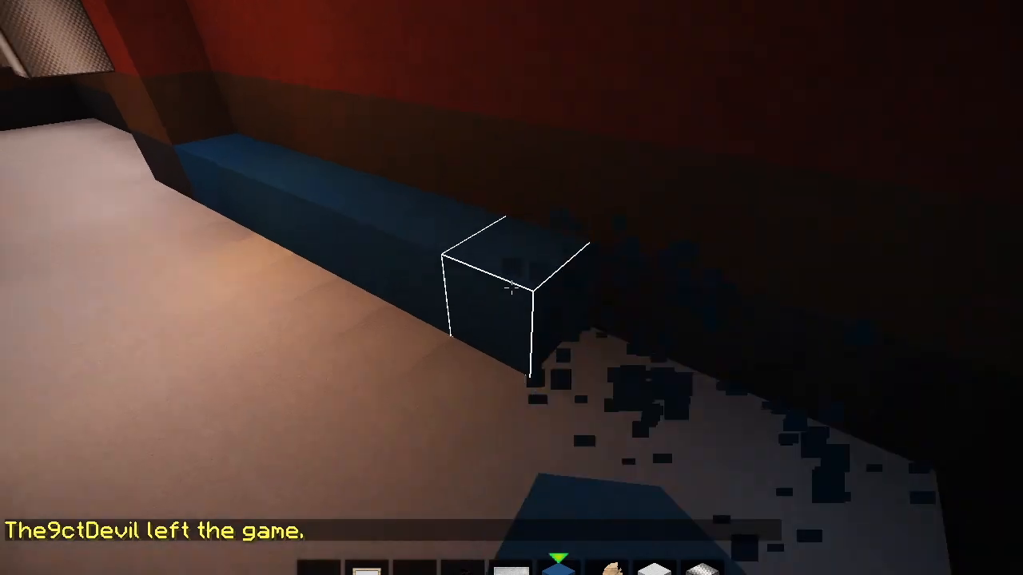
mouse_move(511, 288)
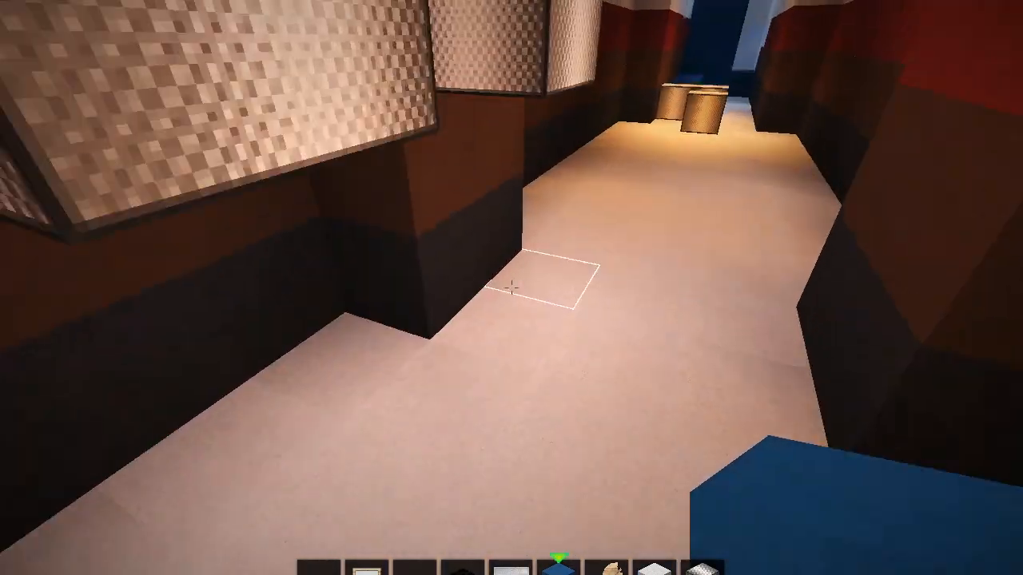
mouse_move(511, 287)
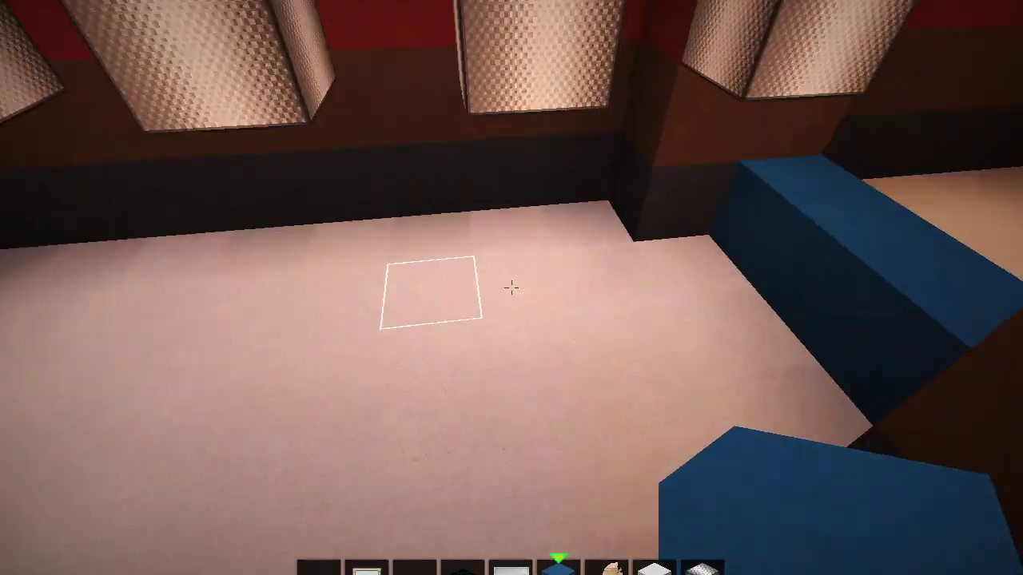
mouse_move(511, 288)
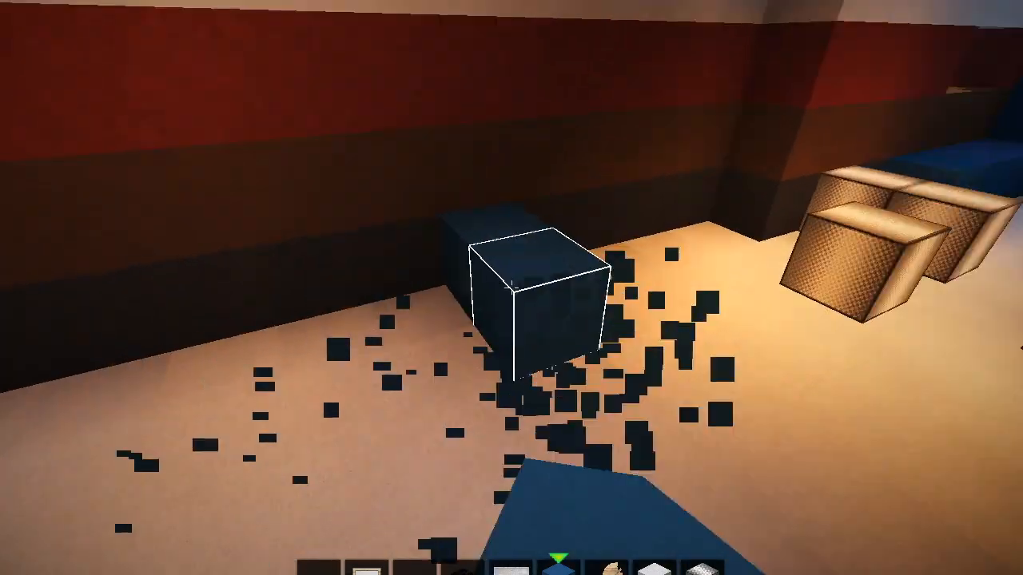
mouse_move(511, 287)
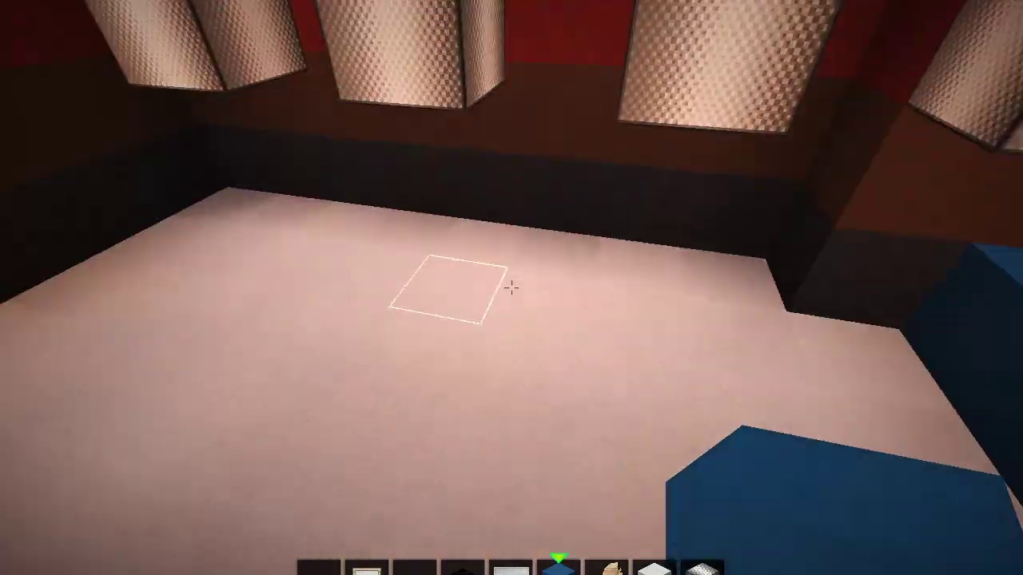
mouse_move(512, 288)
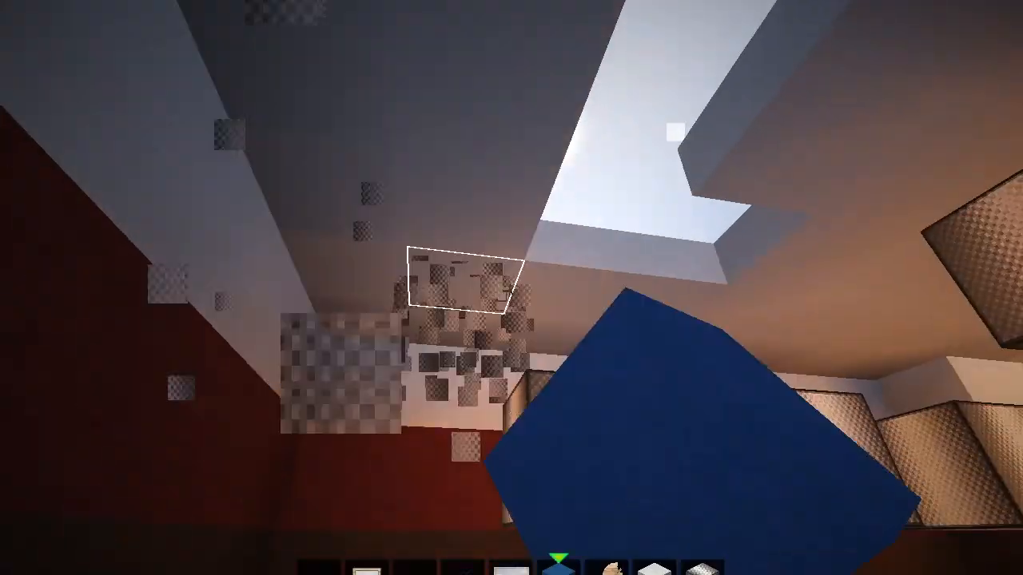
mouse_move(511, 288)
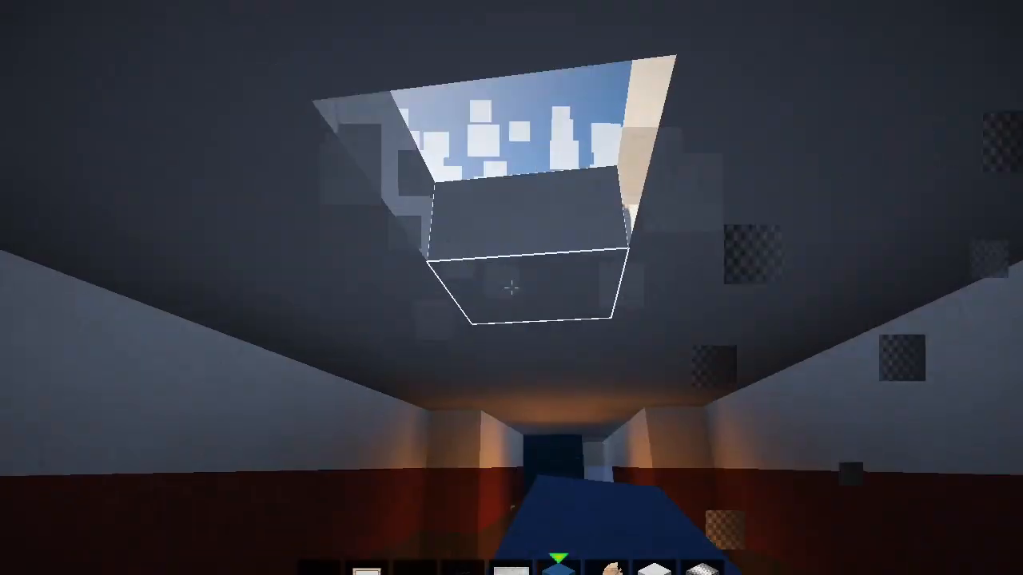
mouse_move(511, 287)
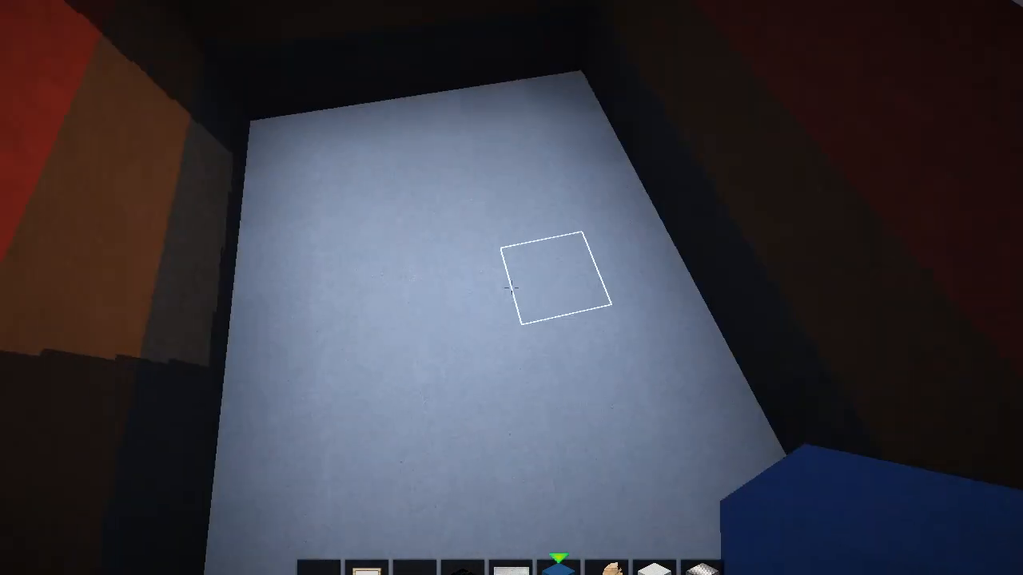
mouse_move(511, 288)
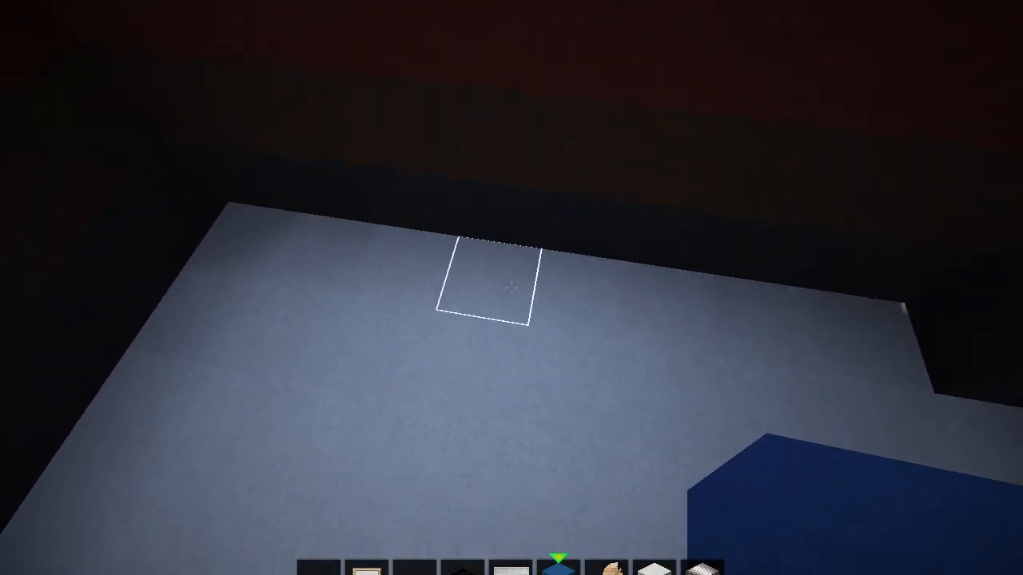
mouse_move(511, 288)
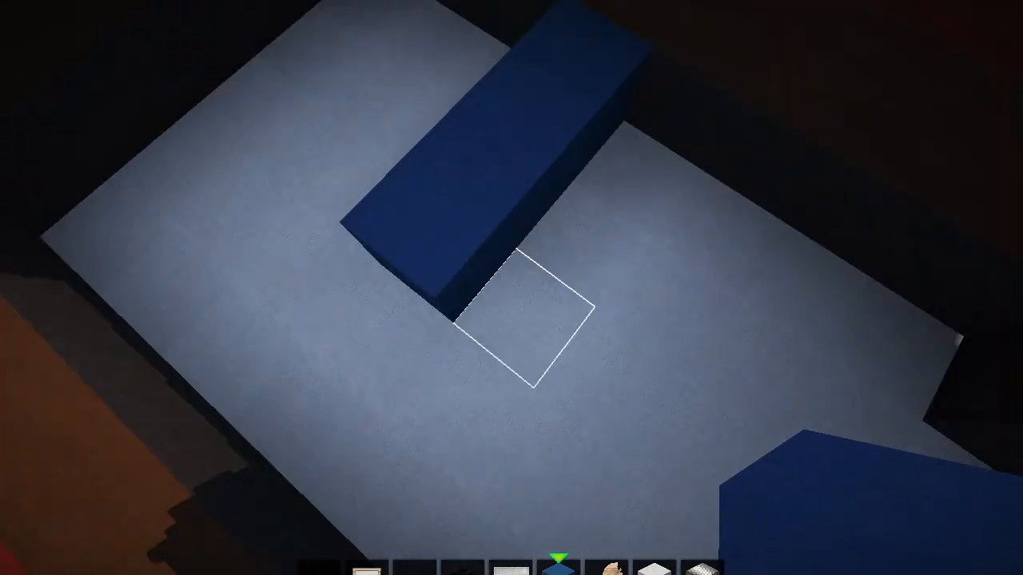
mouse_move(512, 288)
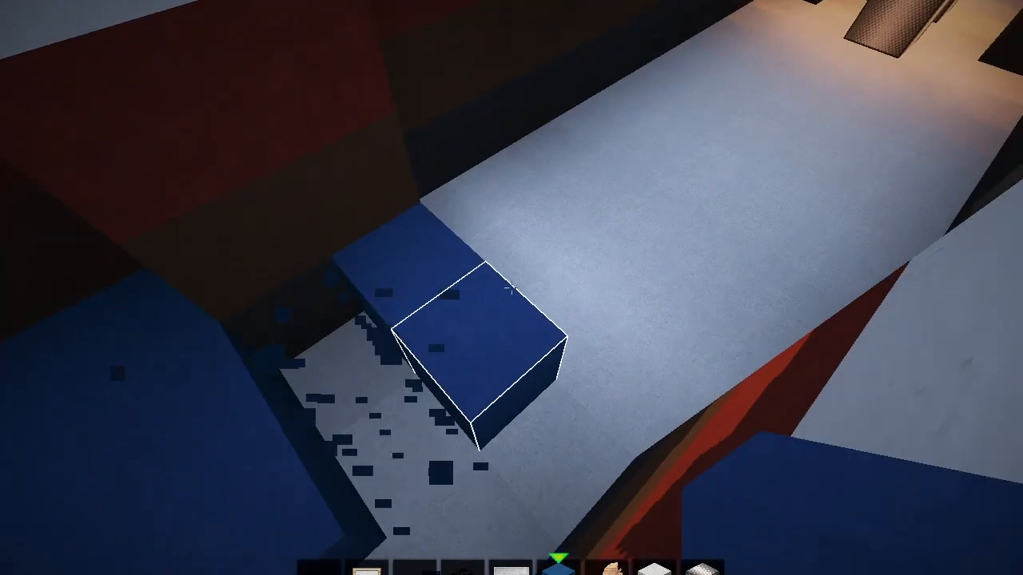
- Search 'ora' and take orange stained clay to top the blue seats
key(e)
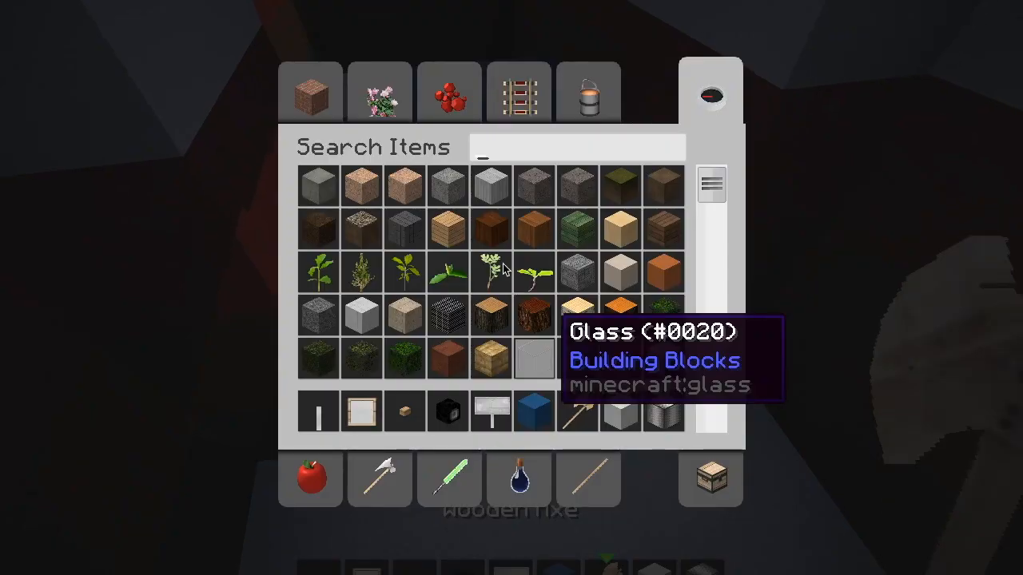
text(ora)
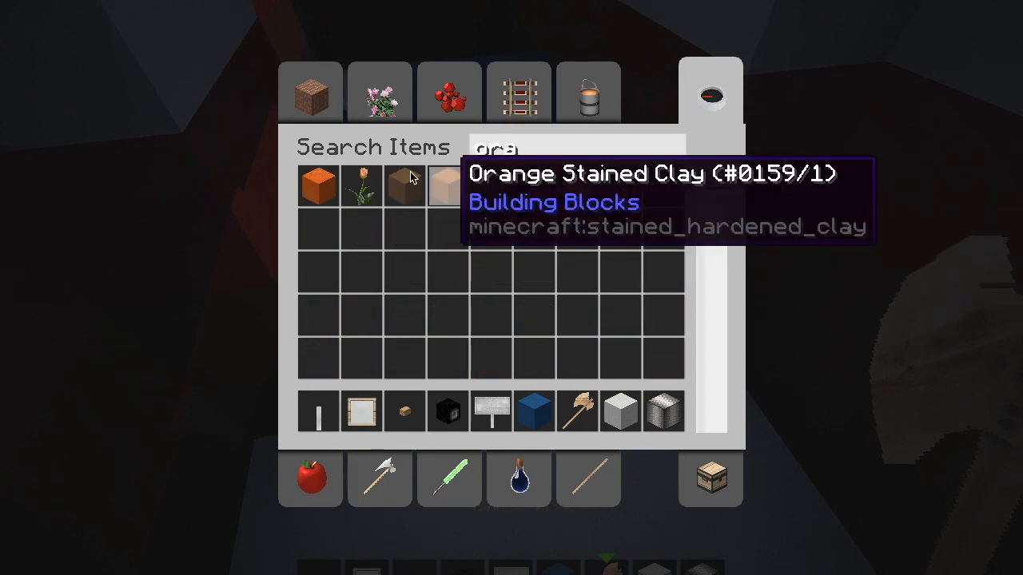
key(Escape)
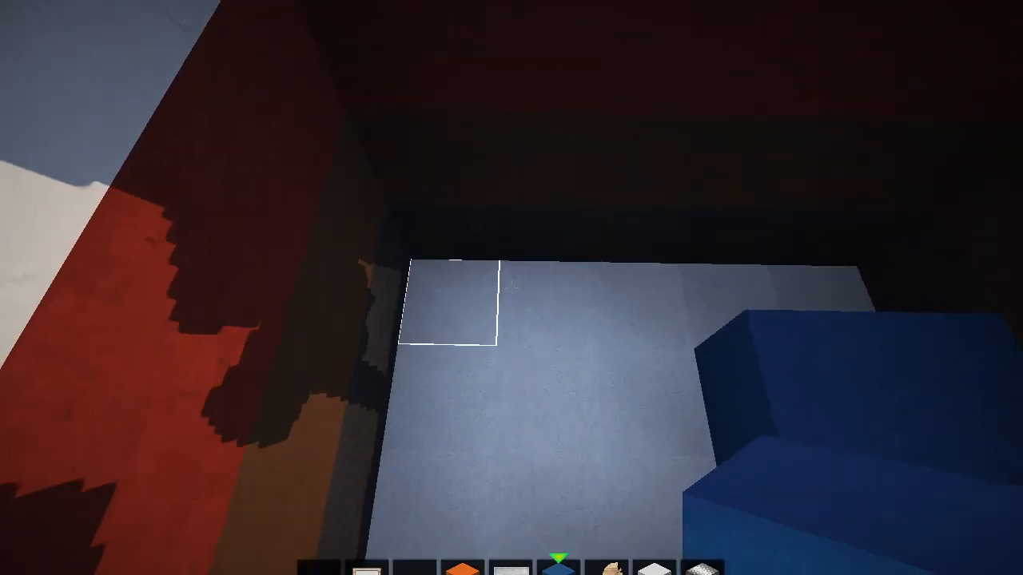
mouse_move(512, 288)
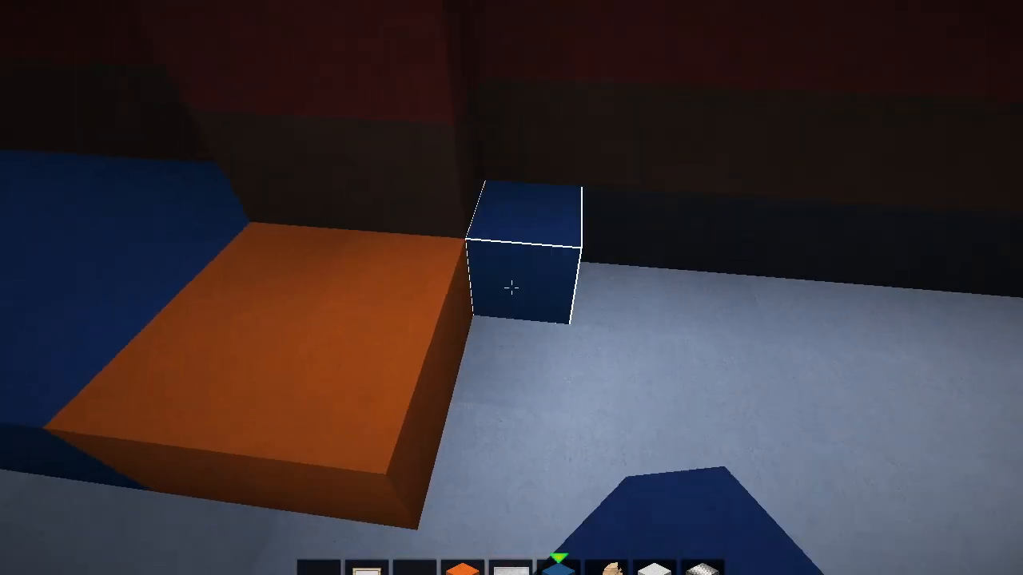
mouse_move(512, 288)
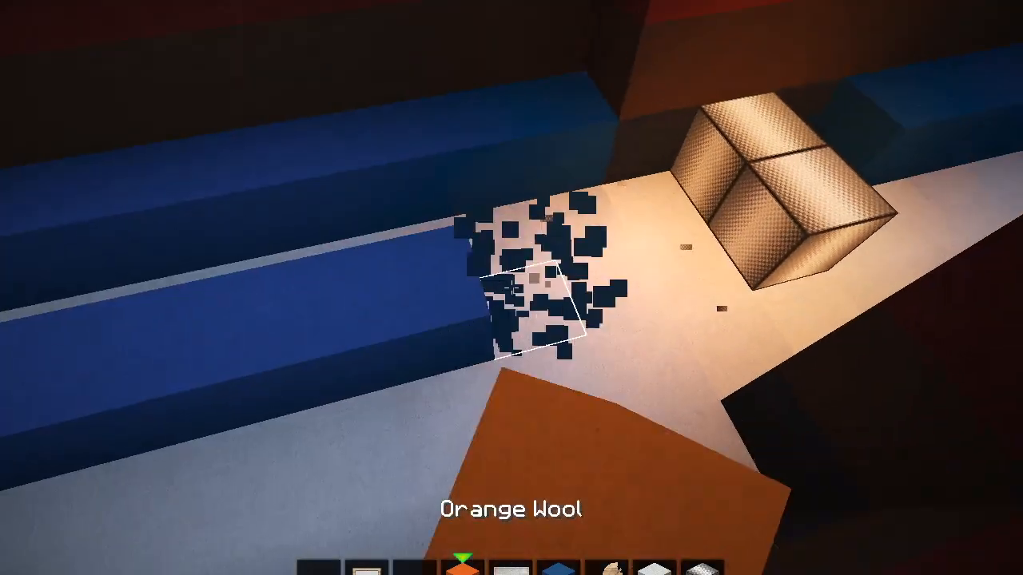
mouse_move(512, 288)
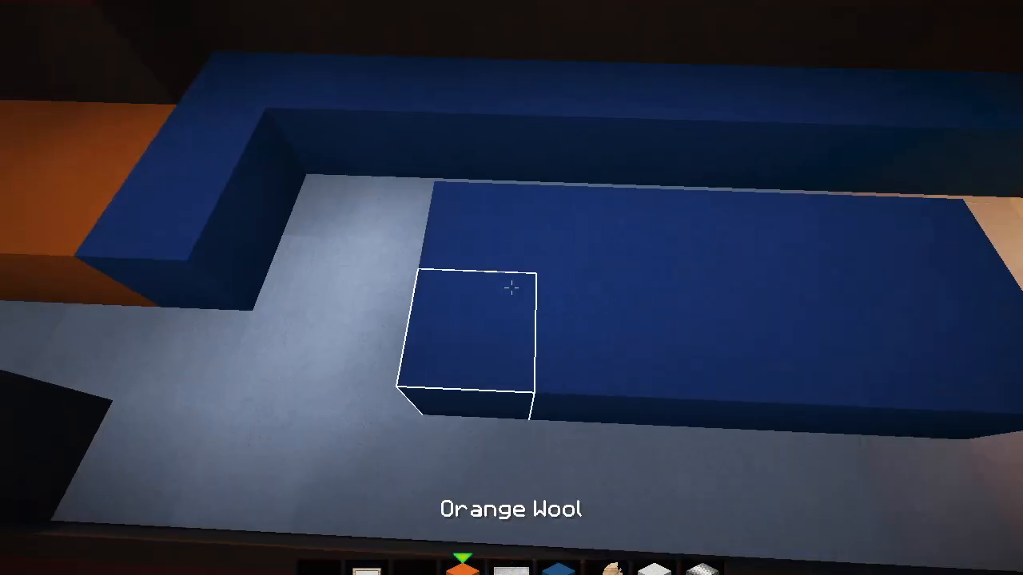
mouse_move(511, 288)
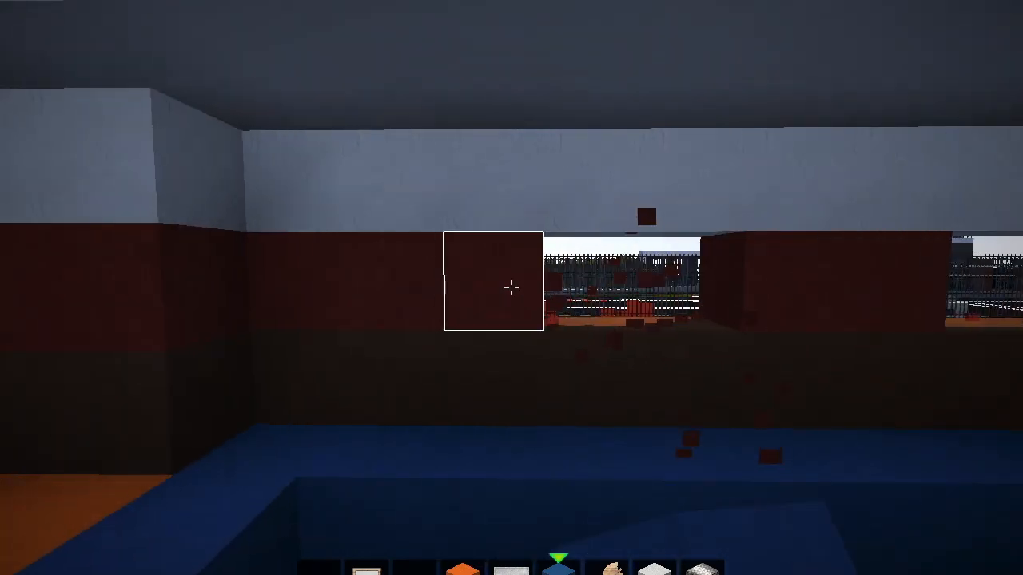
mouse_move(512, 288)
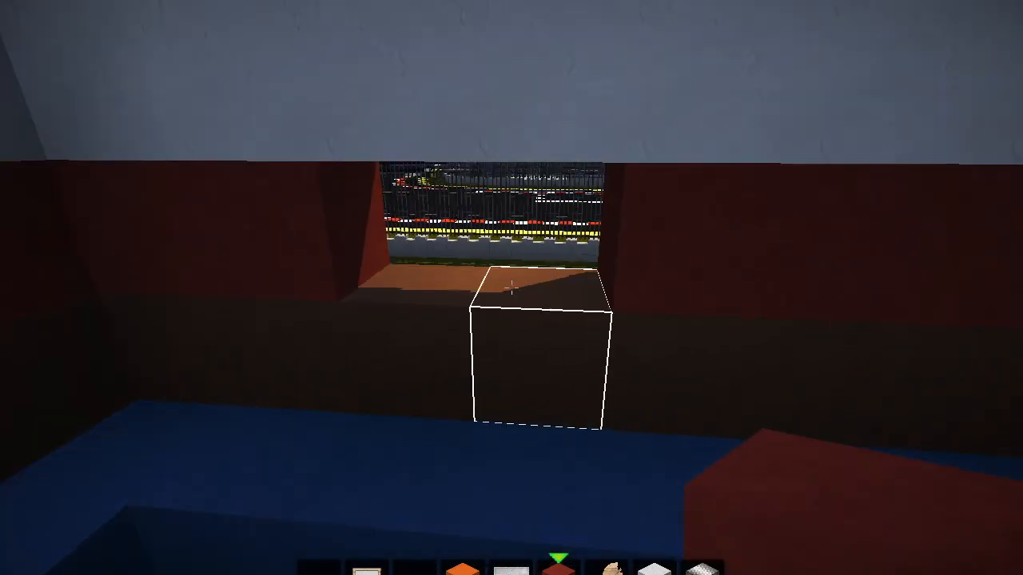
mouse_move(511, 288)
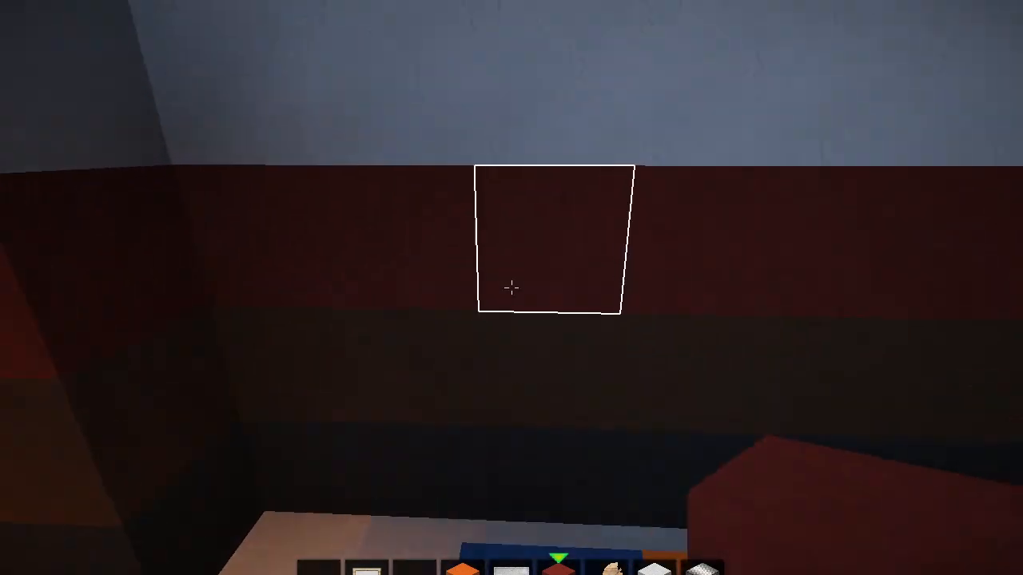
mouse_move(511, 287)
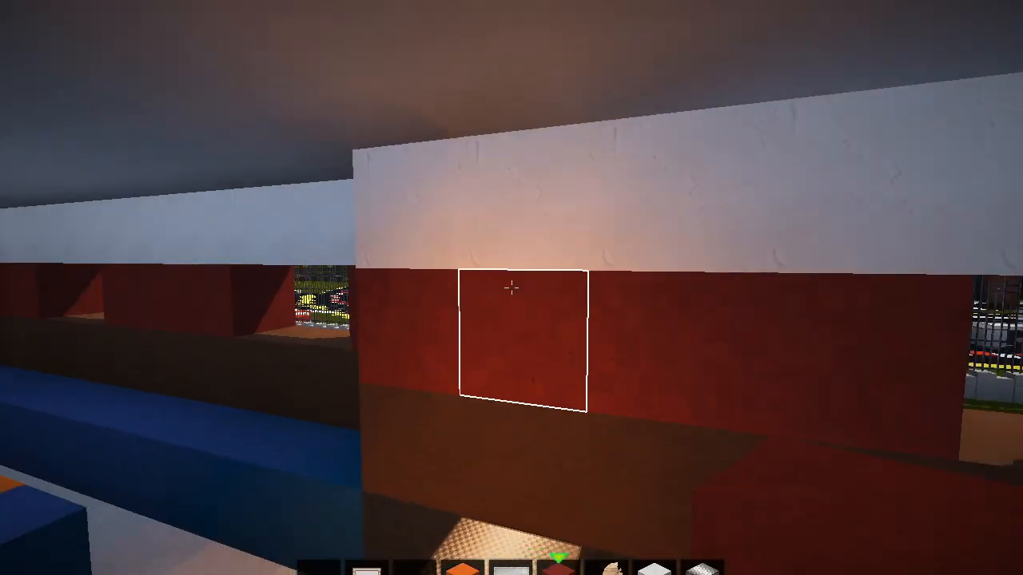
mouse_move(512, 288)
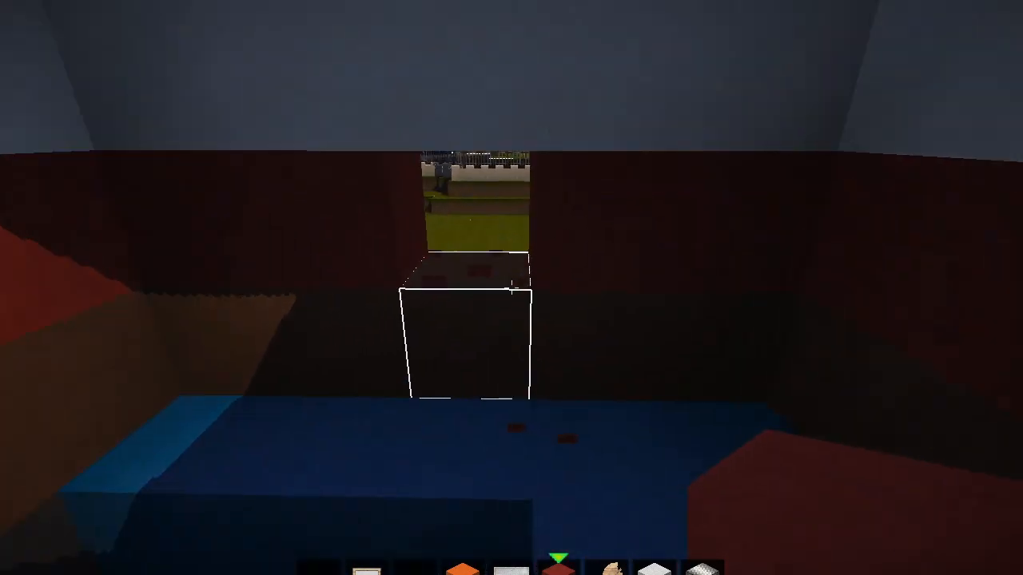
mouse_move(511, 288)
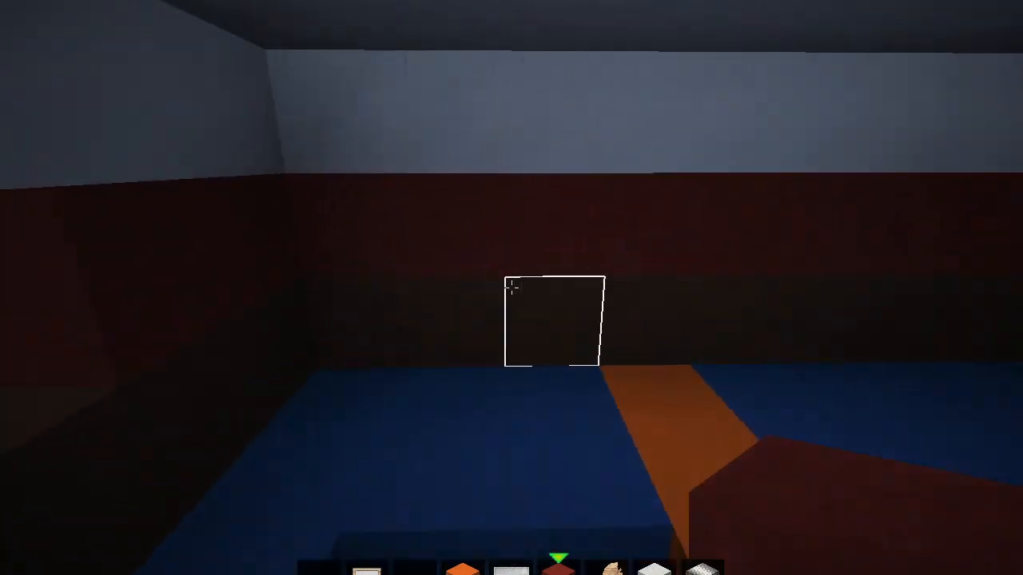
mouse_move(512, 288)
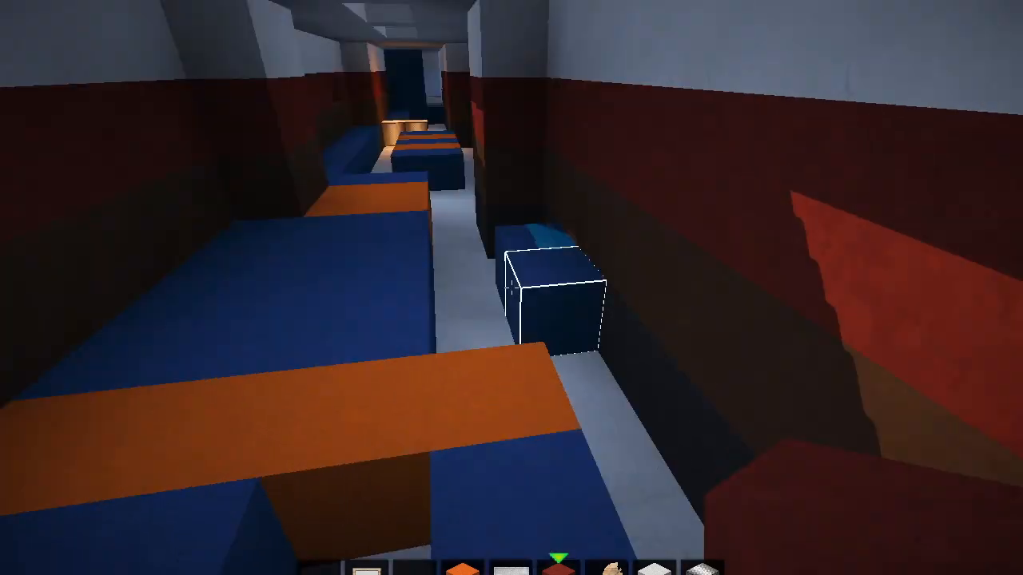
mouse_move(512, 288)
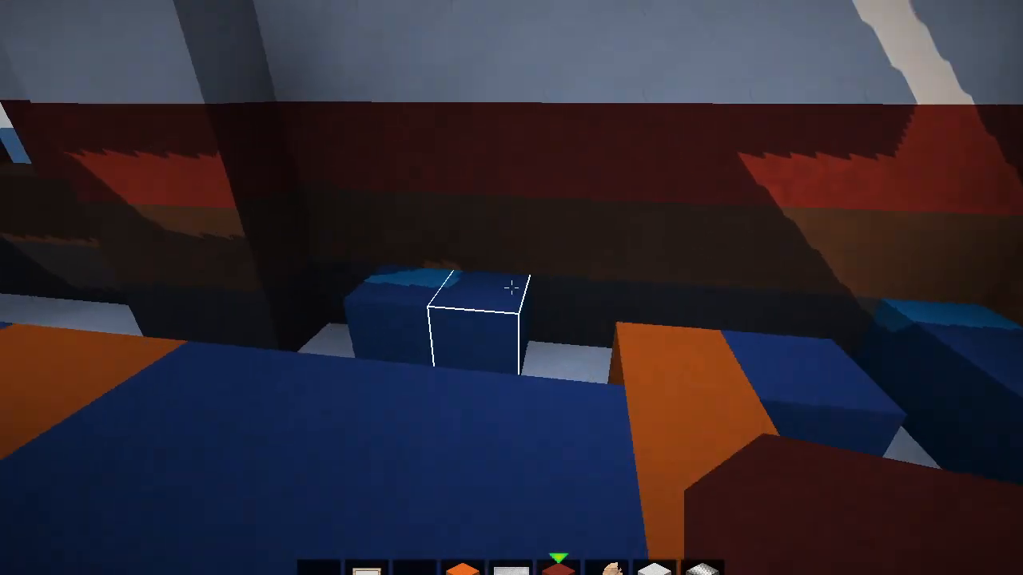
mouse_move(511, 288)
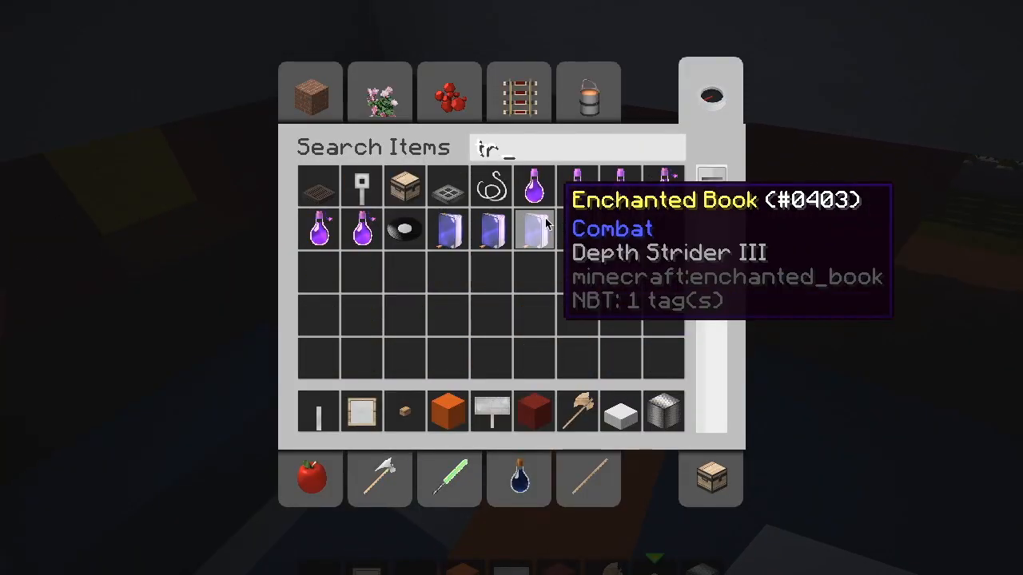
- Place blue and orange bed and bench blocks along the aisle, swapping blocks from the inventory
key(Escape)
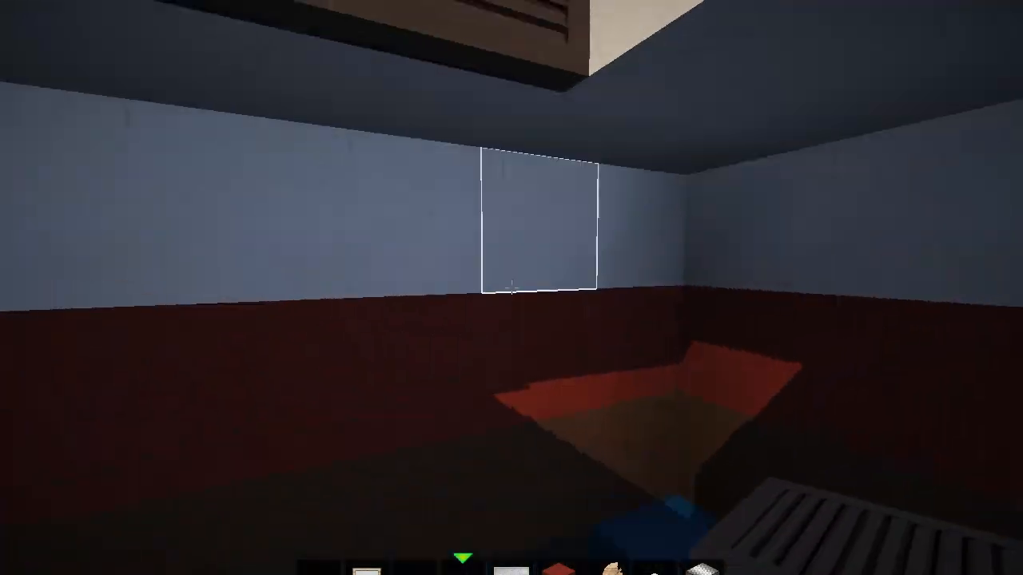
mouse_move(511, 288)
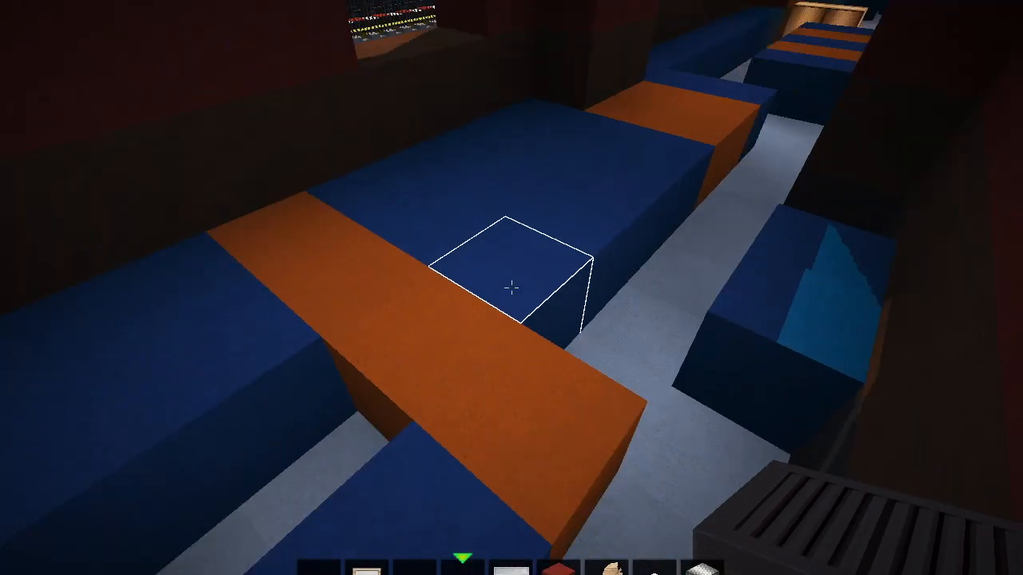
mouse_move(512, 287)
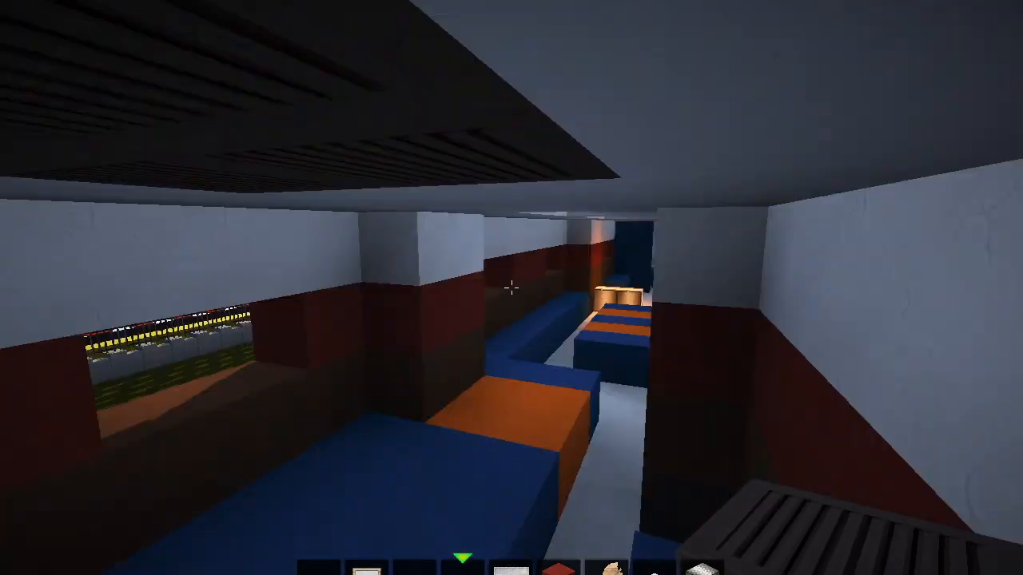
mouse_move(512, 288)
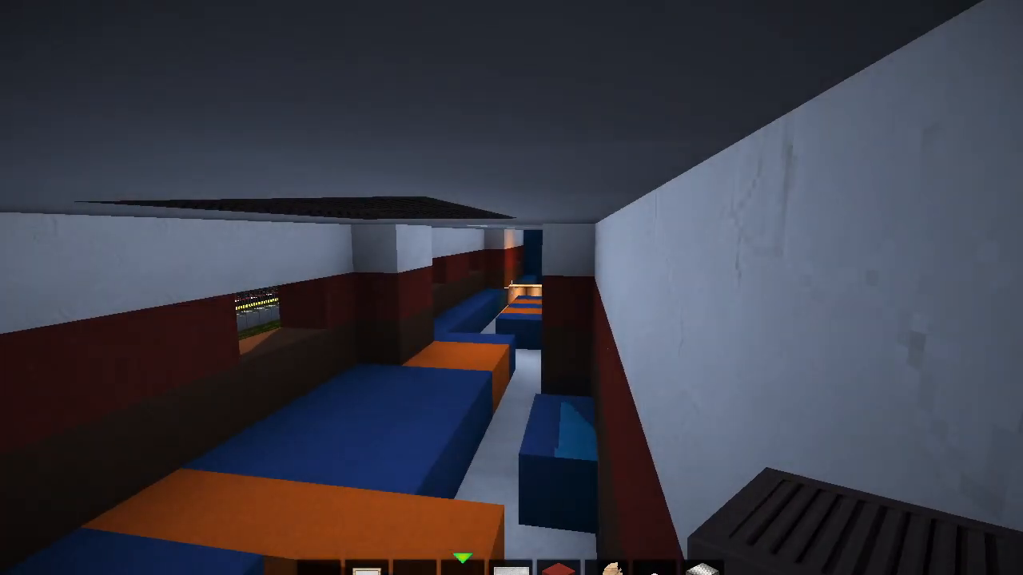
mouse_move(511, 287)
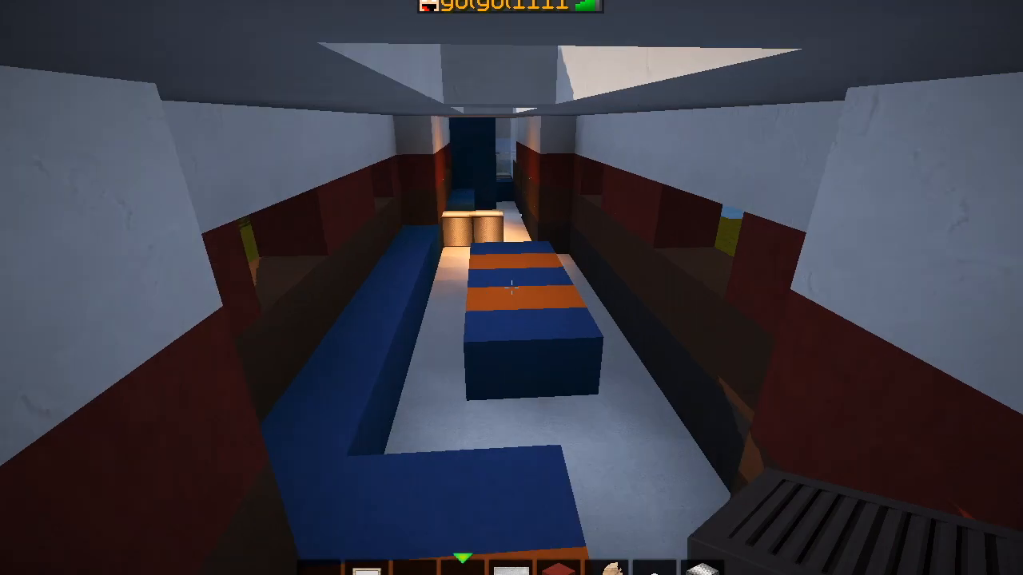
key(e)
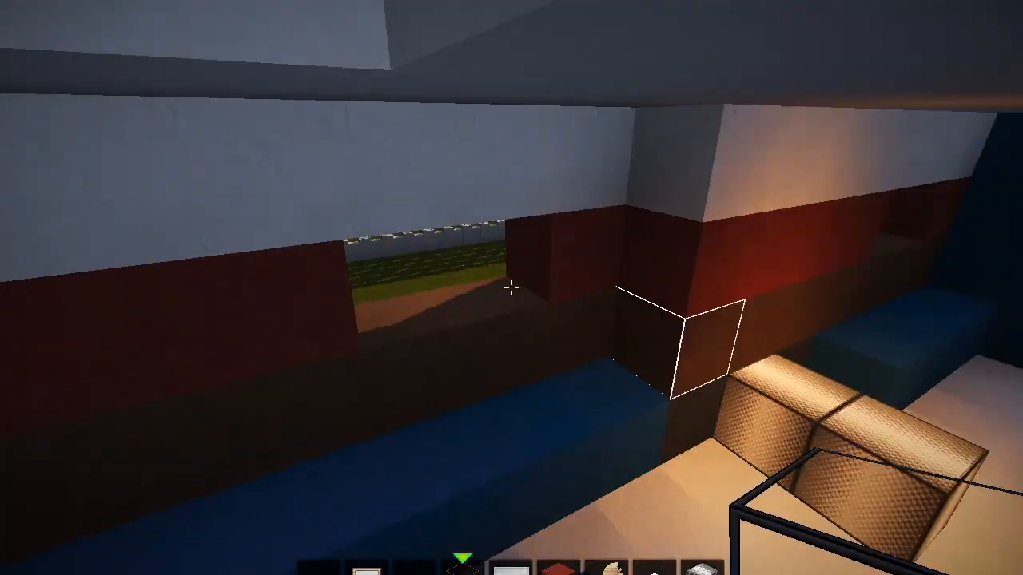
mouse_move(511, 288)
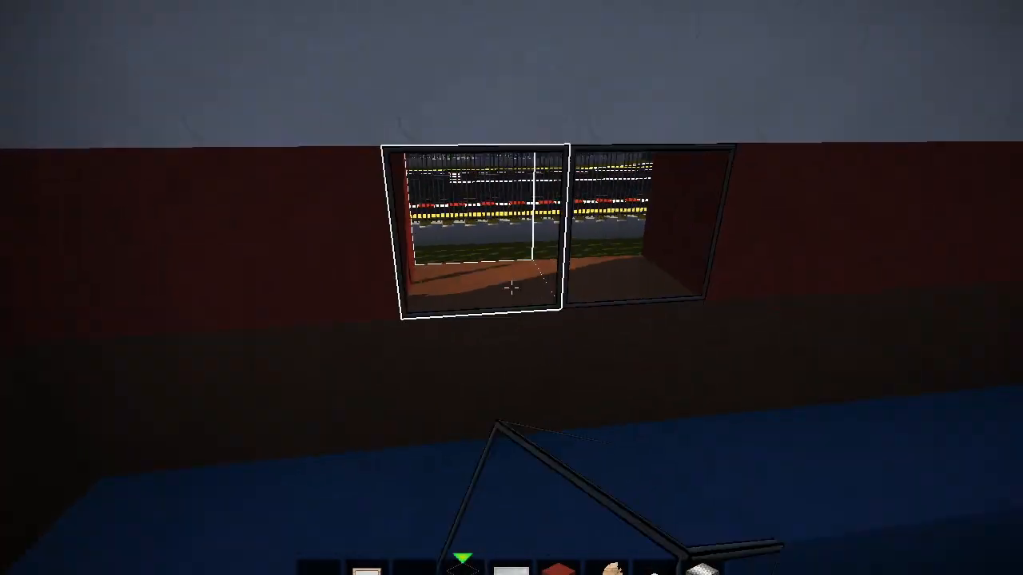
mouse_move(512, 288)
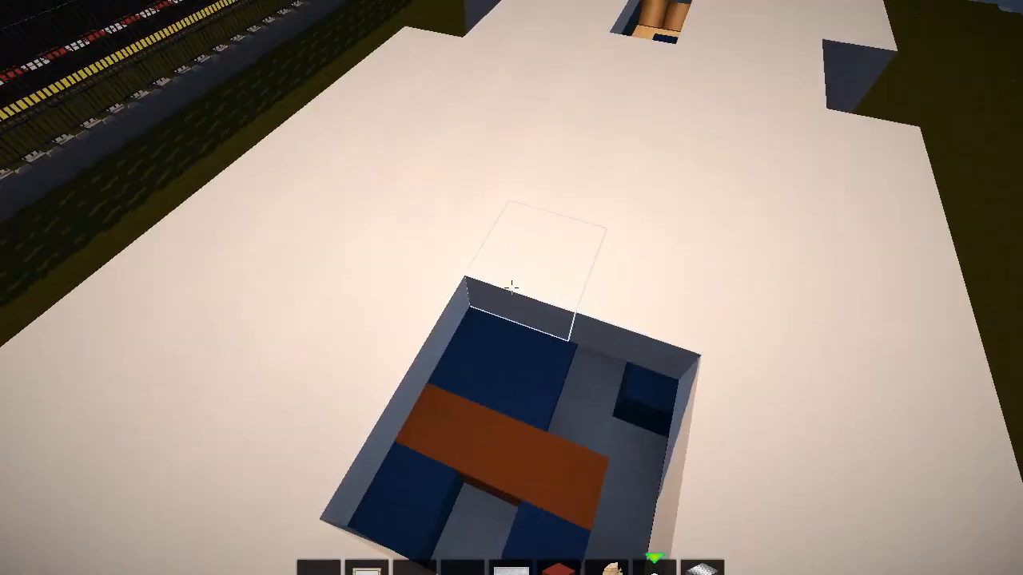
mouse_move(511, 288)
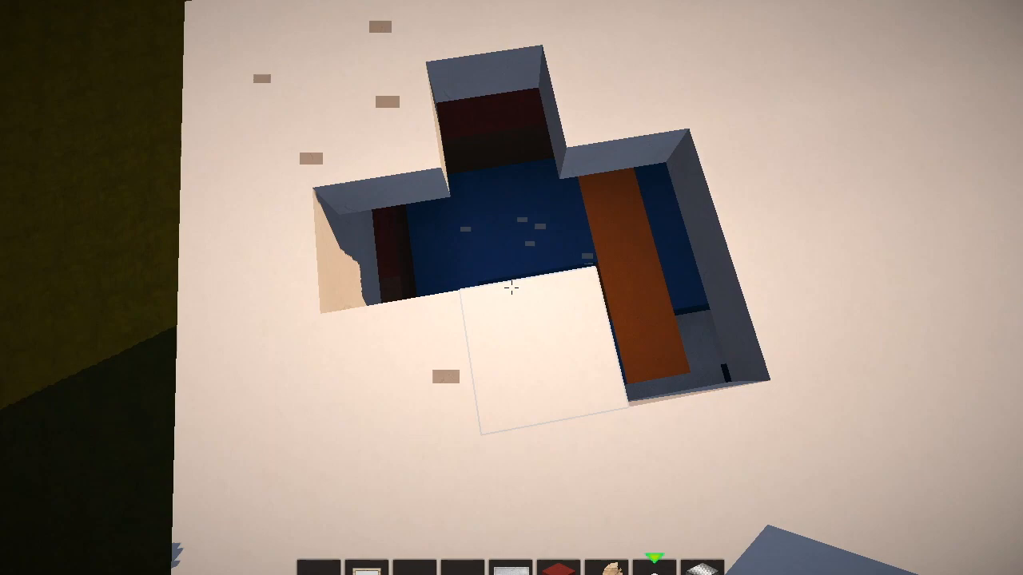
mouse_move(511, 288)
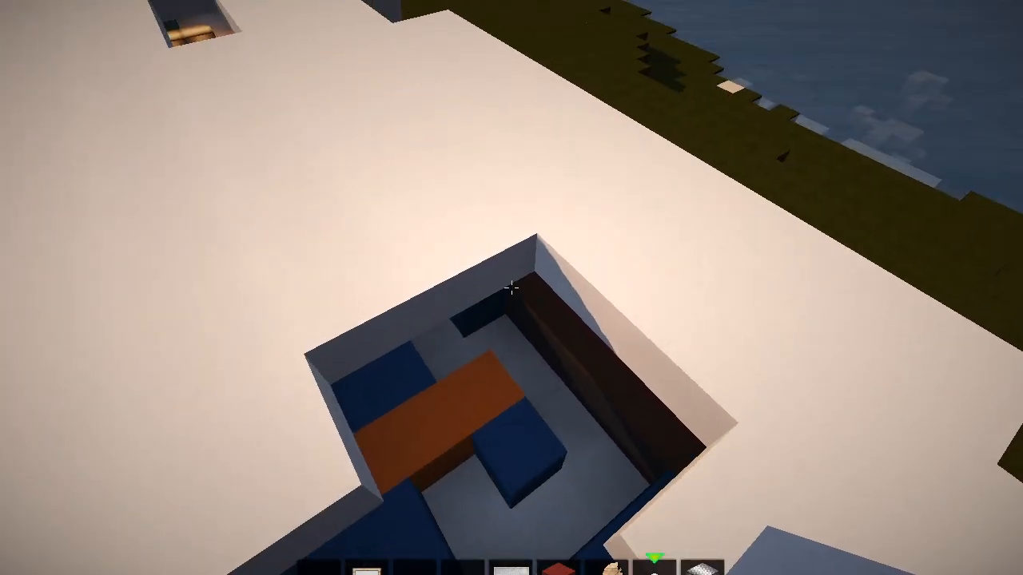
mouse_move(512, 288)
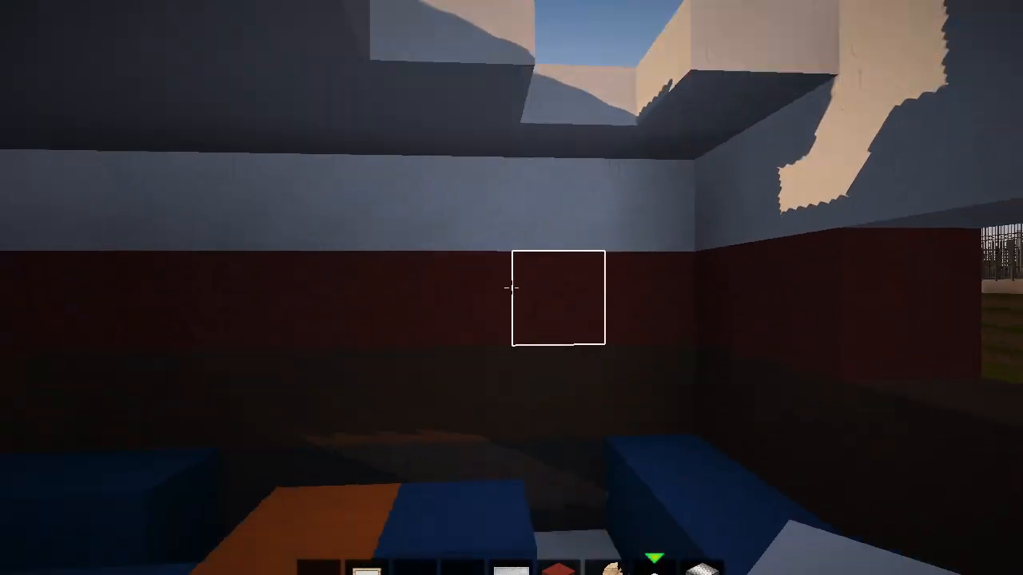
mouse_move(512, 287)
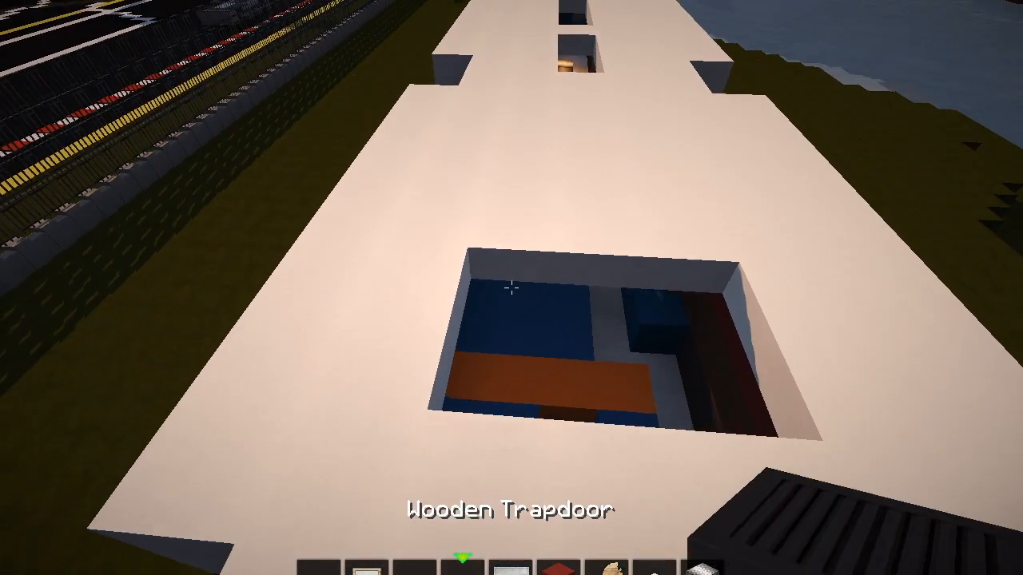
mouse_move(512, 287)
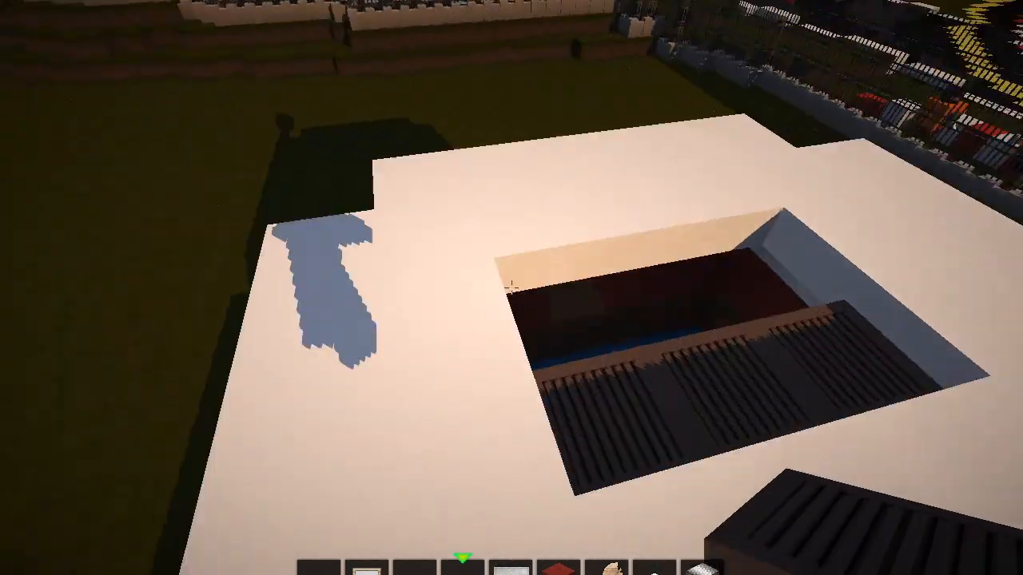
mouse_move(512, 287)
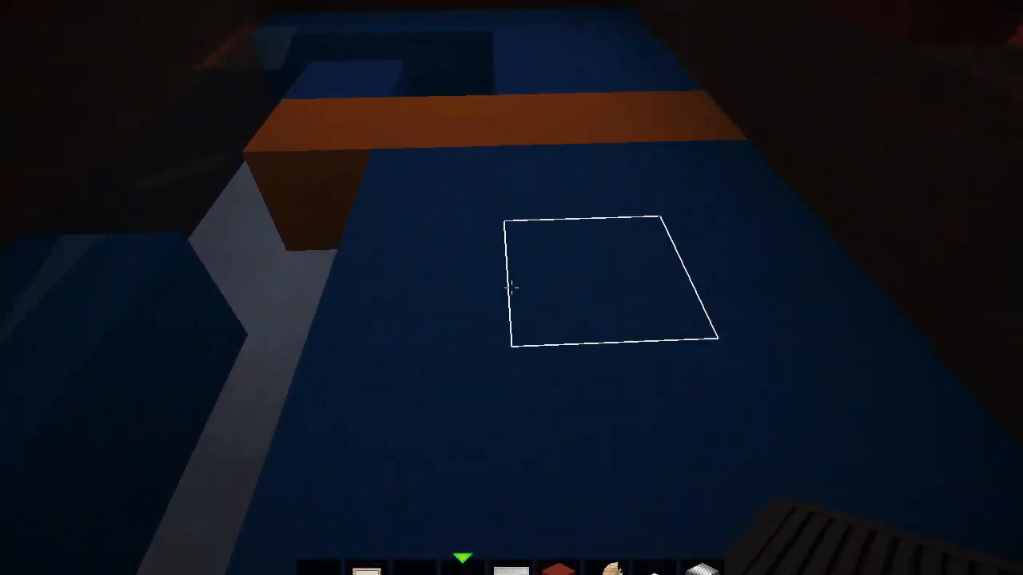
mouse_move(512, 288)
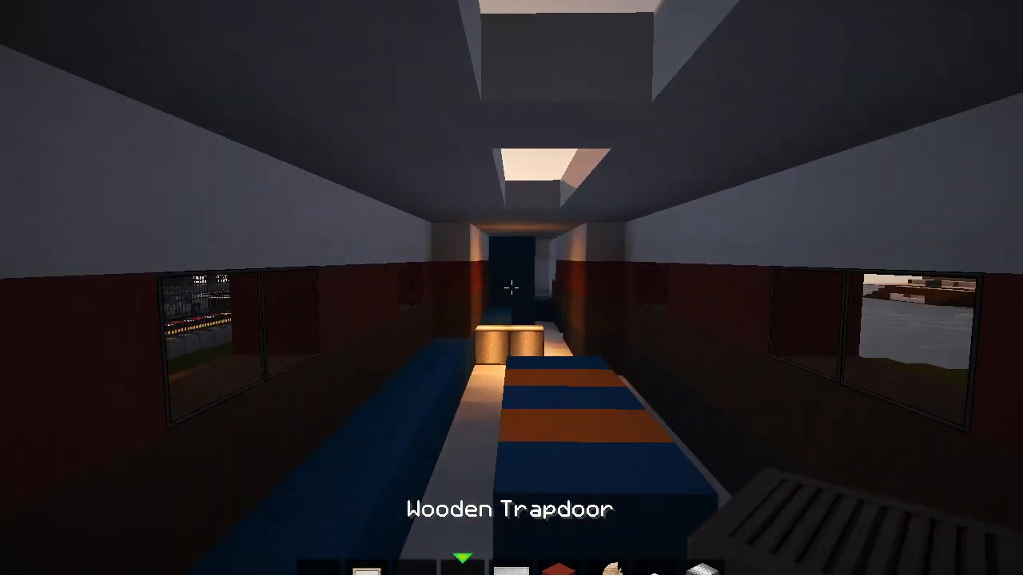
mouse_move(512, 287)
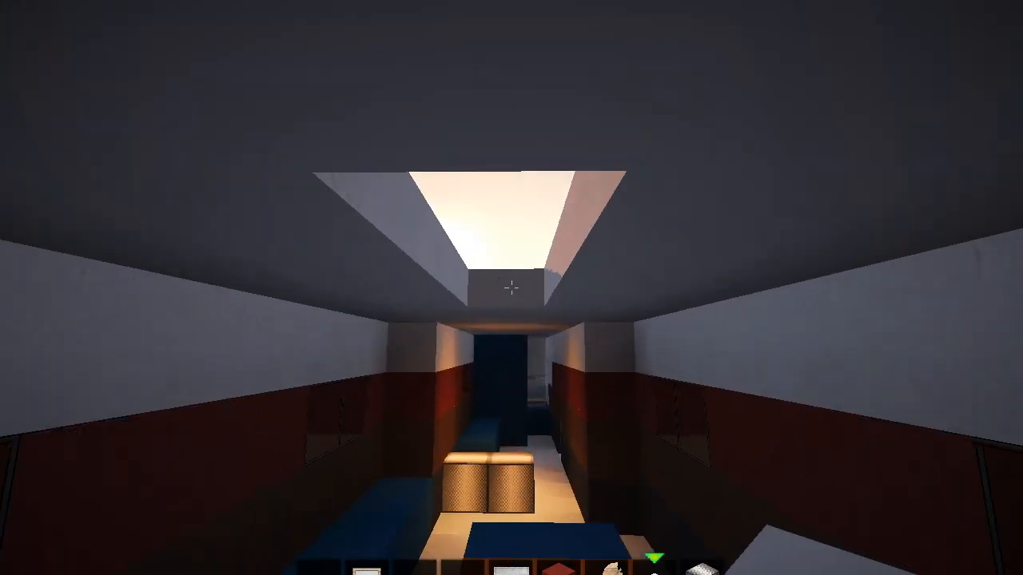
mouse_move(512, 288)
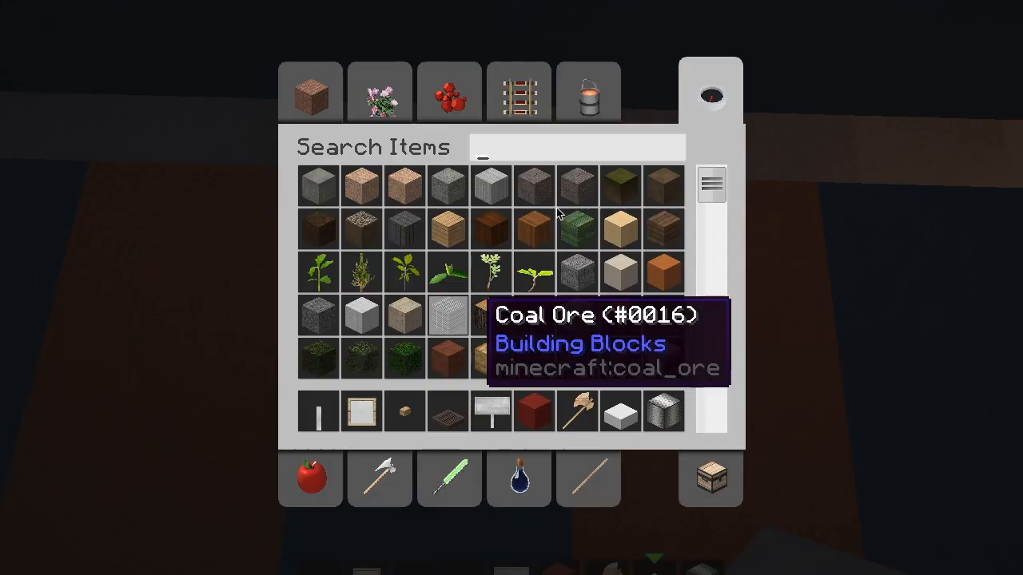
- Search 'gla' for glass before cutting the roof opening and adding wooden trapdoors
text(gla)
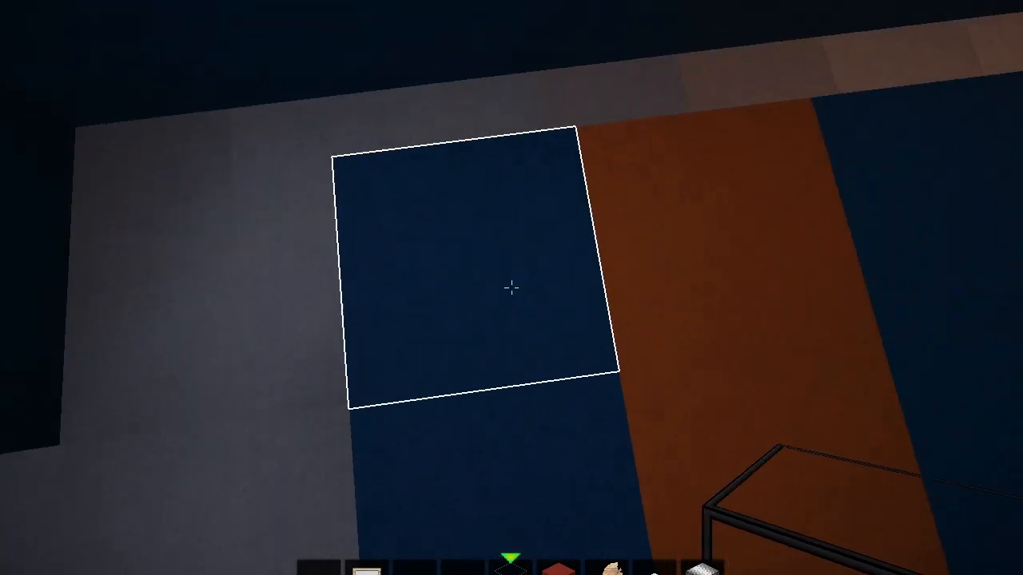
mouse_move(511, 288)
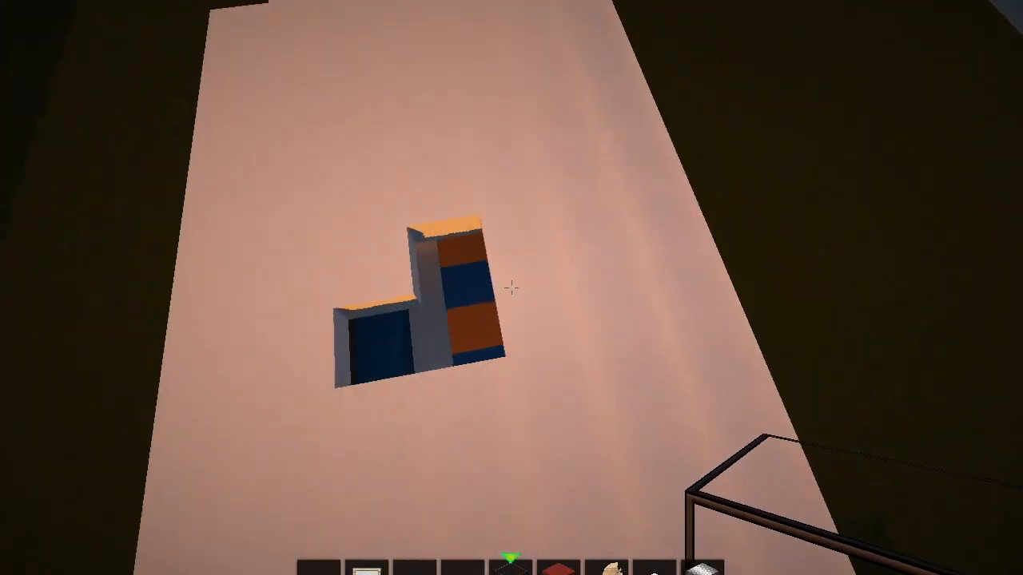
mouse_move(512, 288)
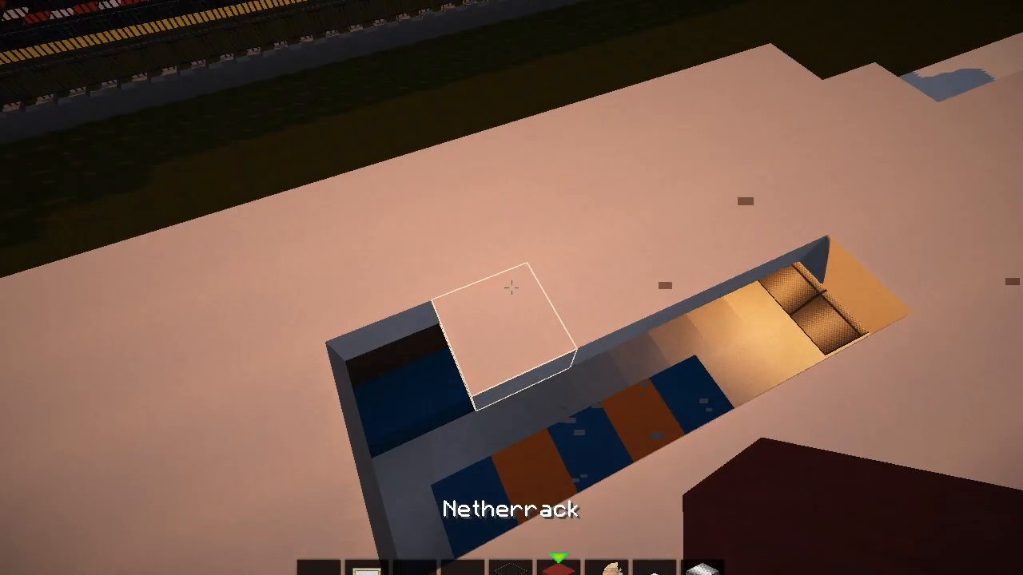
mouse_move(511, 288)
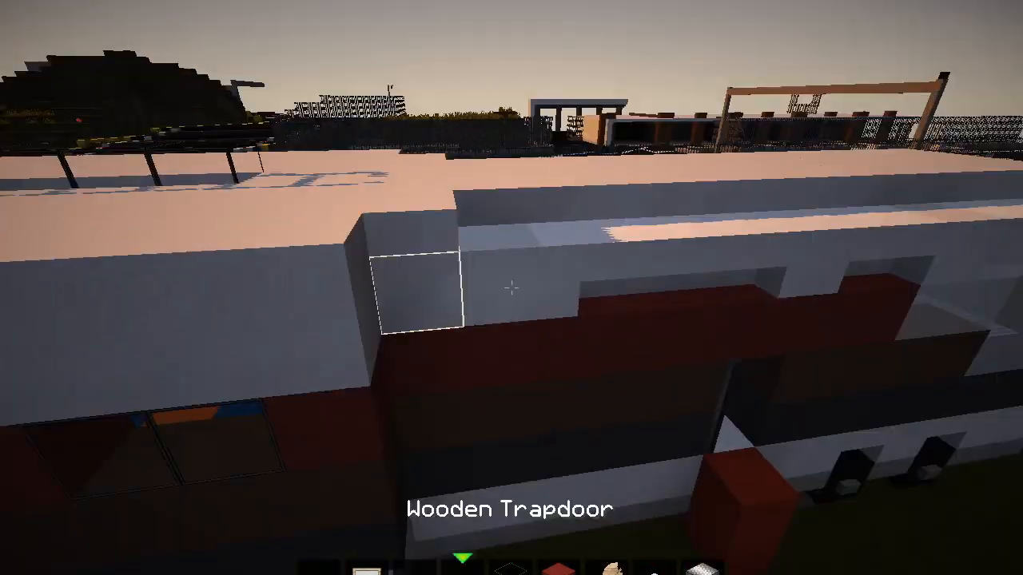
mouse_move(512, 288)
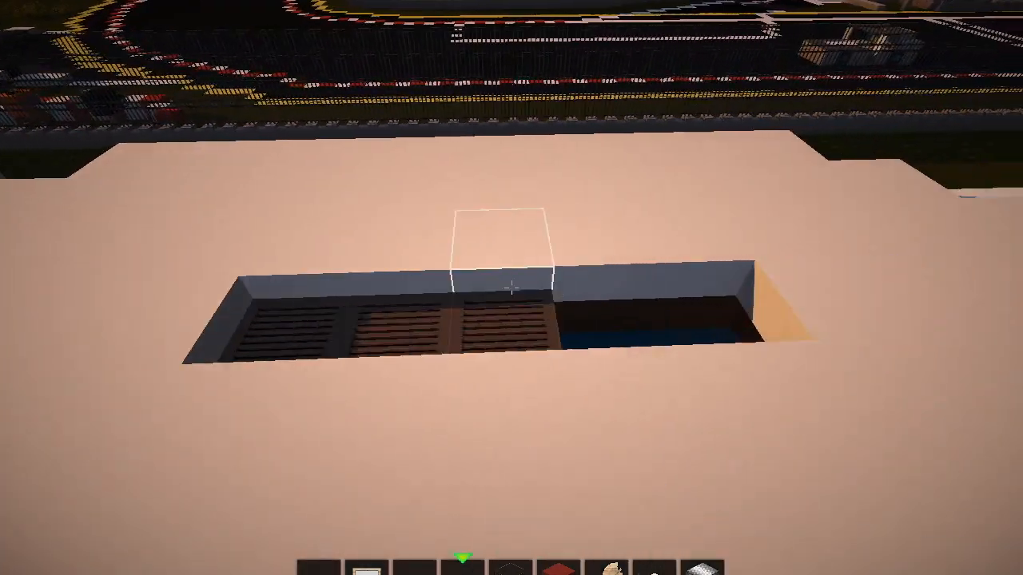
mouse_move(511, 288)
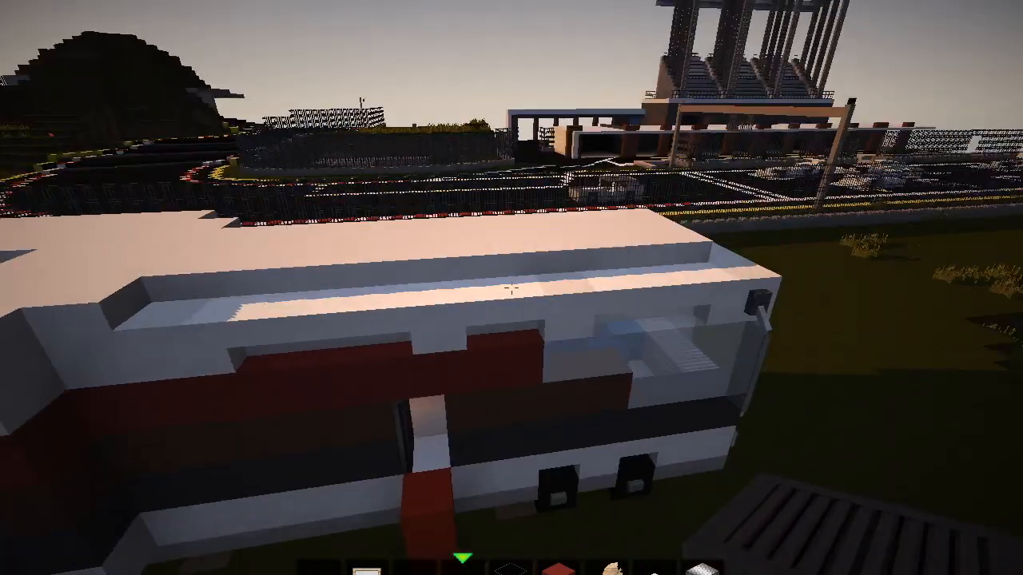
mouse_move(511, 288)
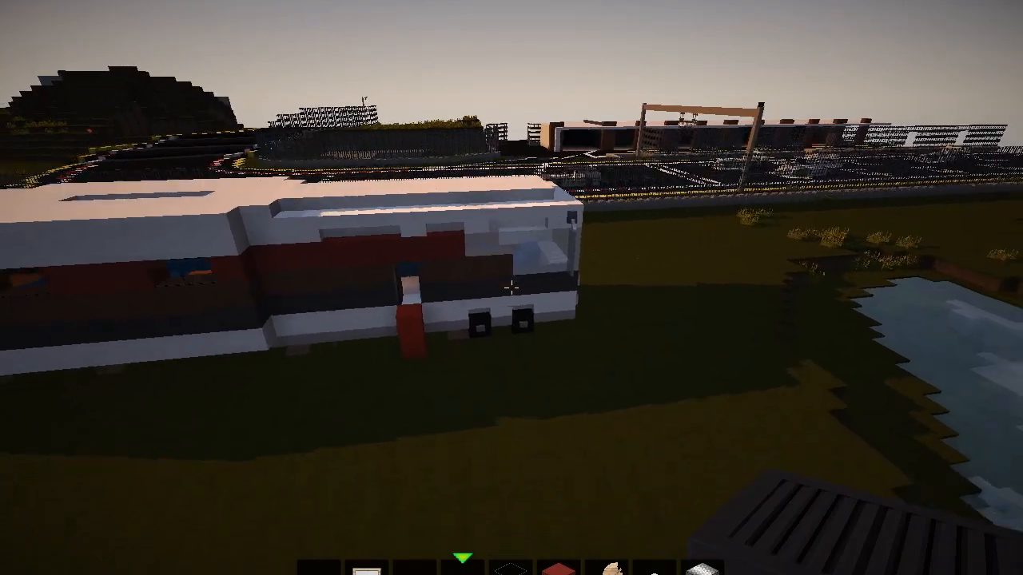
mouse_move(511, 288)
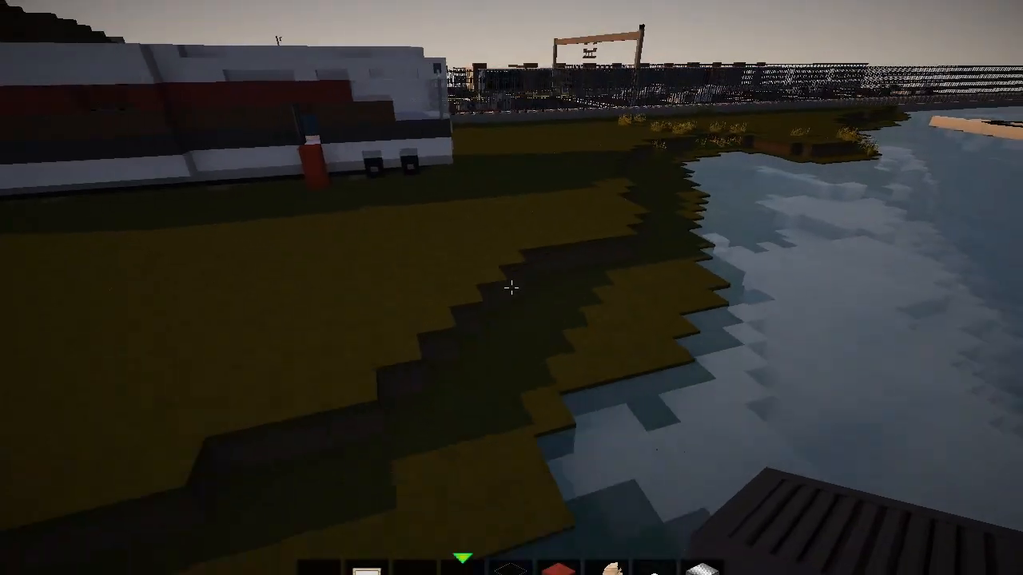
mouse_move(511, 288)
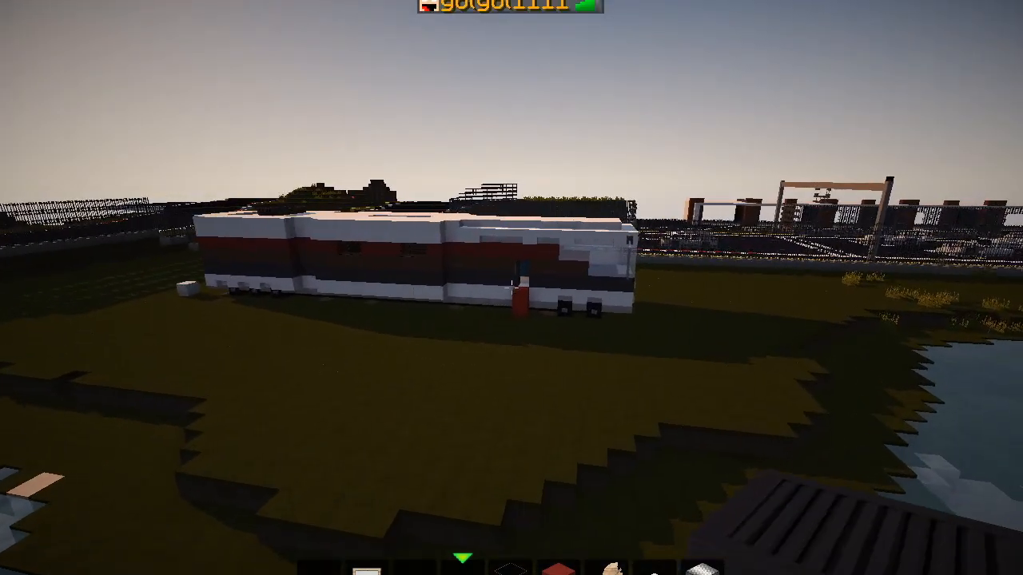
mouse_move(511, 288)
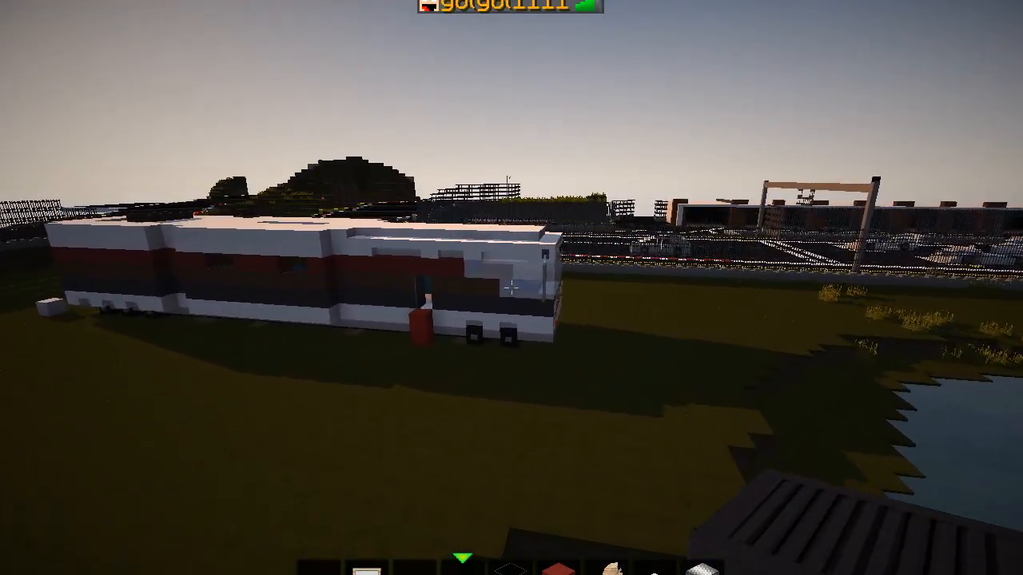
mouse_move(511, 288)
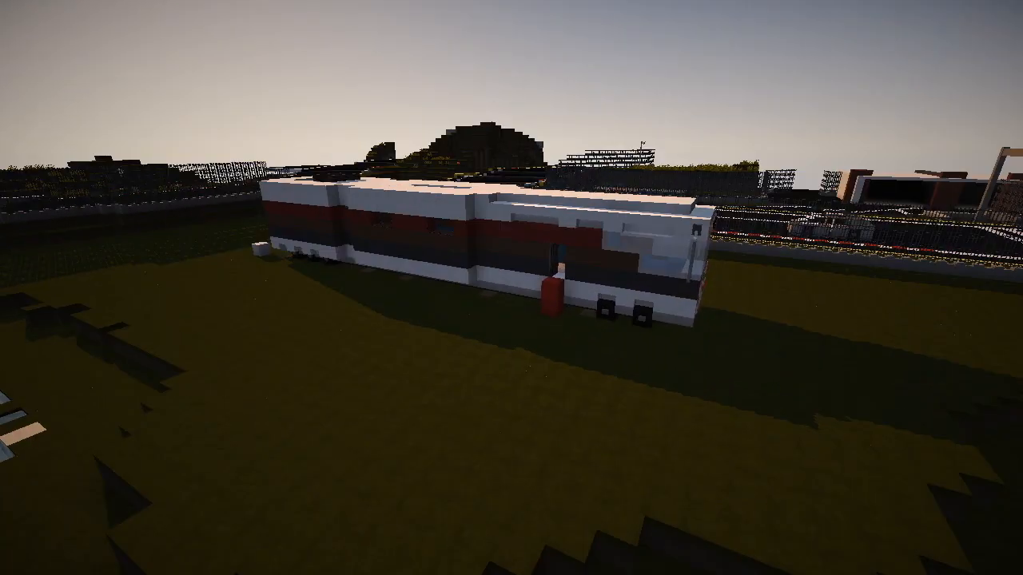